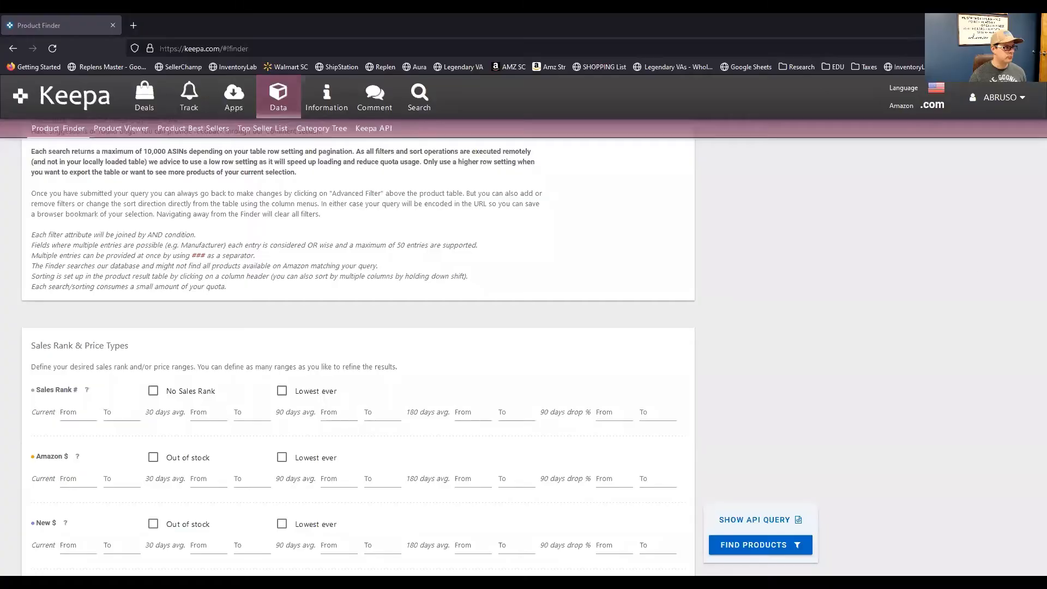
mouse_move(886, 354)
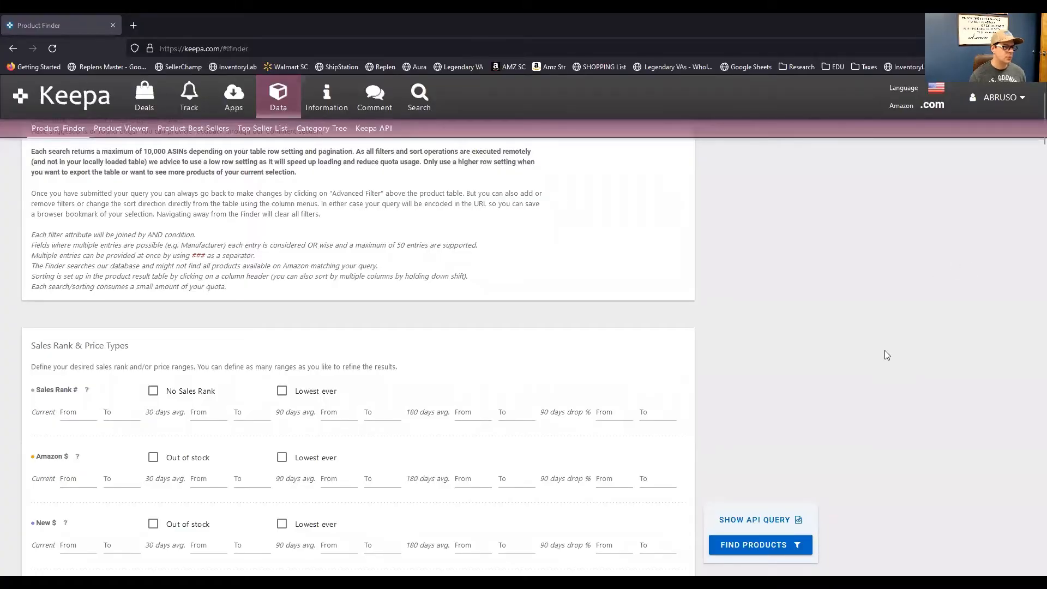
Go back to the Keepa home page and open the Data overview page
scroll(up, 3)
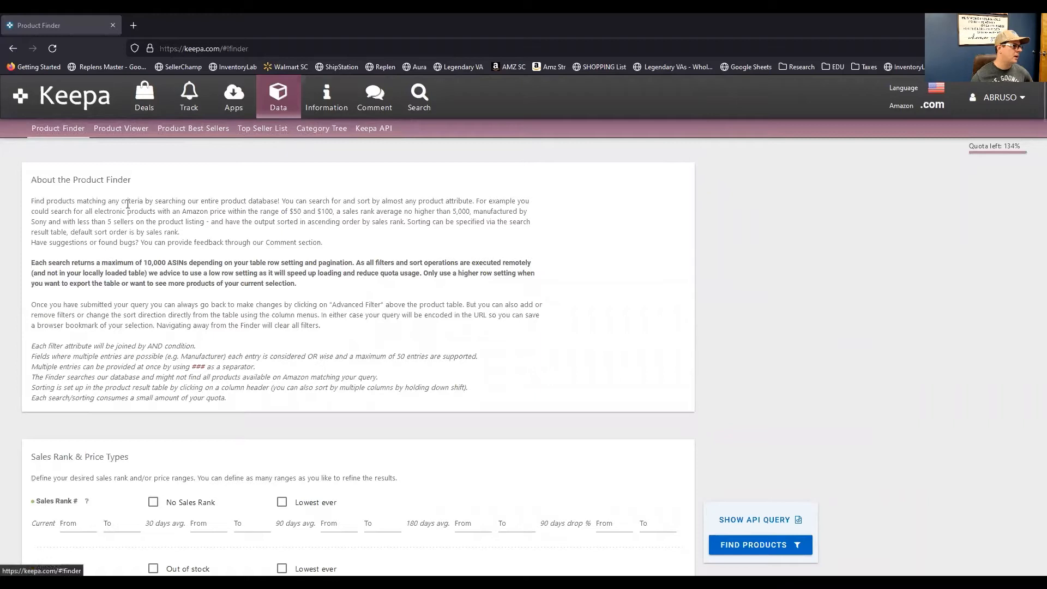
mouse_move(20, 94)
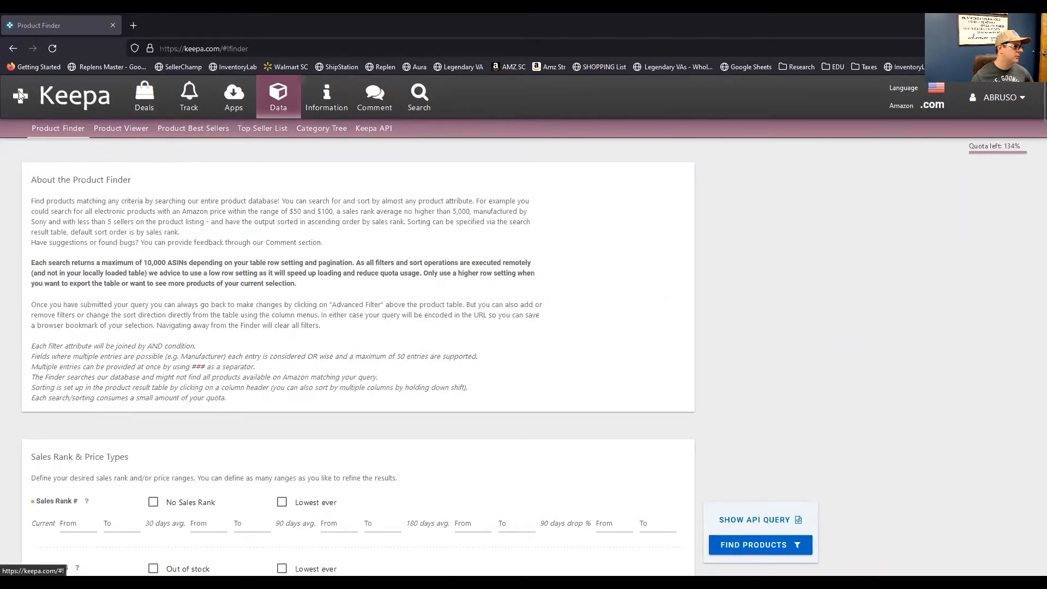
click(74, 96)
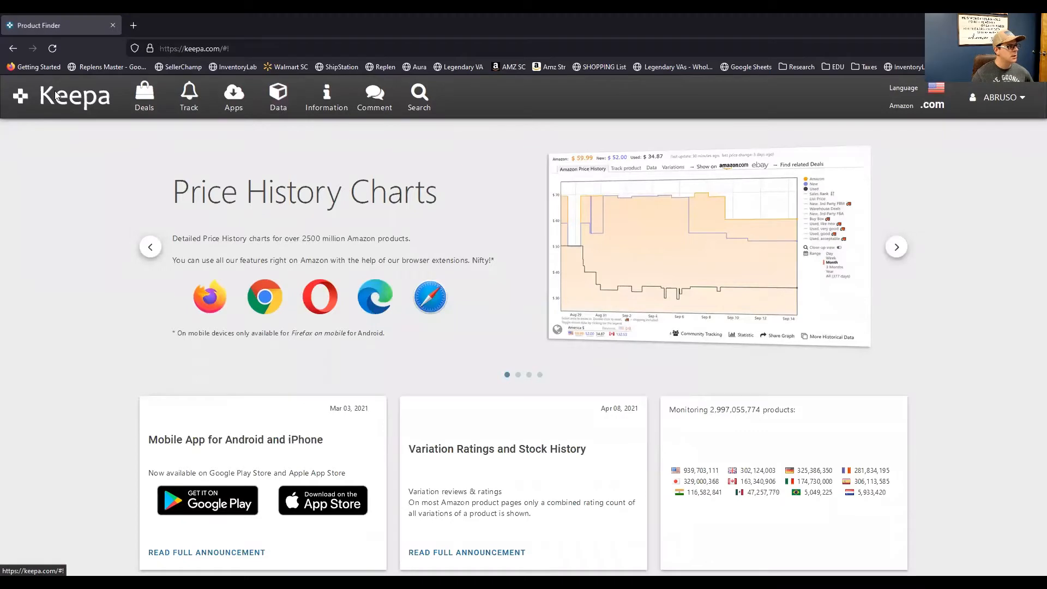
click(277, 96)
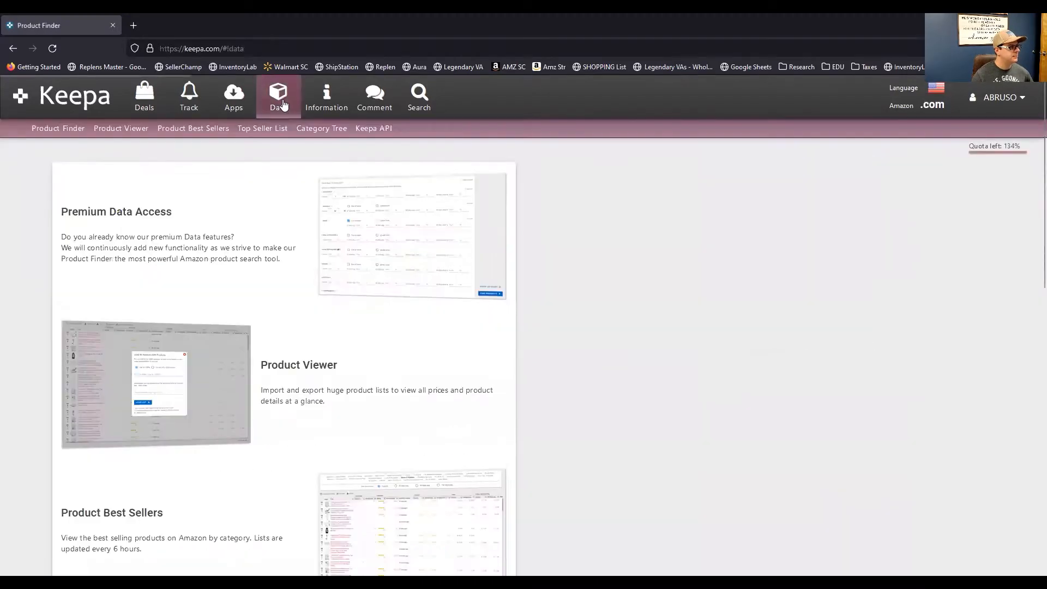
mouse_move(57, 129)
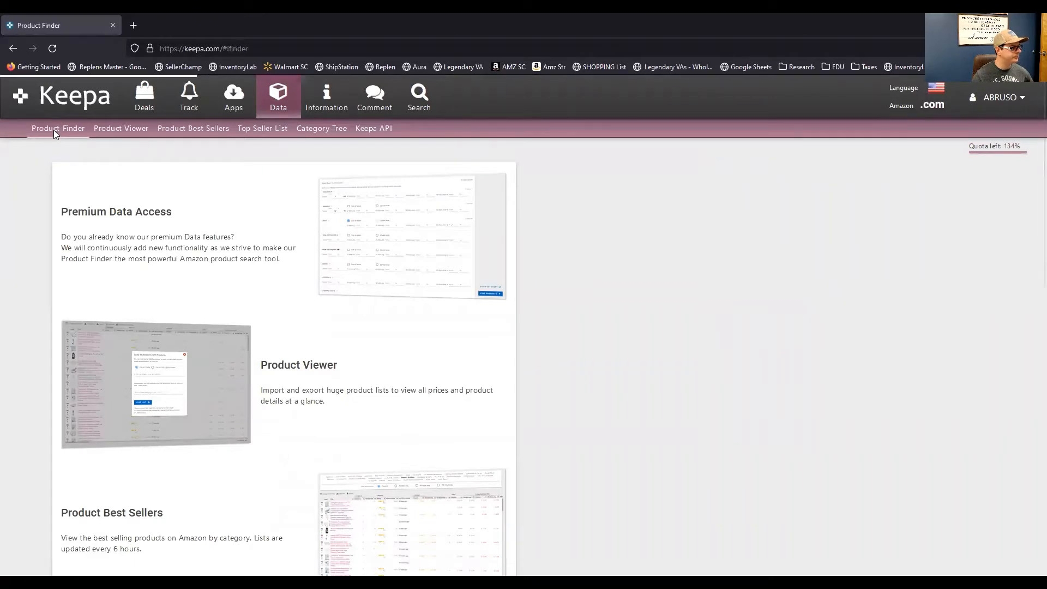
In Product Finder, set Current Sales Rank from 100000 to 200000
click(57, 128)
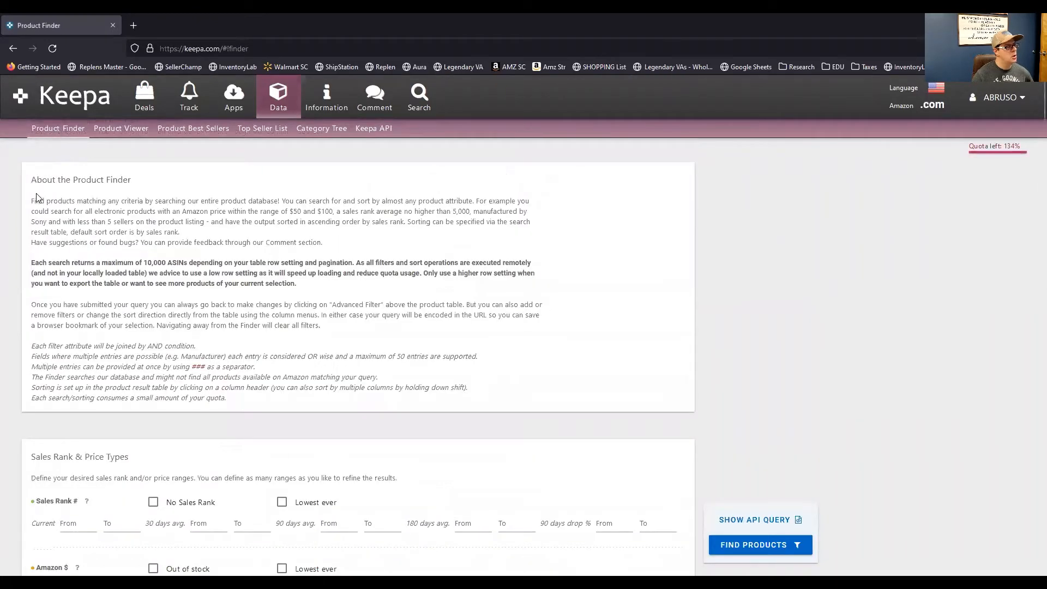
mouse_move(618, 239)
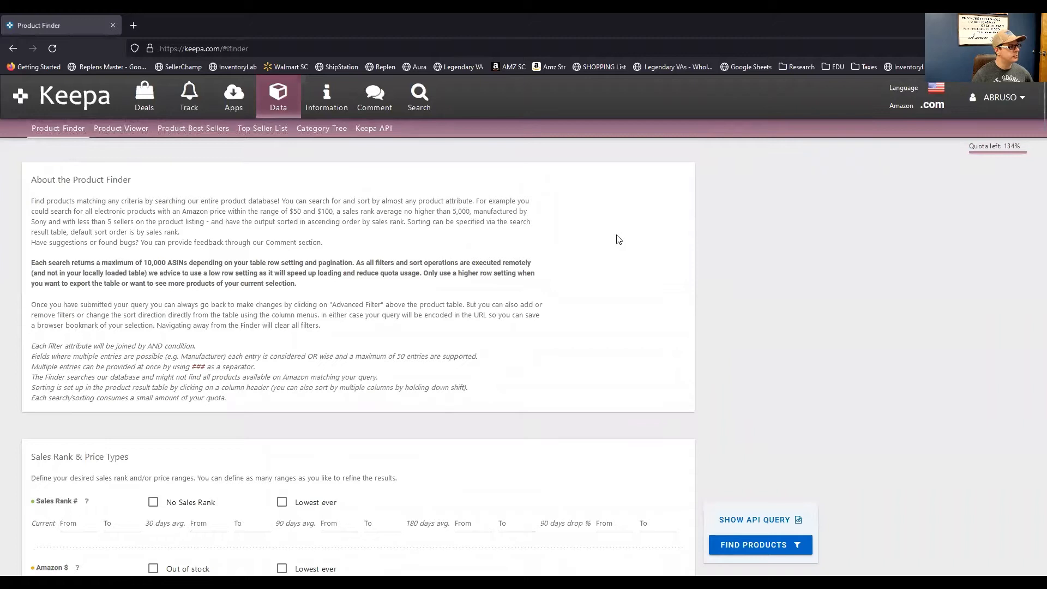
mouse_move(606, 259)
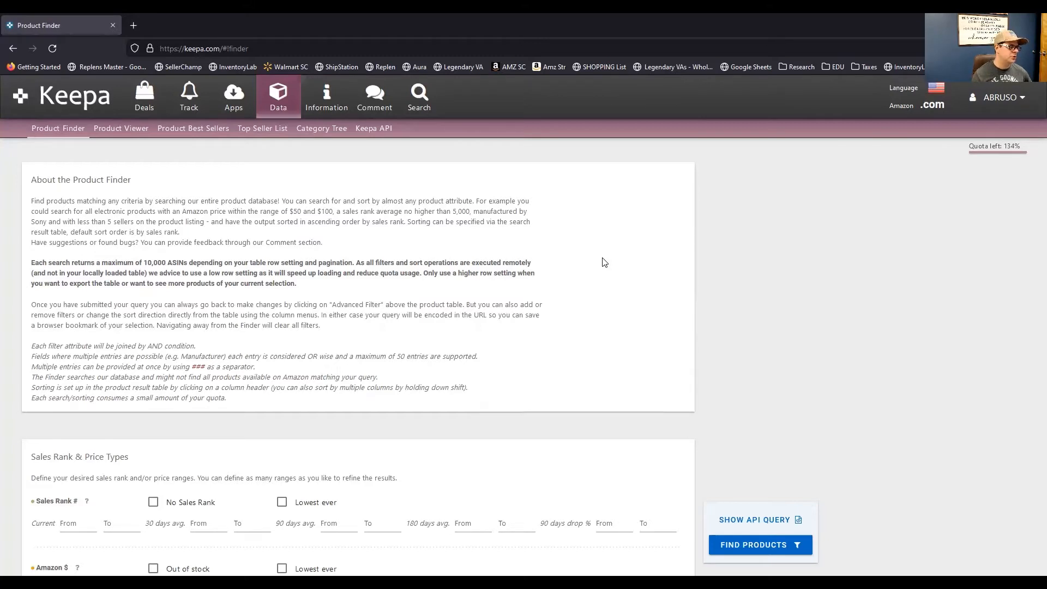
scroll(down, 3)
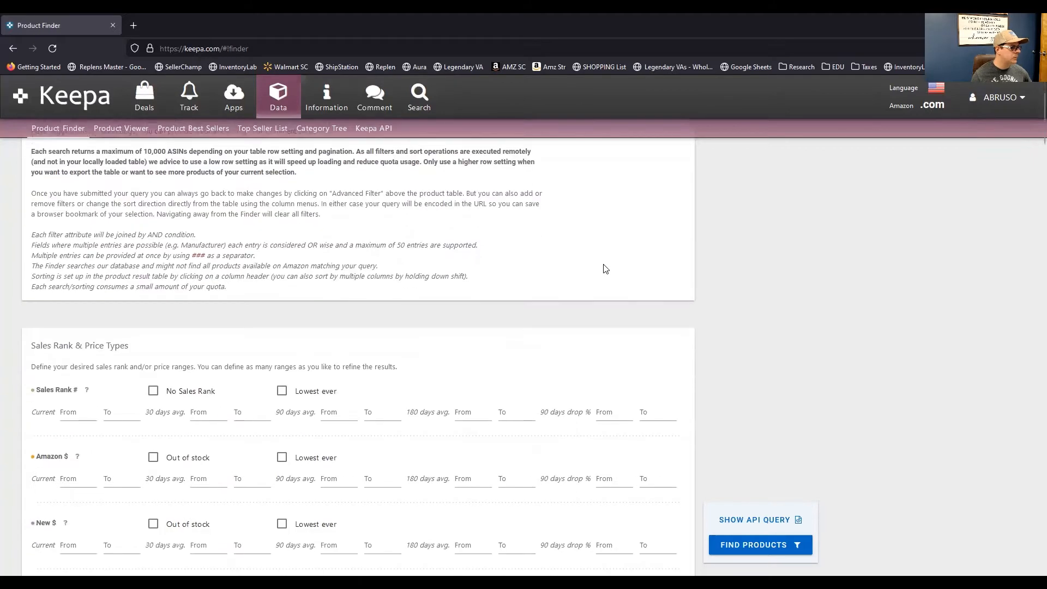
scroll(down, 3)
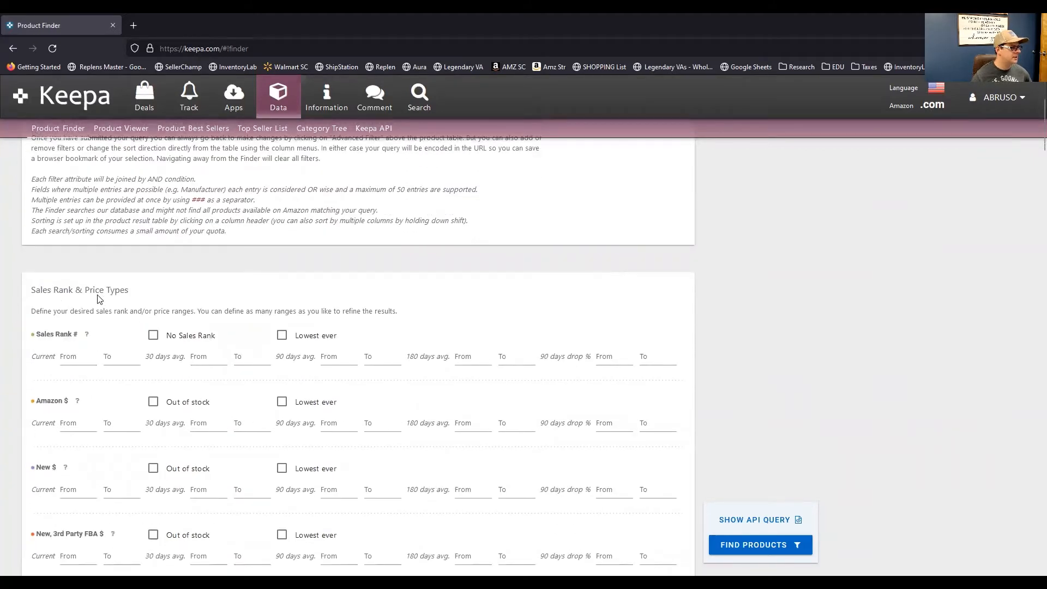
mouse_move(137, 295)
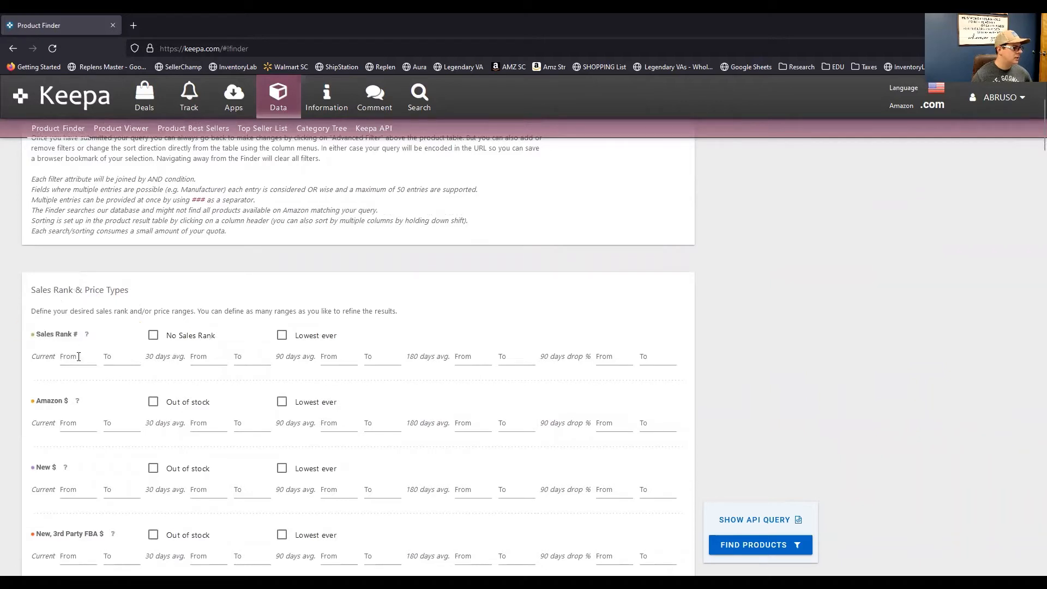
click(77, 357)
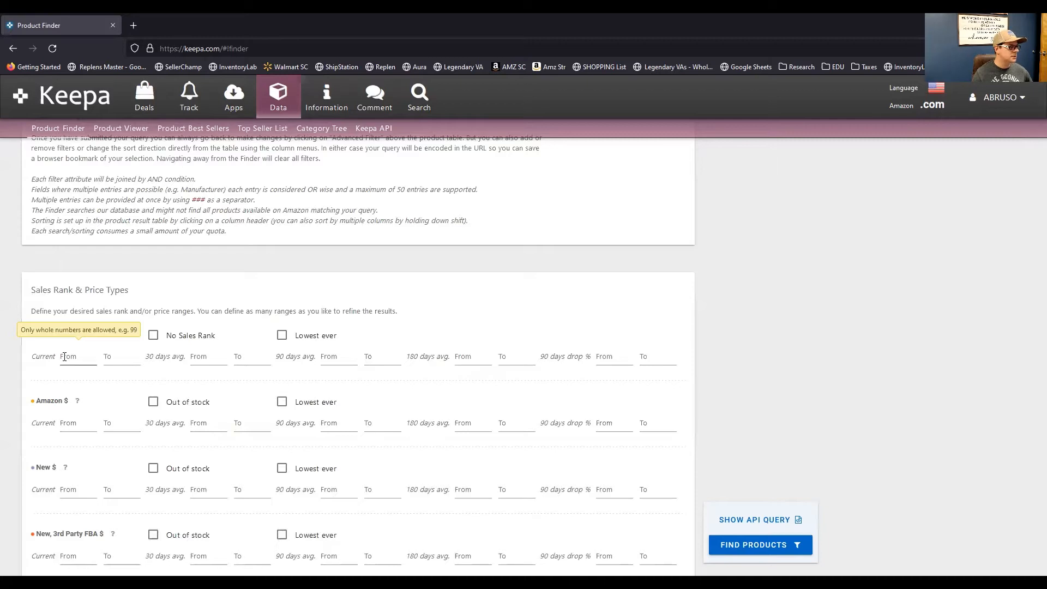
text(100000)
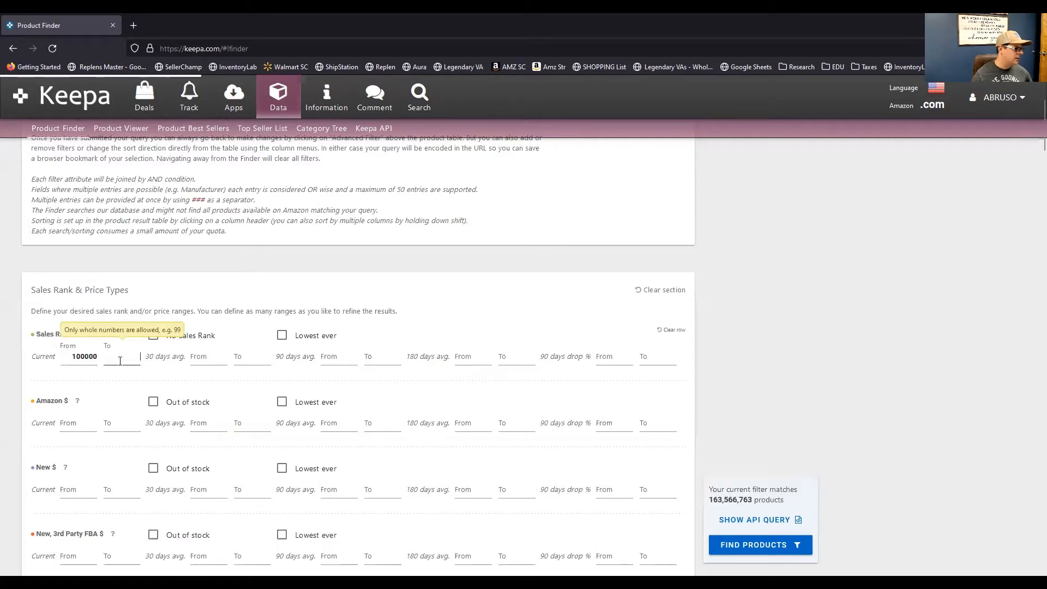
mouse_move(721, 484)
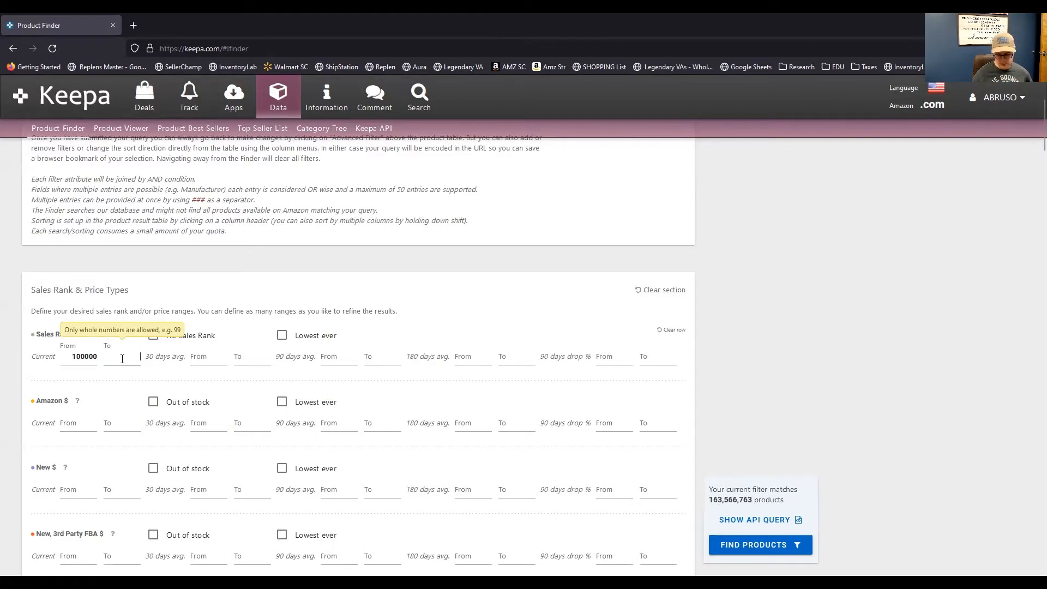
text(200000)
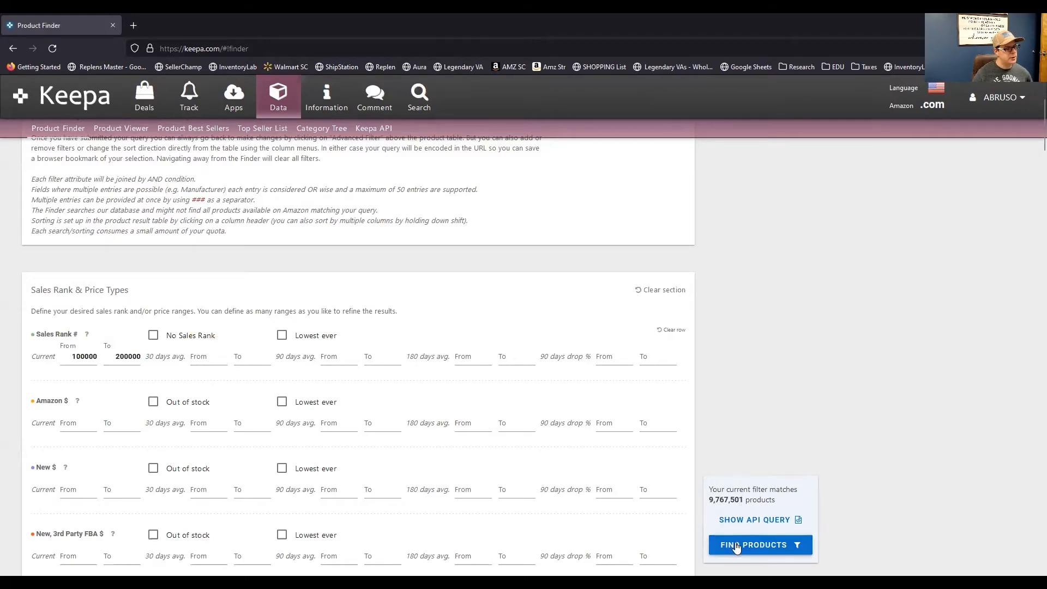
Run the 100,000–200,000 sales rank search, then reopen the Advanced Filter form
click(759, 544)
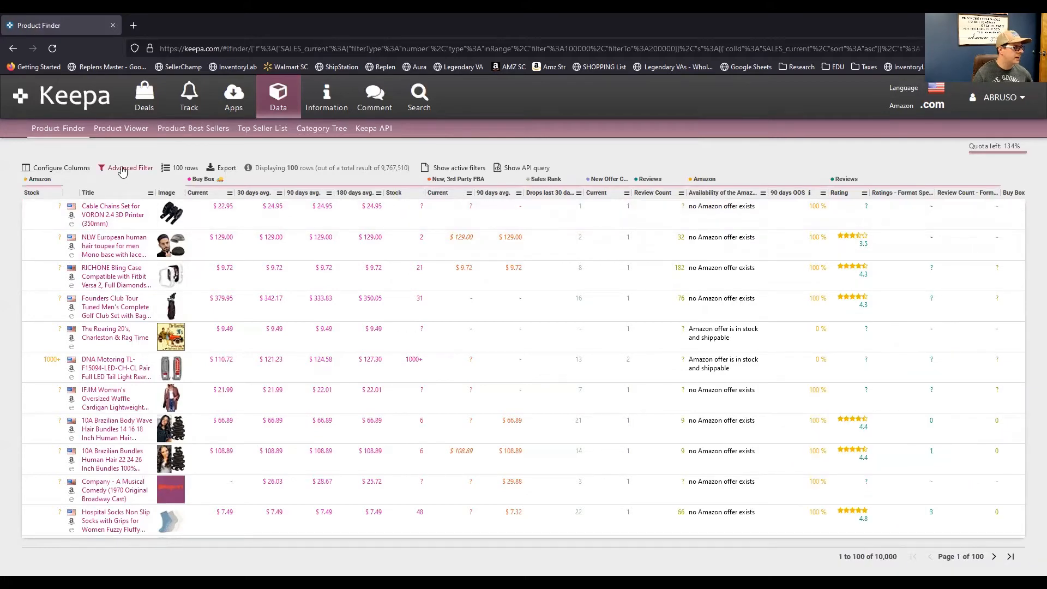
click(129, 170)
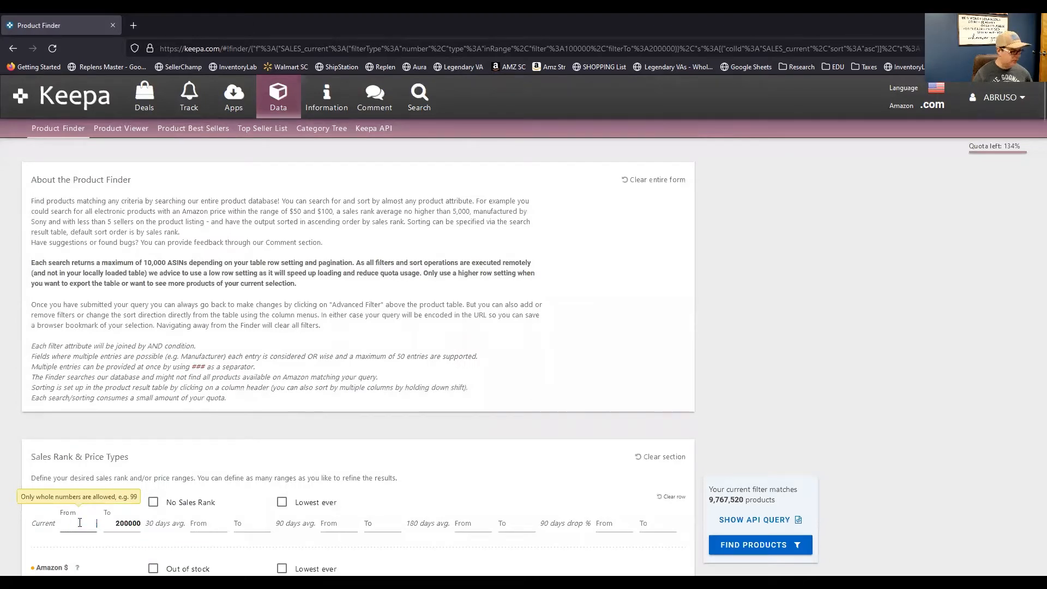
double_click(126, 523)
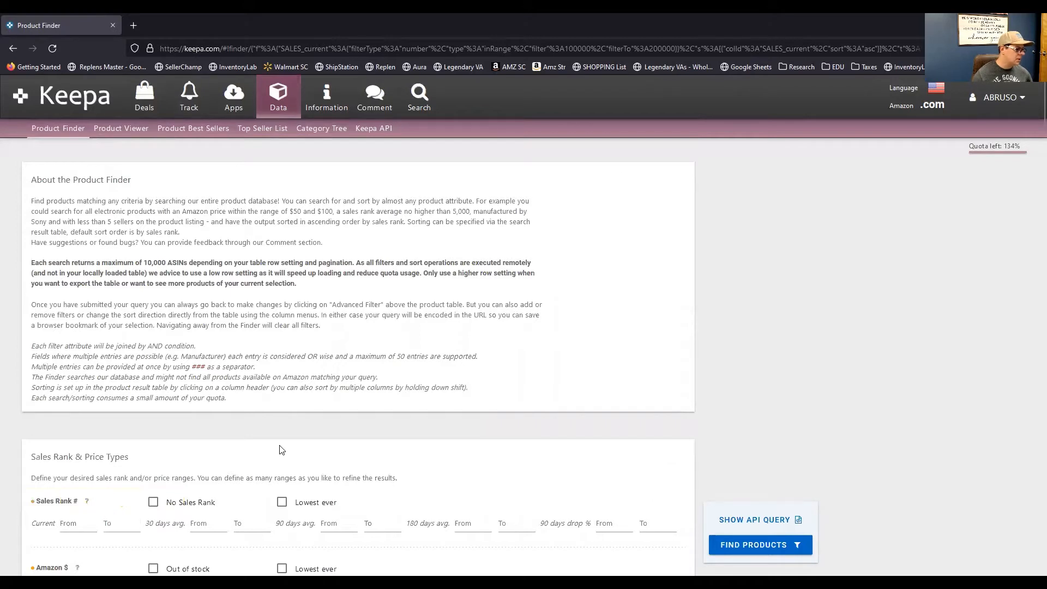
scroll(down, 3)
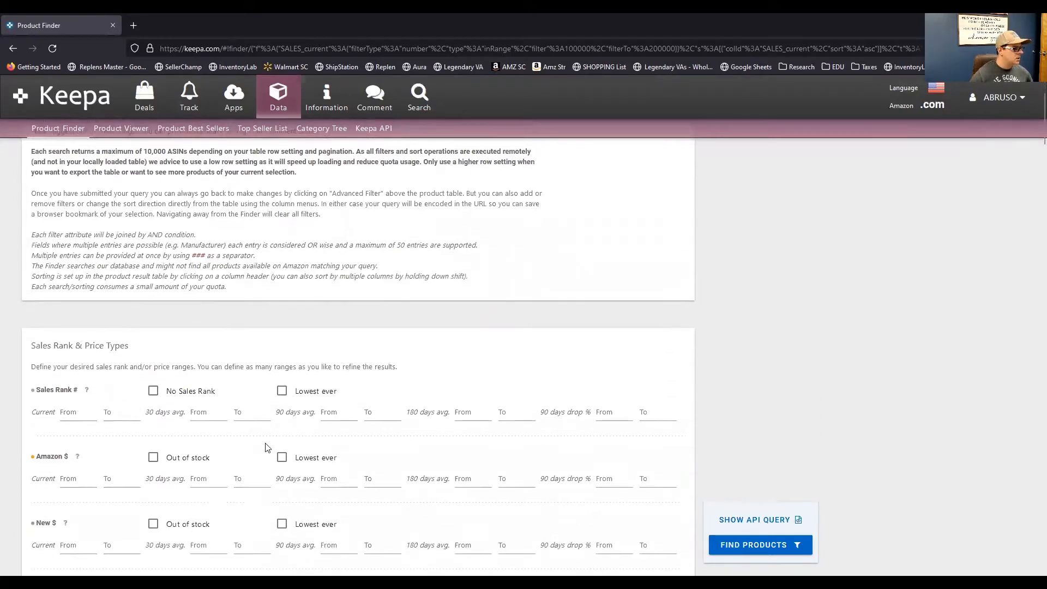
scroll(down, 3)
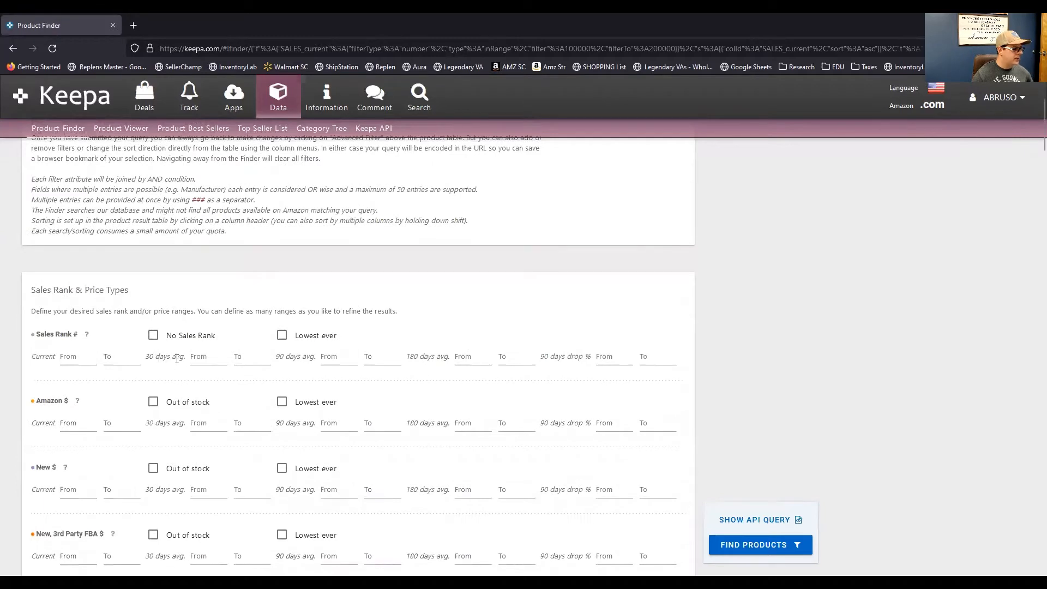
mouse_move(488, 380)
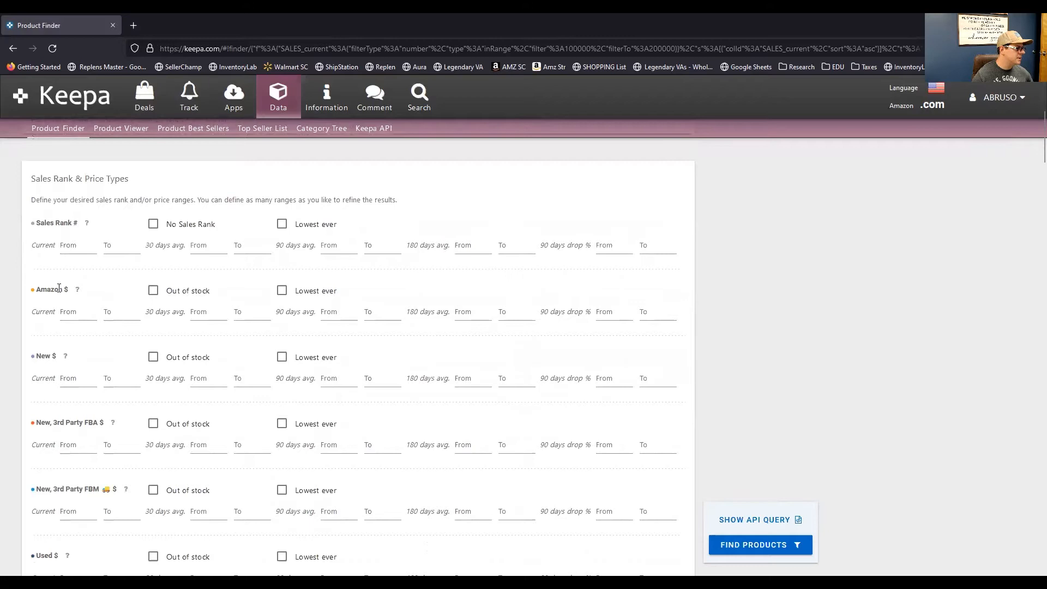
click(77, 311)
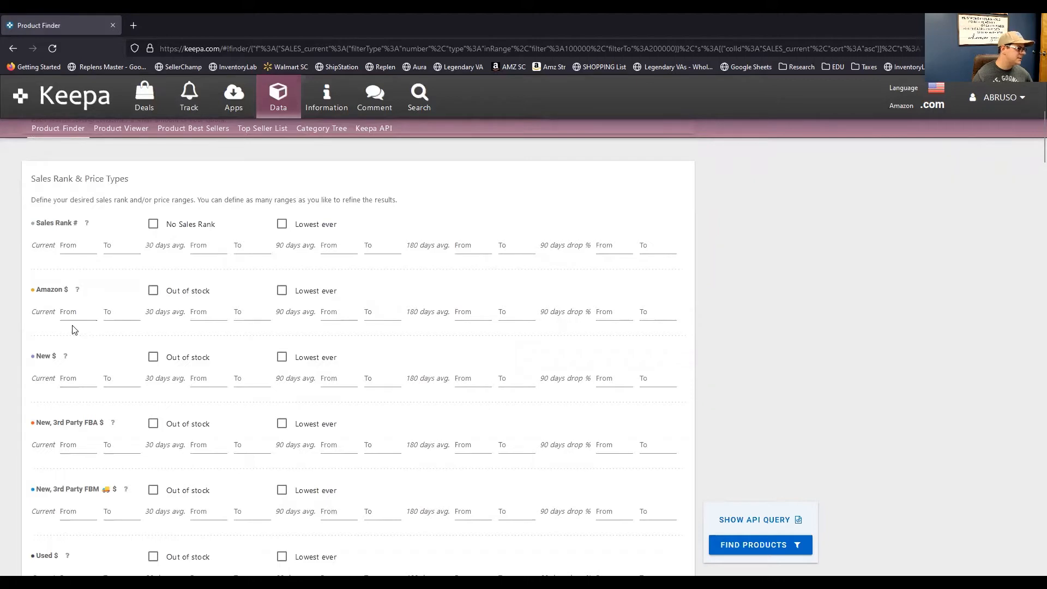
click(122, 311)
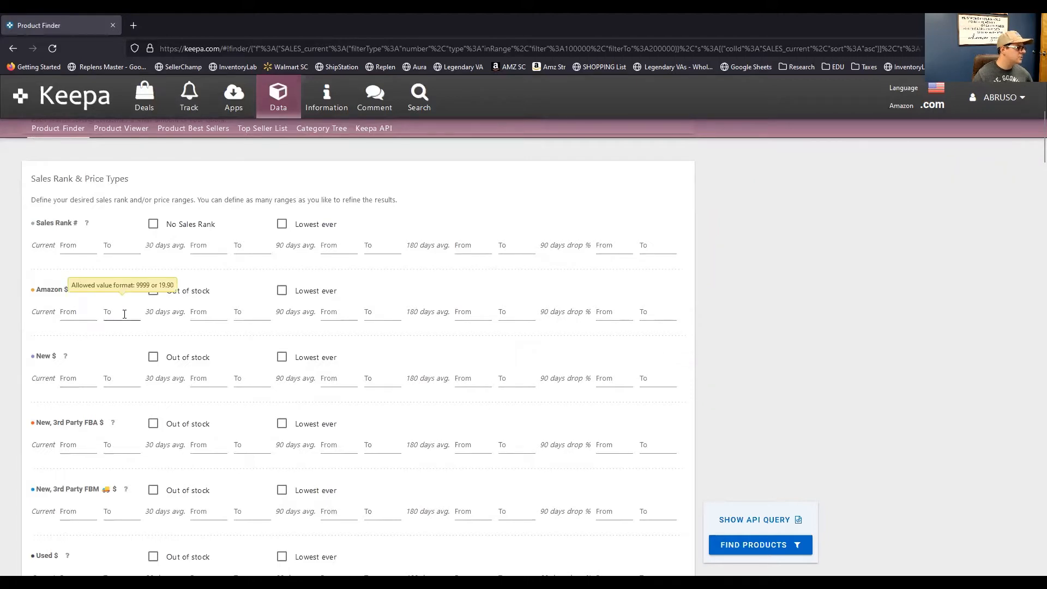
mouse_move(115, 351)
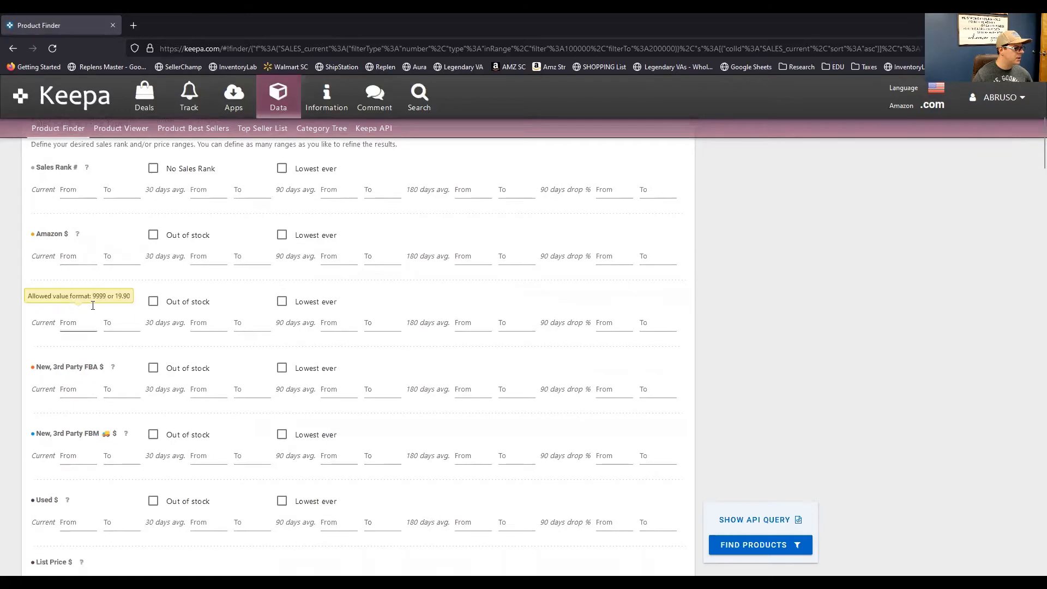
scroll(down, 3)
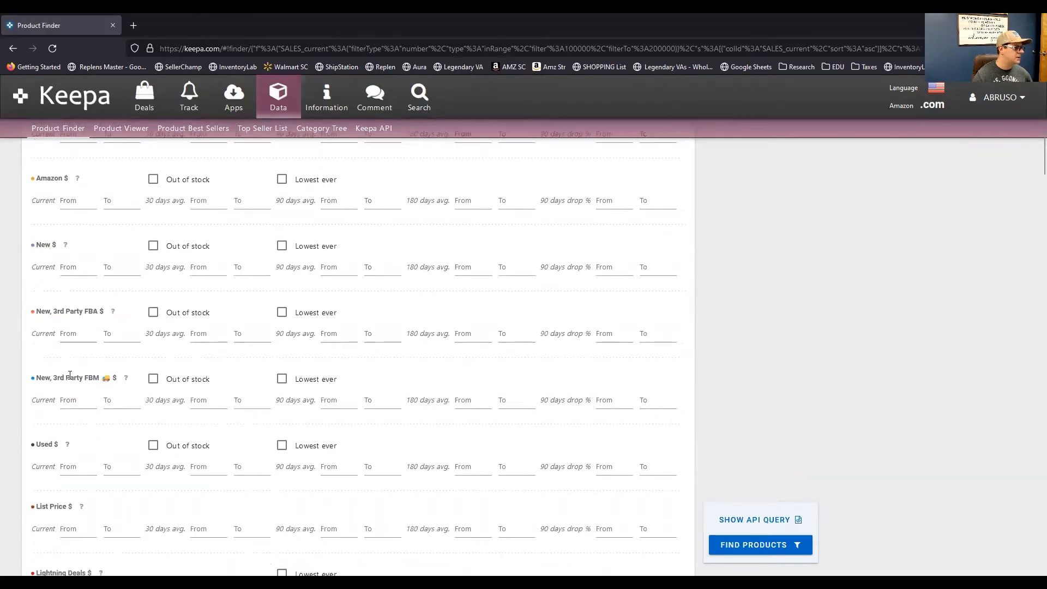
scroll(down, 3)
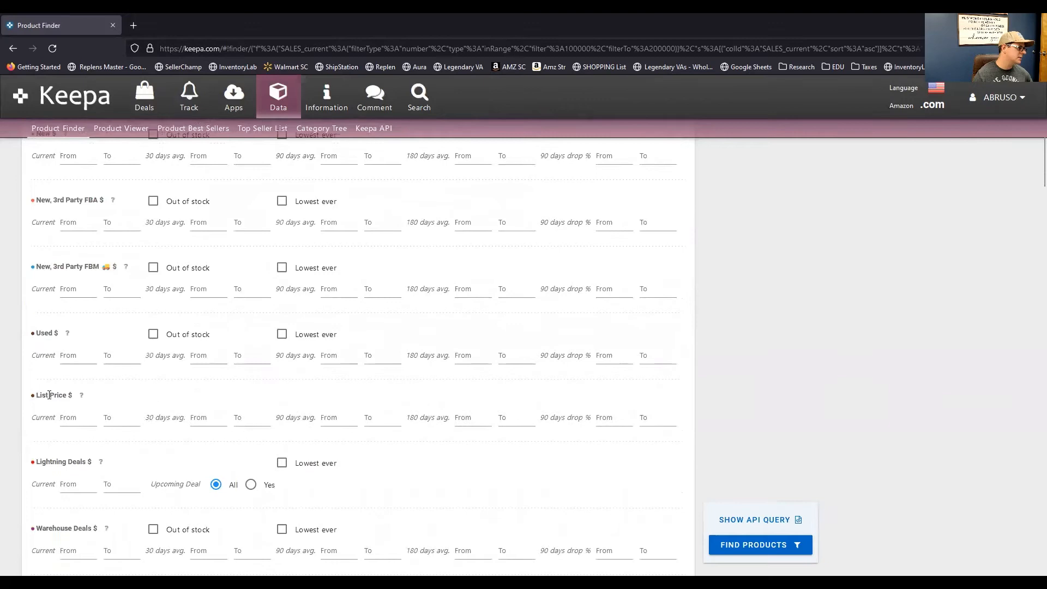
scroll(down, 3)
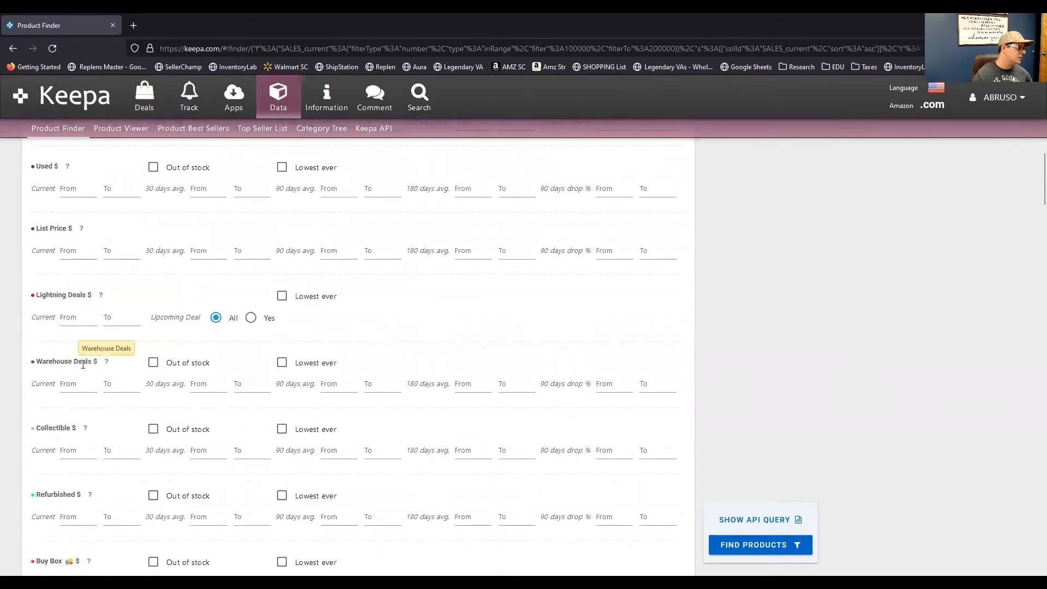
scroll(down, 3)
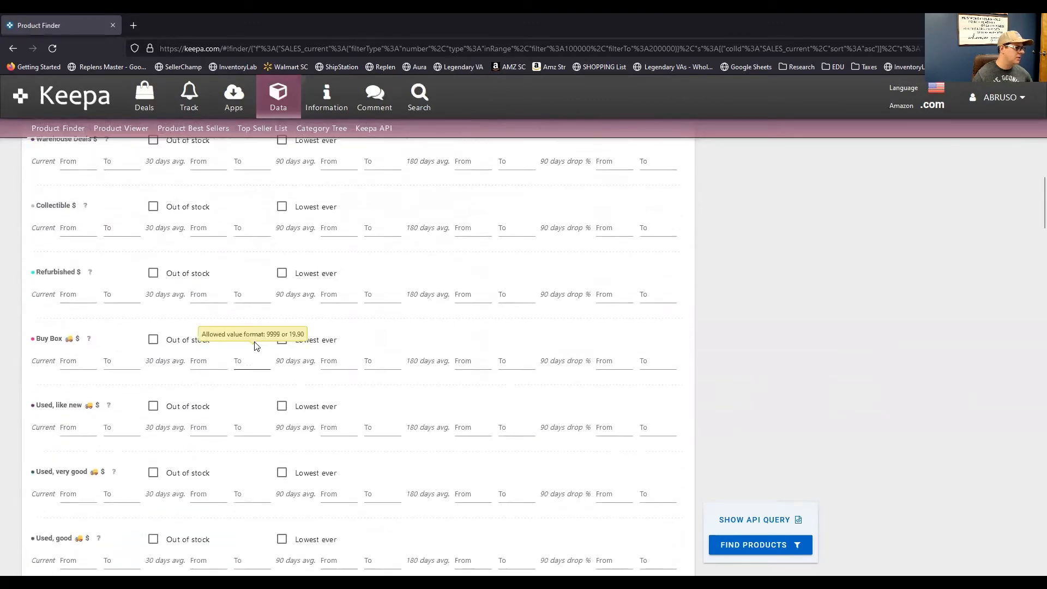
mouse_move(516, 360)
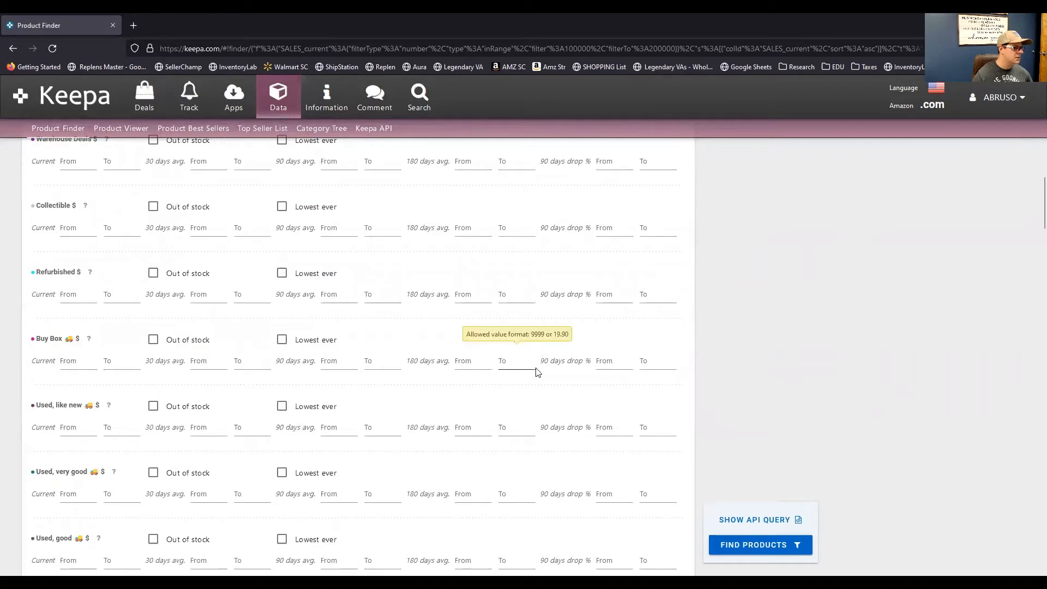
scroll(down, 3)
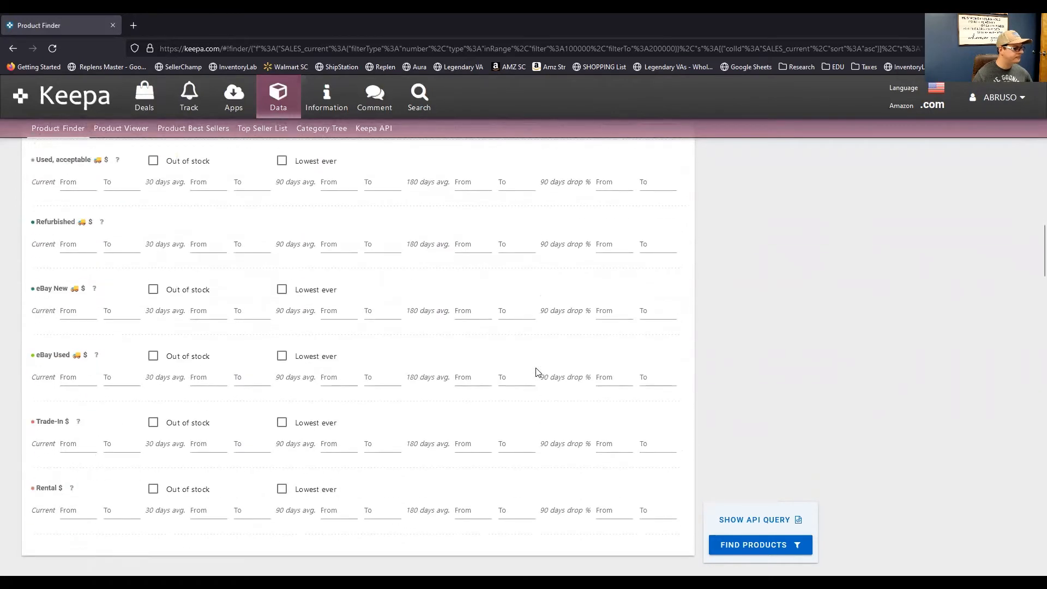
scroll(down, 3)
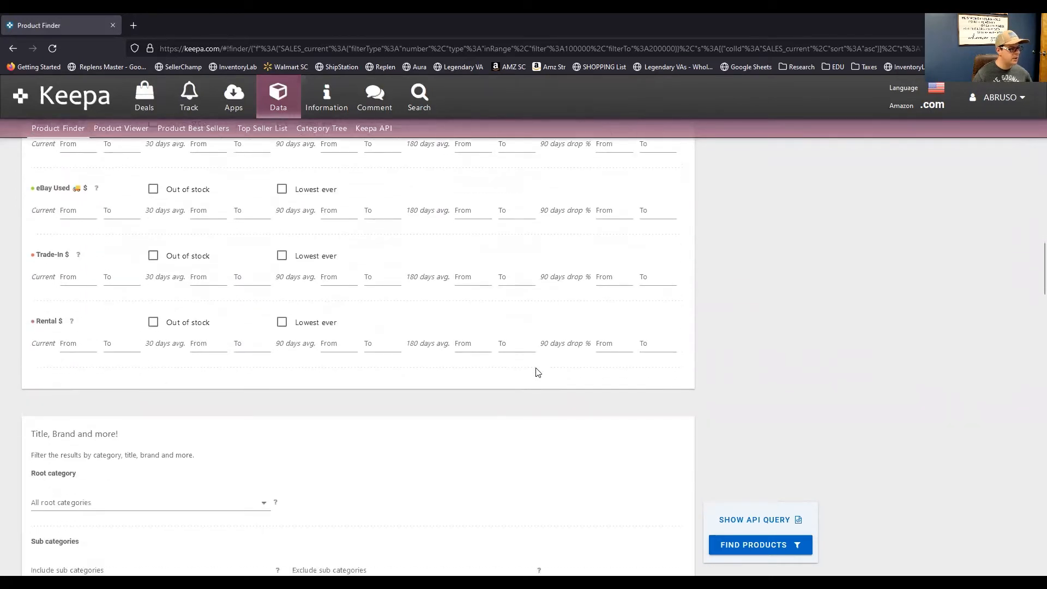
scroll(down, 3)
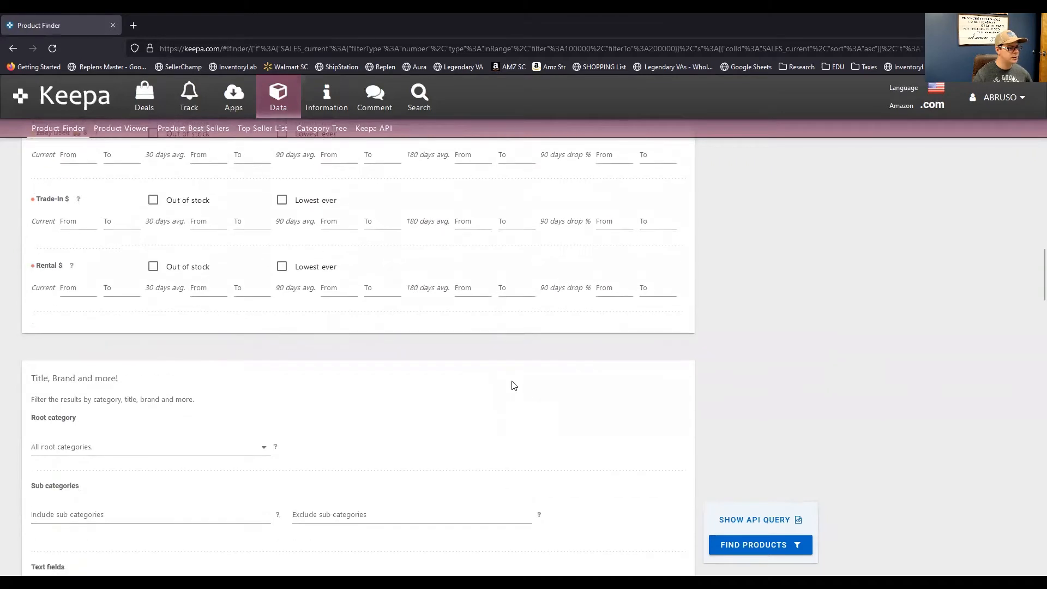
scroll(down, 3)
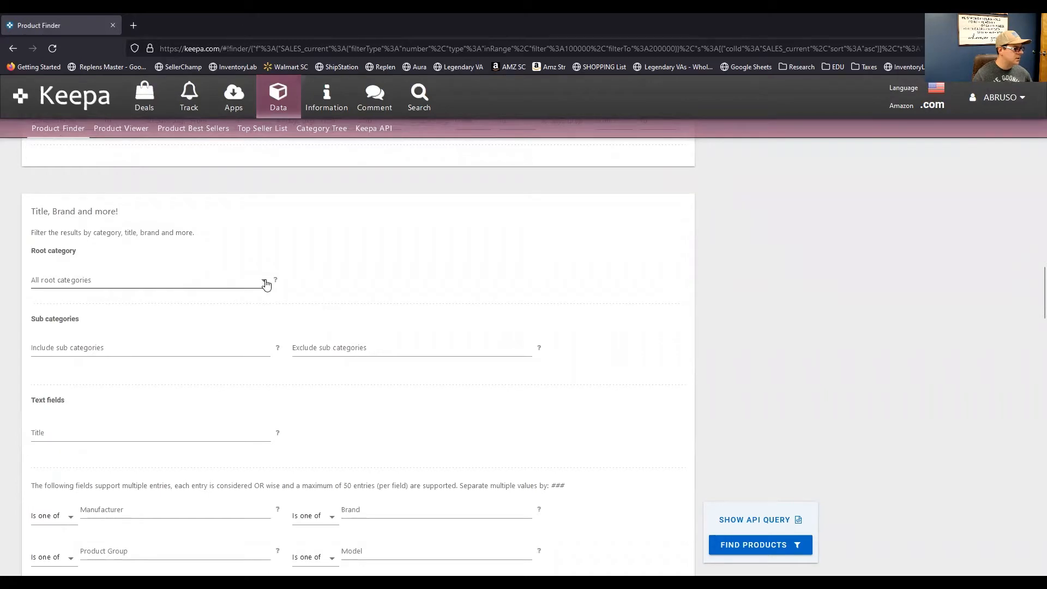
click(147, 280)
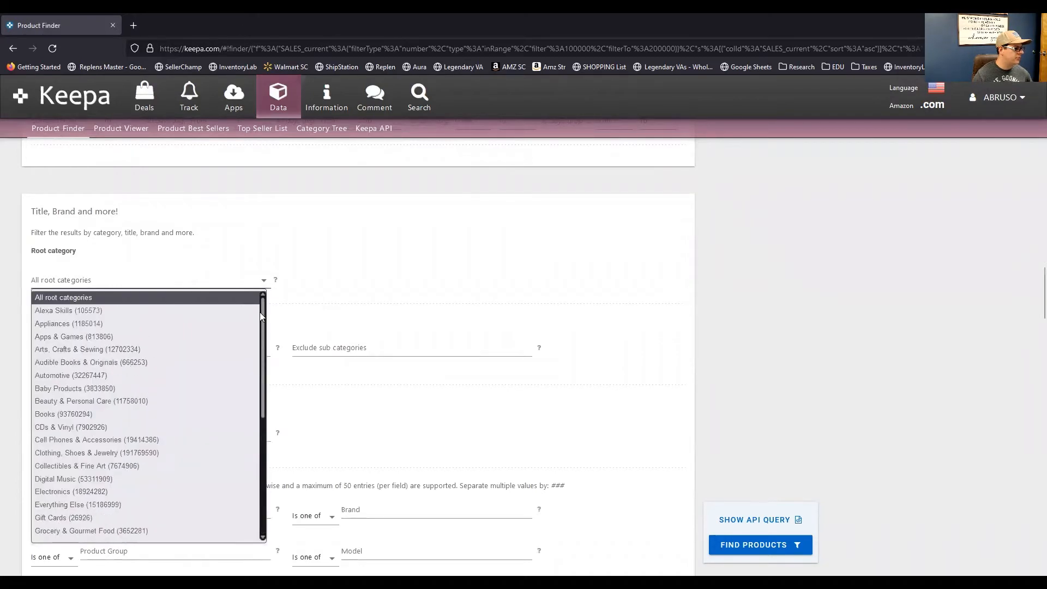
click(341, 283)
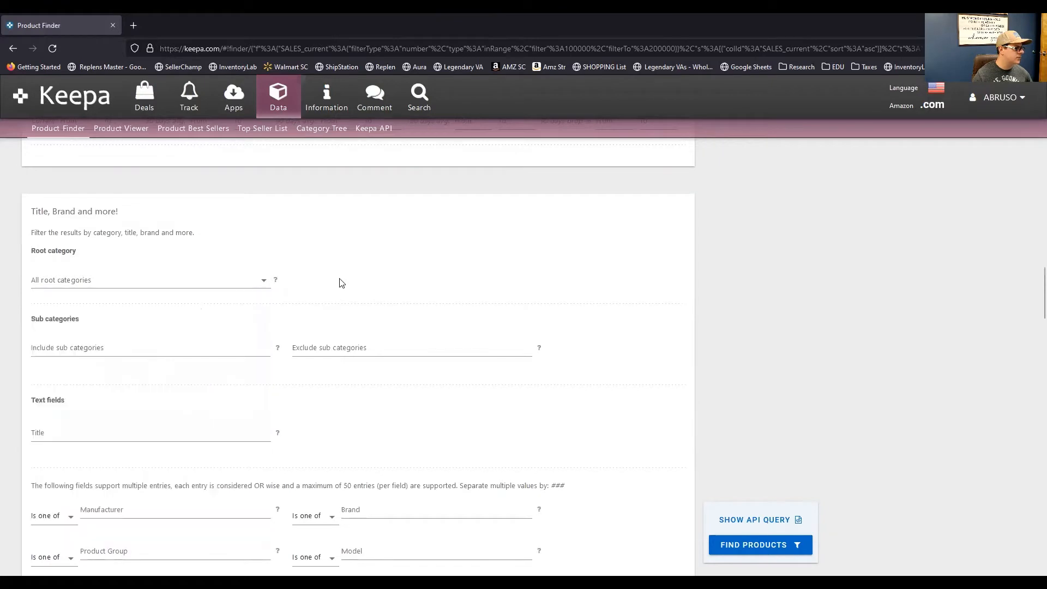
scroll(down, 3)
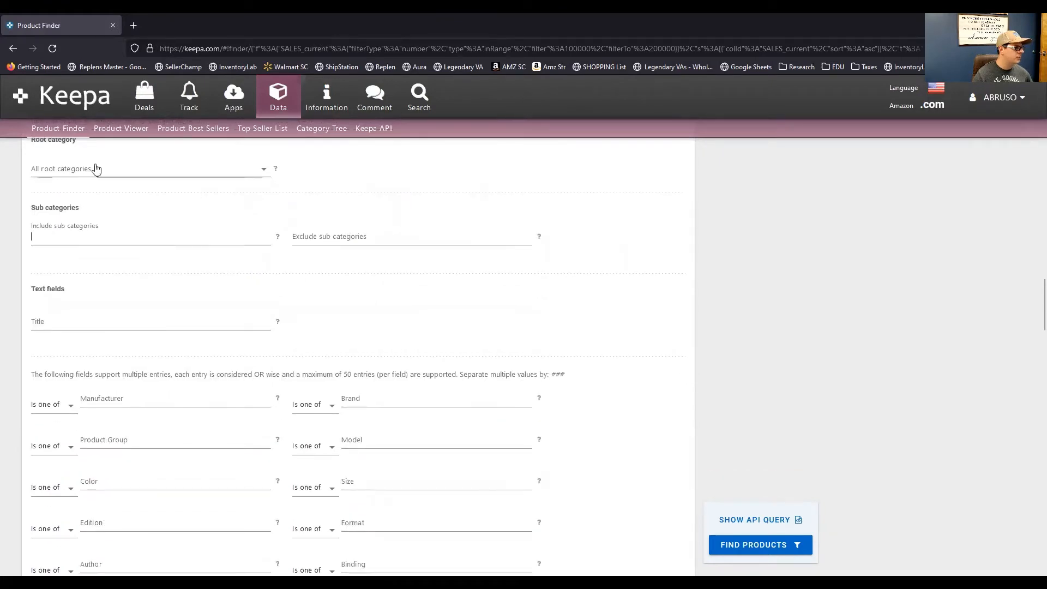
scroll(down, 3)
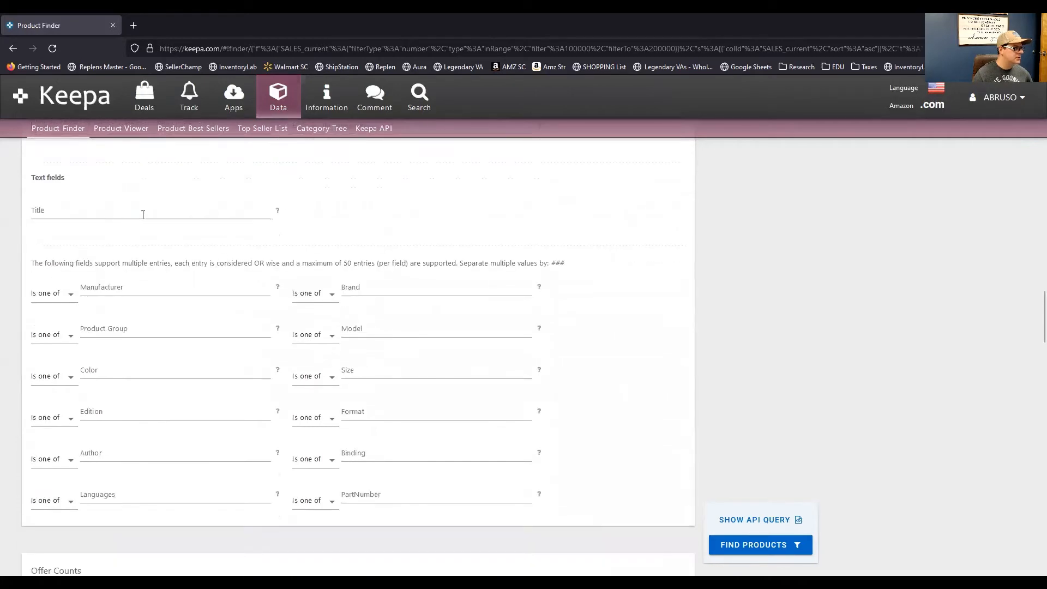
click(151, 209)
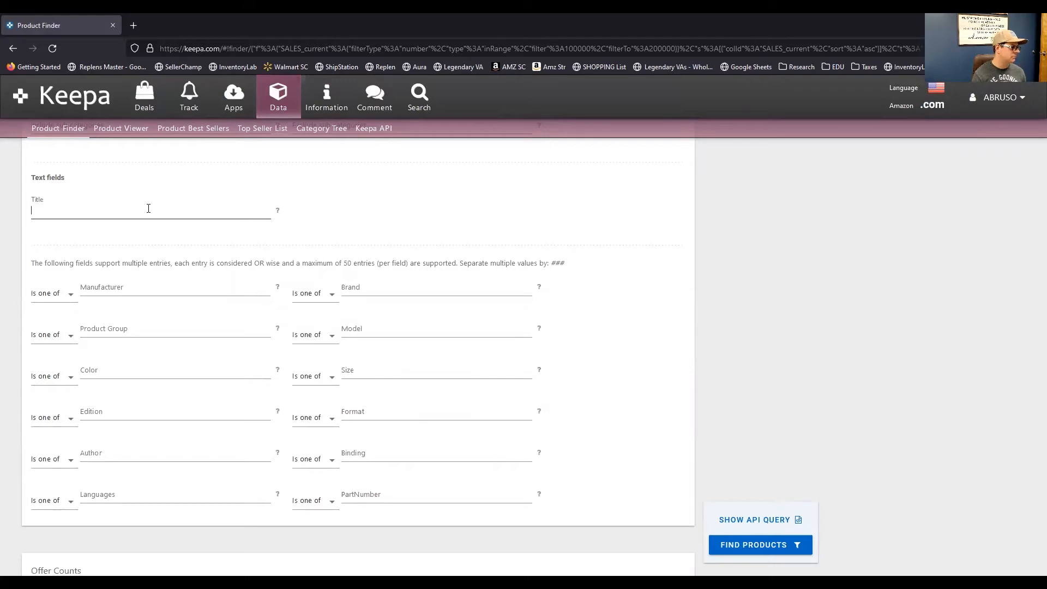
text(Fish)
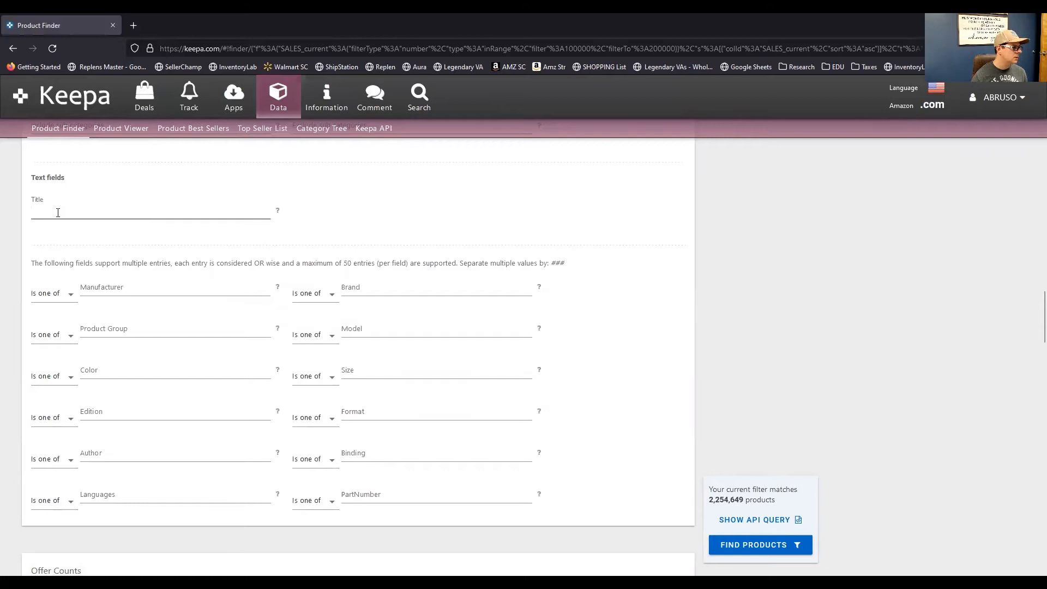
mouse_move(365, 218)
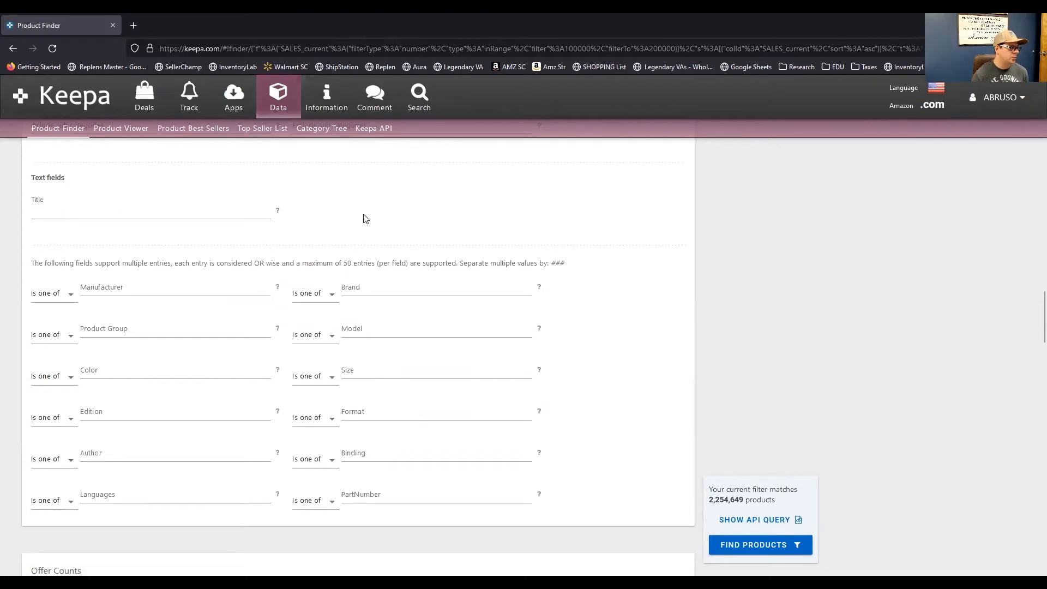
click(150, 211)
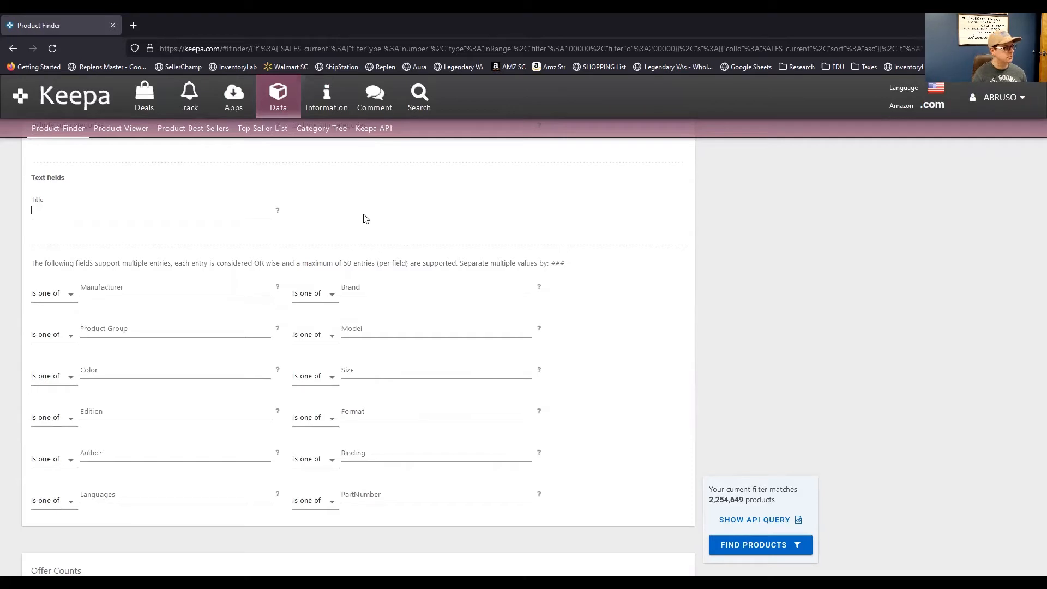
text(2 pack)
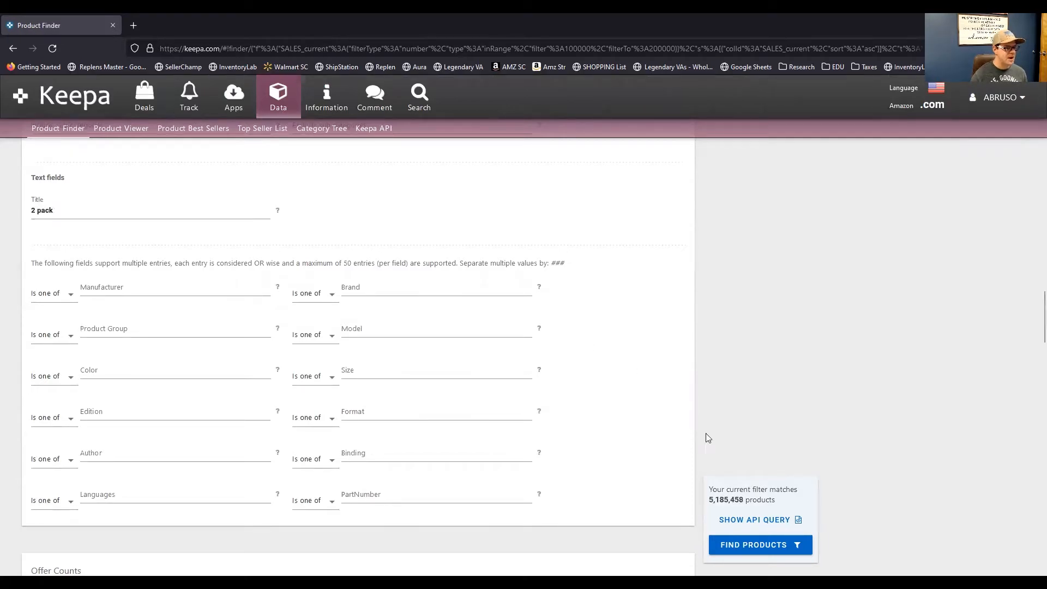
mouse_move(702, 451)
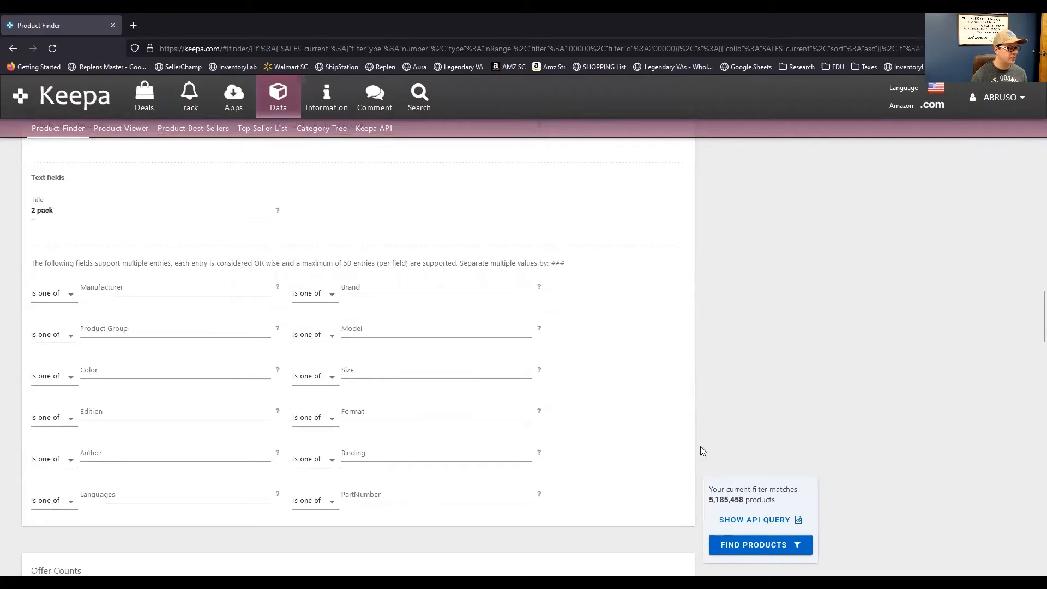
double_click(42, 210)
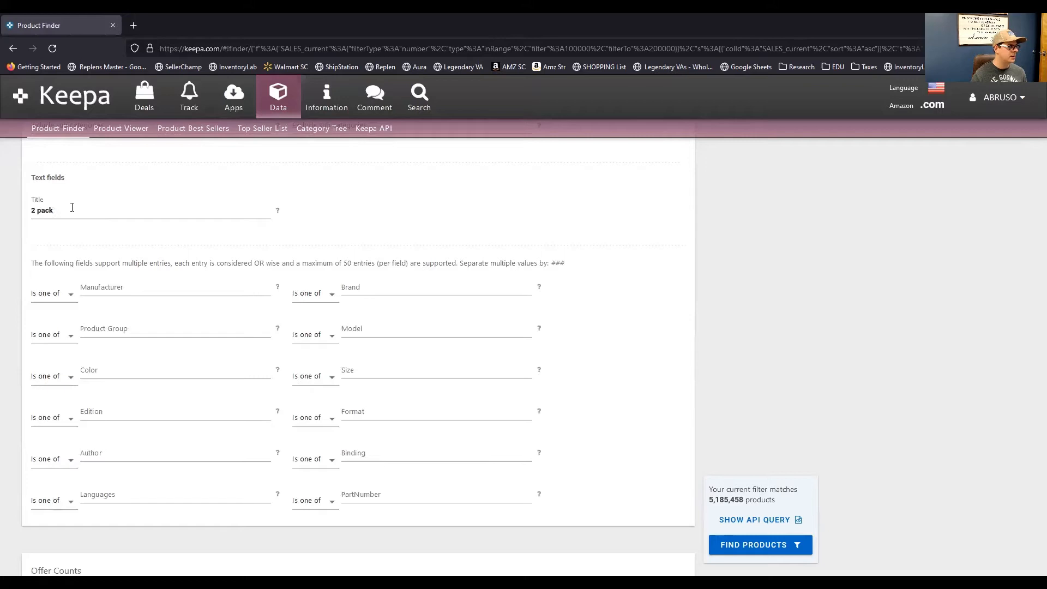
double_click(41, 210)
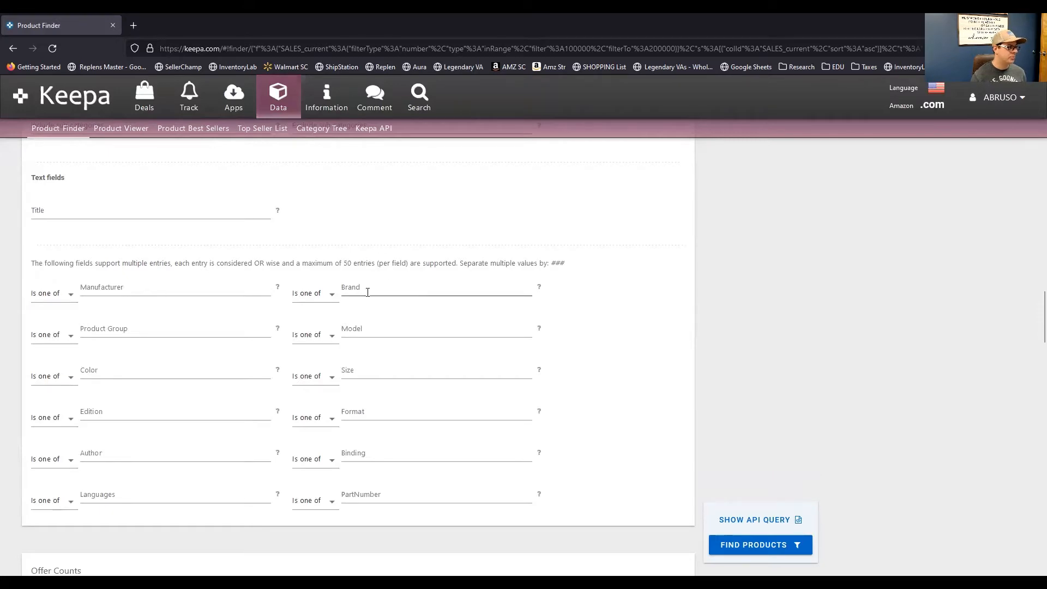
Filter by brand Nike and title '2 pack', then find the 1,070 matching products
click(434, 287)
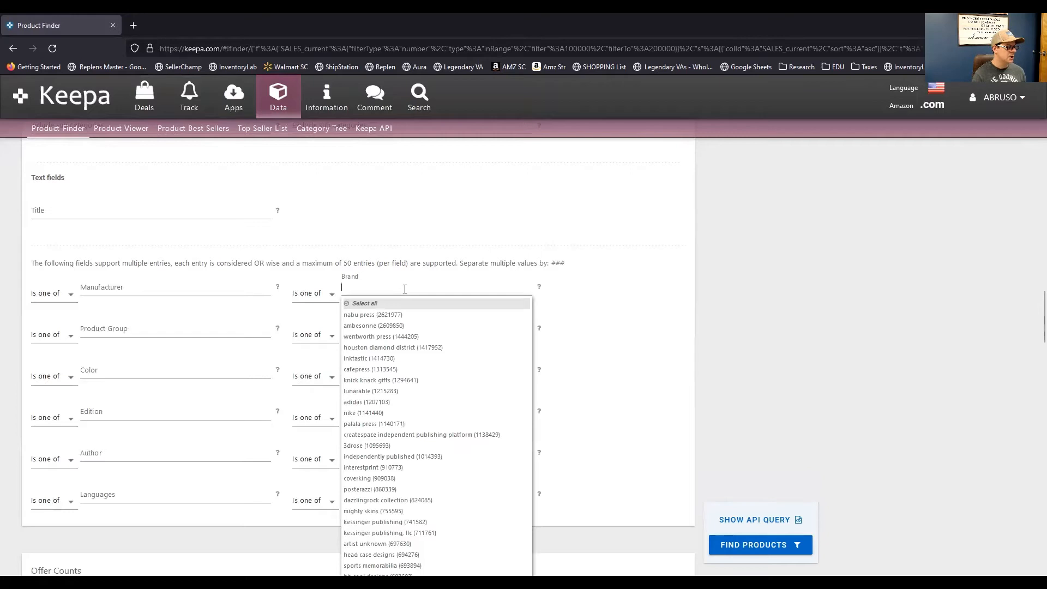
text(Ni)
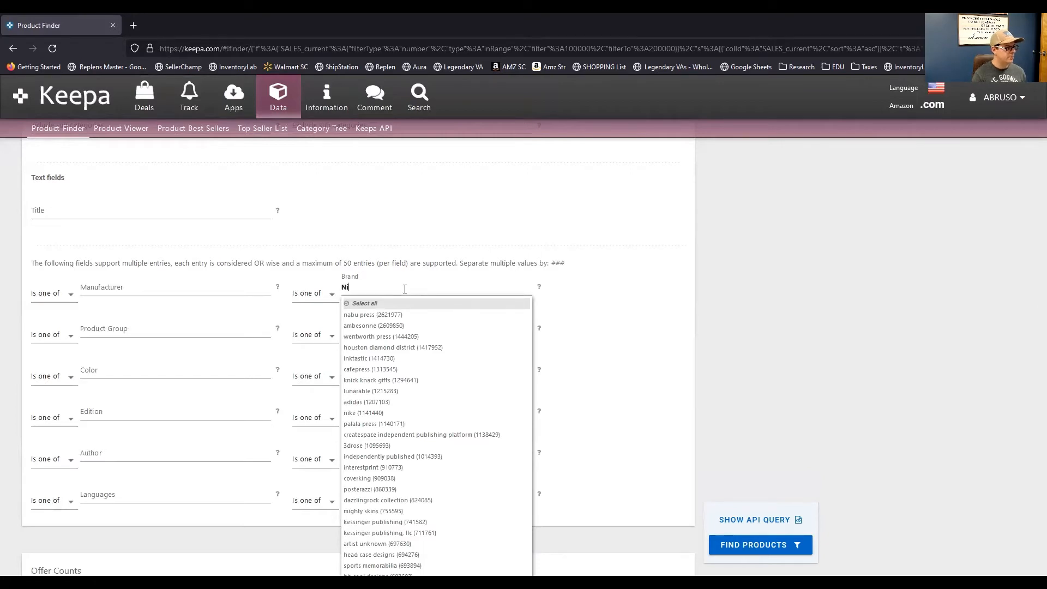
text(ke)
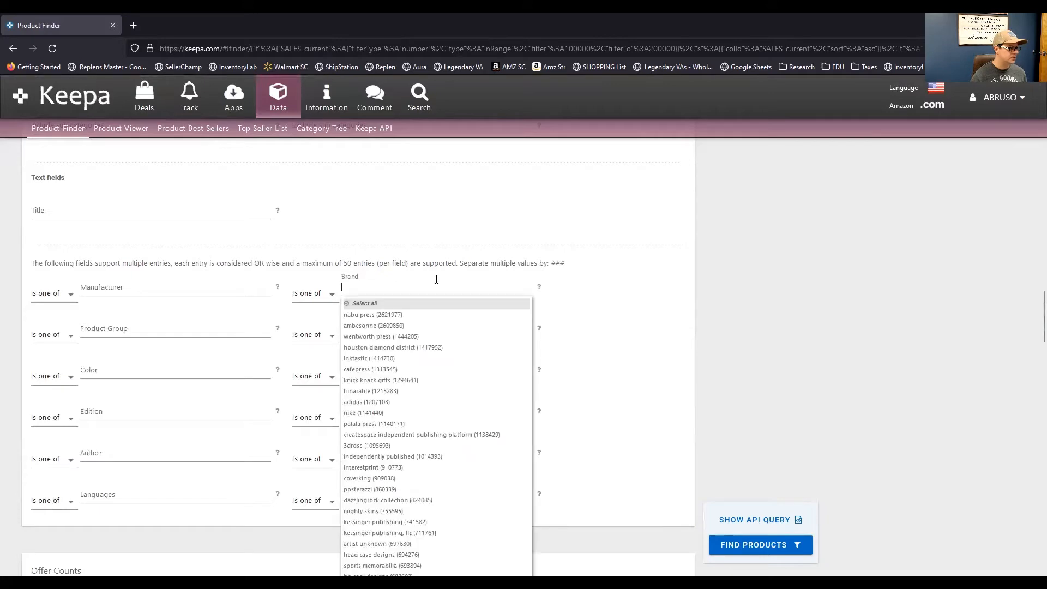
text(nike)
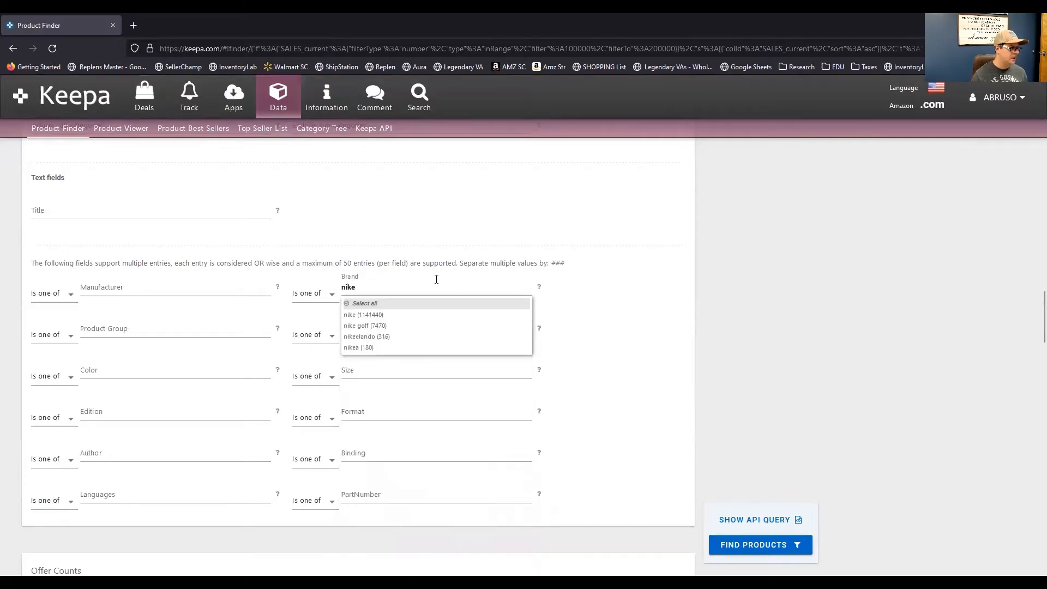
click(363, 315)
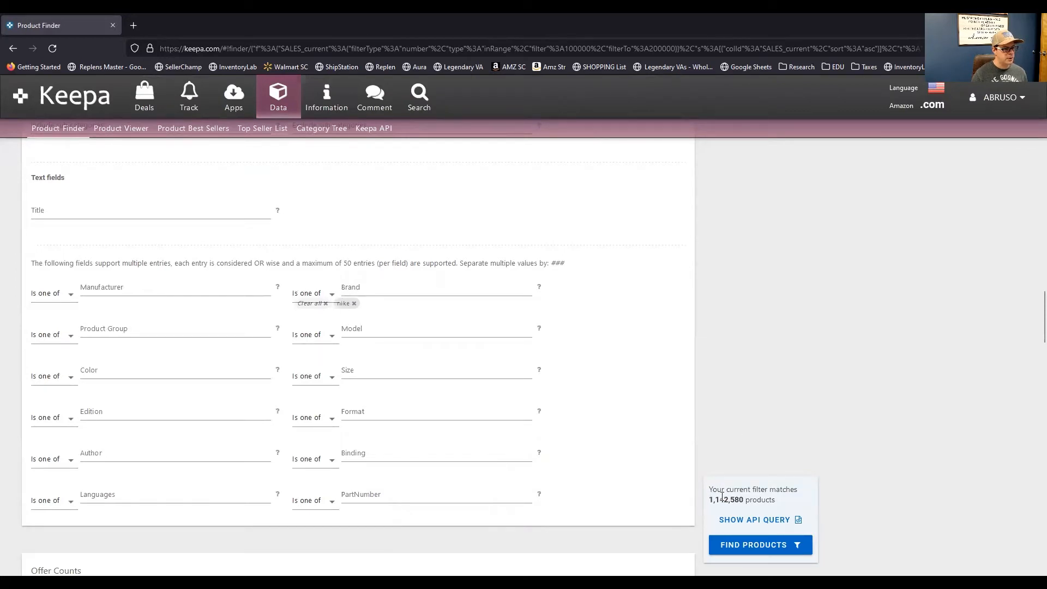
mouse_move(232, 241)
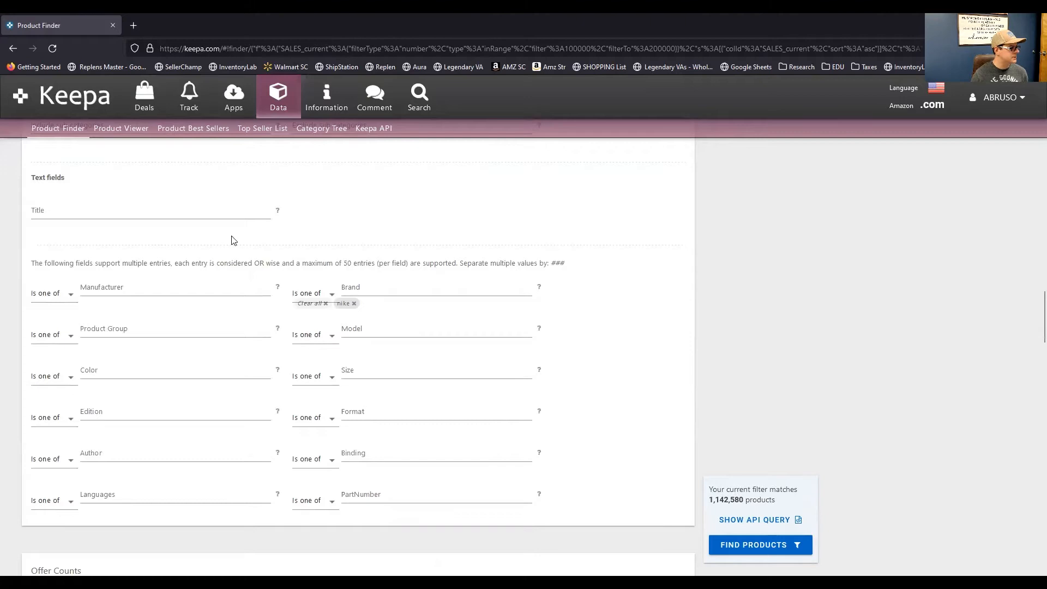
text(2)
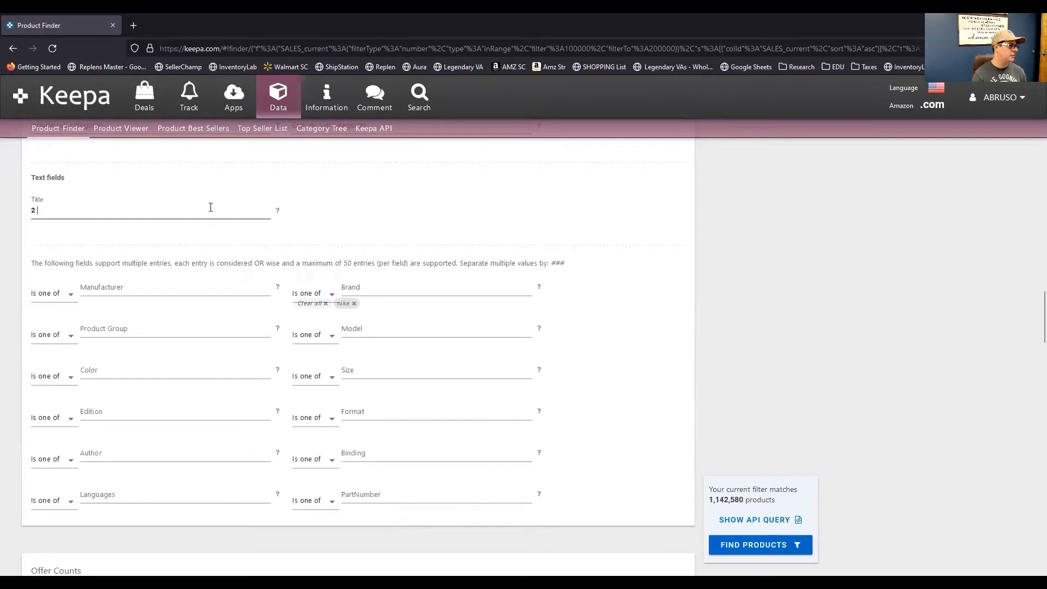
click(759, 544)
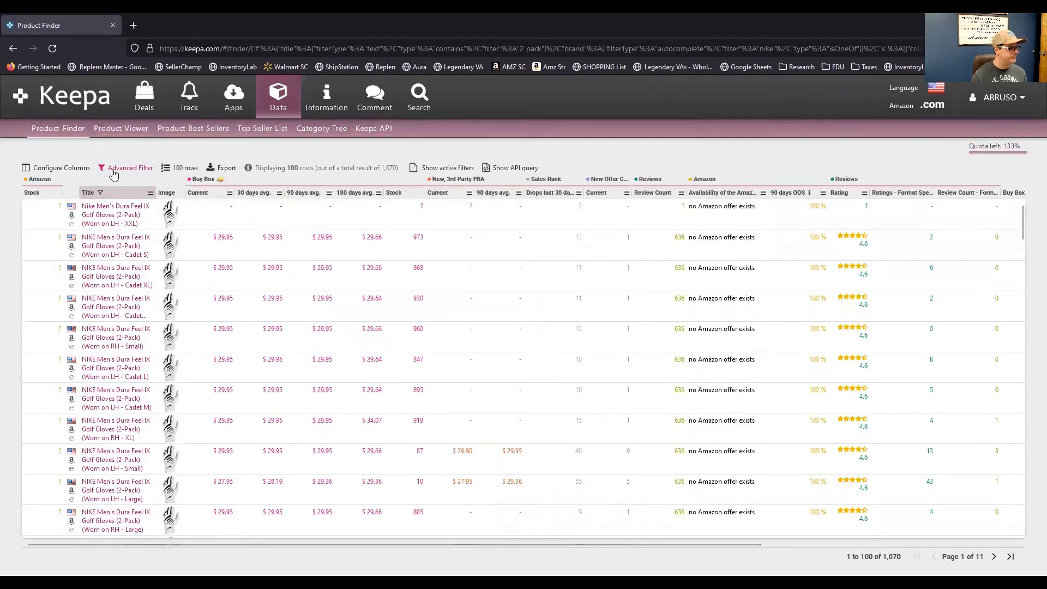
Reopen the filter form and remove the '2 pack' title keyword and Nike brand chip
click(130, 168)
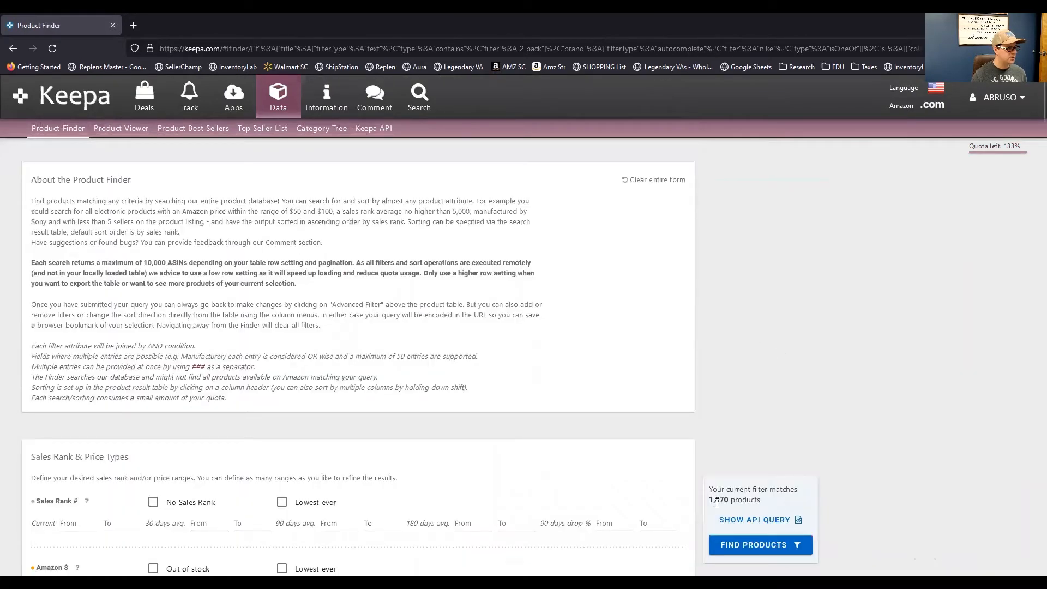
scroll(down, 3)
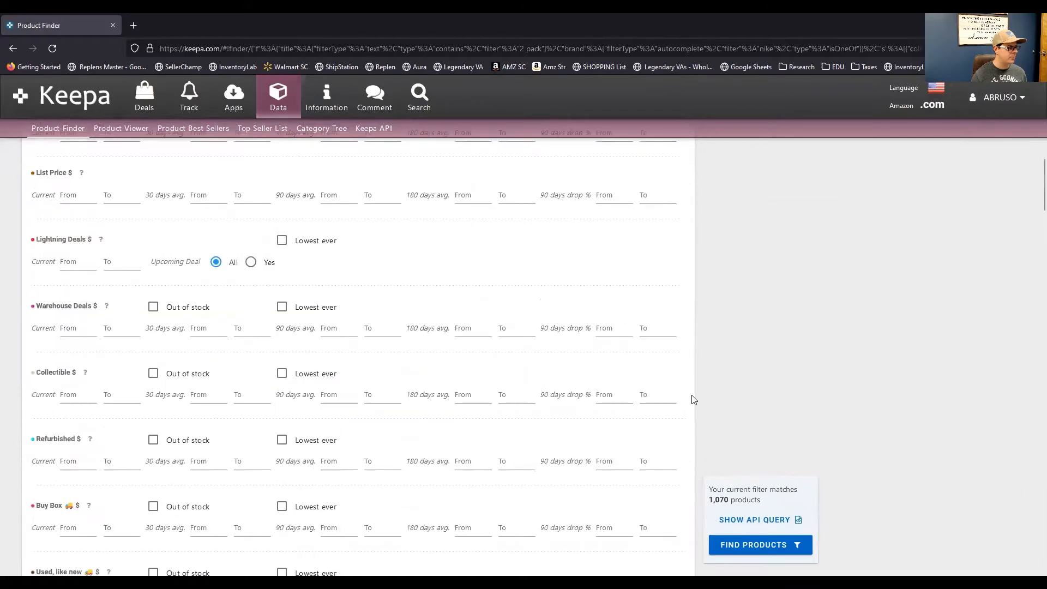
scroll(up, 3)
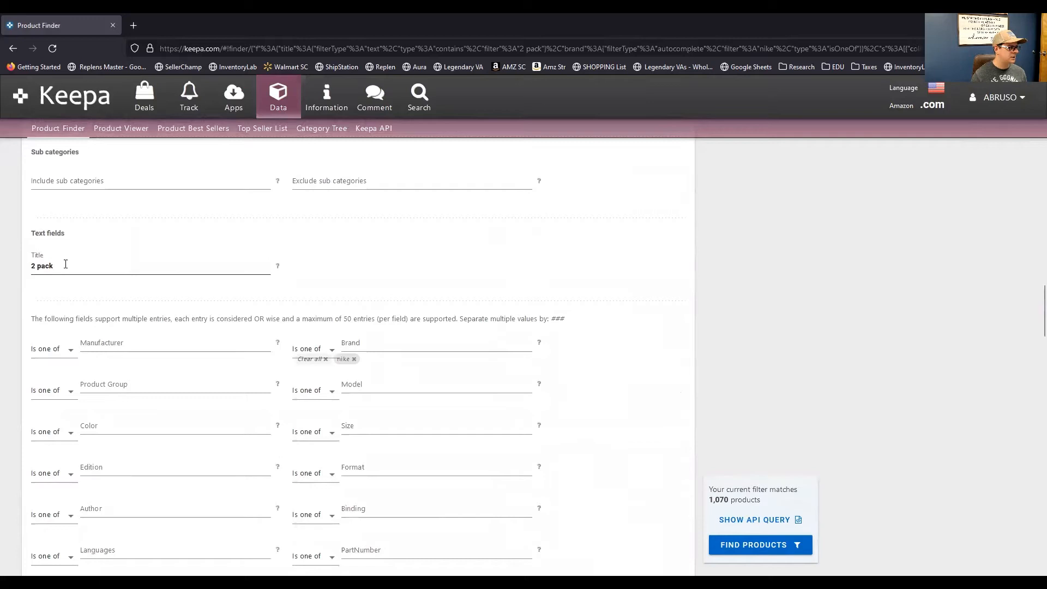
double_click(41, 265)
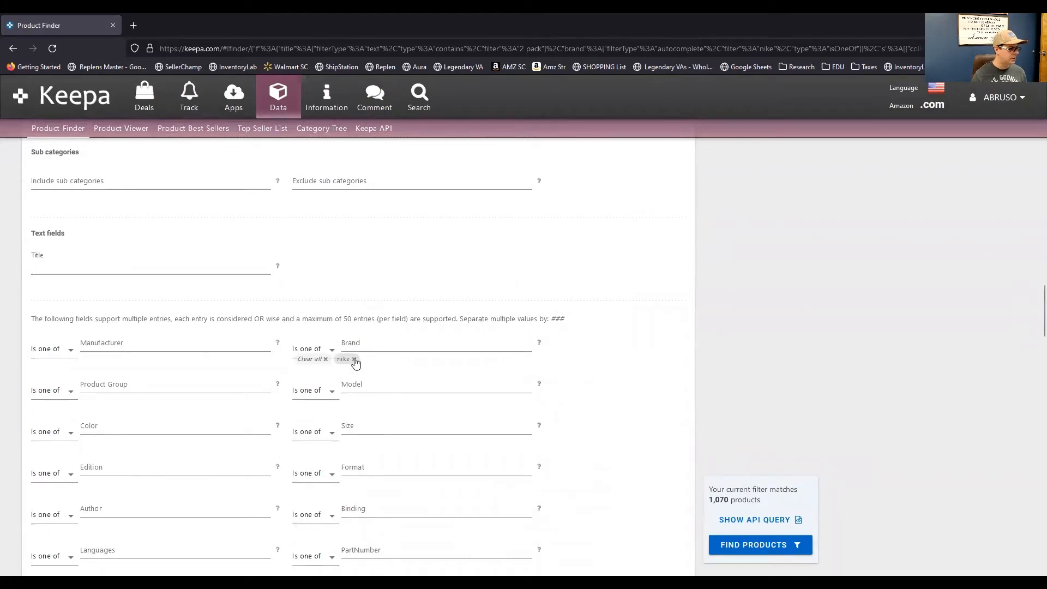
click(355, 359)
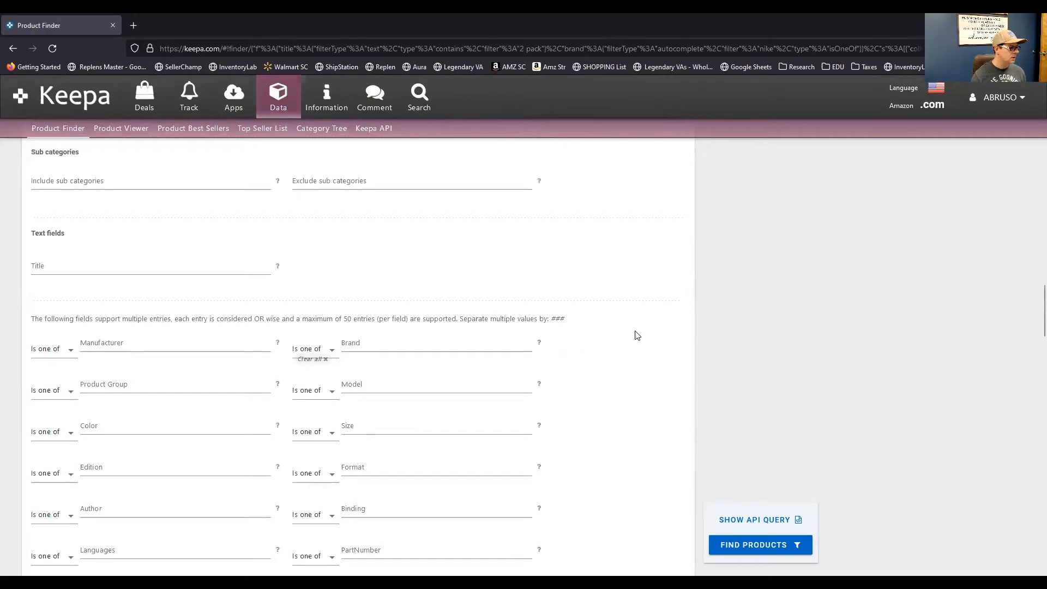
scroll(down, 3)
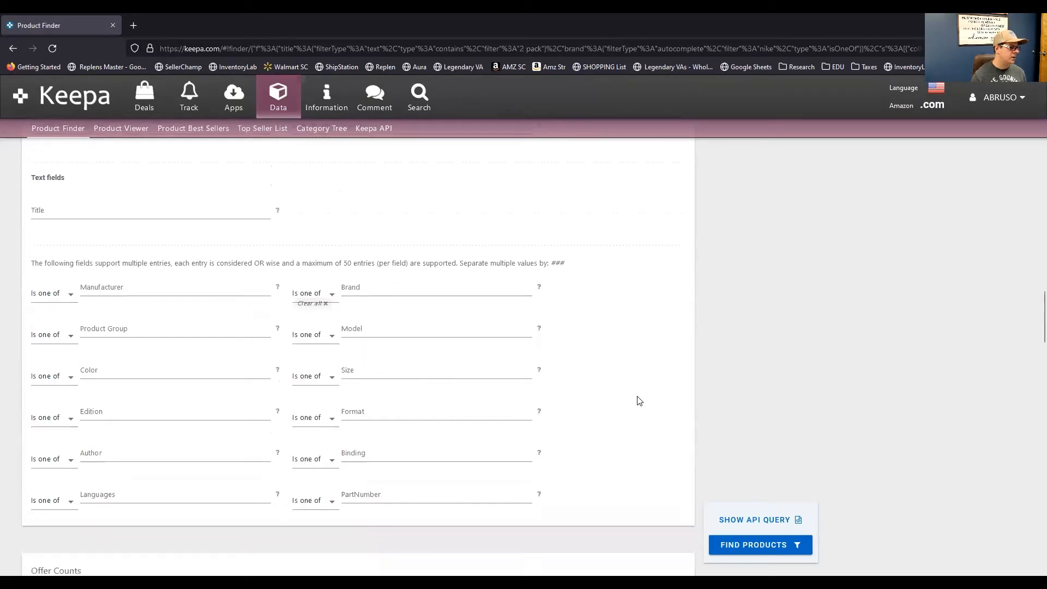
scroll(down, 3)
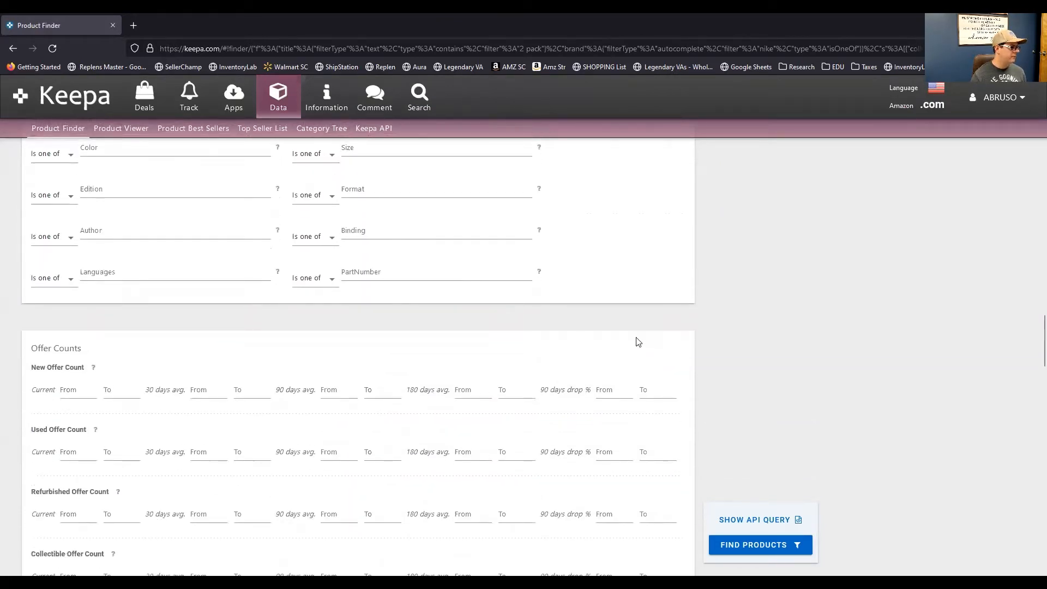
scroll(down, 3)
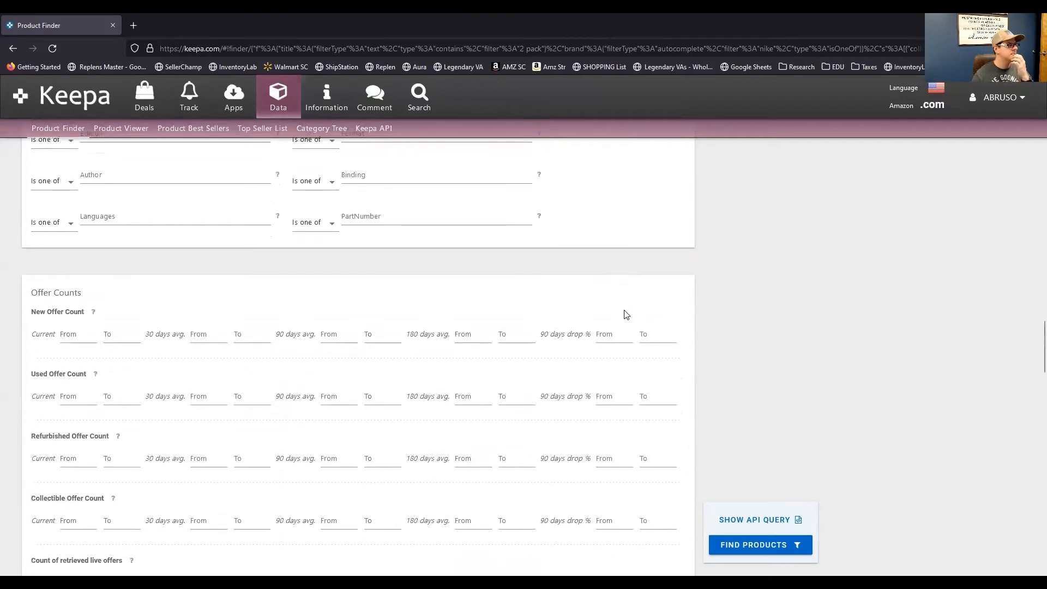
mouse_move(80, 338)
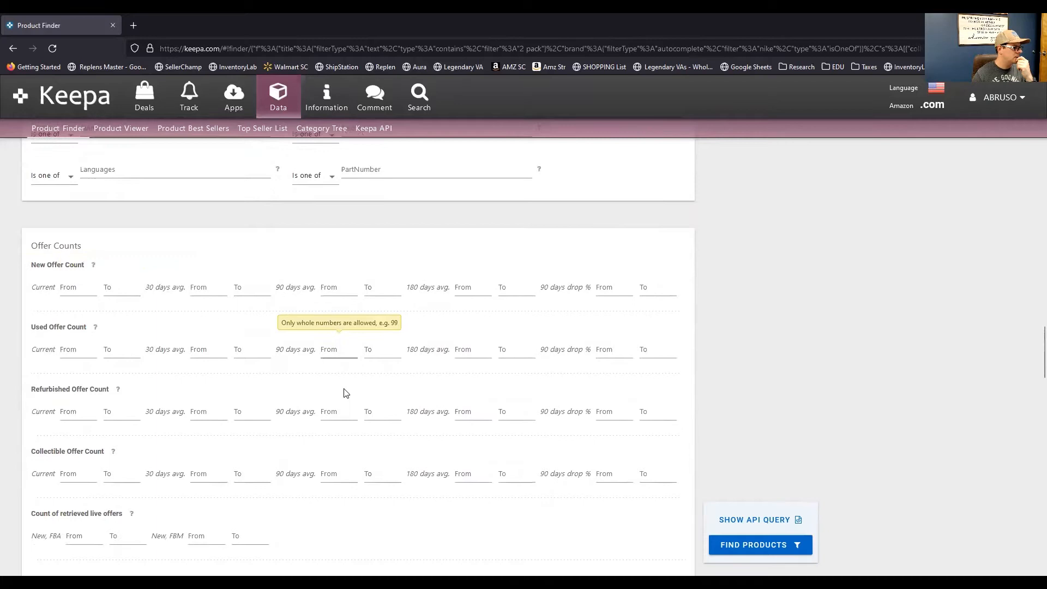
scroll(down, 3)
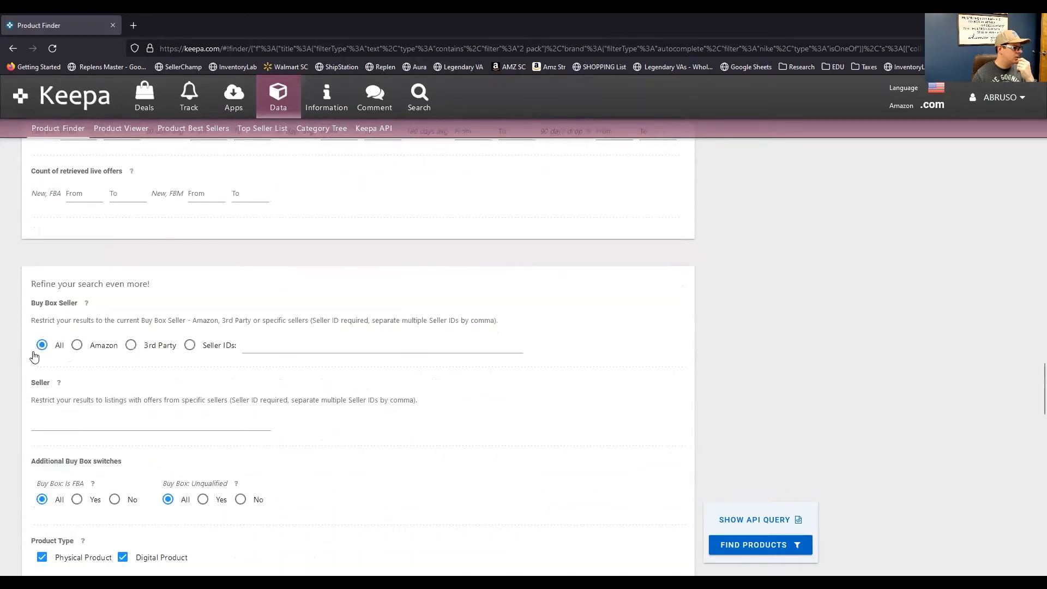
mouse_move(130, 354)
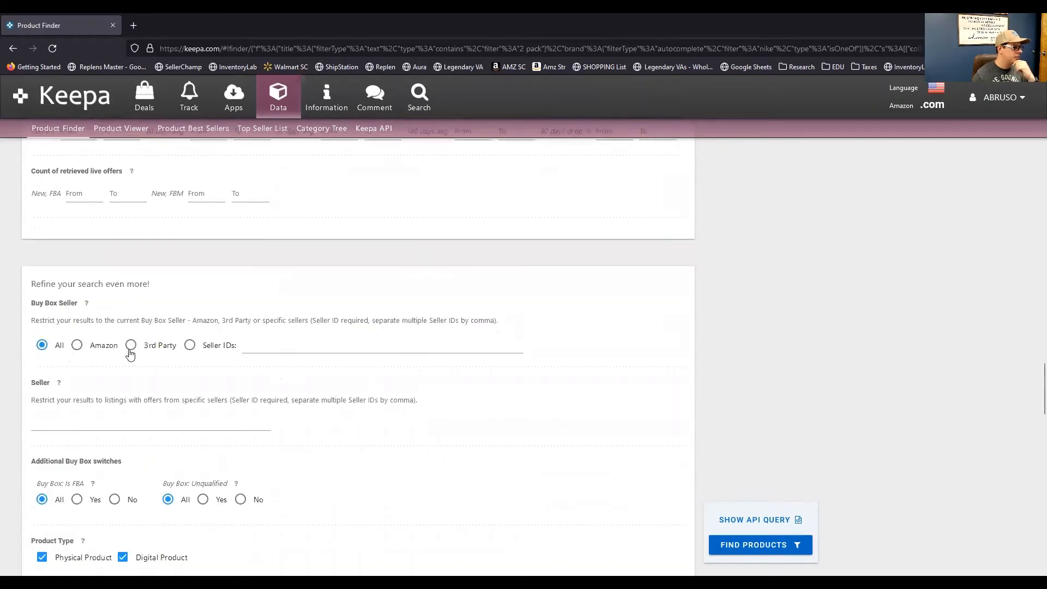
mouse_move(146, 365)
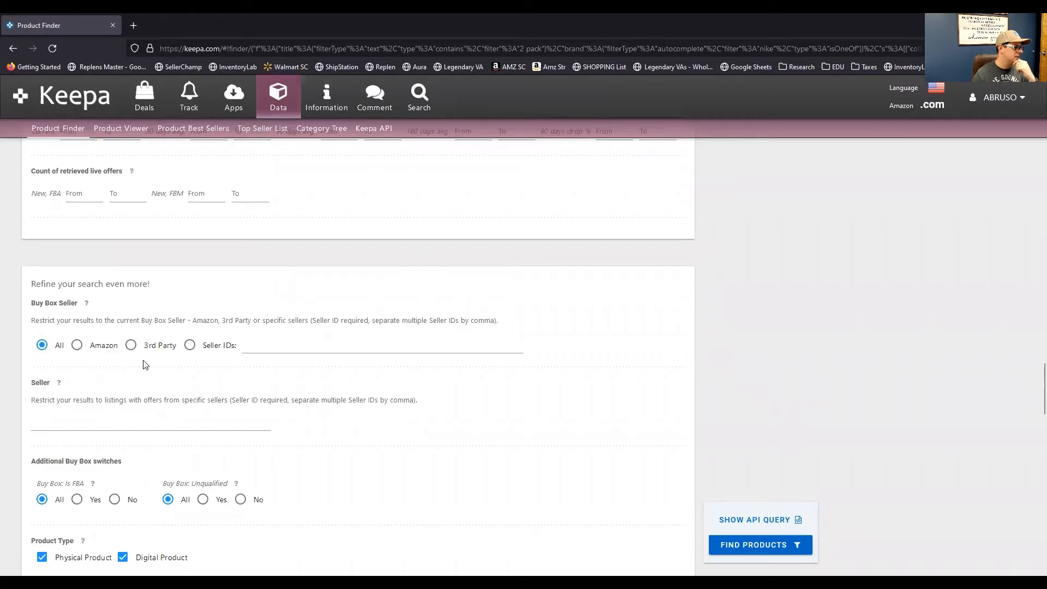
mouse_move(191, 347)
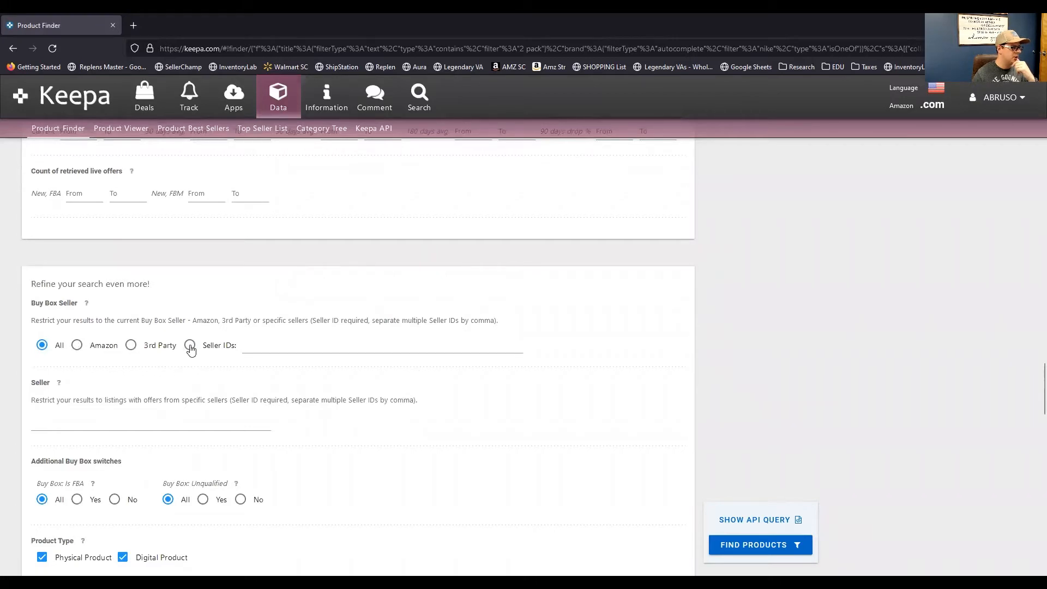
mouse_move(425, 407)
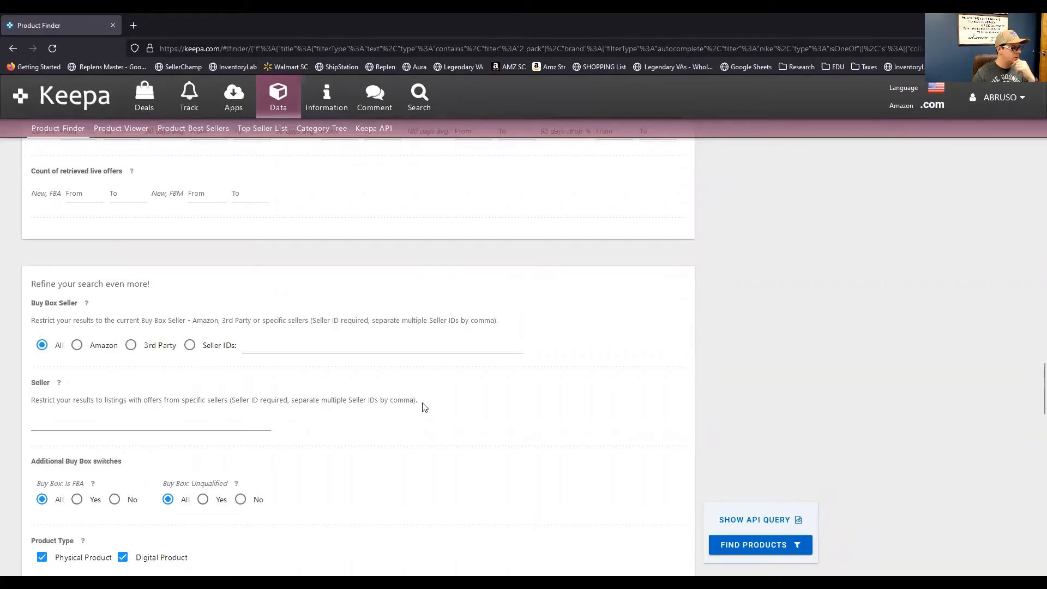
scroll(down, 3)
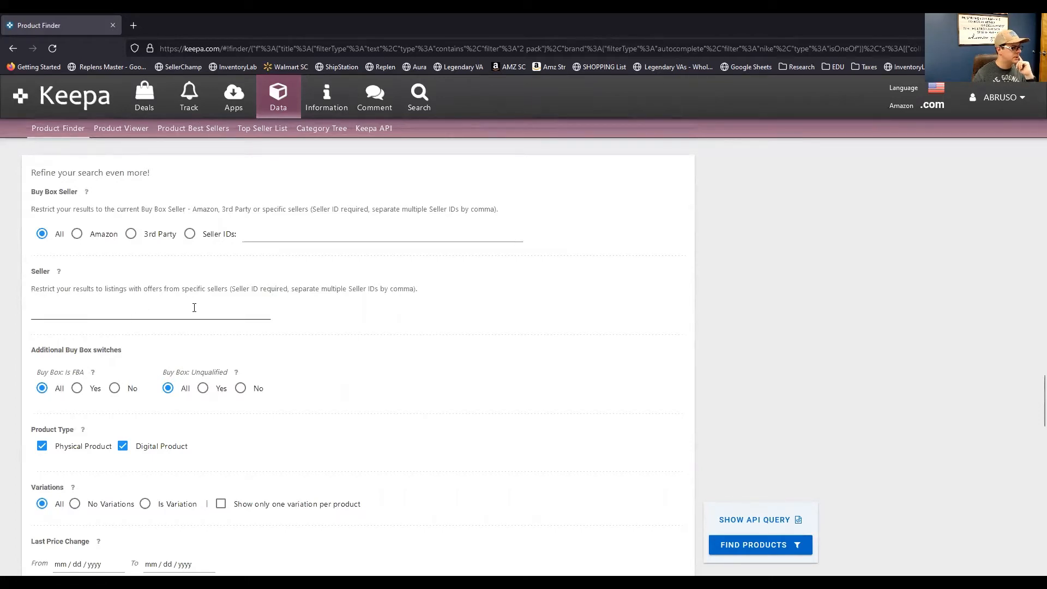
scroll(down, 3)
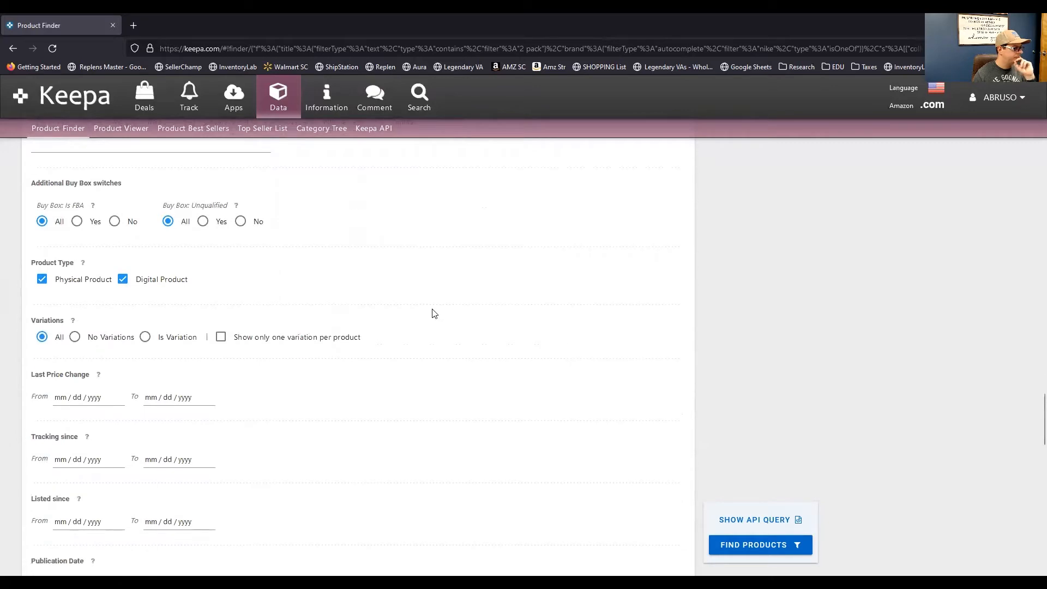
mouse_move(80, 208)
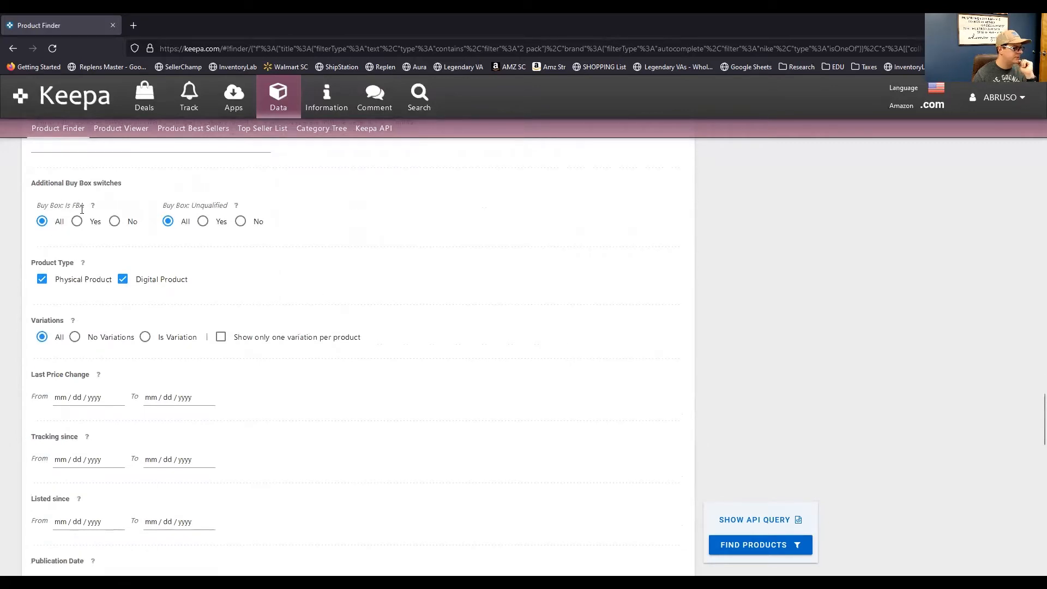
mouse_move(182, 230)
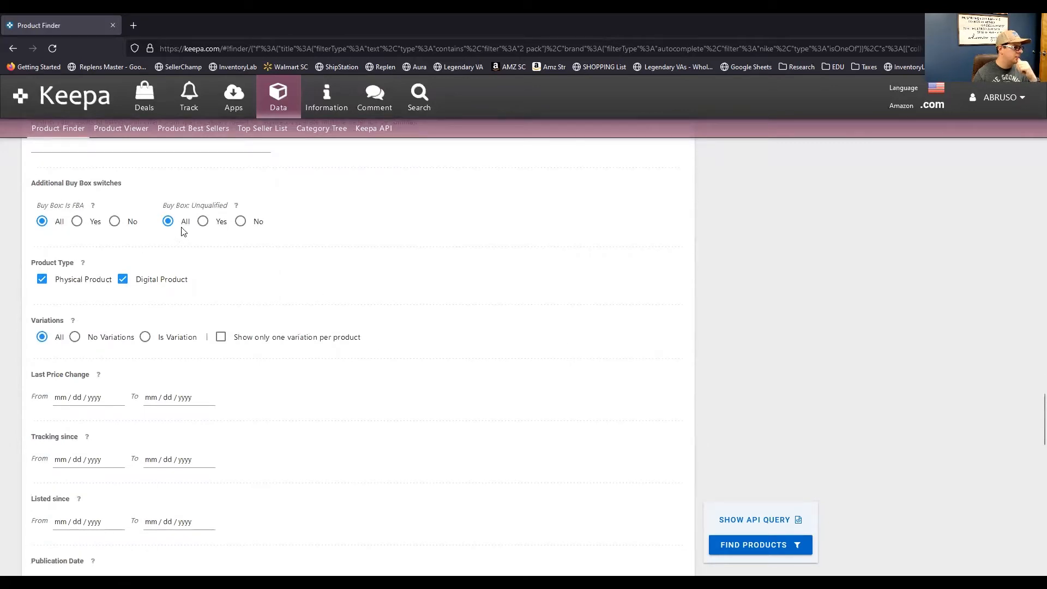
mouse_move(236, 205)
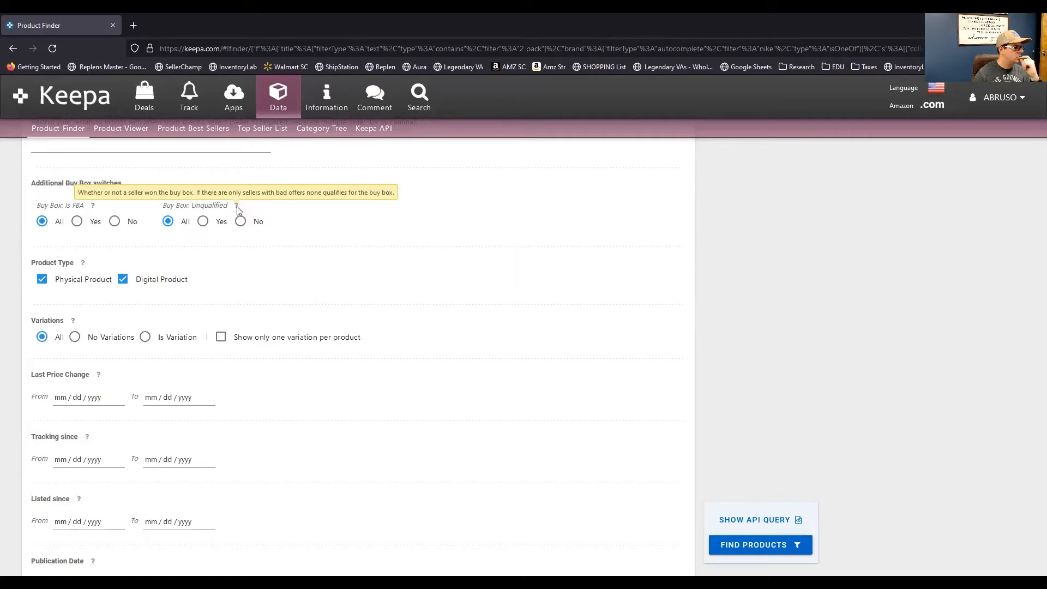
mouse_move(243, 208)
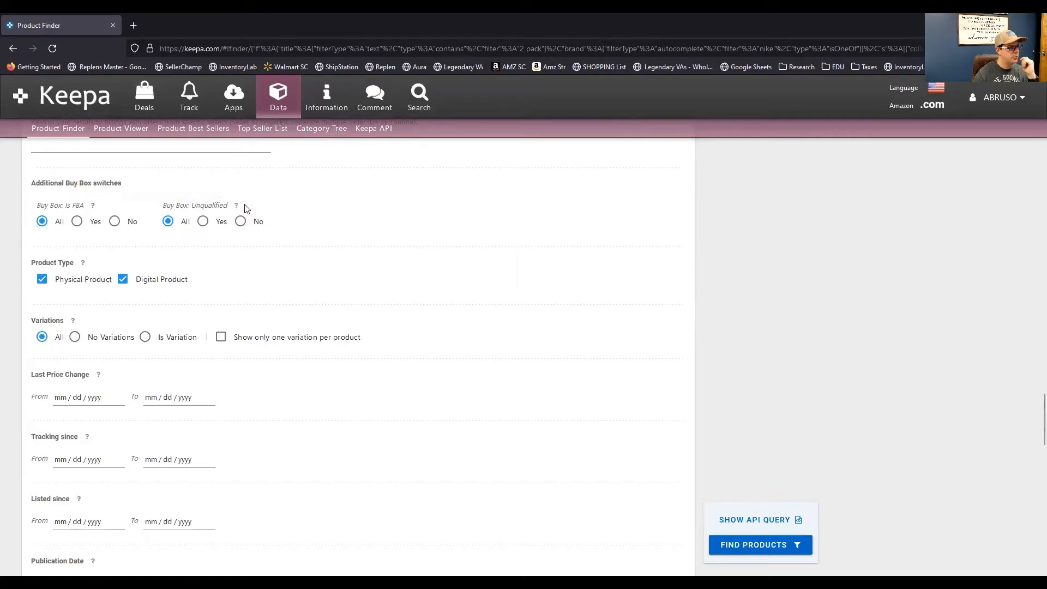
mouse_move(352, 262)
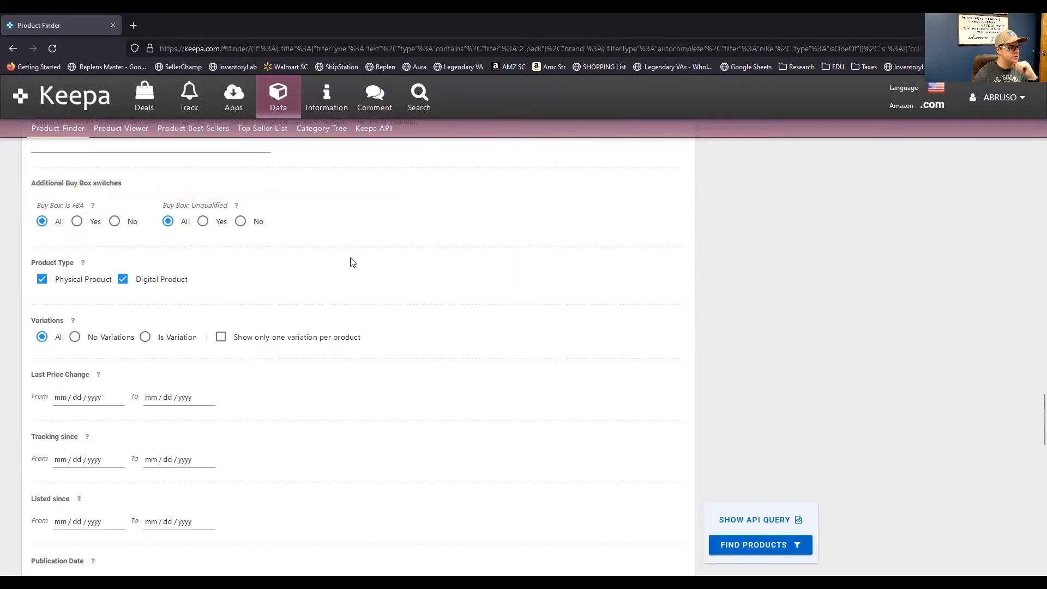
mouse_move(364, 282)
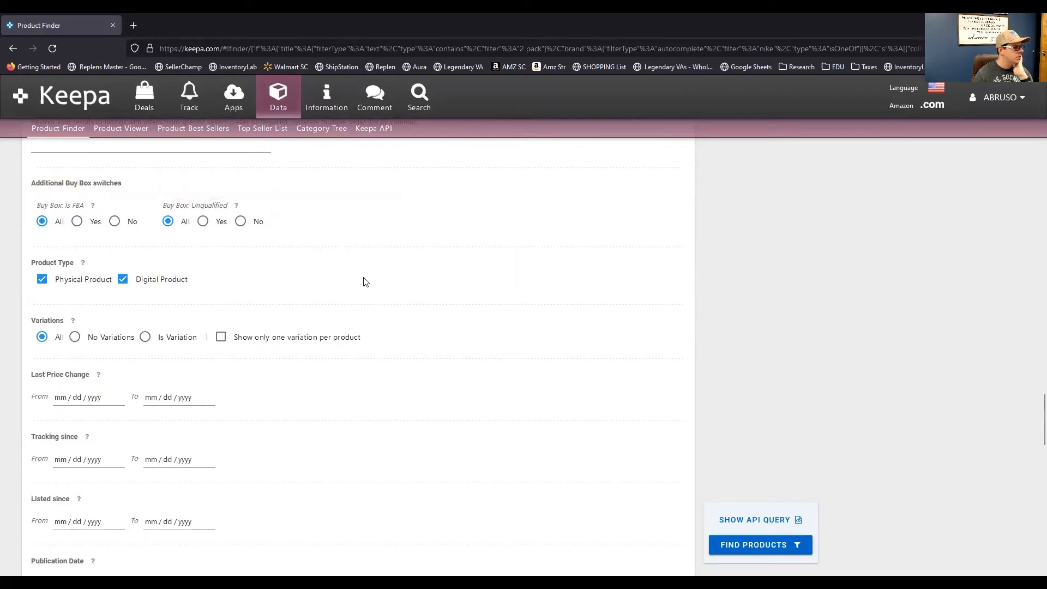
scroll(down, 3)
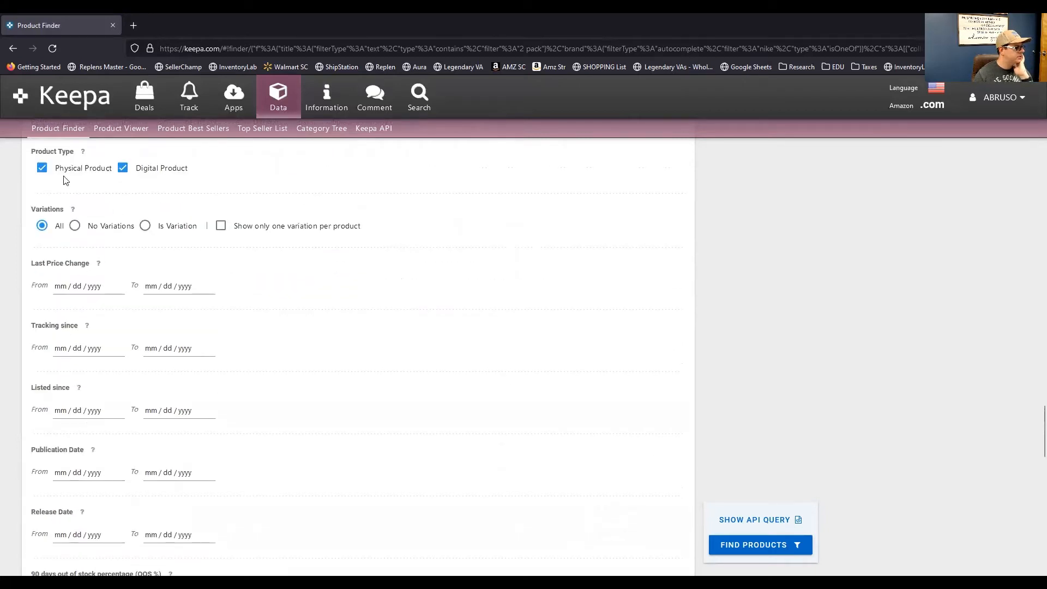
mouse_move(158, 188)
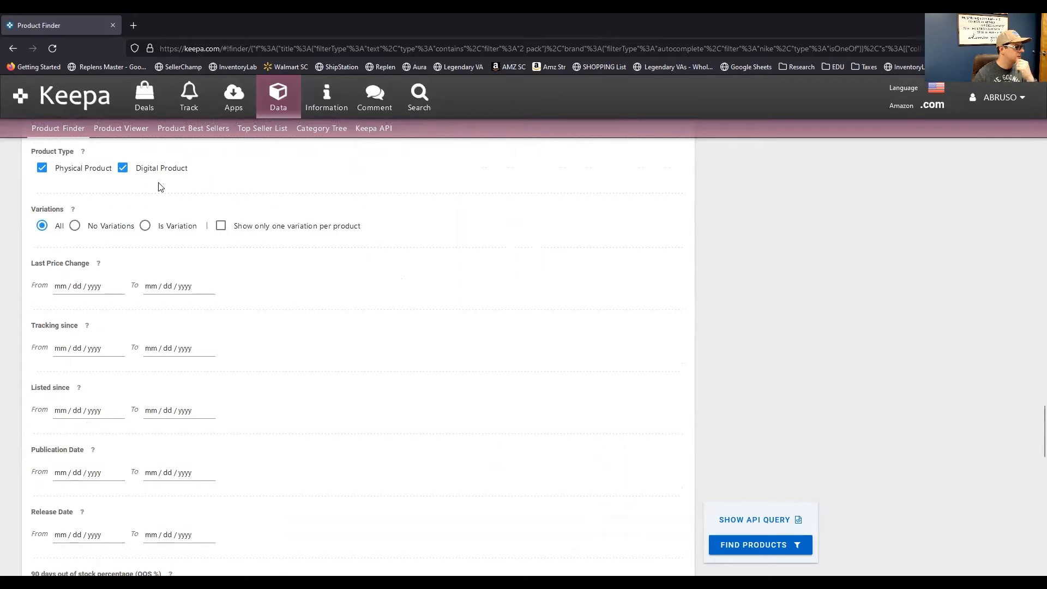
mouse_move(141, 193)
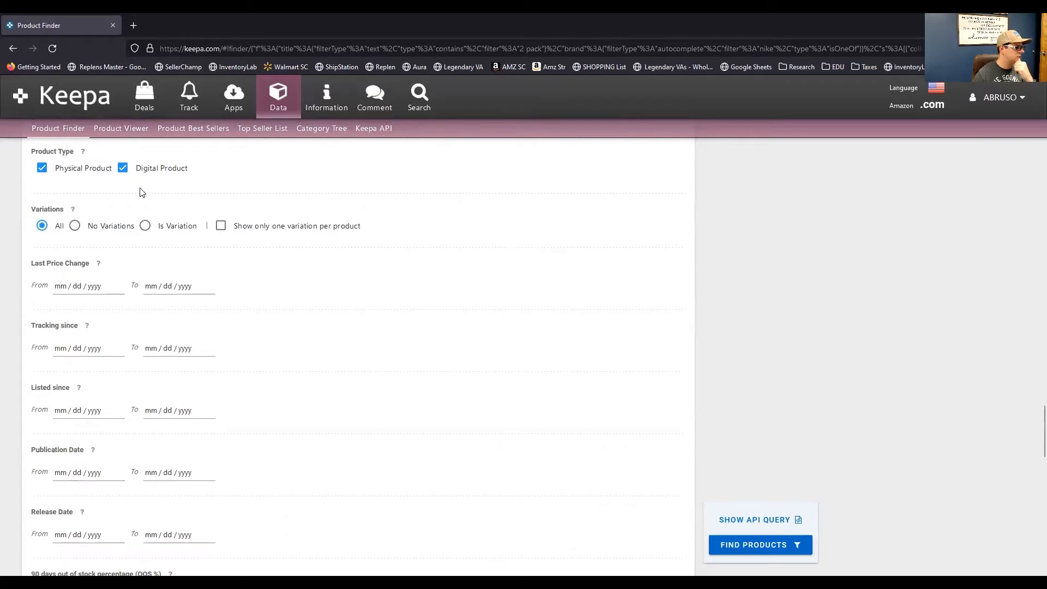
mouse_move(378, 282)
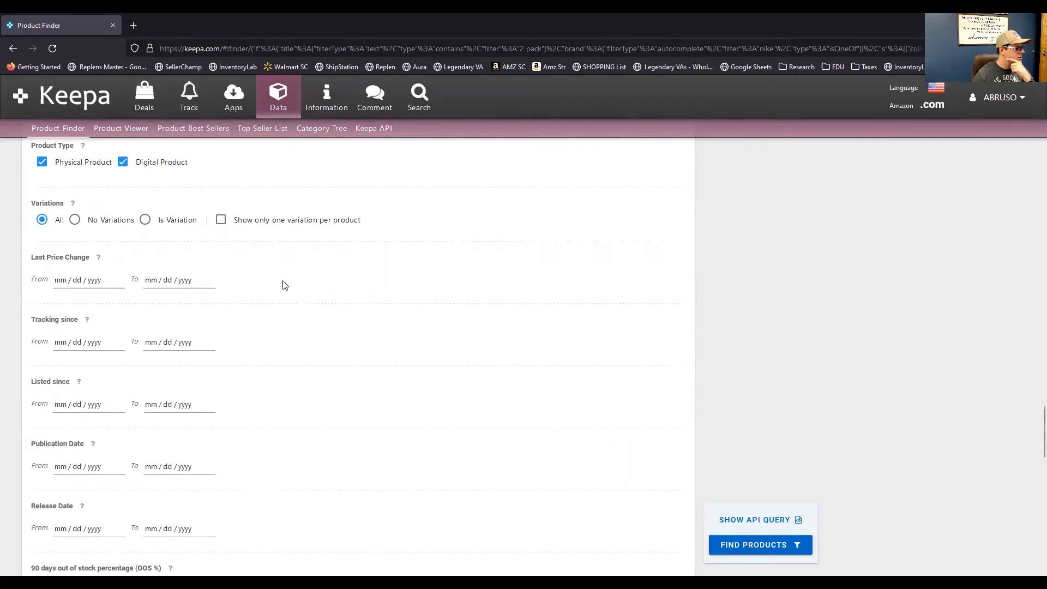
scroll(down, 3)
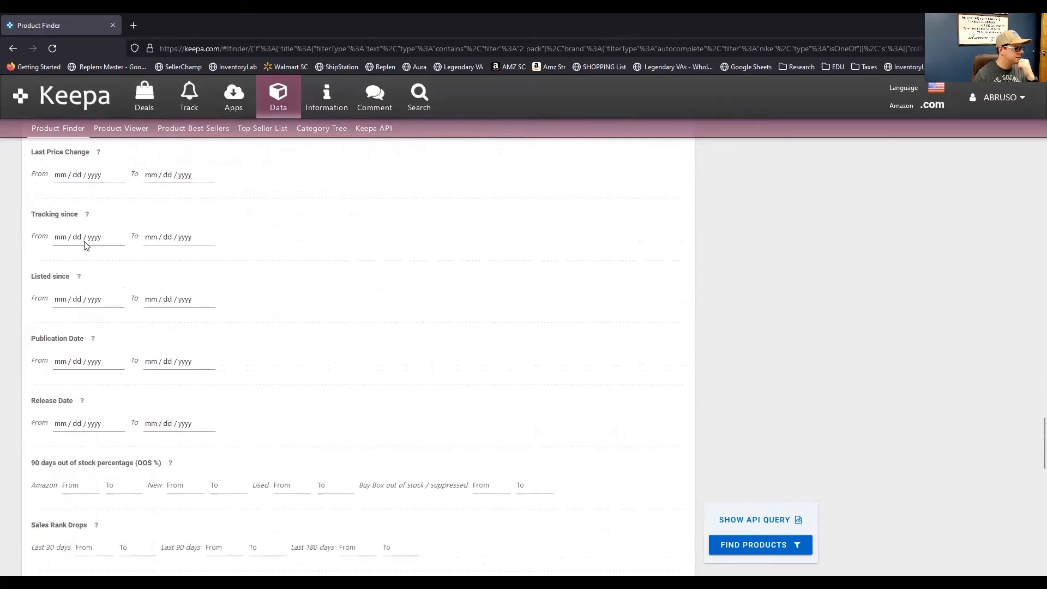
mouse_move(67, 238)
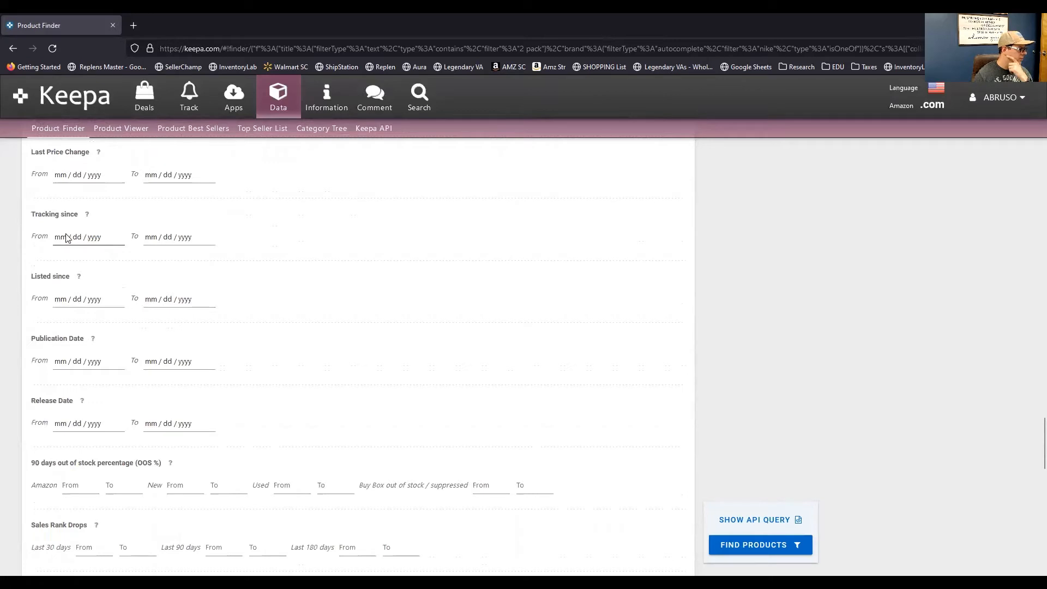
mouse_move(410, 322)
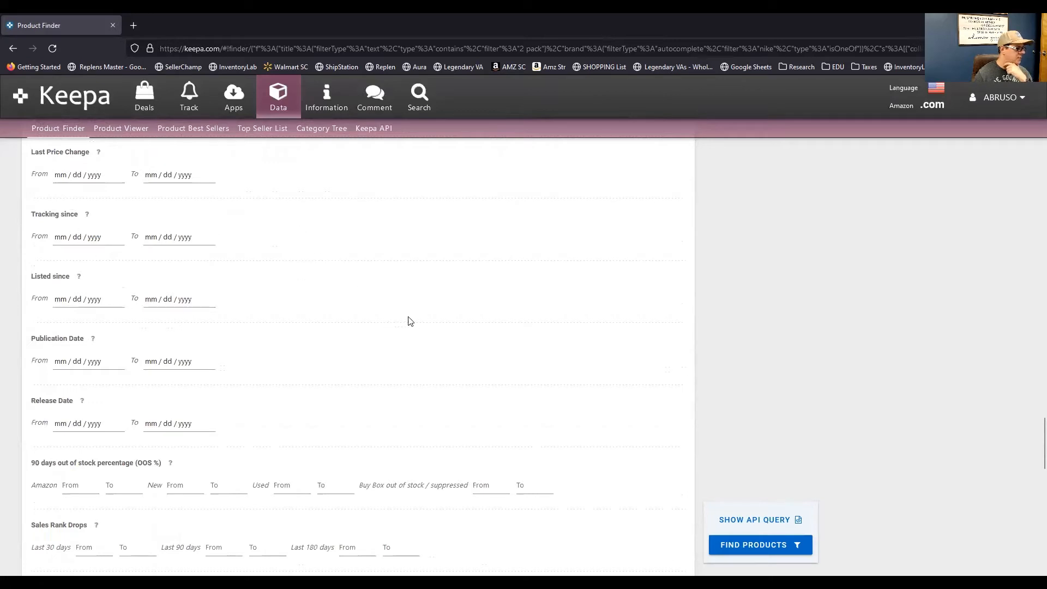
scroll(down, 3)
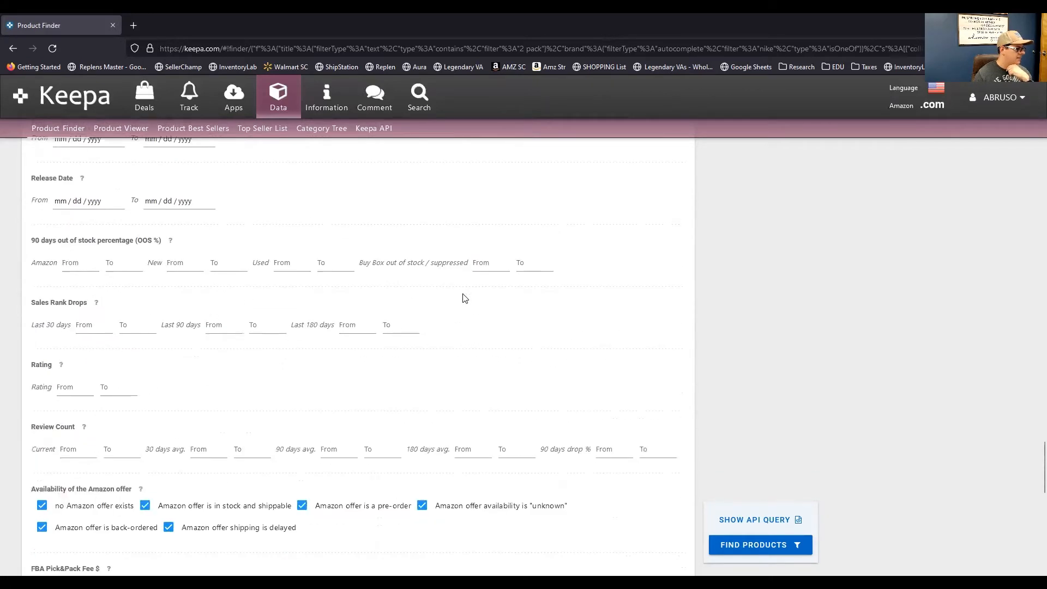
mouse_move(60, 255)
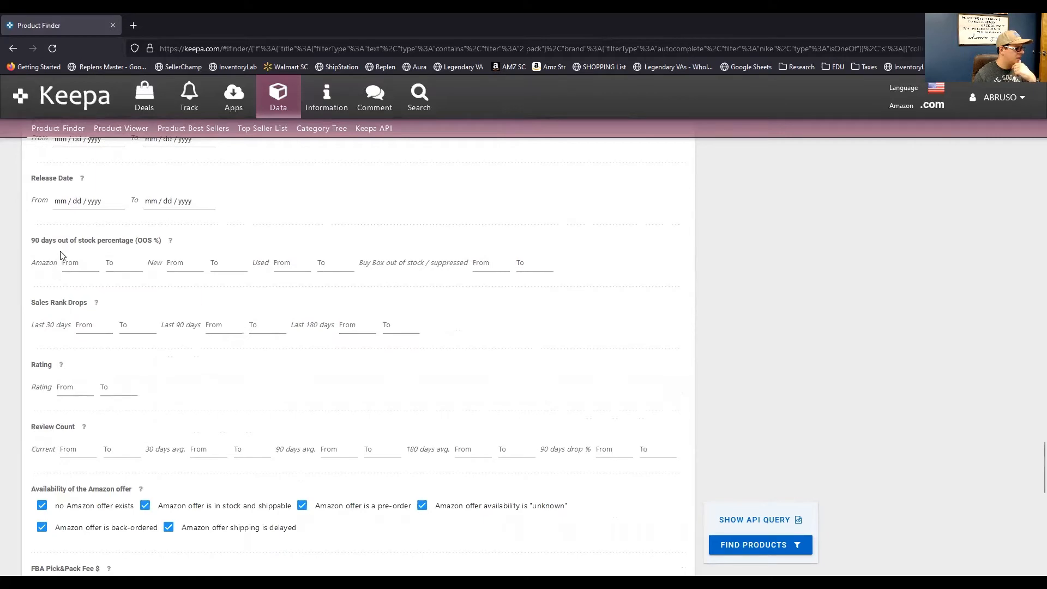
mouse_move(115, 300)
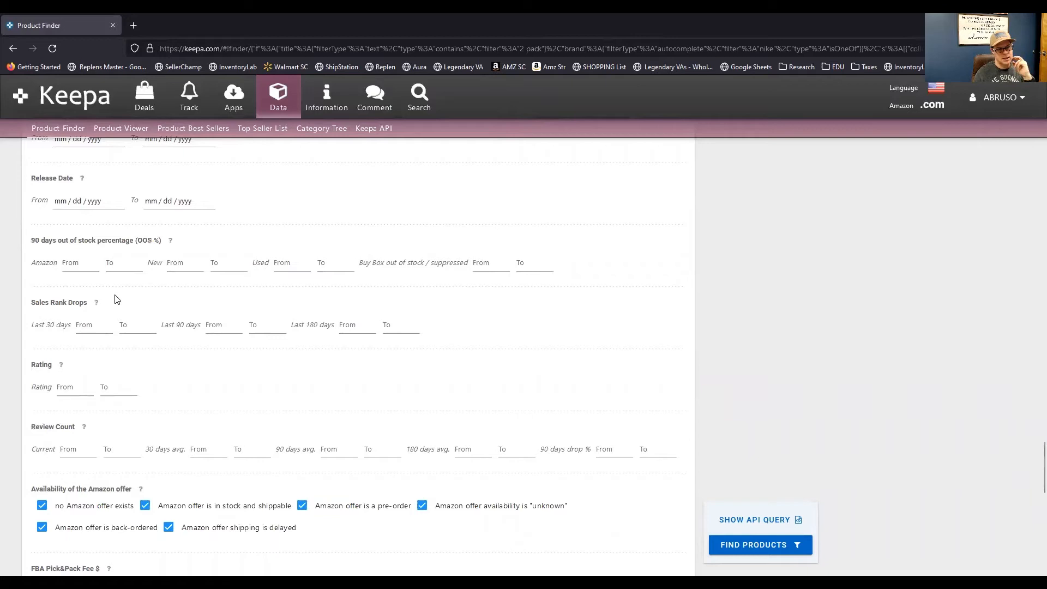
mouse_move(105, 284)
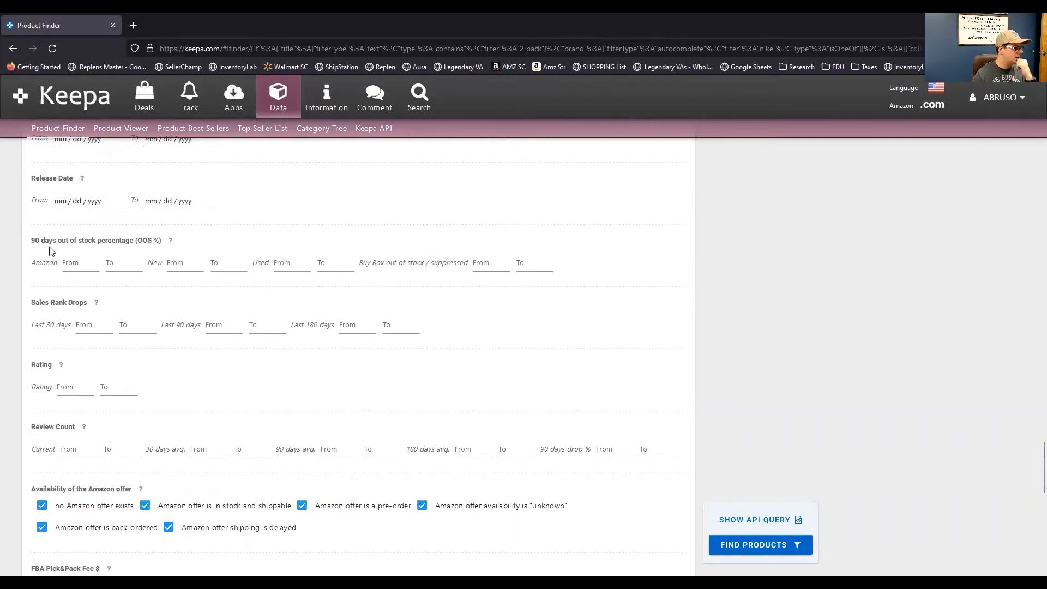
mouse_move(240, 299)
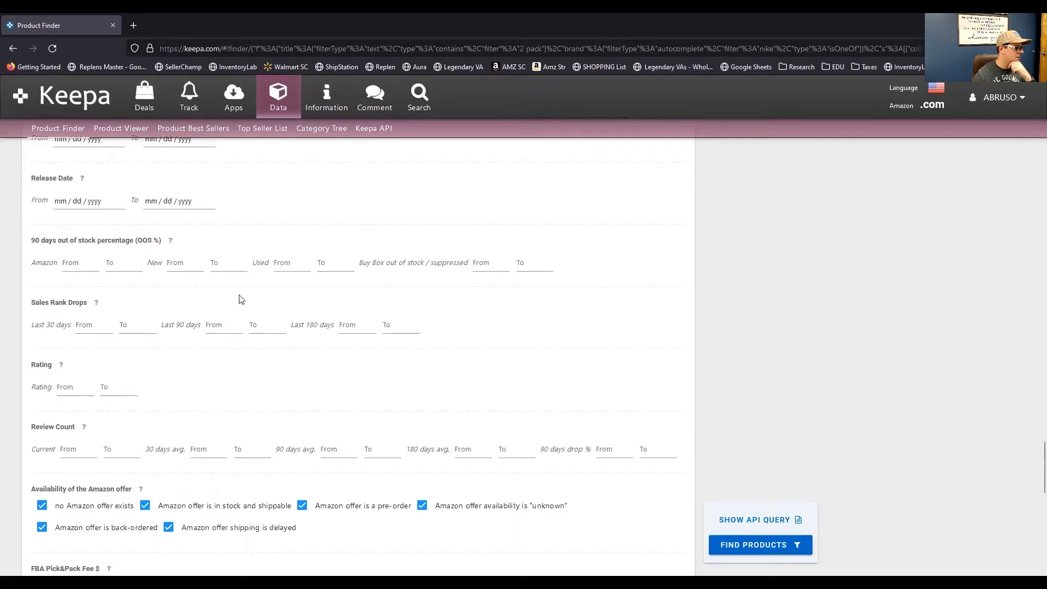
click(80, 262)
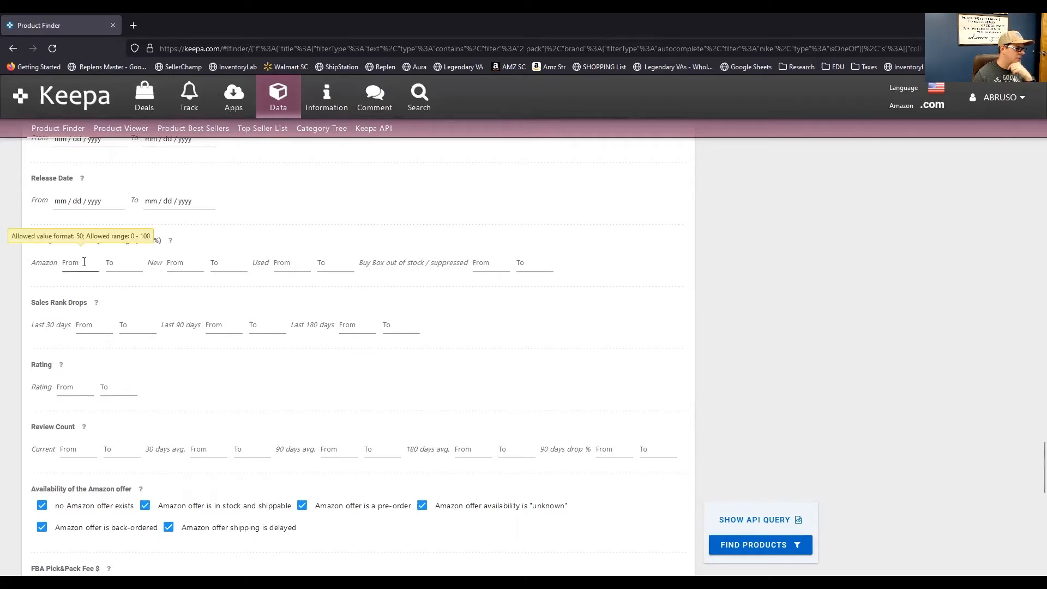
mouse_move(291, 304)
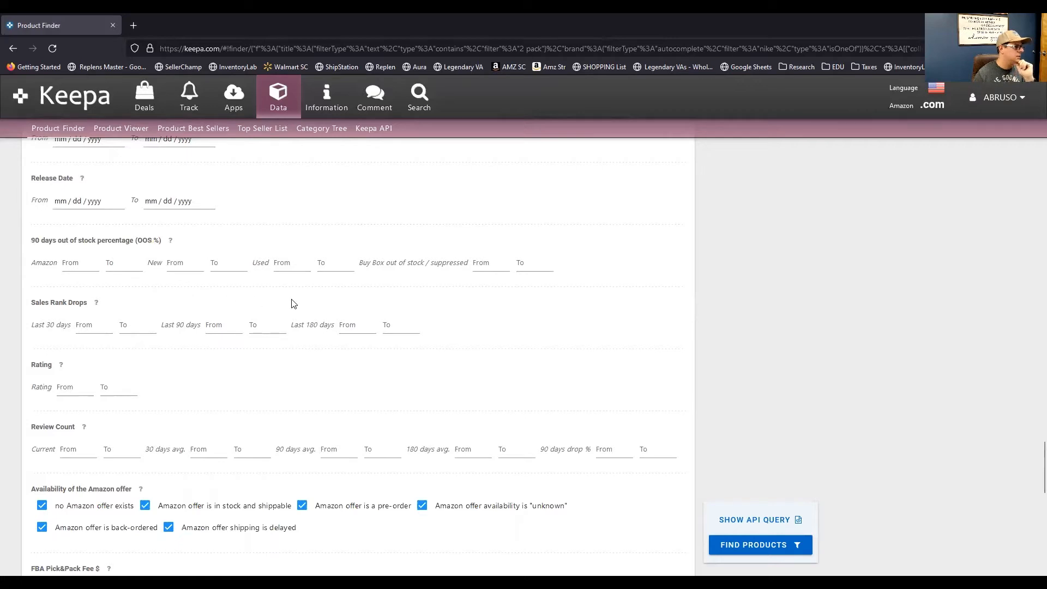
scroll(down, 3)
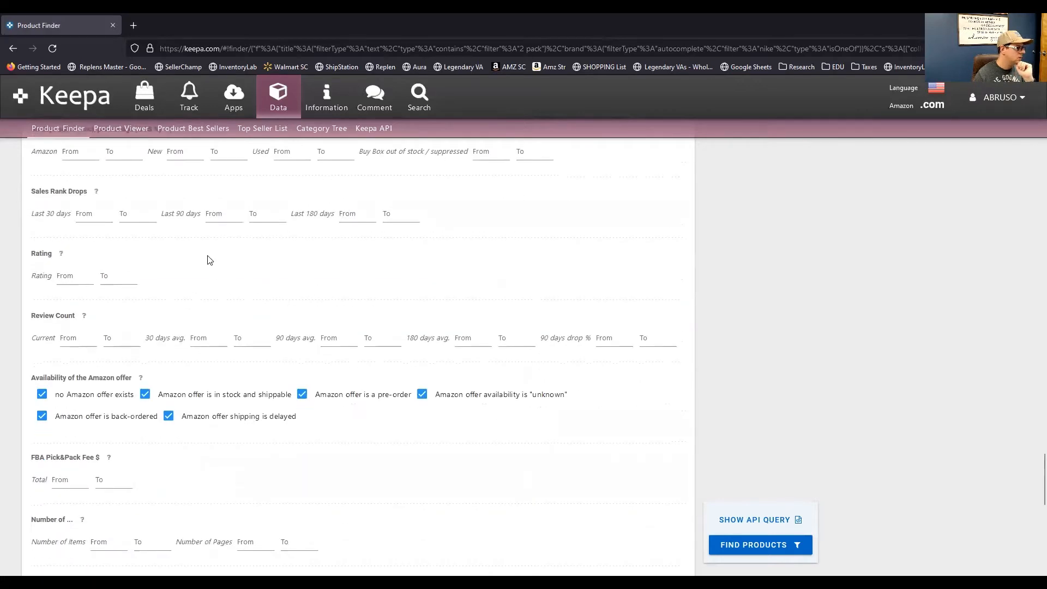
mouse_move(95, 192)
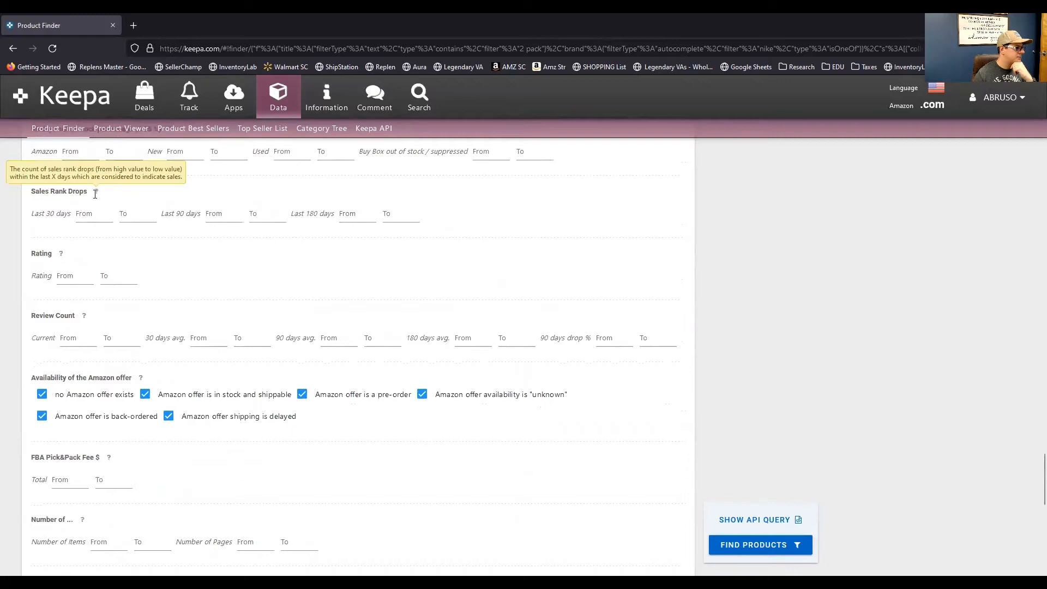
mouse_move(146, 192)
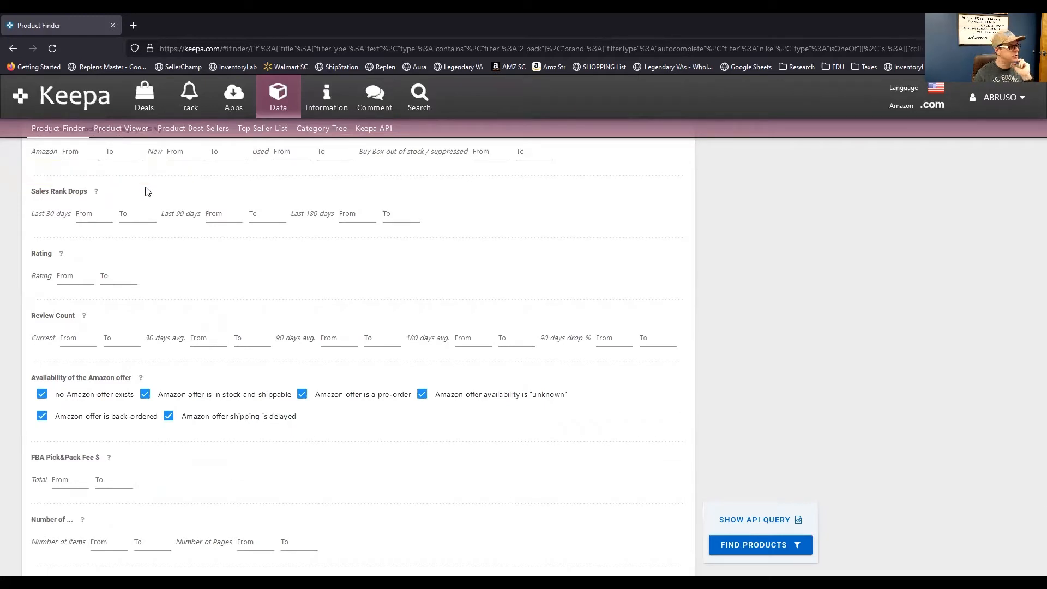
click(95, 213)
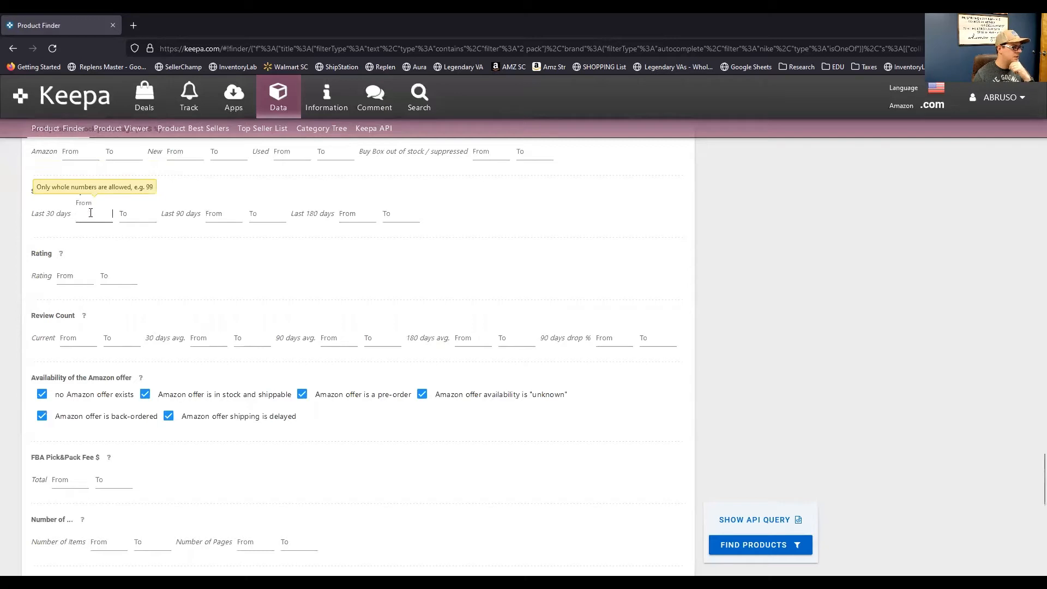
text(10)
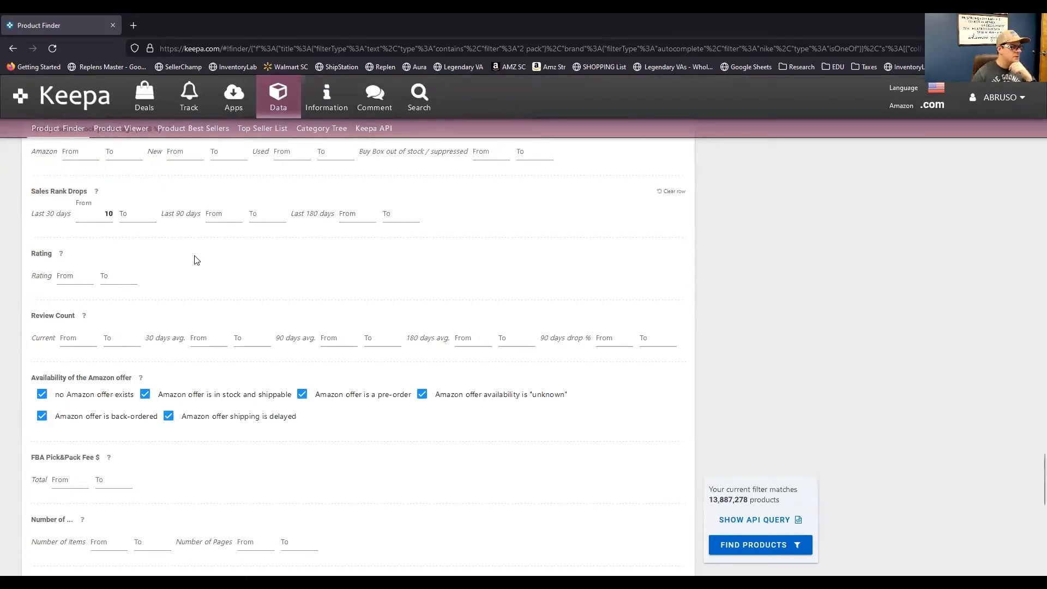
mouse_move(187, 257)
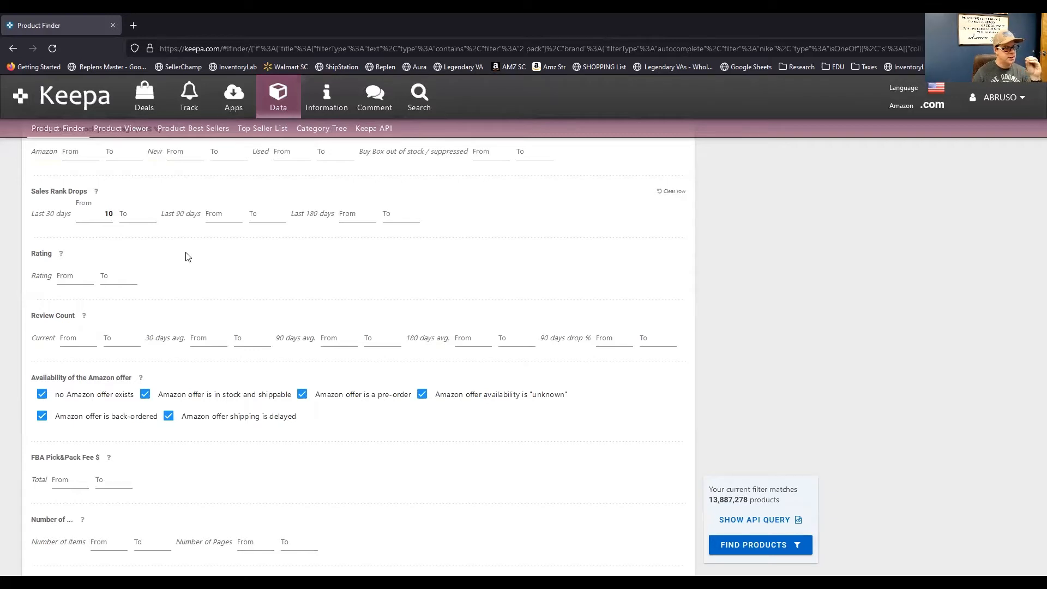
mouse_move(162, 249)
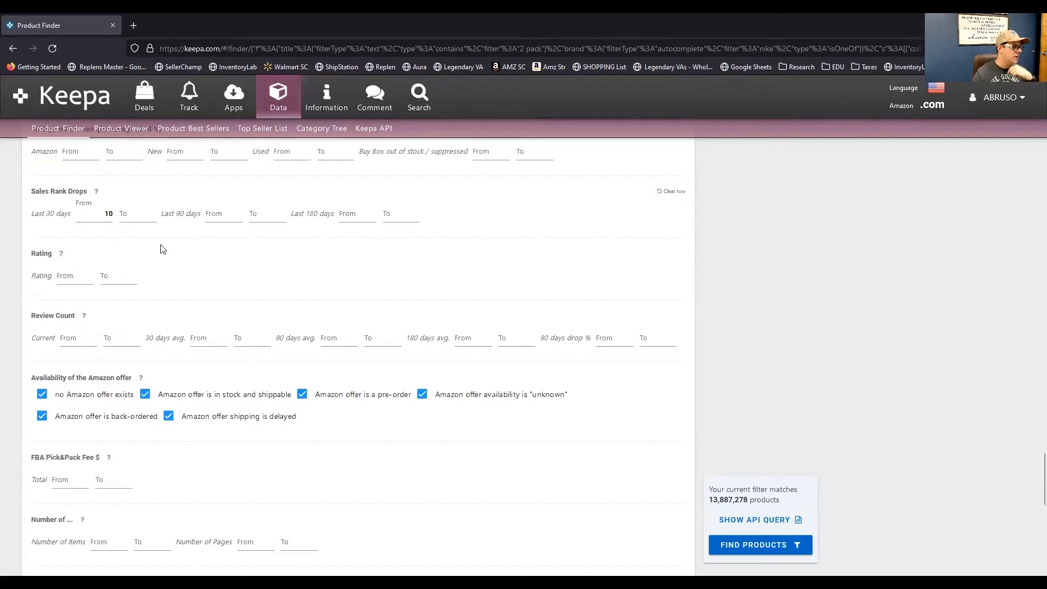
mouse_move(230, 257)
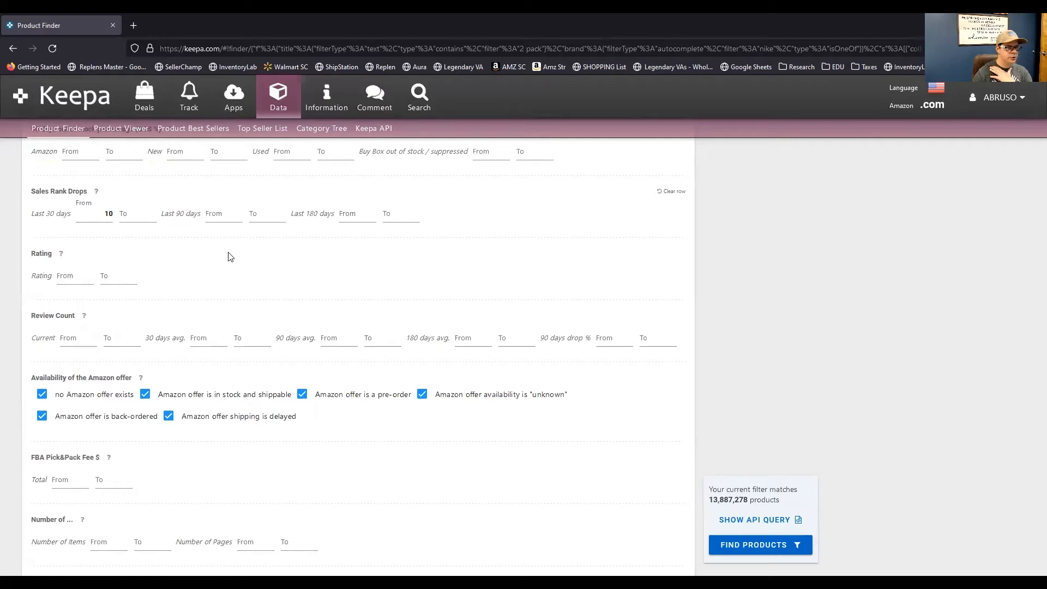
mouse_move(165, 264)
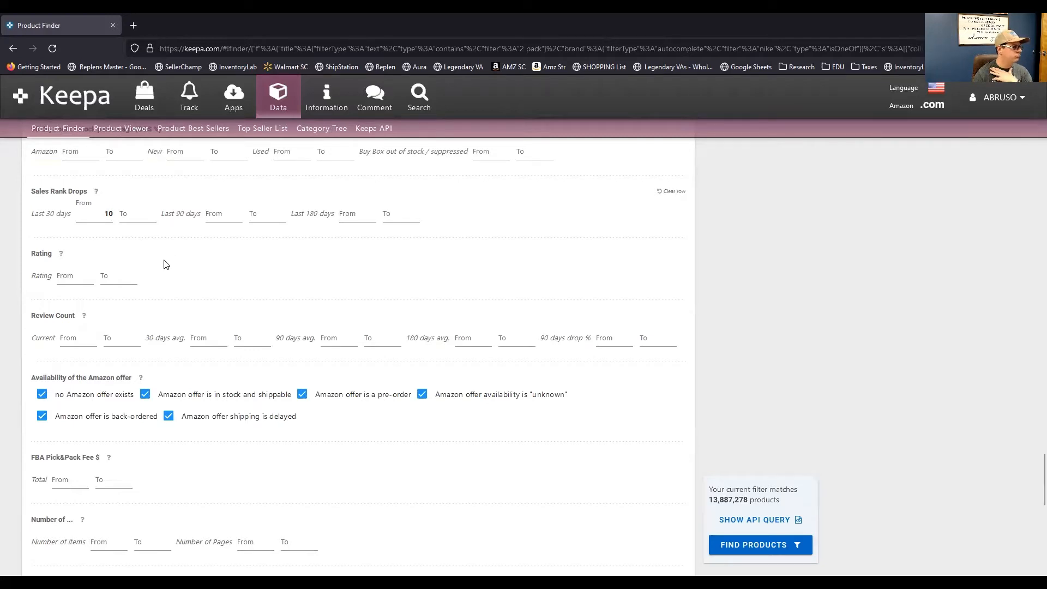
scroll(down, 3)
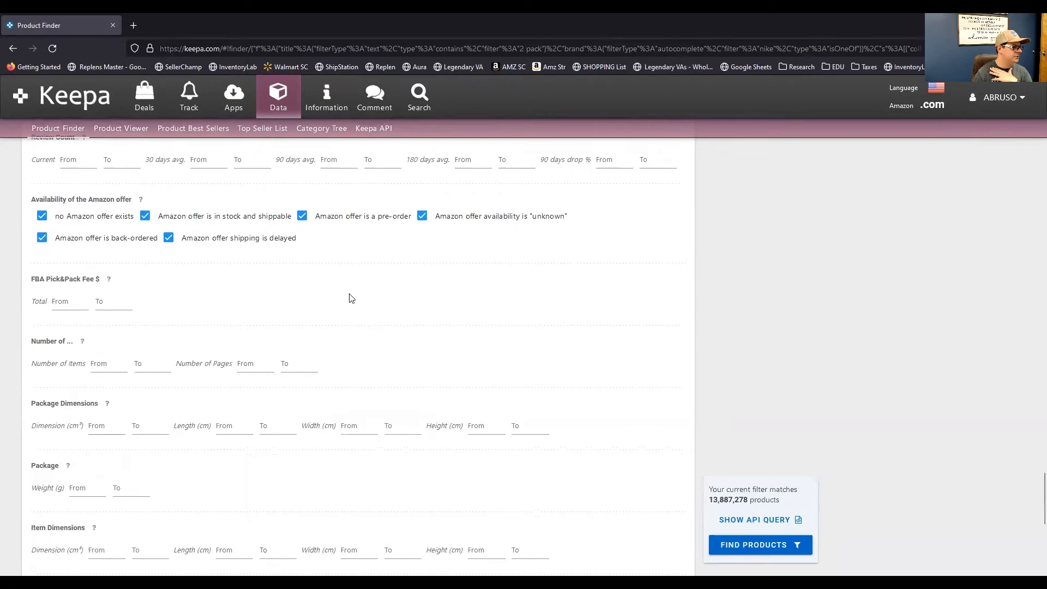
scroll(down, 3)
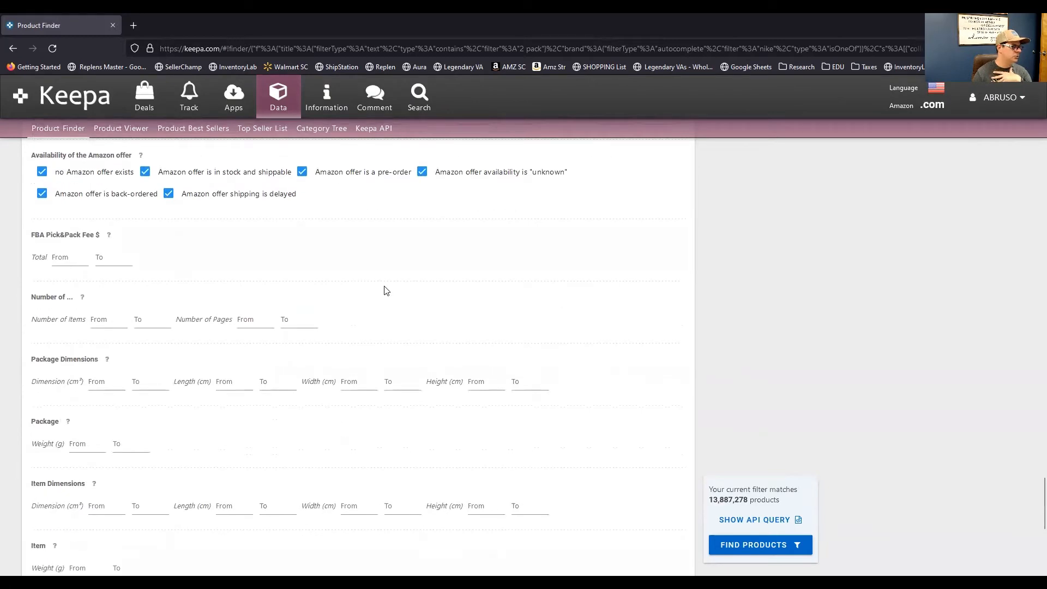
scroll(down, 3)
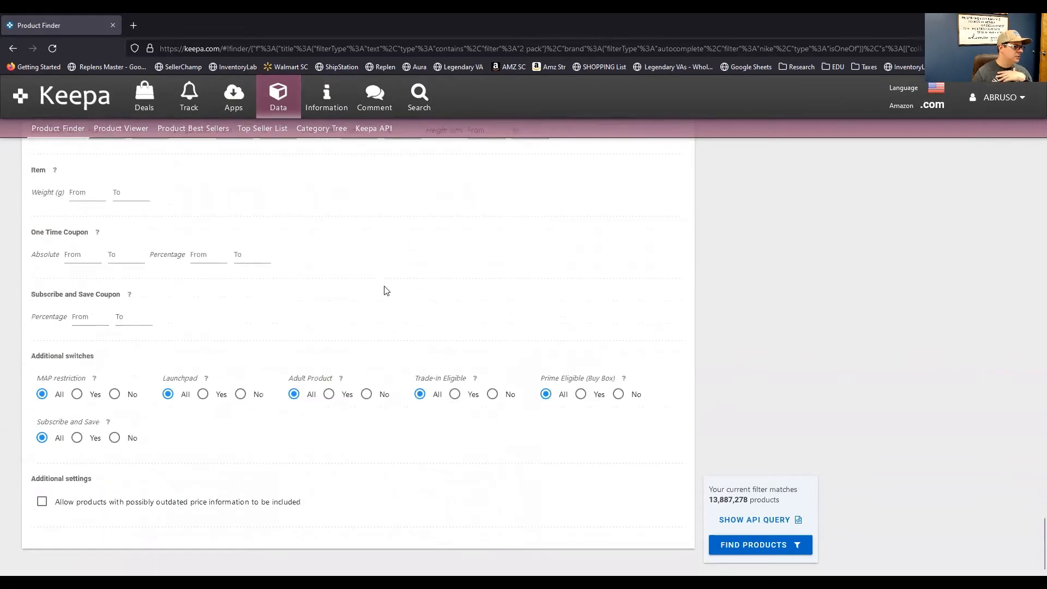
scroll(up, 3)
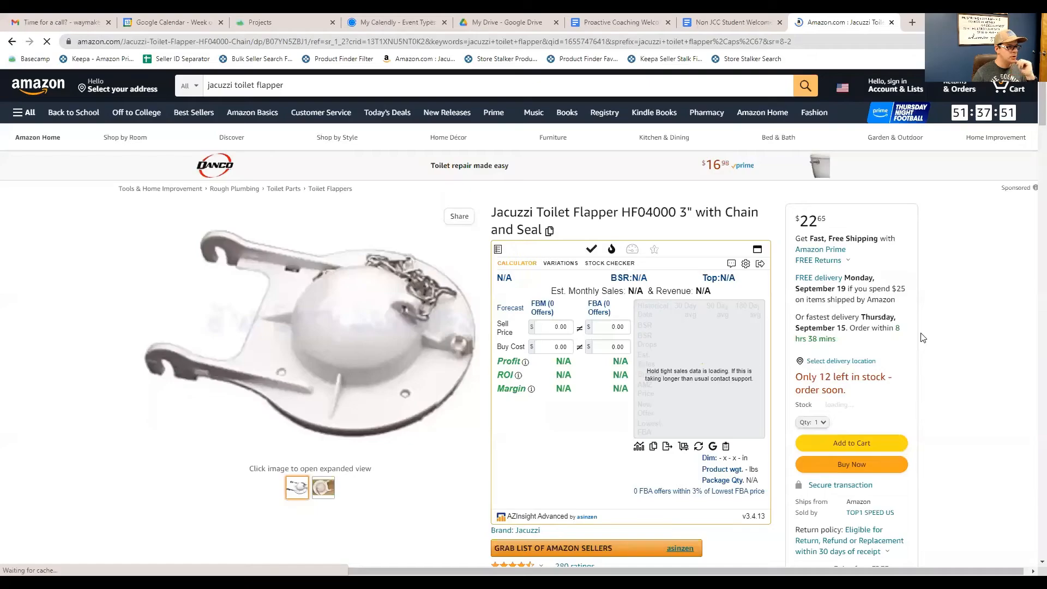
mouse_move(952, 272)
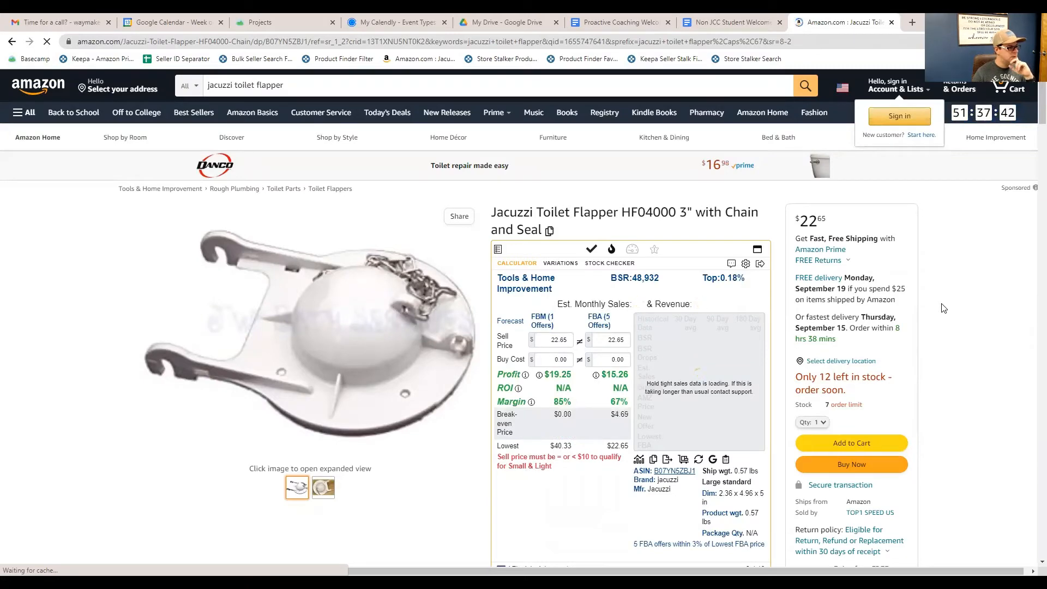
Scroll the Jacuzzi HF04000 flapper page down to Keepa's price and sales-rank chart
scroll(down, 3)
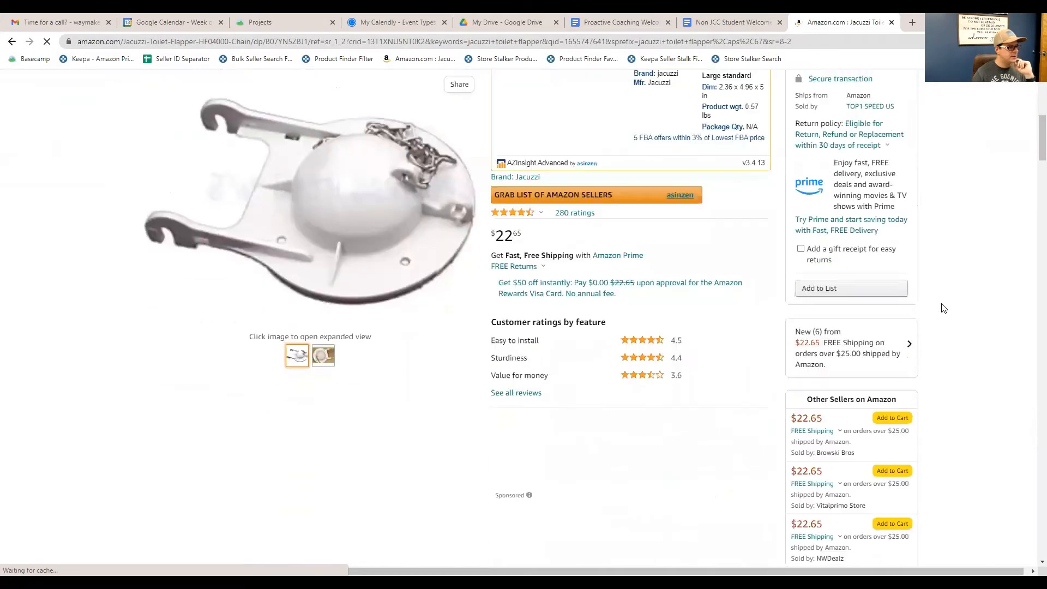
scroll(down, 3)
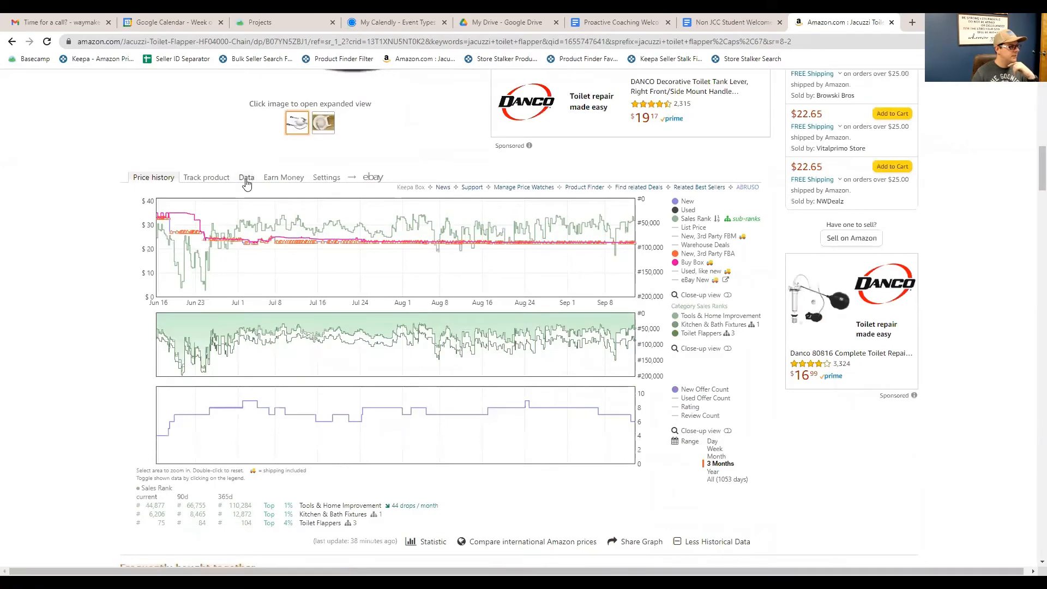
Show Keepa's Data tab and browse the flapper's Product Details, FBA sellers and offer counts
click(247, 177)
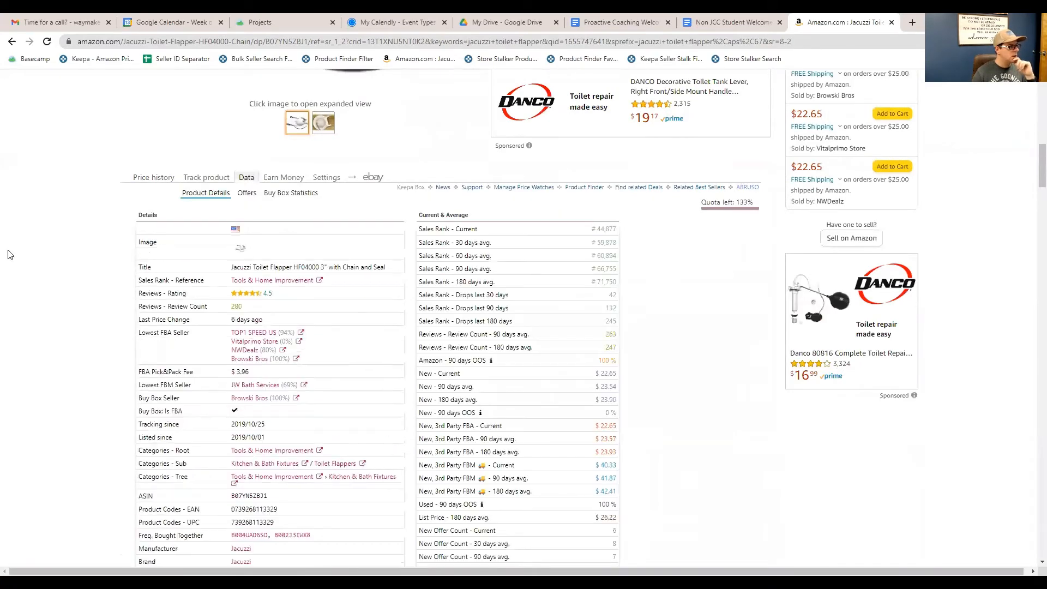
scroll(down, 3)
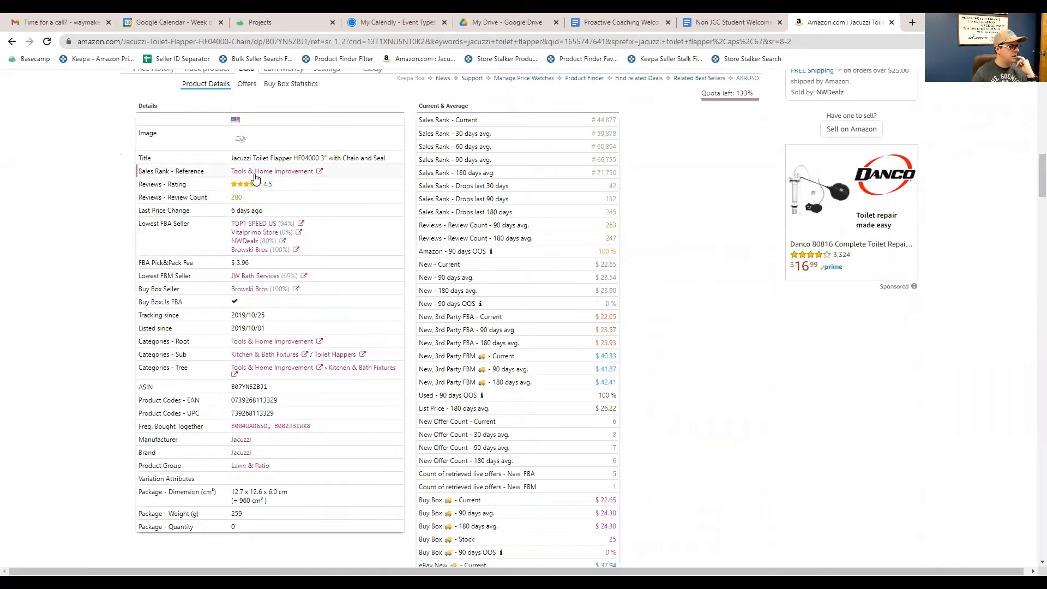
mouse_move(234, 239)
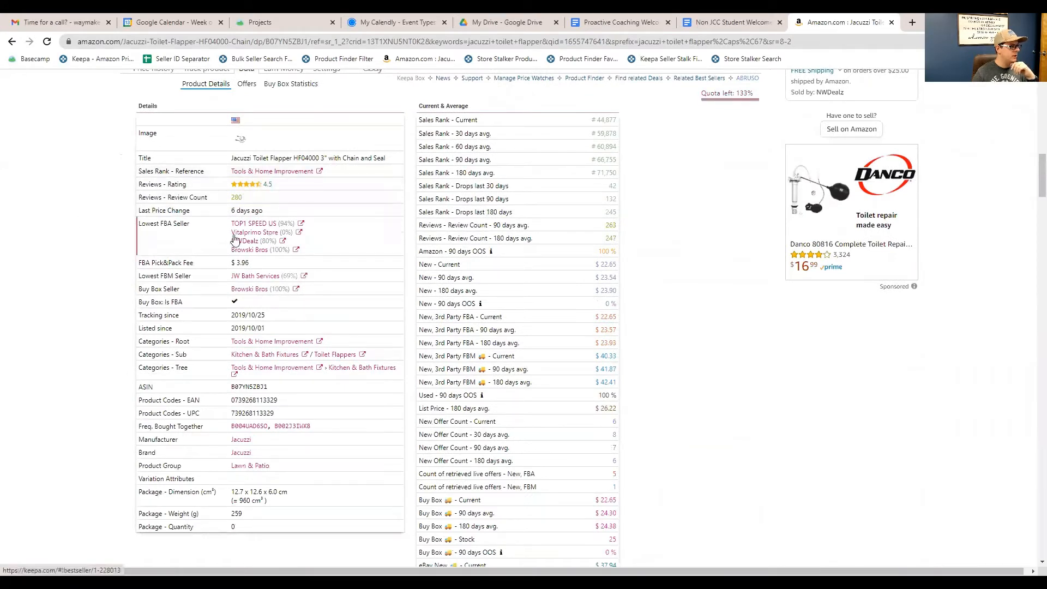
mouse_move(78, 307)
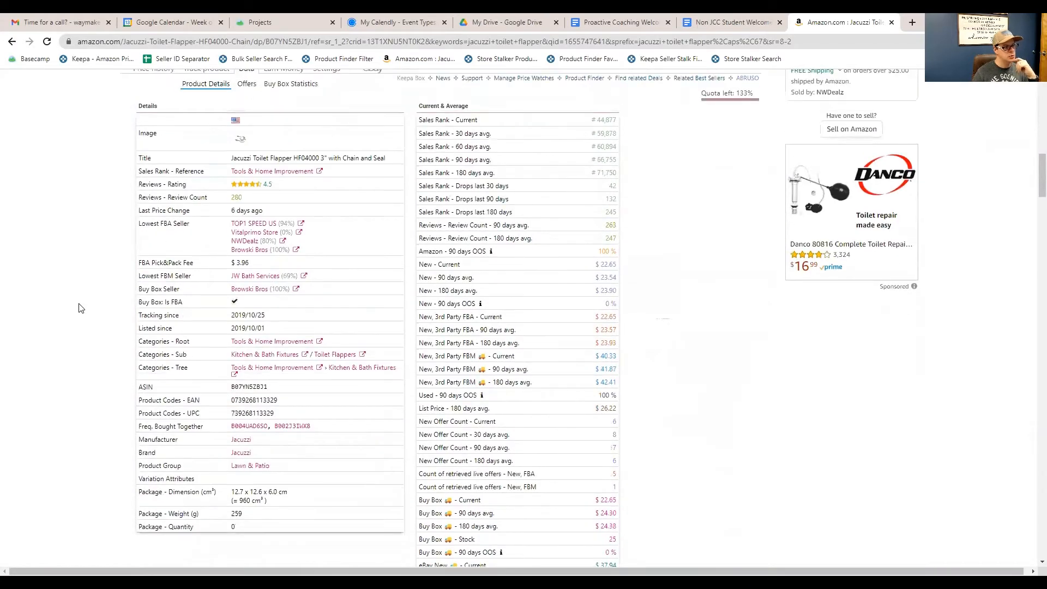
scroll(up, 3)
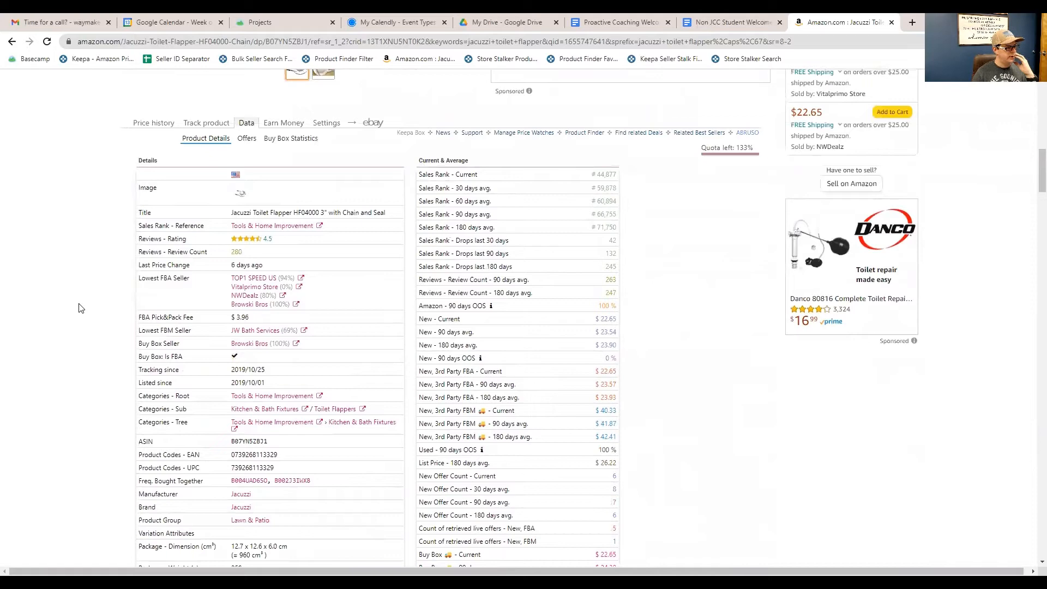
scroll(down, 3)
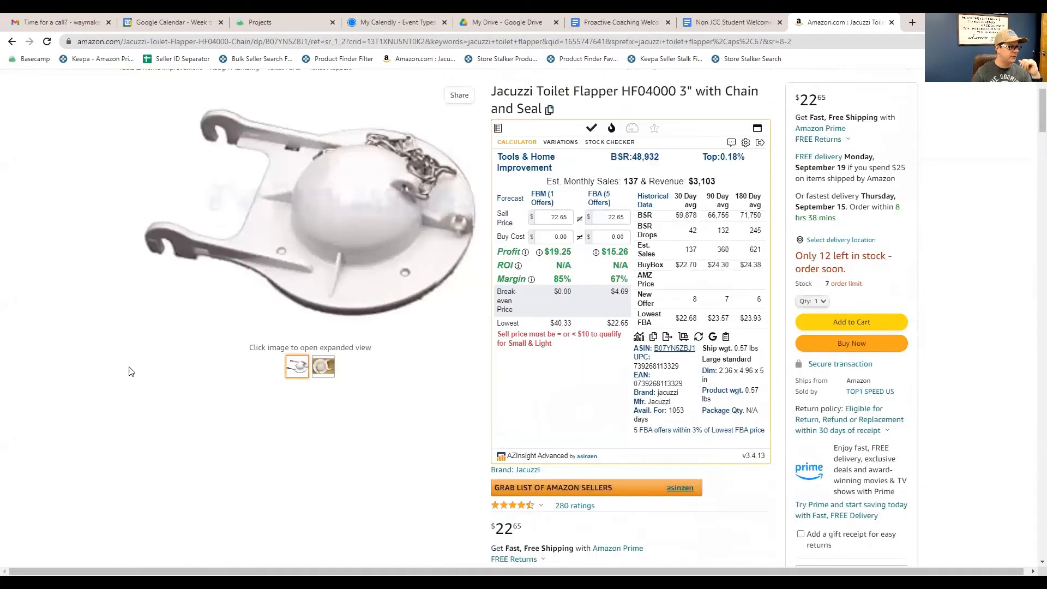
scroll(up, 3)
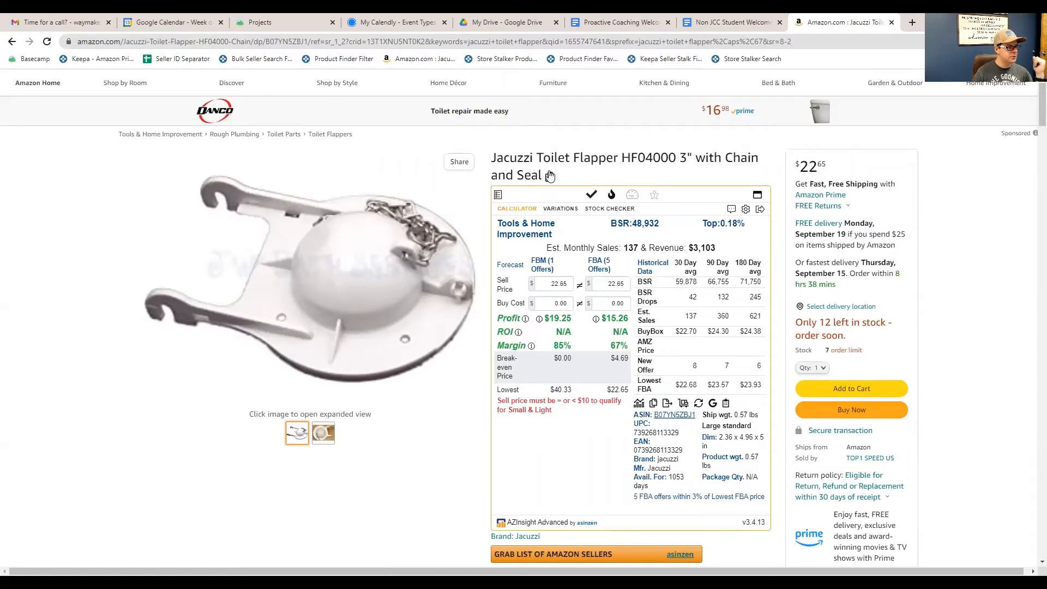
scroll(down, 3)
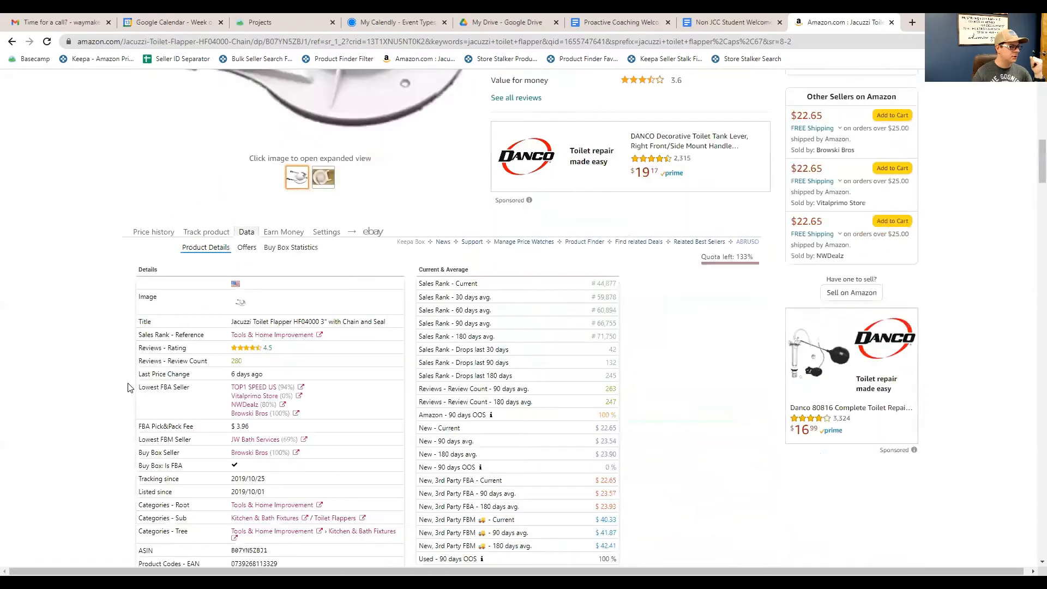
scroll(down, 3)
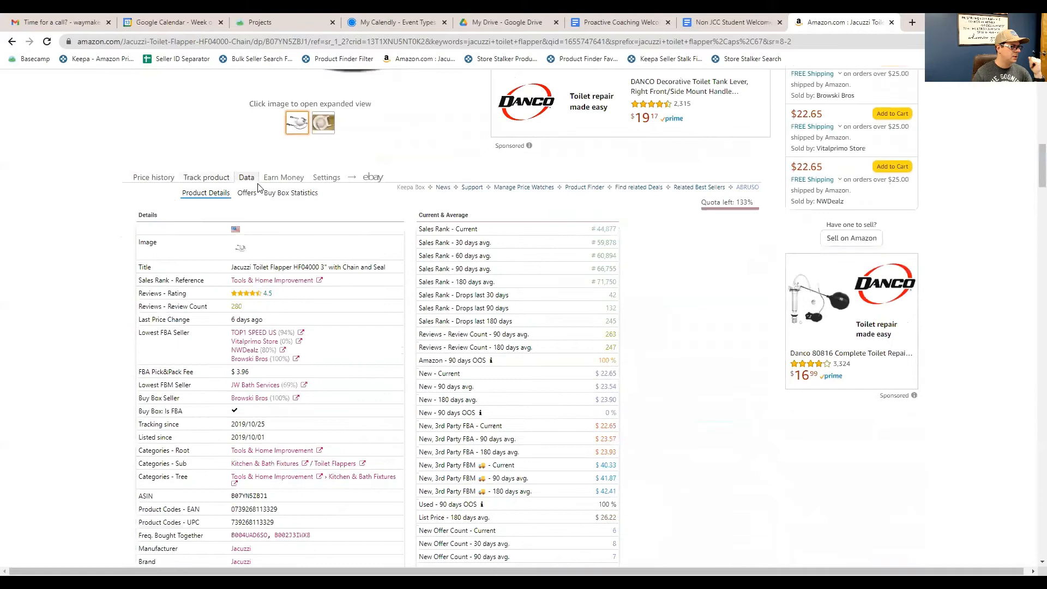
scroll(down, 3)
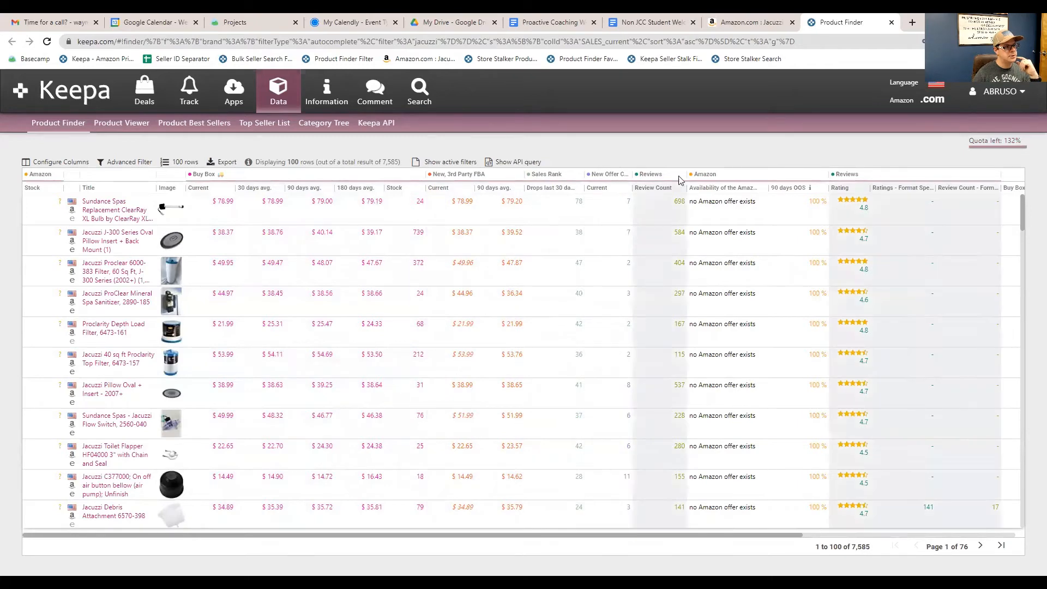
mouse_move(882, 176)
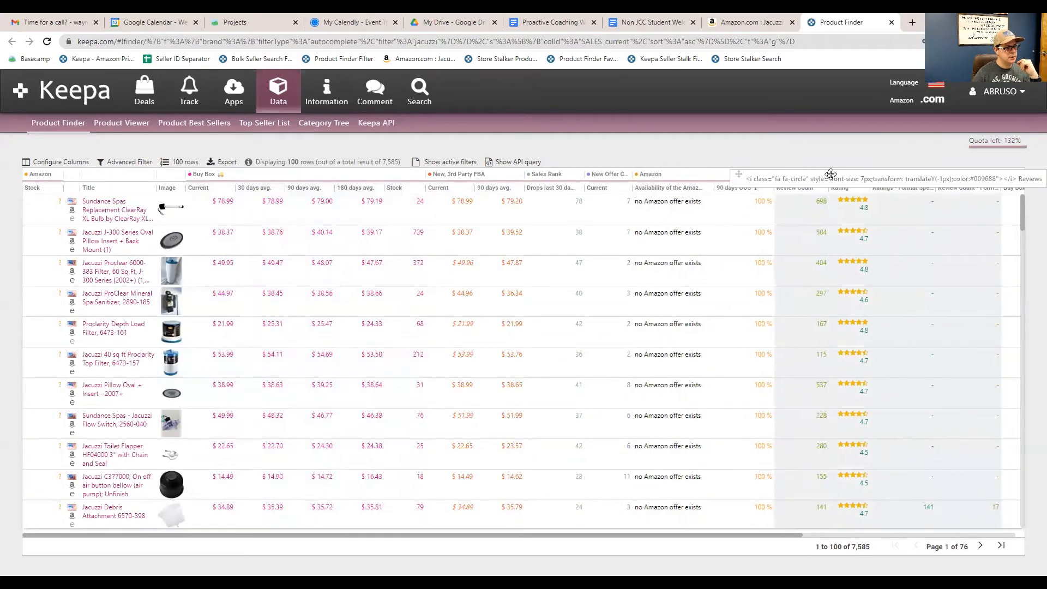
mouse_move(891, 178)
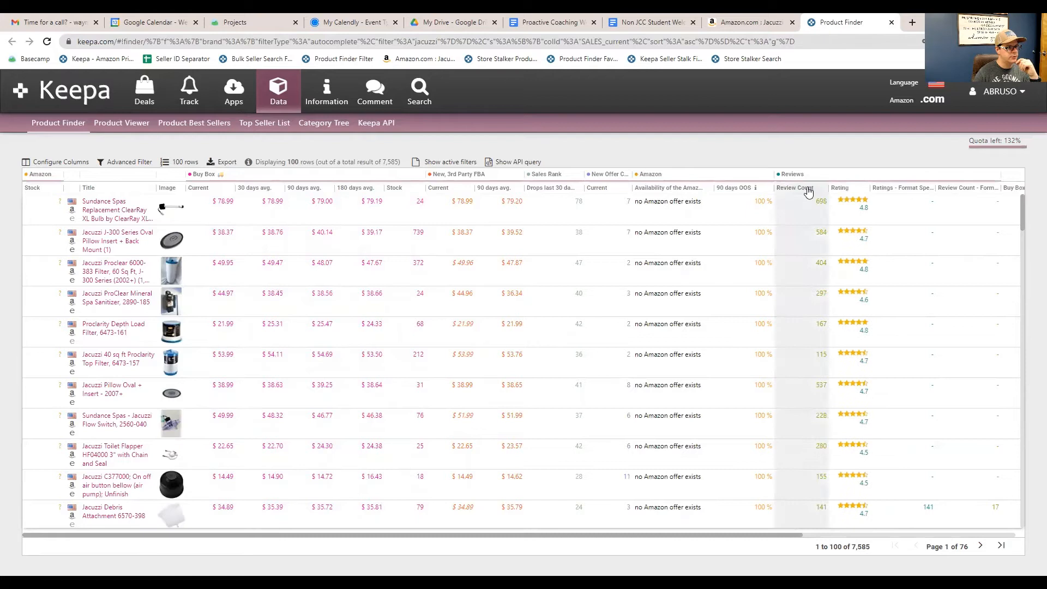
mouse_move(808, 192)
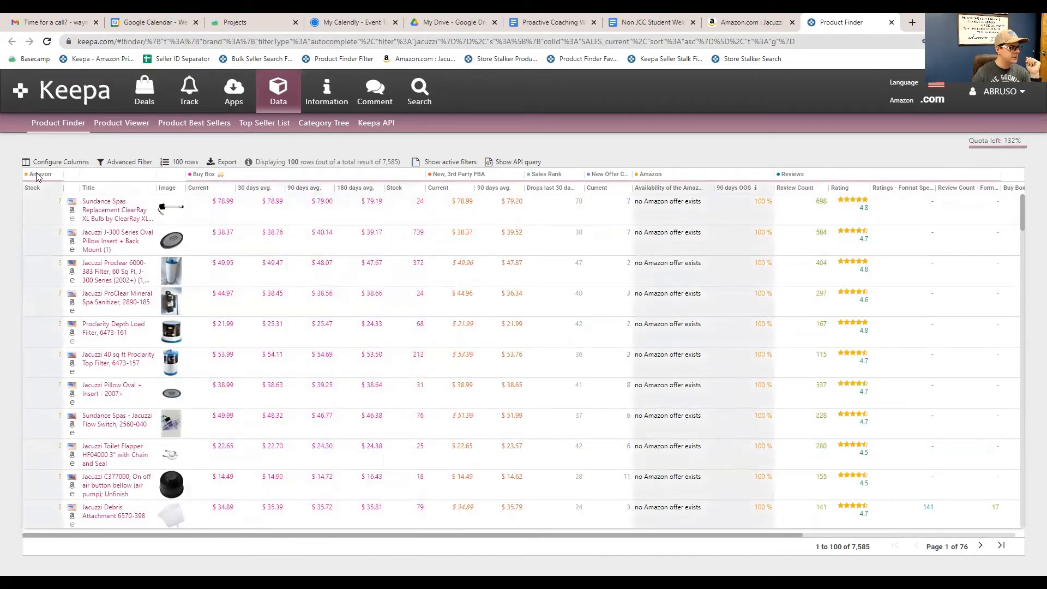
mouse_move(856, 557)
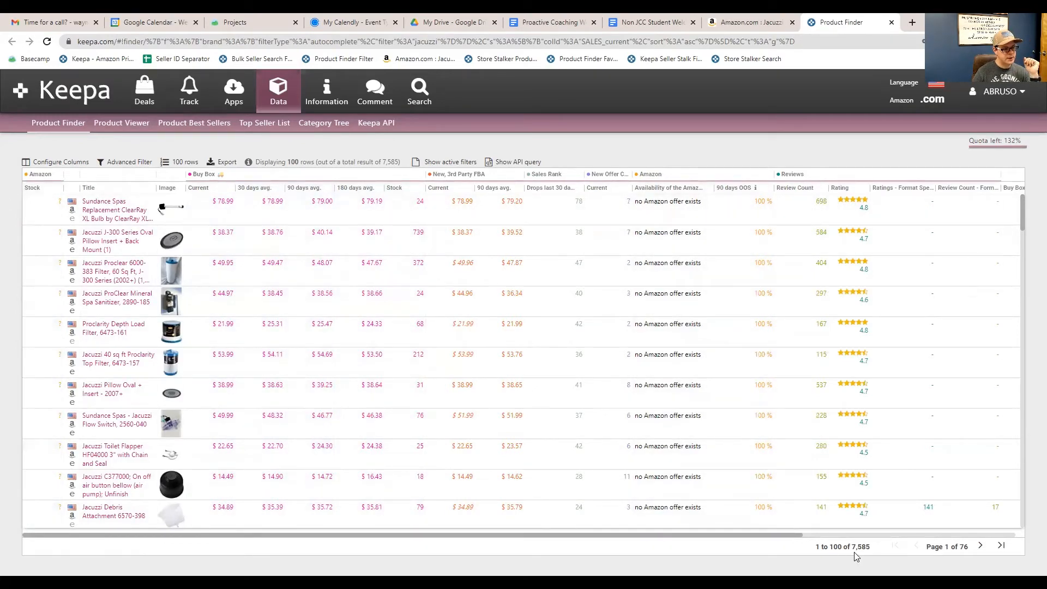
mouse_move(871, 555)
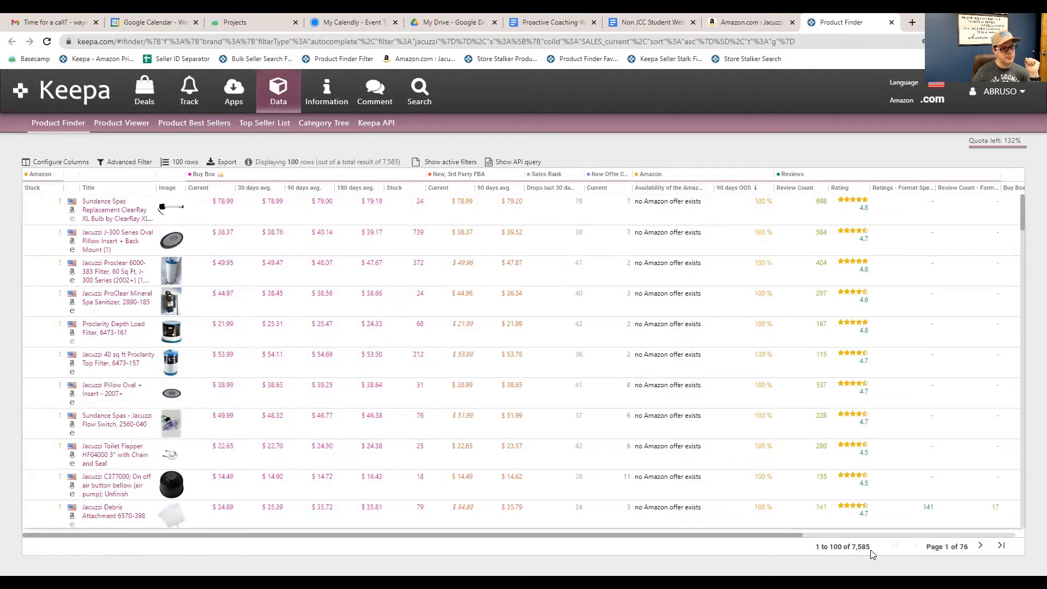
mouse_move(786, 522)
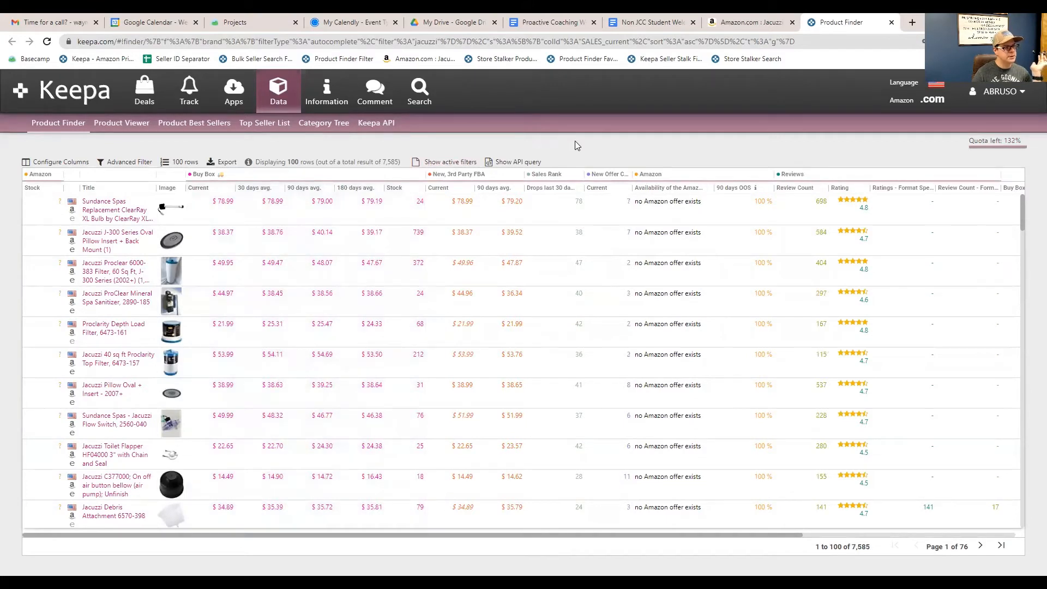
mouse_move(579, 194)
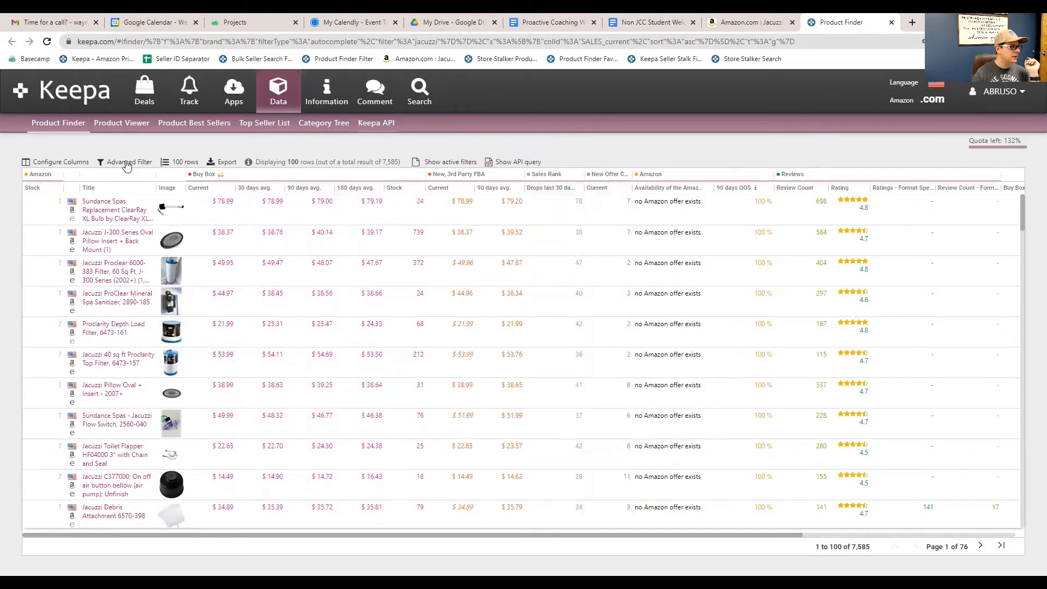
click(128, 161)
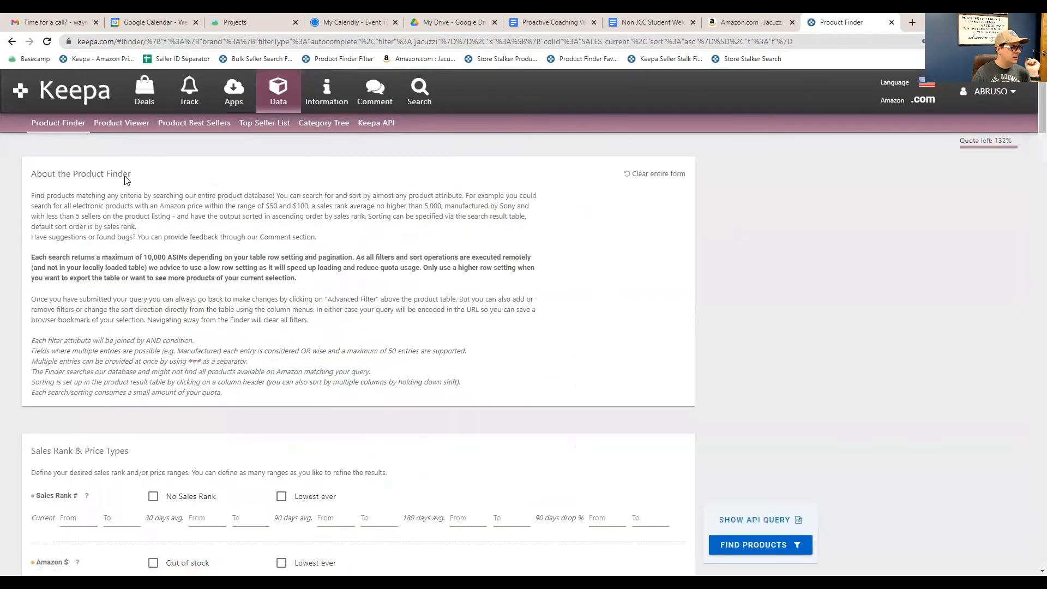
scroll(down, 3)
text(dro)
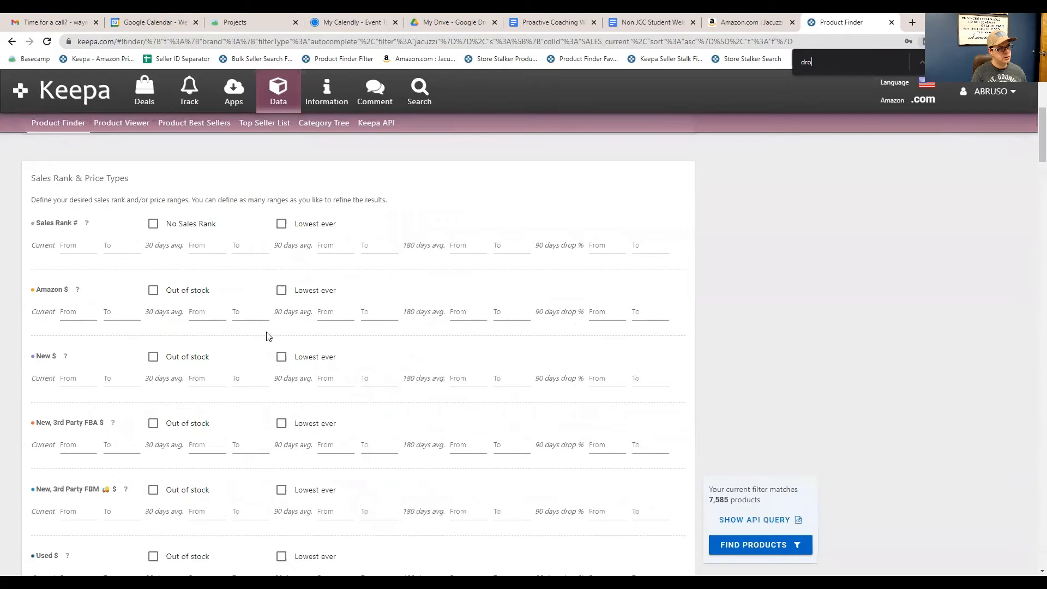
text(ps)
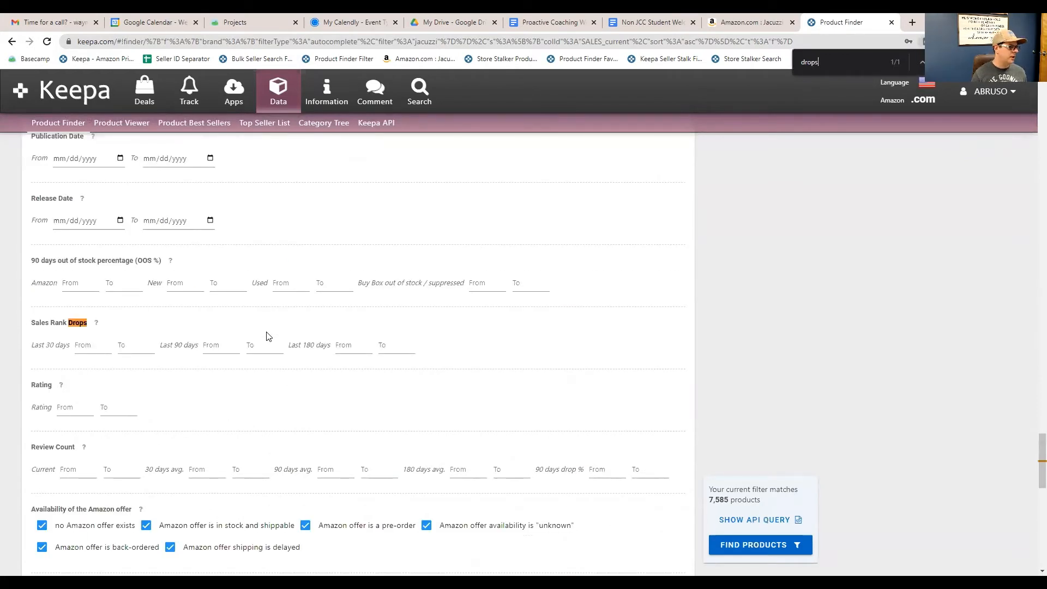
click(93, 345)
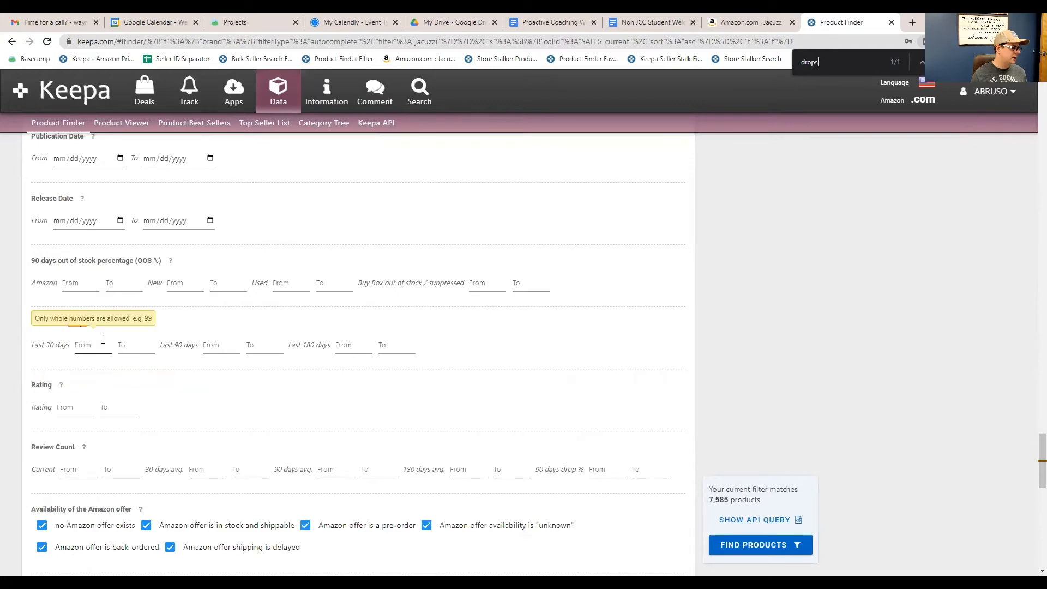
click(759, 545)
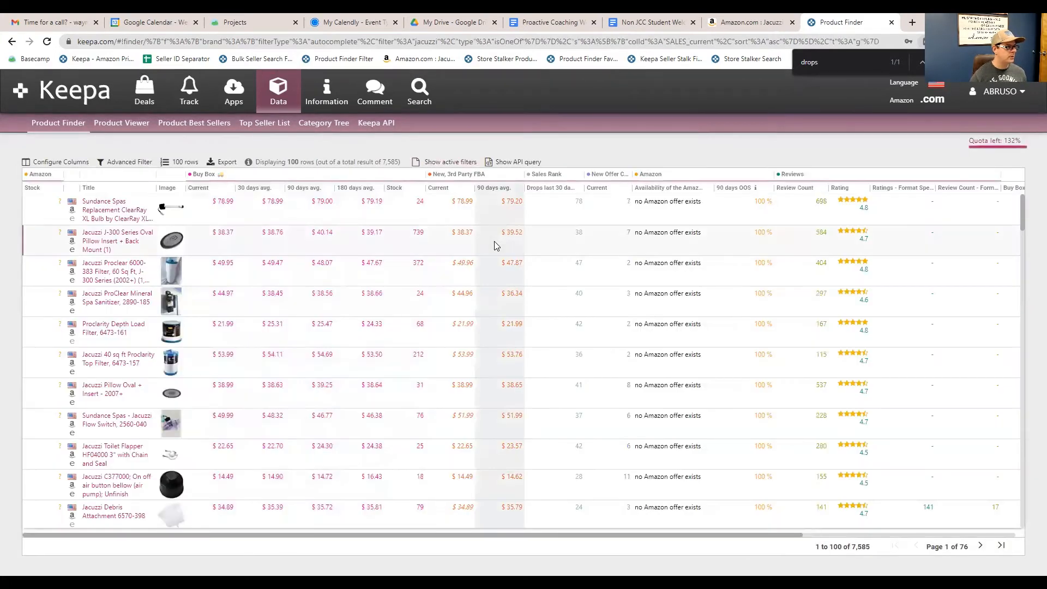
Filter results to at least 10 sales-rank drops in 30 days and a 30-day Buy Box average of at least 50
click(550, 188)
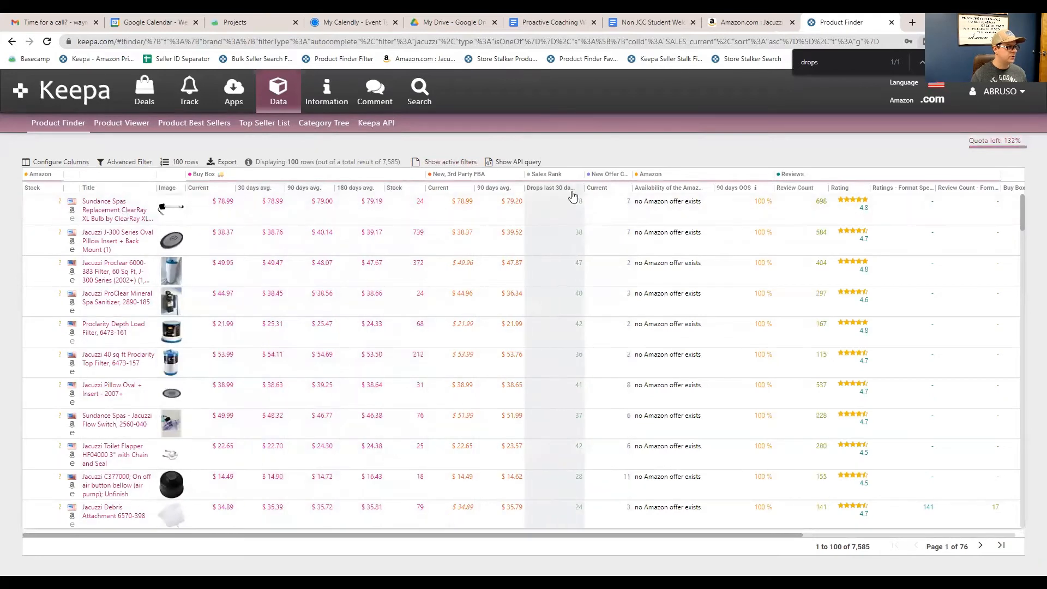
mouse_move(580, 187)
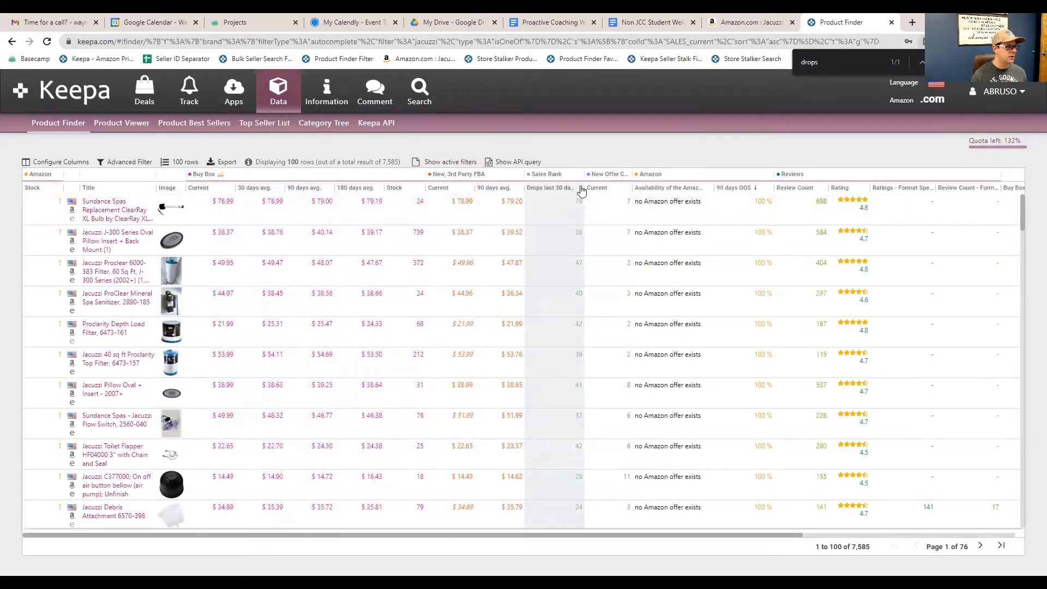
mouse_move(530, 190)
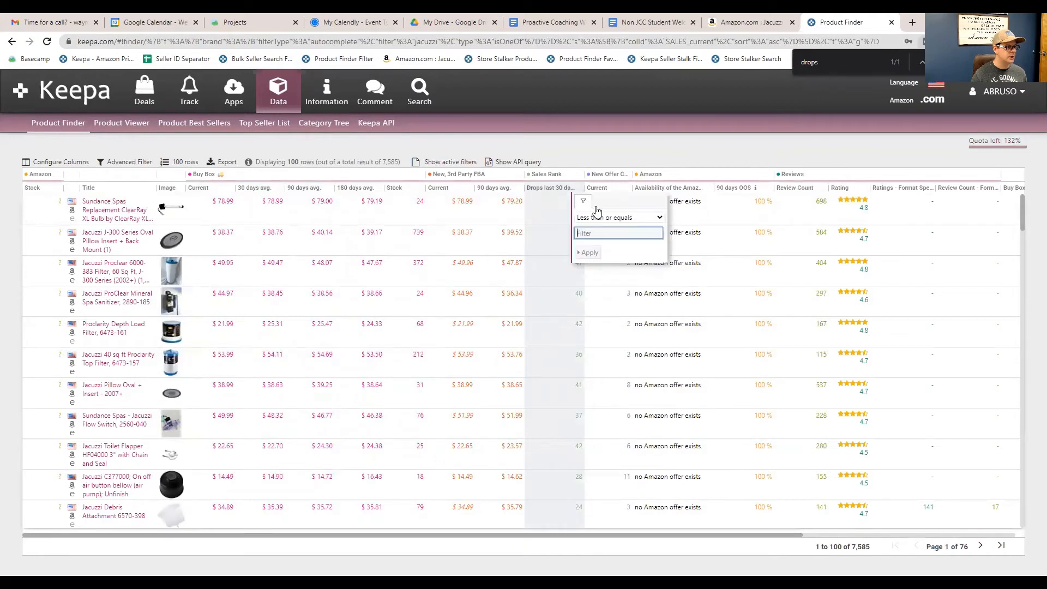
text(10)
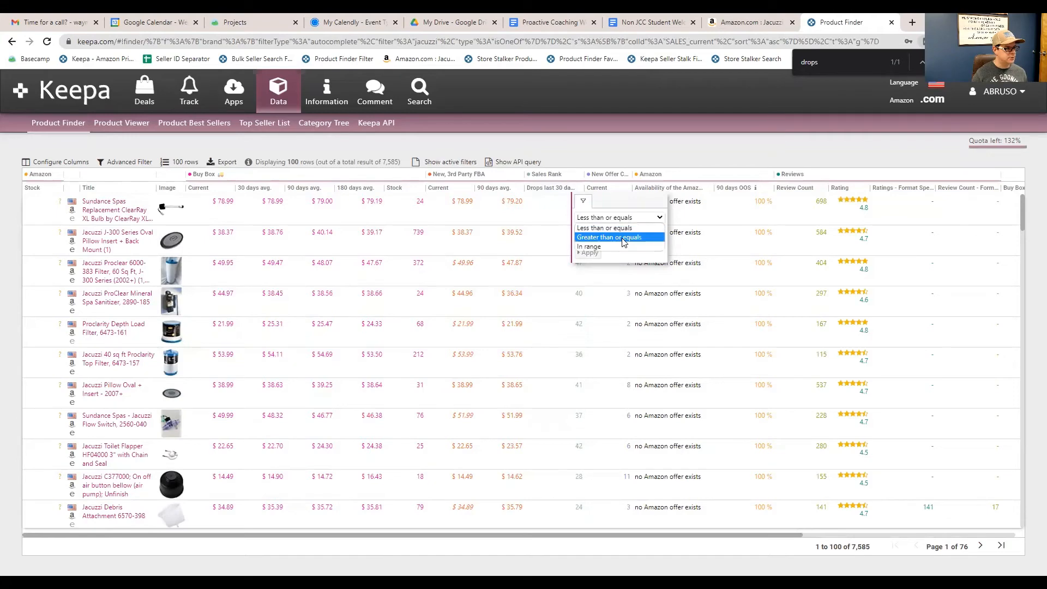
click(609, 237)
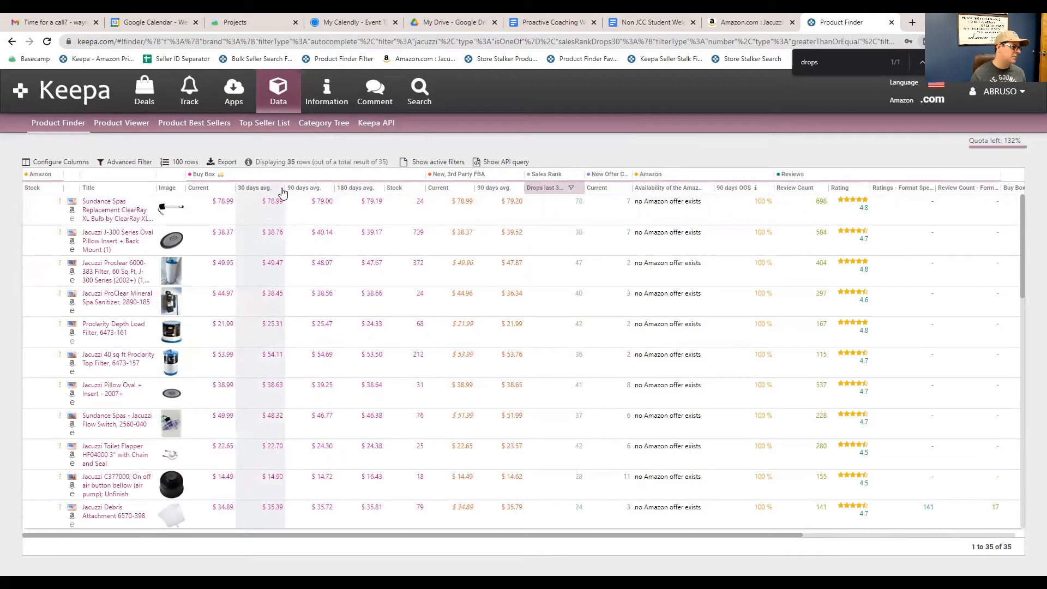
mouse_move(274, 195)
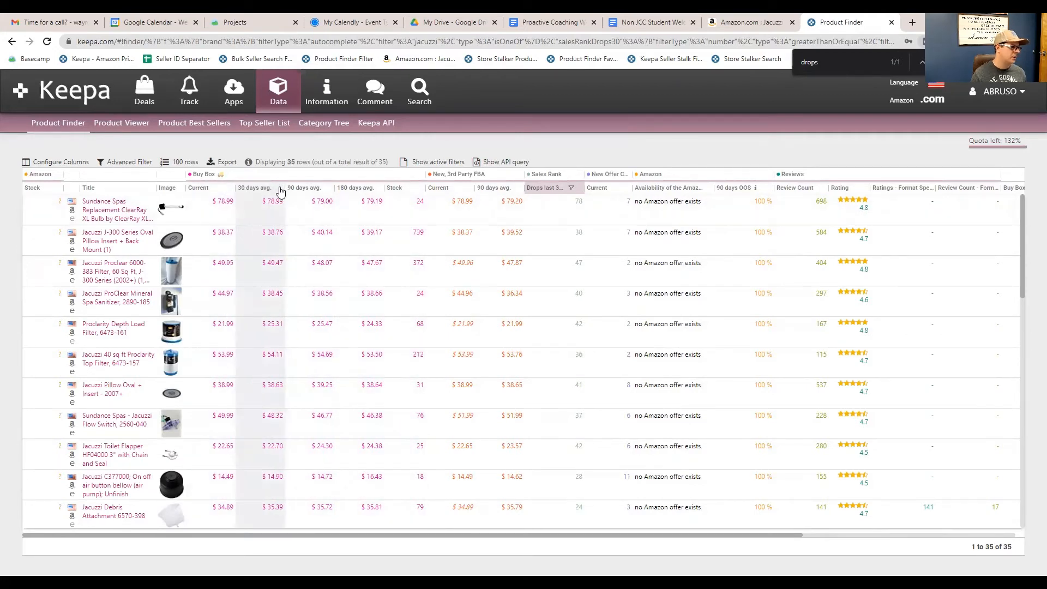
click(283, 202)
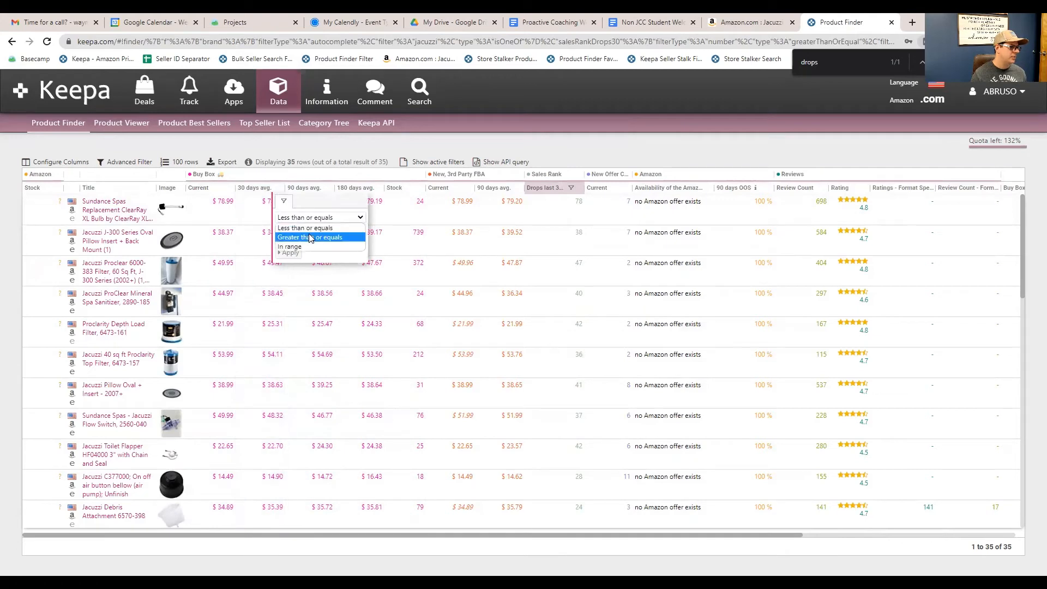
click(310, 237)
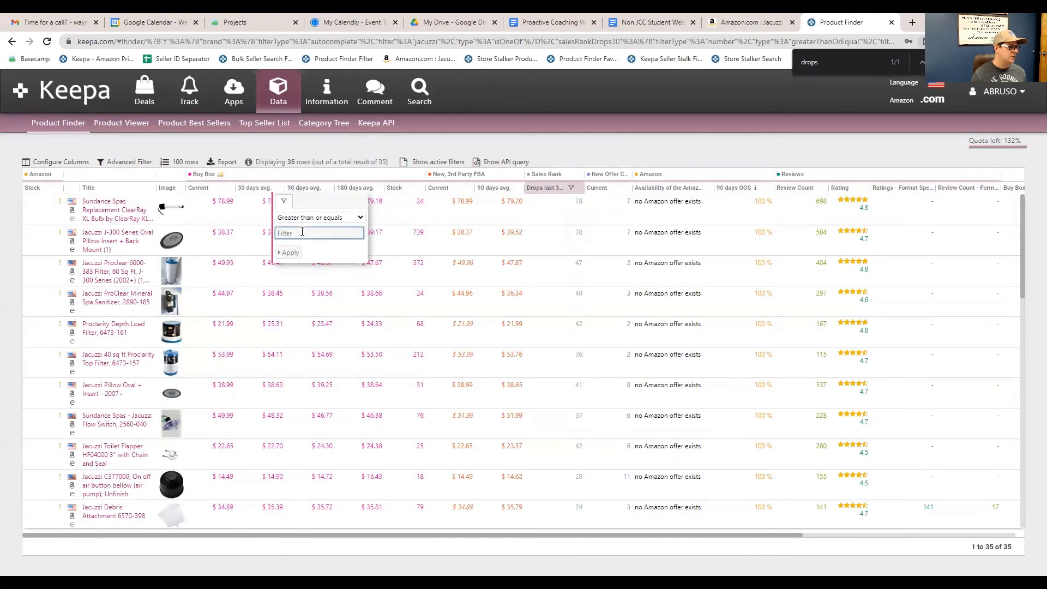
text(50)
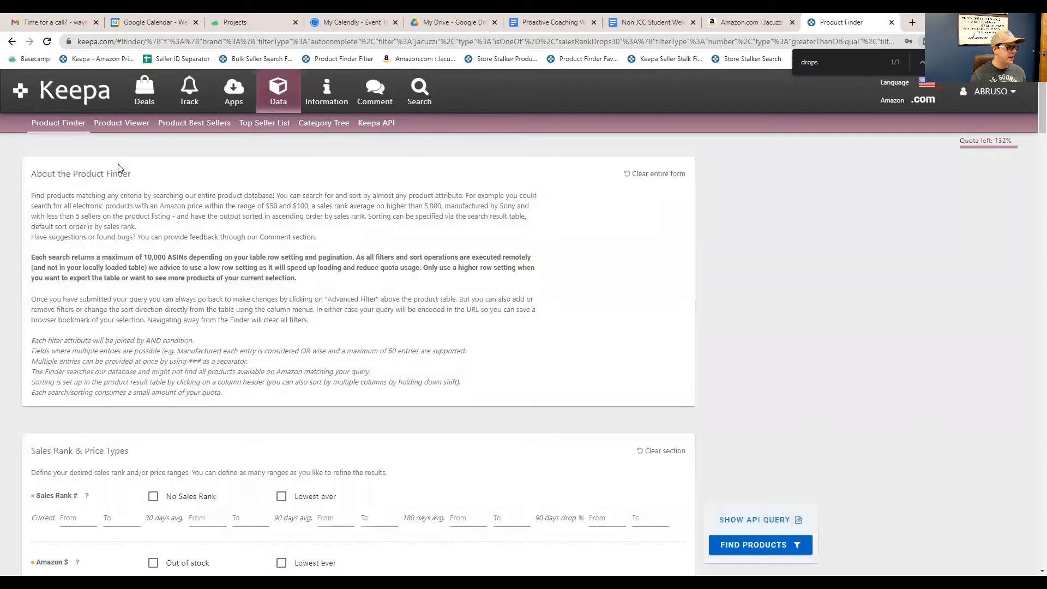
Check the Sales Rank Drops and Buy Box values, then rerun the search for 10 Jacuzzi products
click(759, 544)
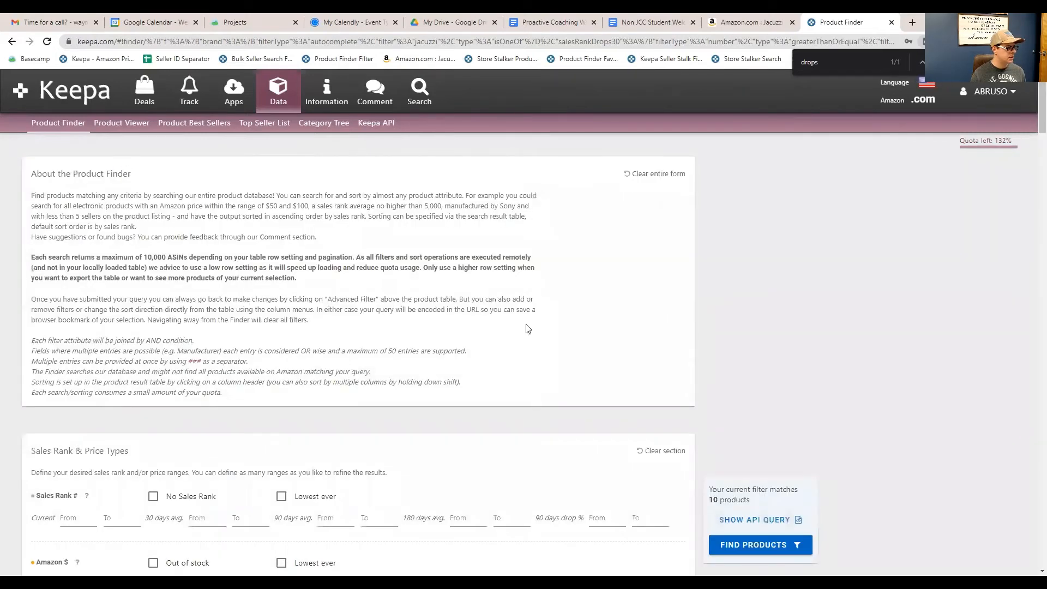
scroll(down, 3)
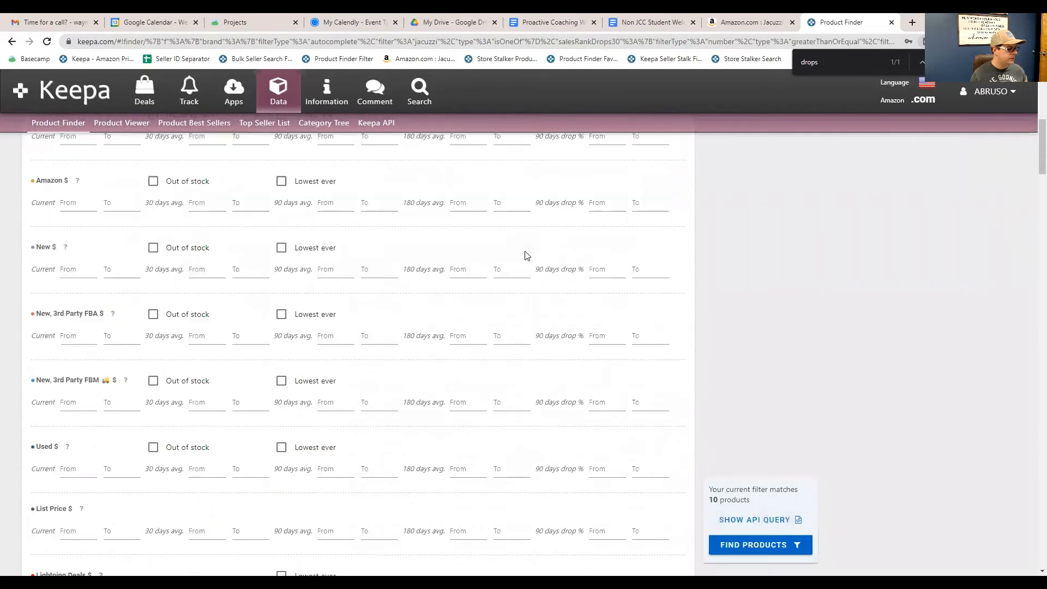
scroll(down, 3)
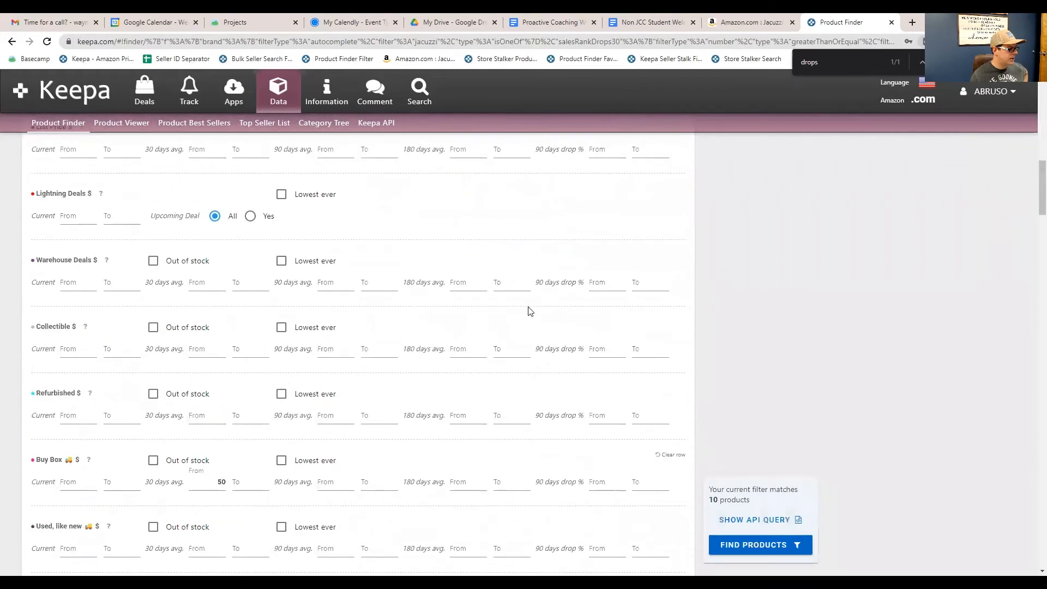
scroll(down, 3)
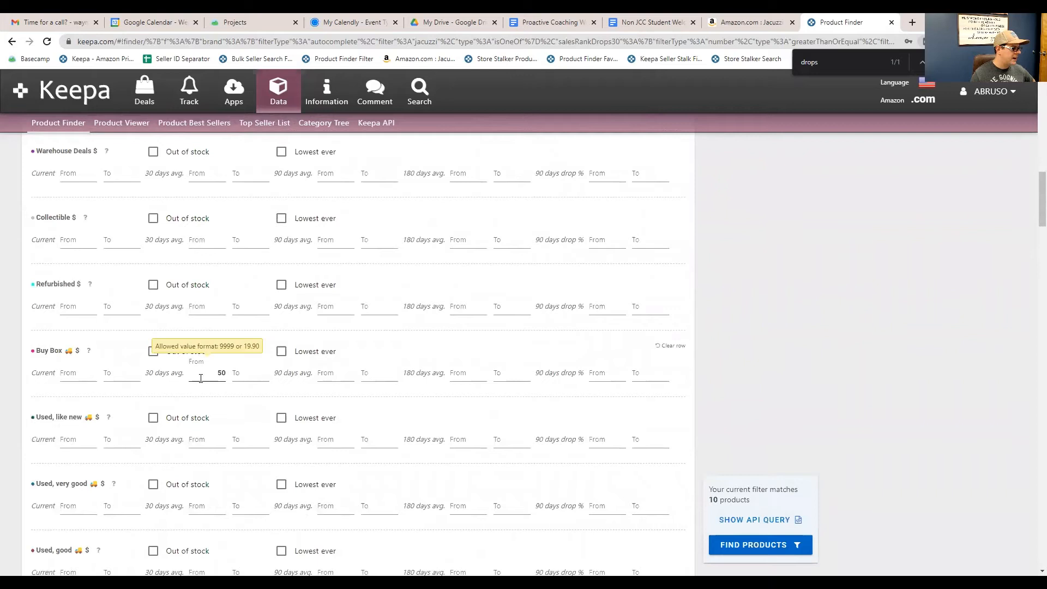
mouse_move(302, 416)
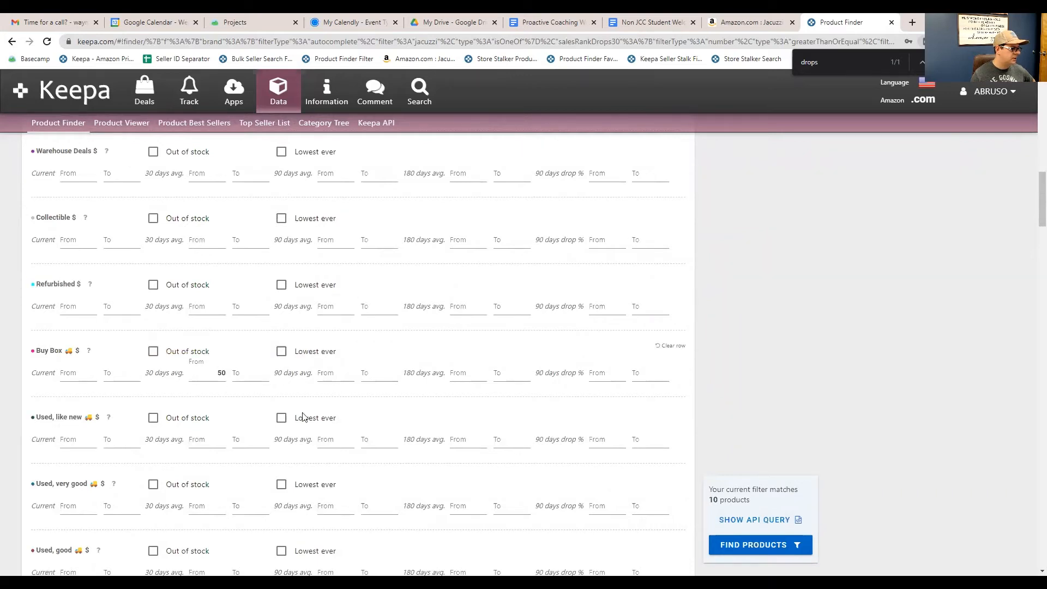
scroll(down, 3)
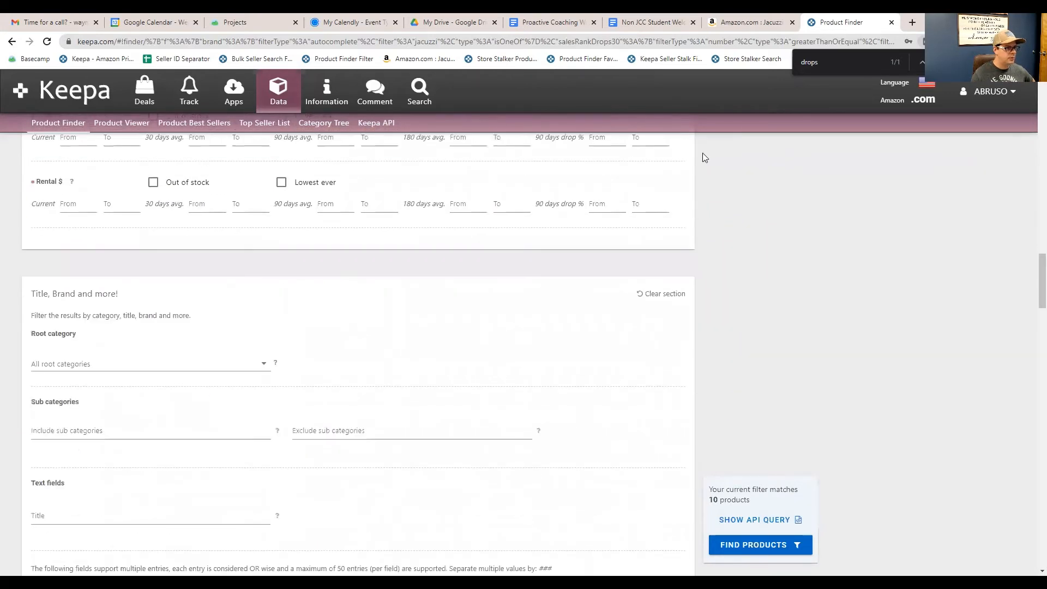
scroll(up, 3)
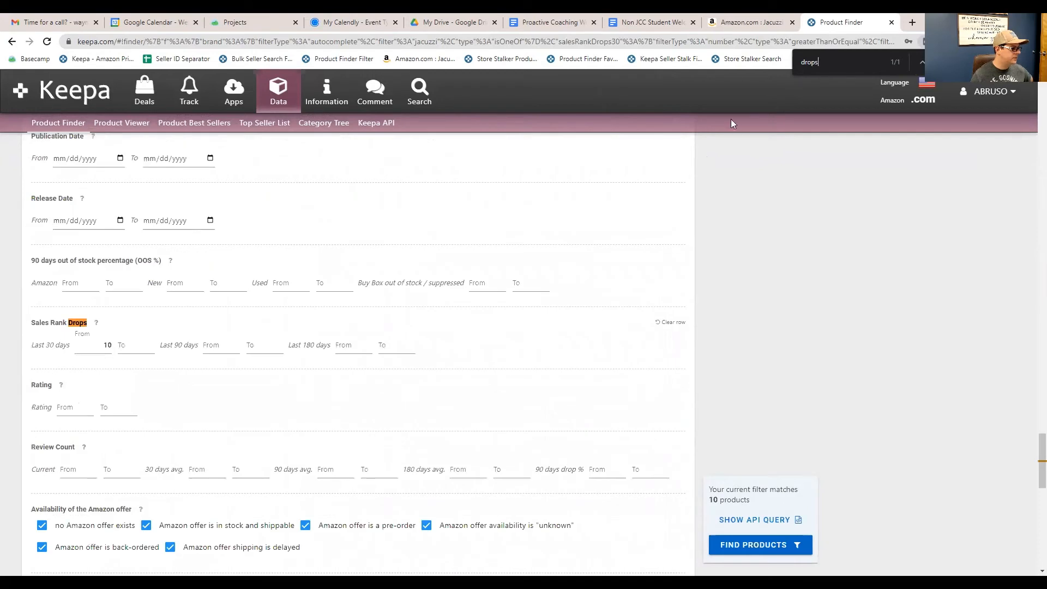
mouse_move(164, 366)
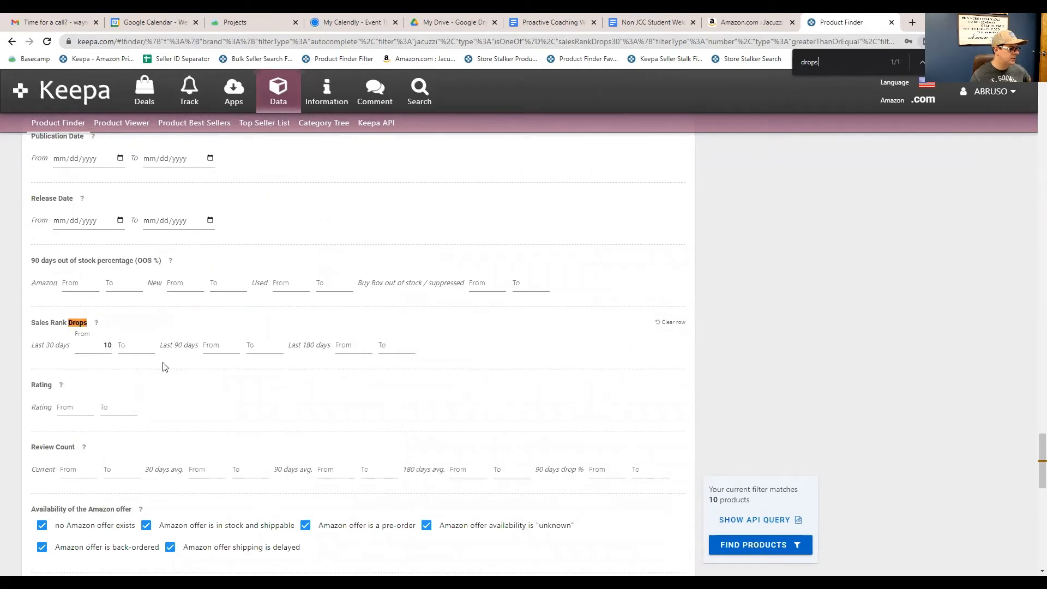
mouse_move(764, 506)
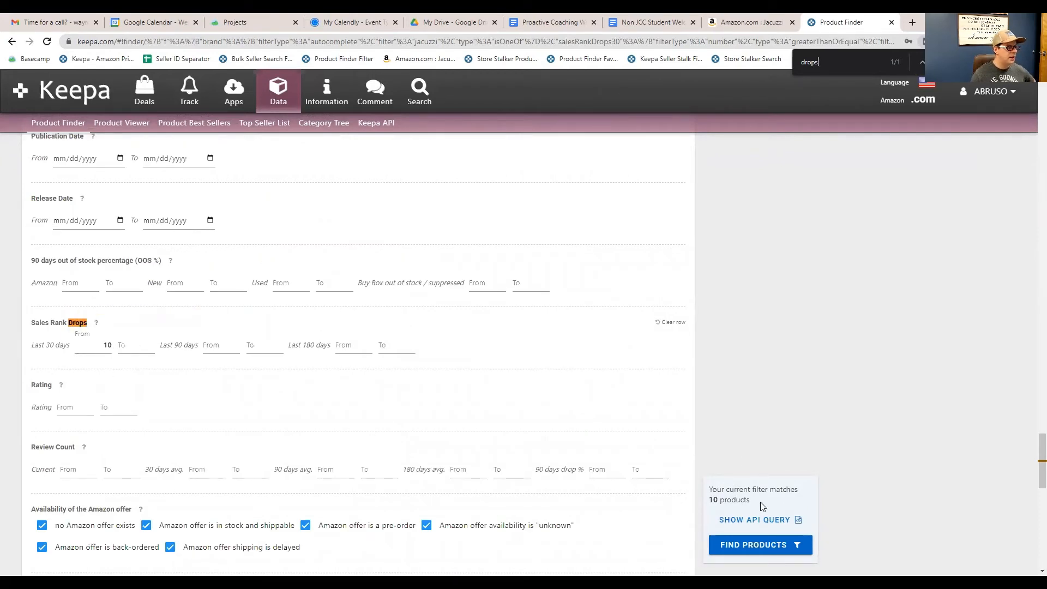
click(759, 544)
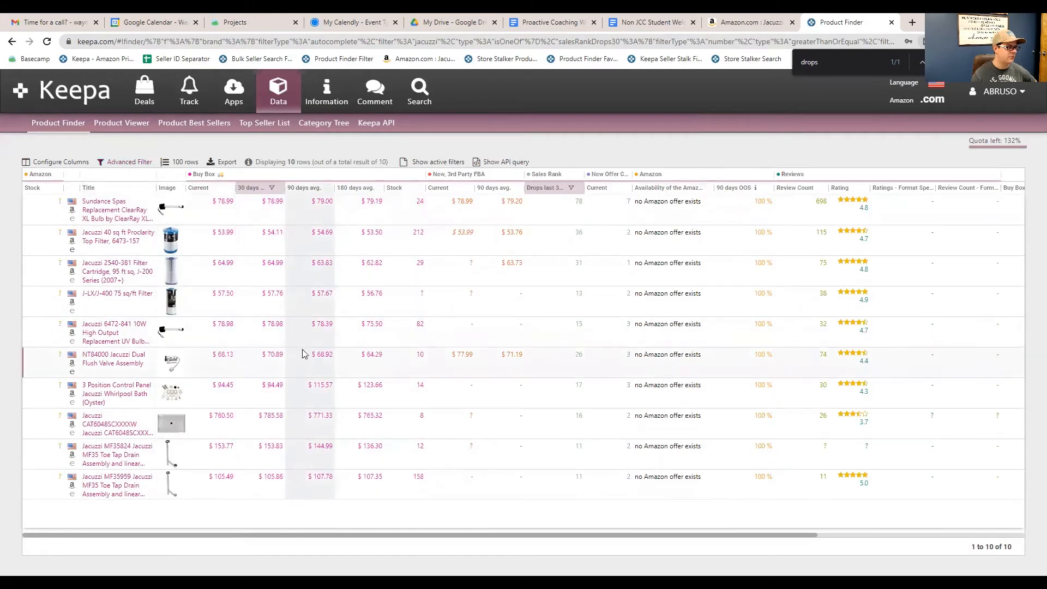
mouse_move(10, 209)
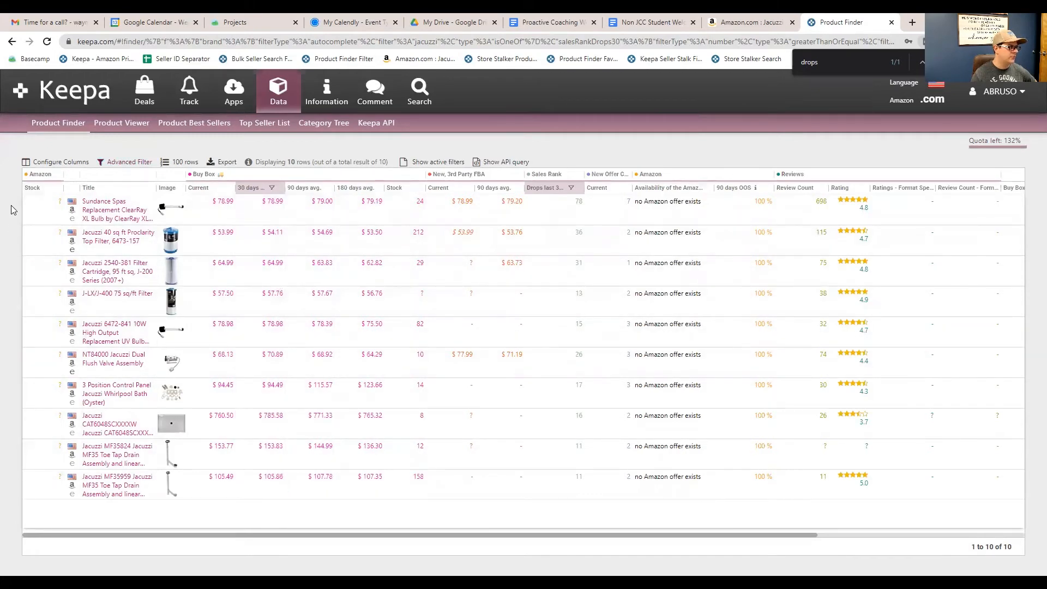
mouse_move(20, 187)
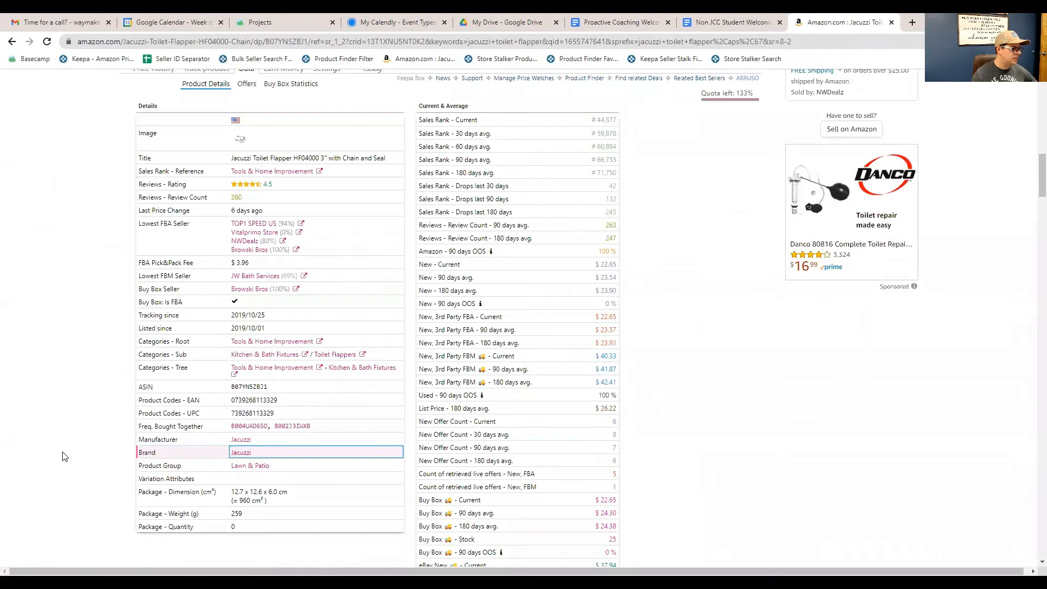
mouse_move(247, 466)
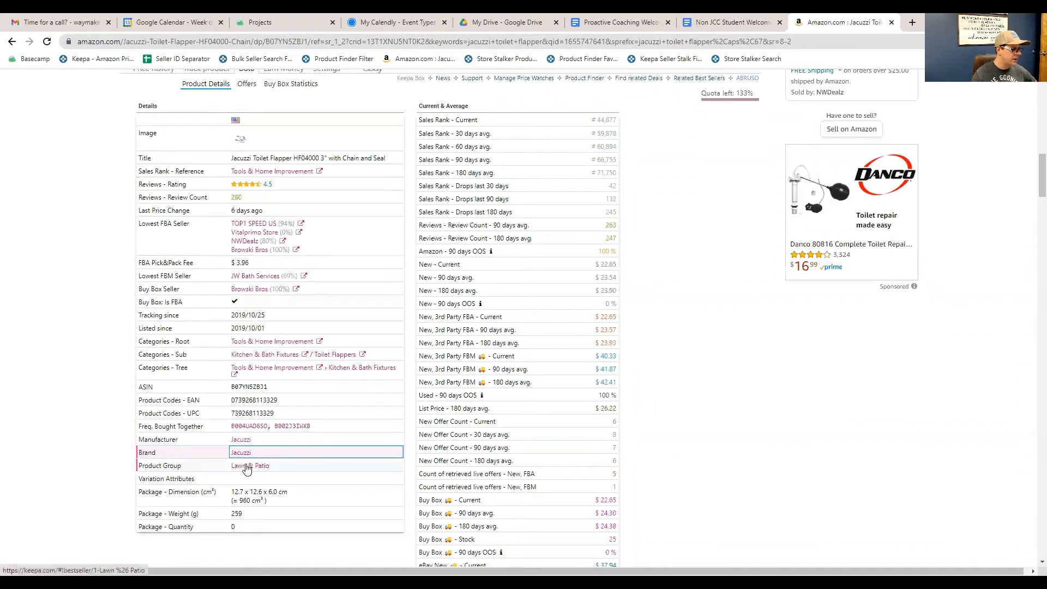
mouse_move(251, 465)
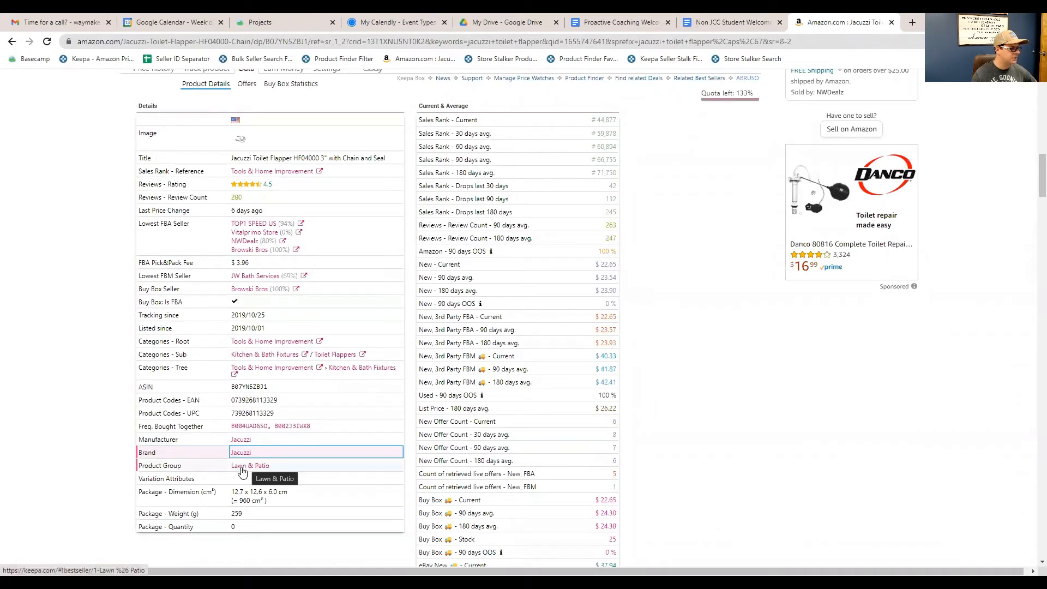
Select the Lawn & Patio product group, show the Offers tab, and open Vitalprimo Store's seller overview
click(250, 466)
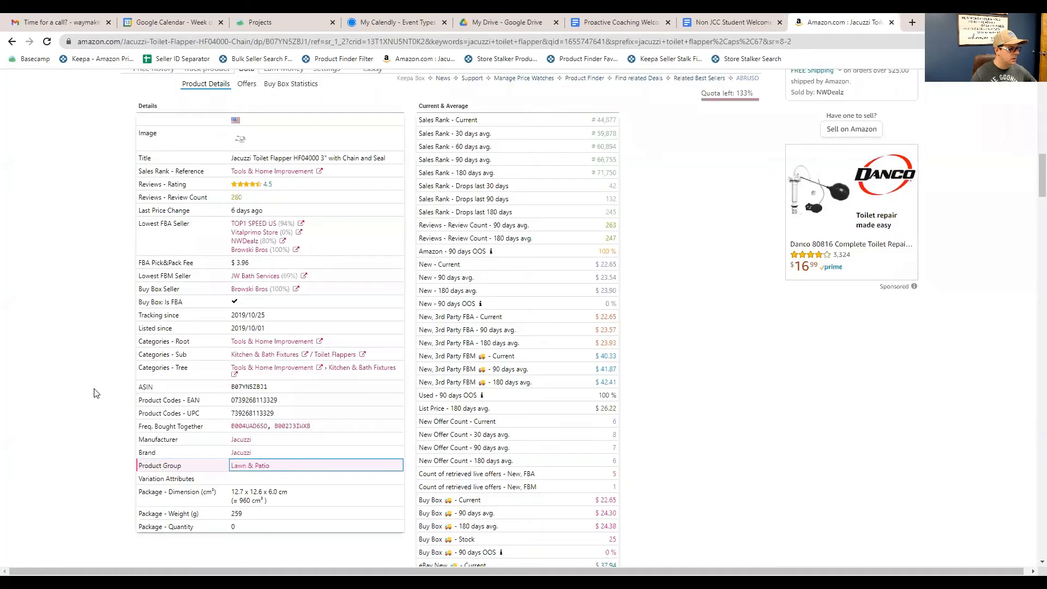
scroll(up, 3)
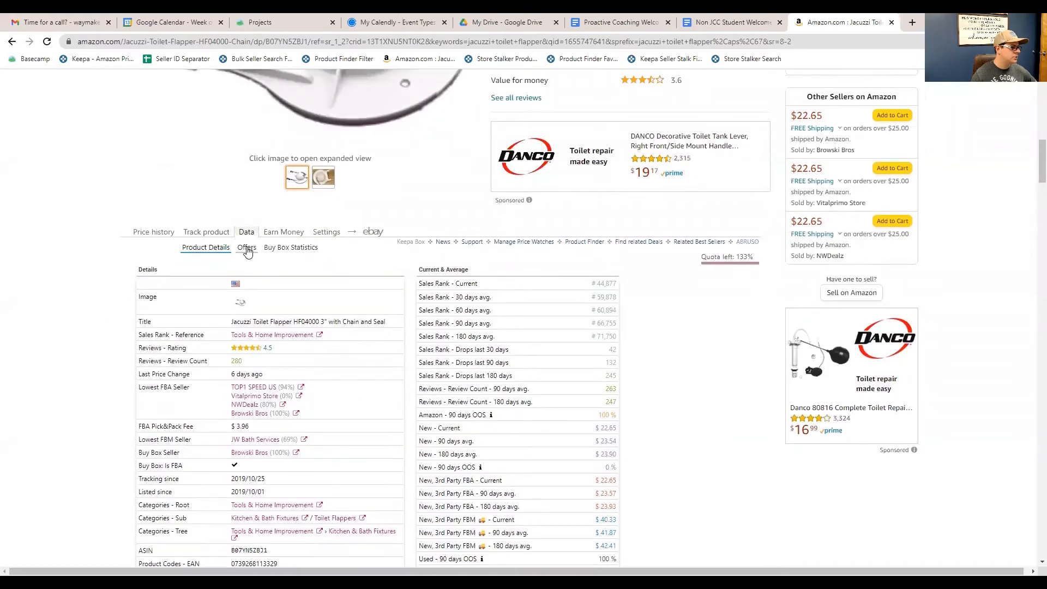
click(246, 247)
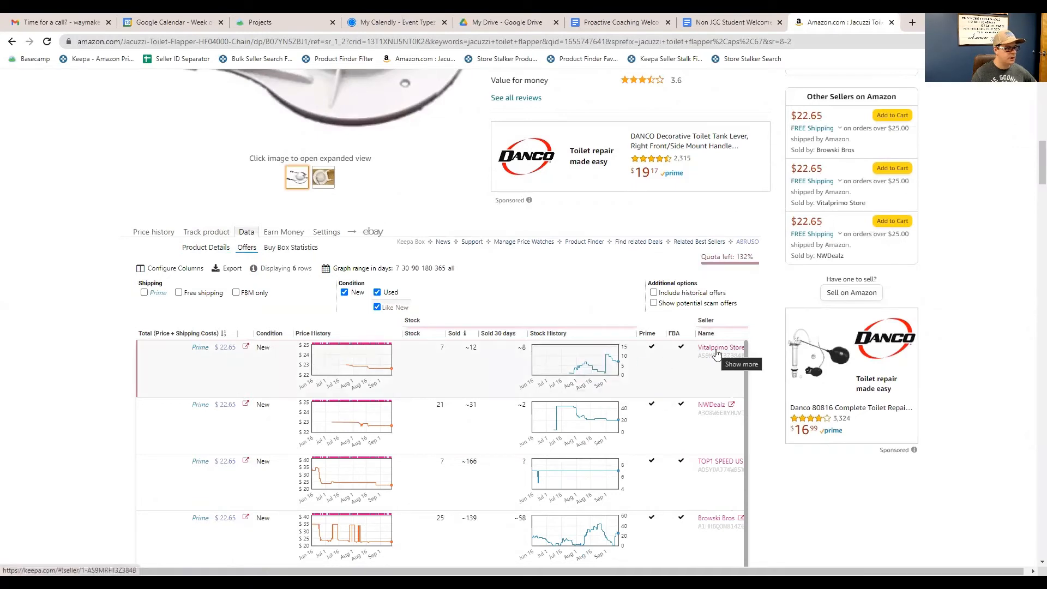
click(720, 347)
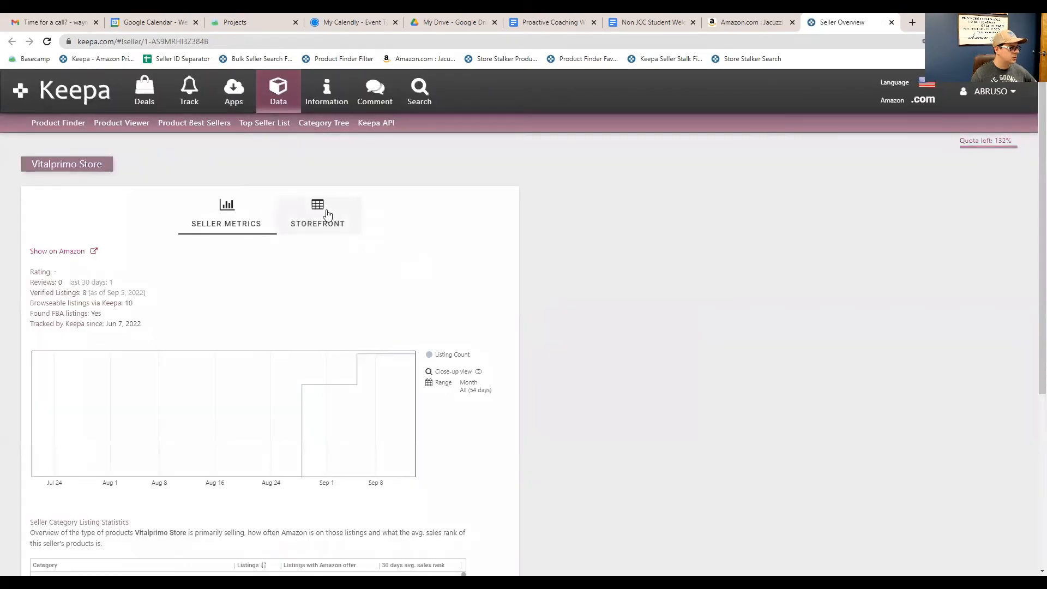
View Vitalprimo Store's storefront table, add a 30-day rank-drops filter, and scroll across its columns
click(317, 214)
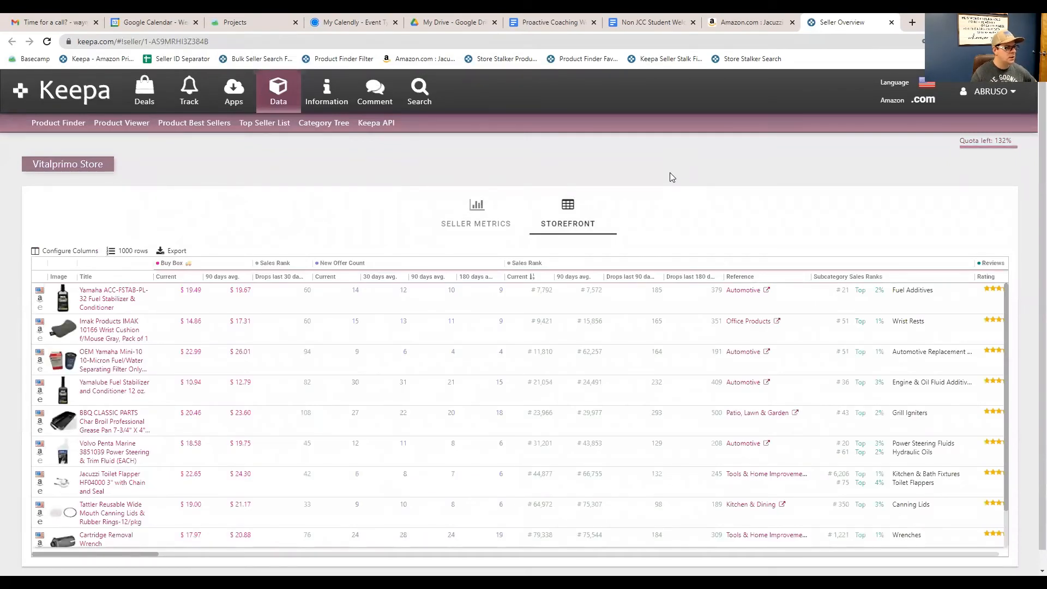
mouse_move(669, 179)
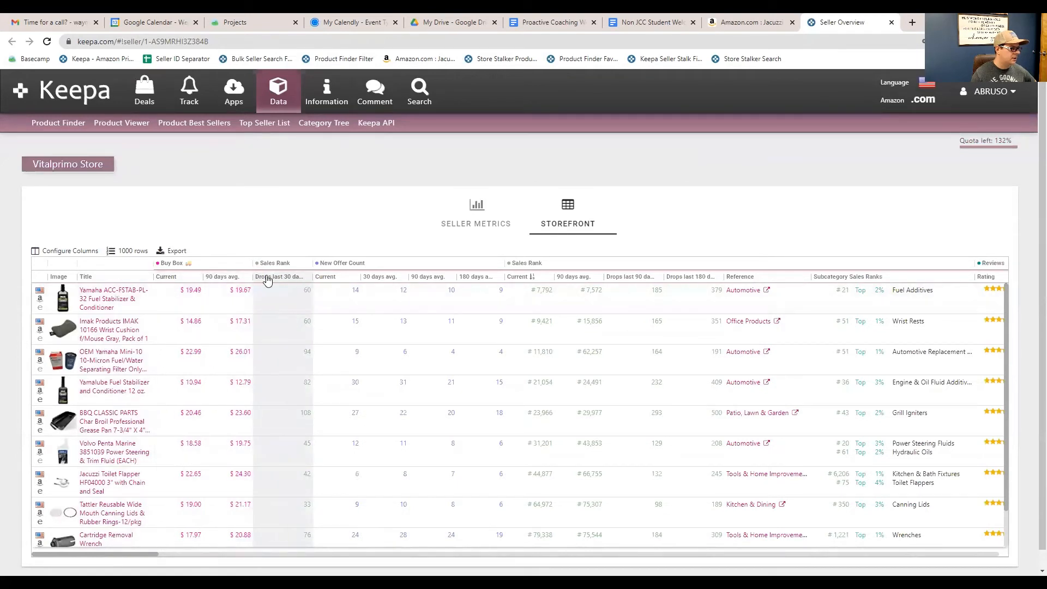
click(325, 276)
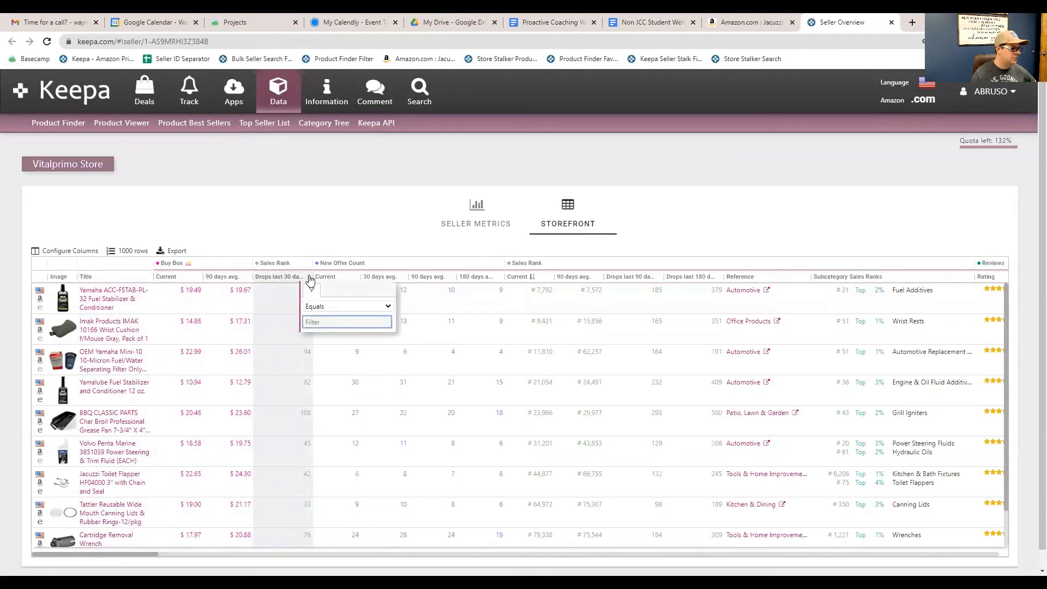
mouse_move(327, 307)
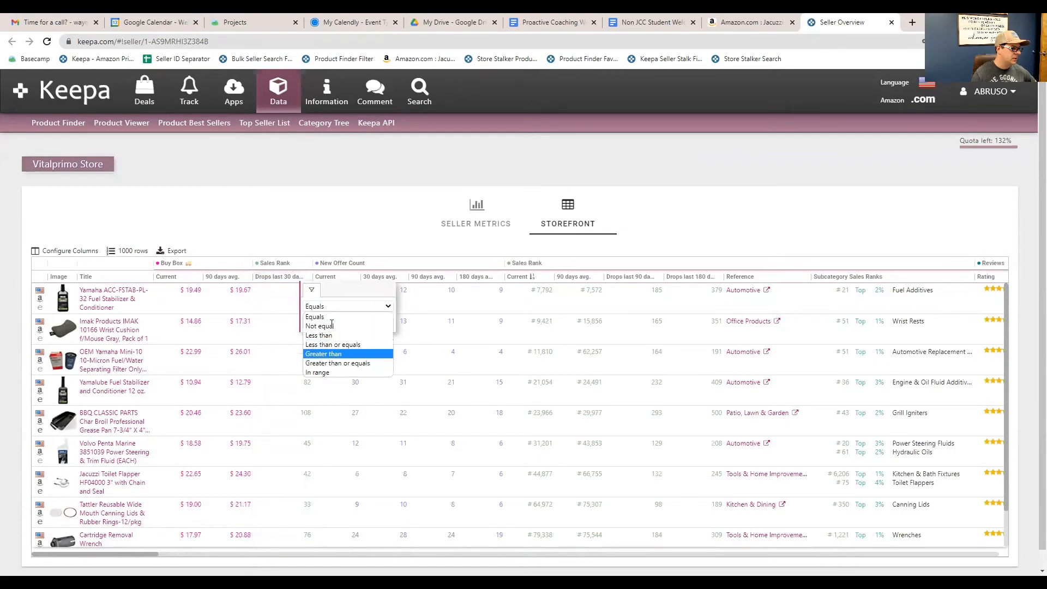
click(324, 353)
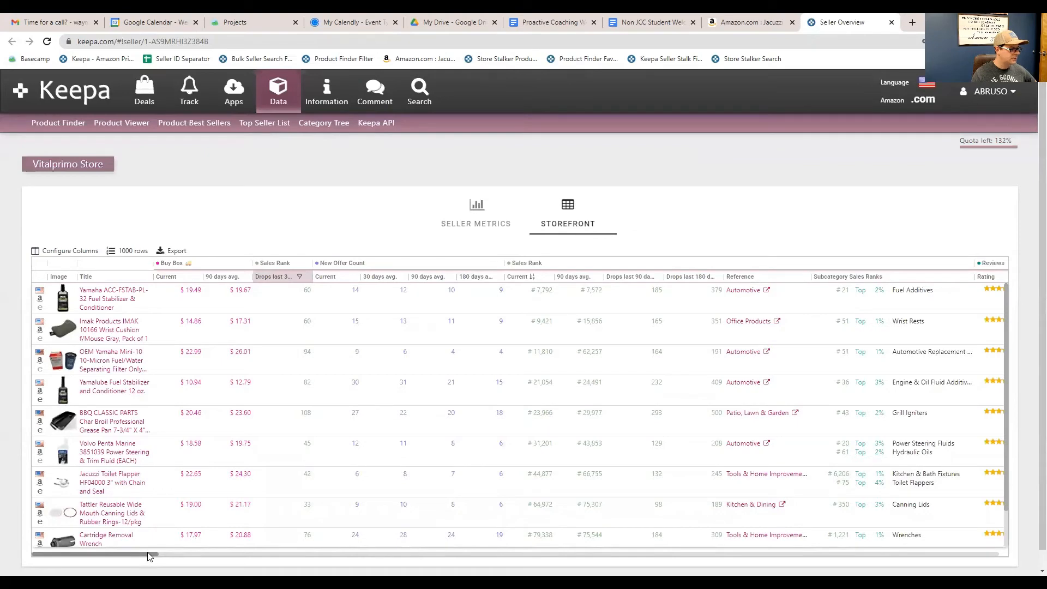
scroll(right, 3)
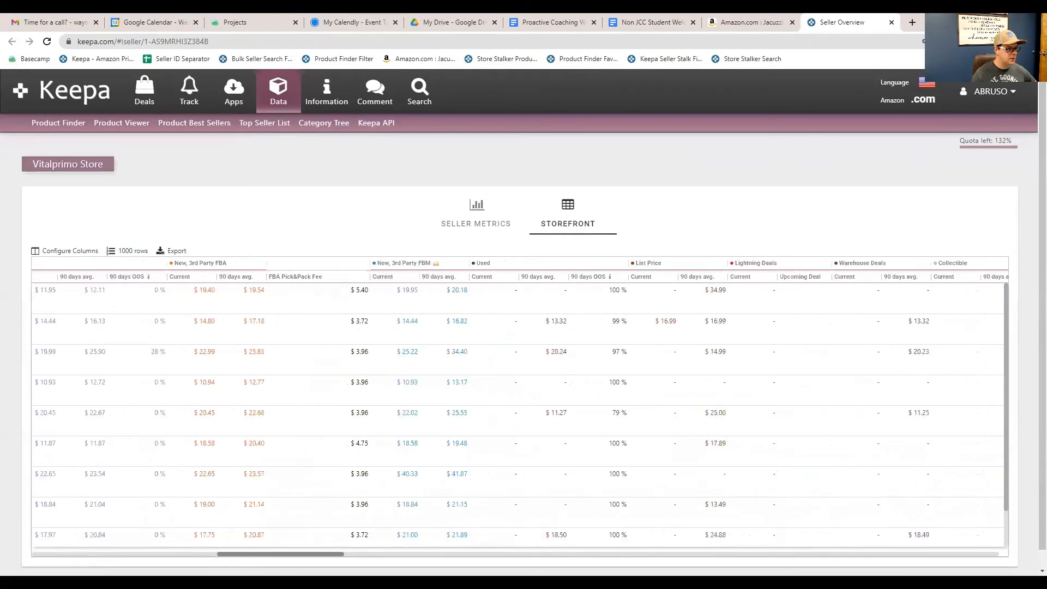
scroll(right, 3)
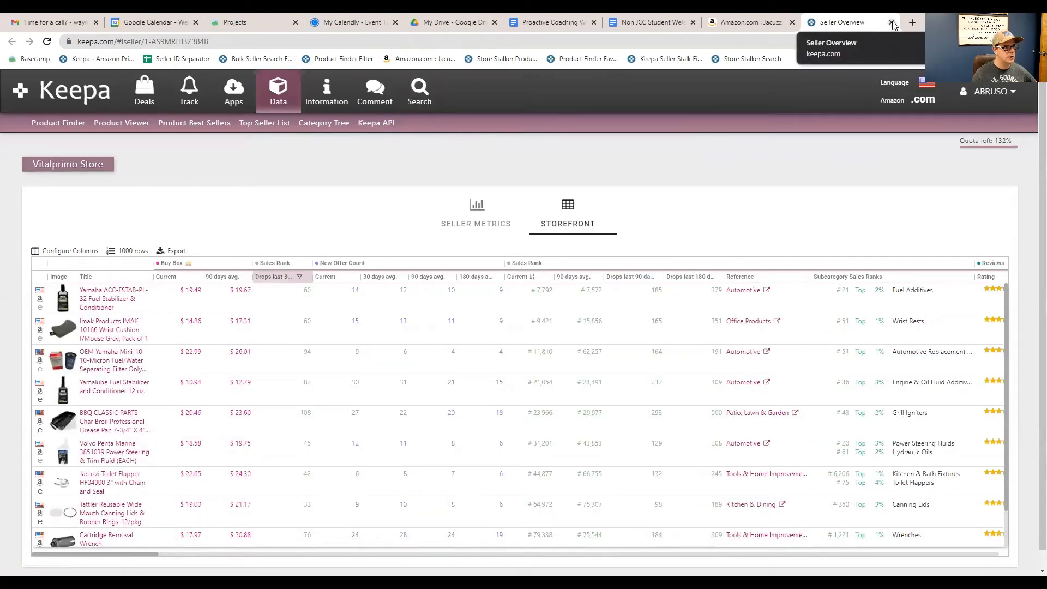
Close Seller Overview, recheck the flapper's Keepa product details, close Best Sellers, and start a new tab
click(873, 22)
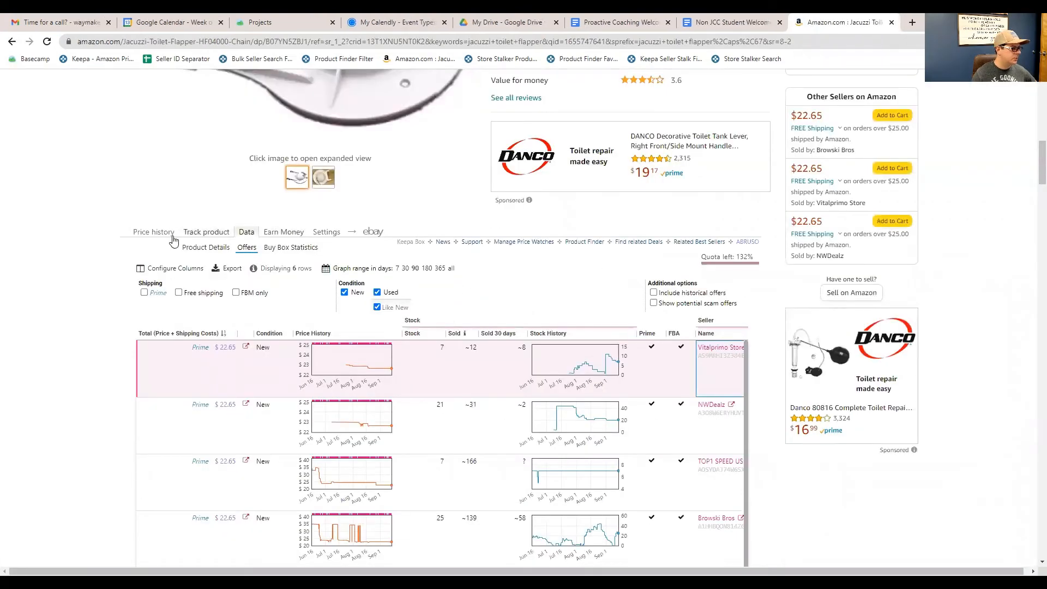
mouse_move(159, 236)
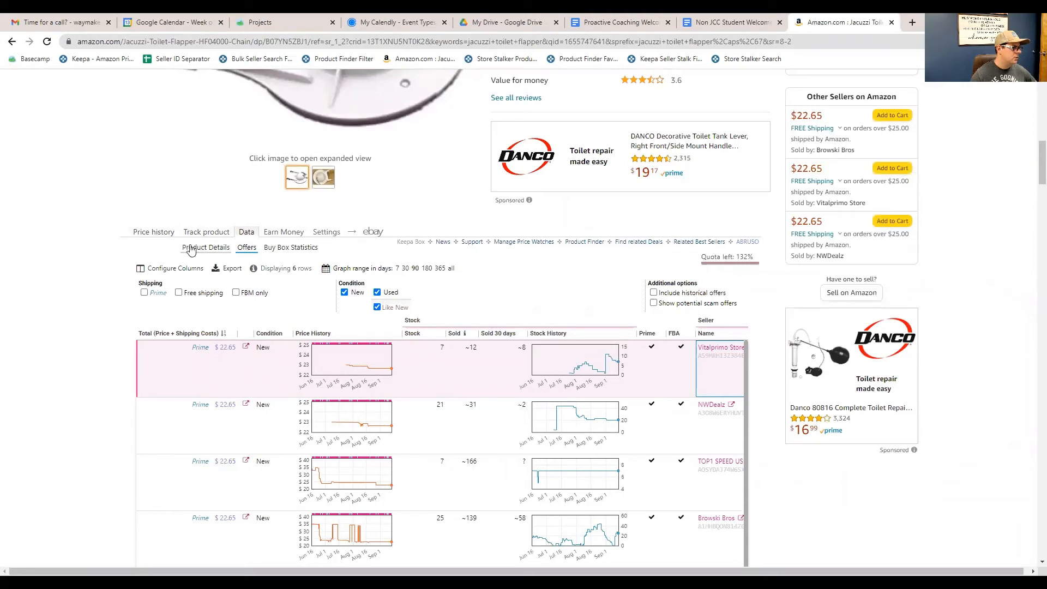
click(205, 247)
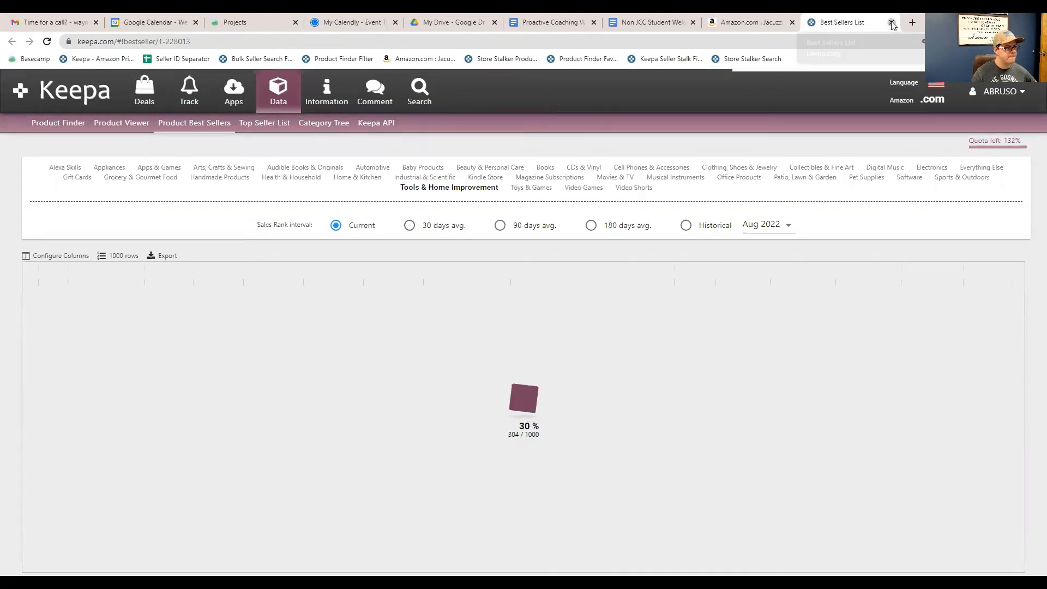
click(892, 22)
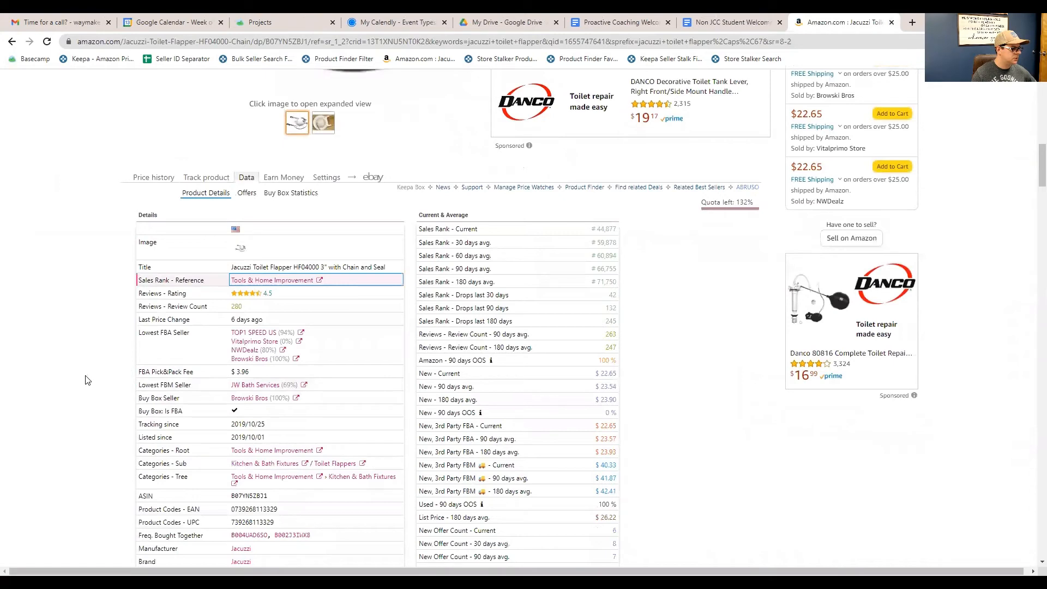
click(911, 22)
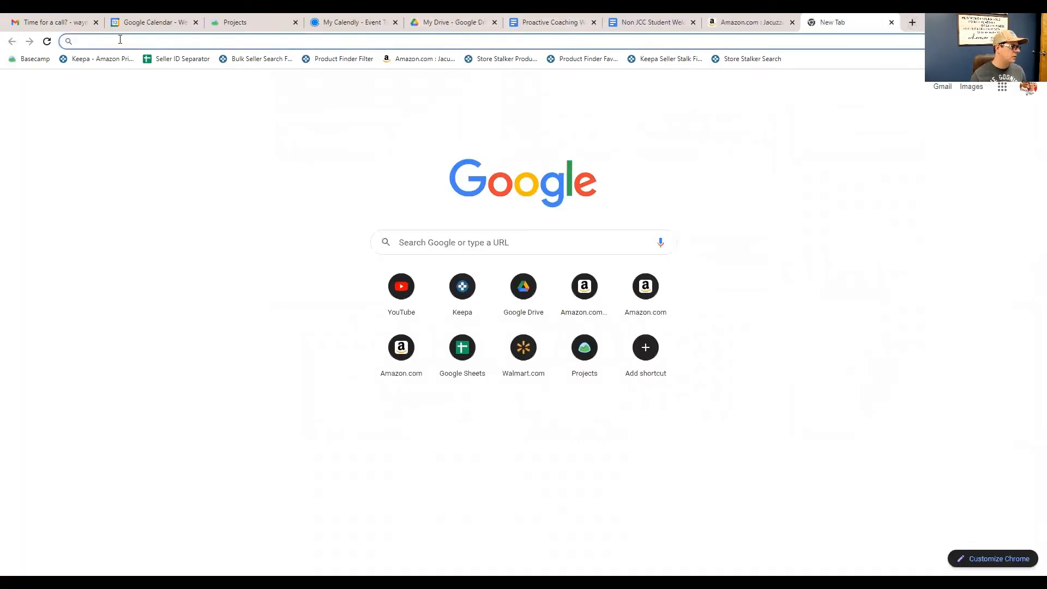
Go to keepa.com and open the Product Finder
click(97, 59)
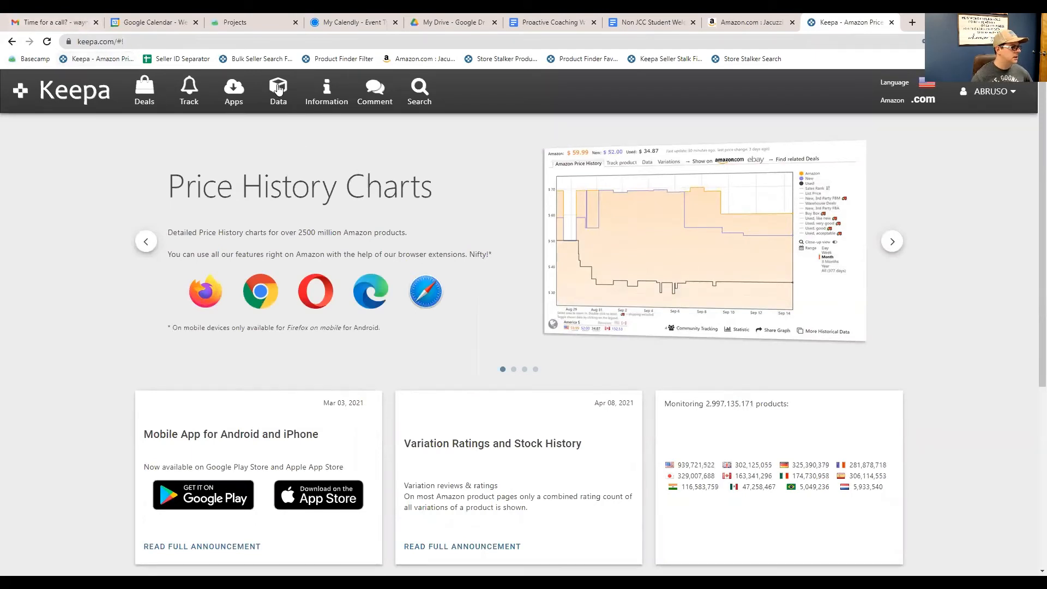
click(277, 92)
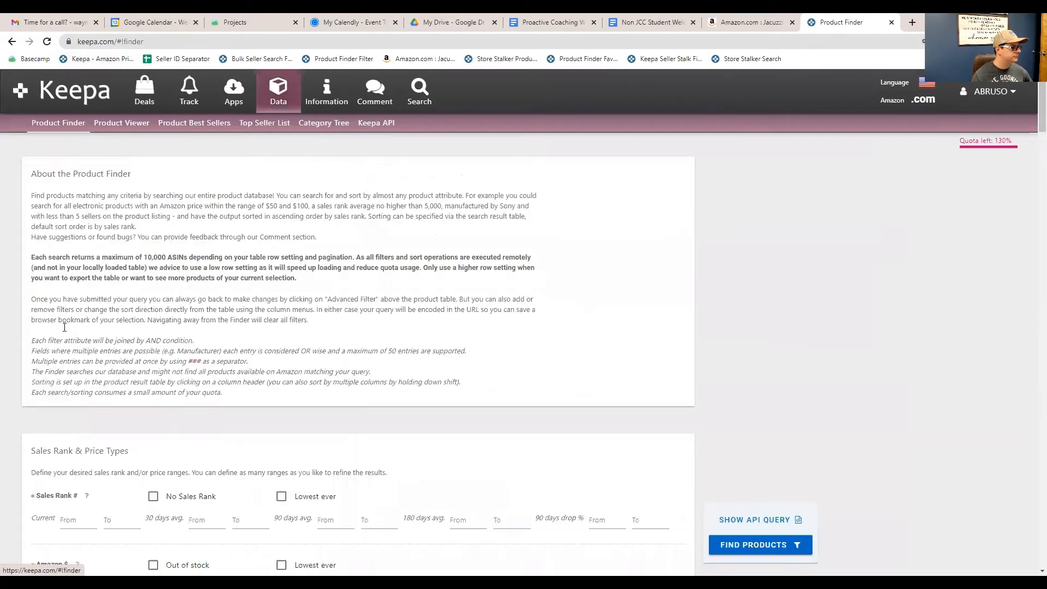
scroll(down, 3)
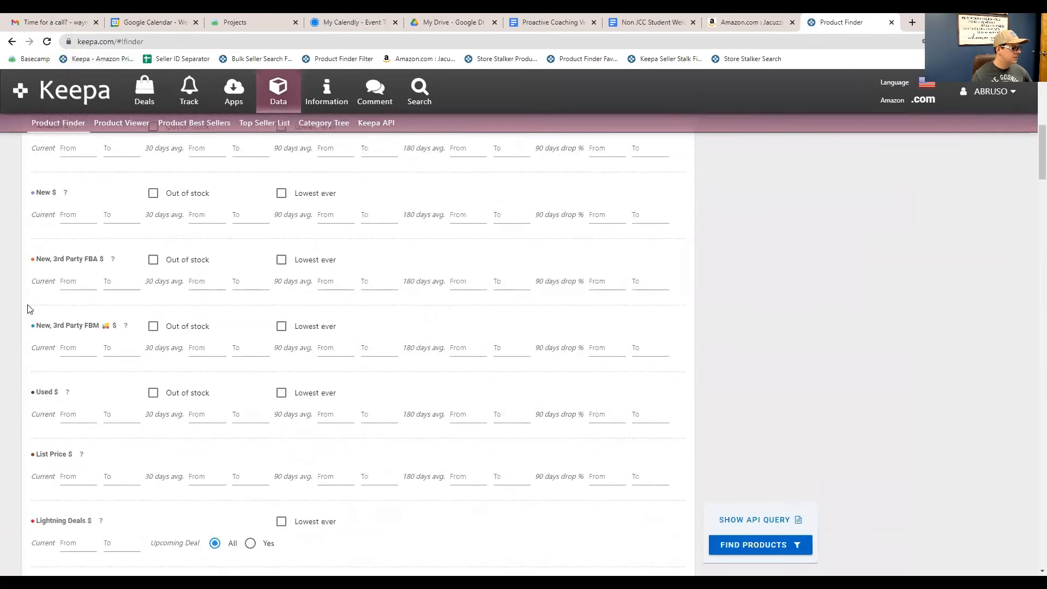
scroll(down, 3)
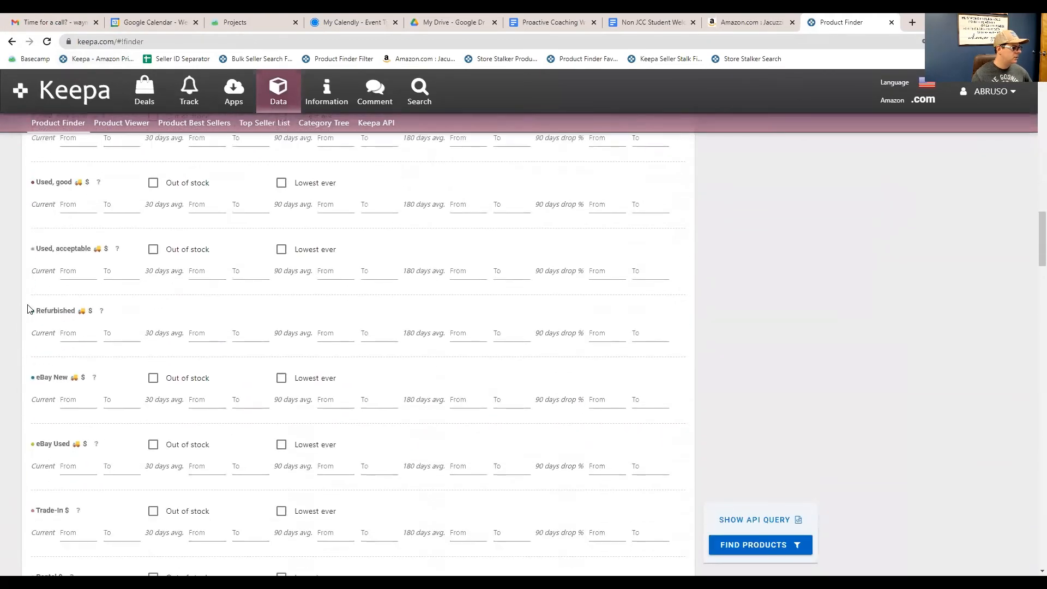
scroll(down, 3)
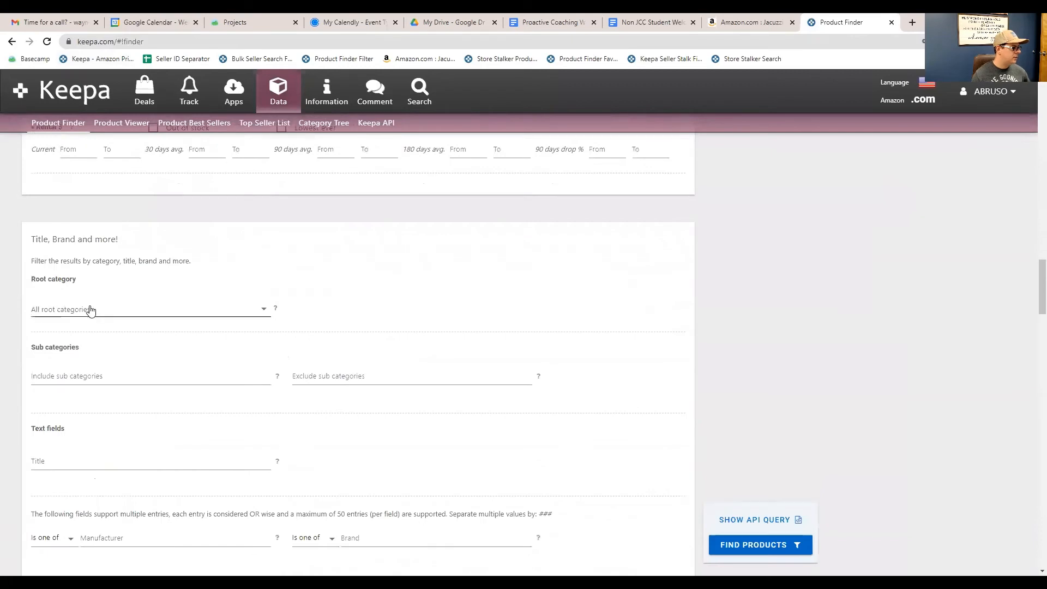
Set root category to Tools & Home Improvement with subcategory Power & Hand Tools
click(147, 308)
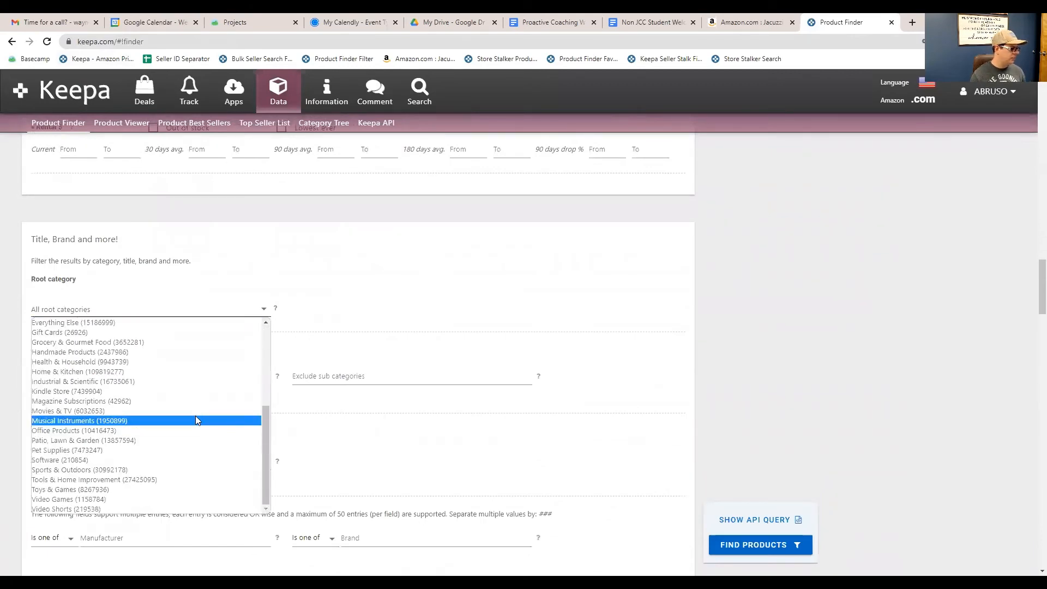
click(94, 479)
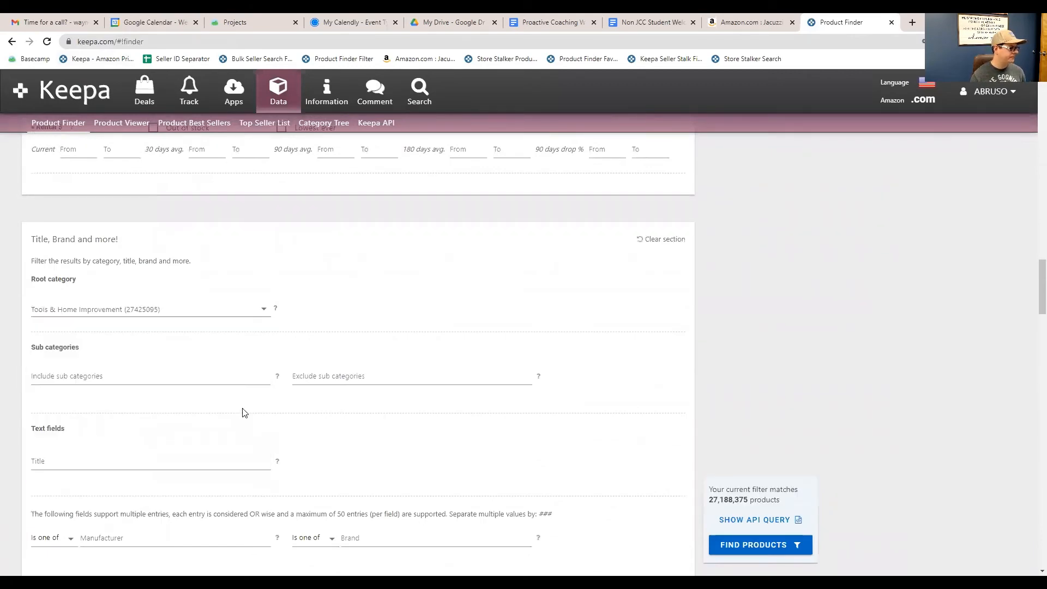
click(150, 375)
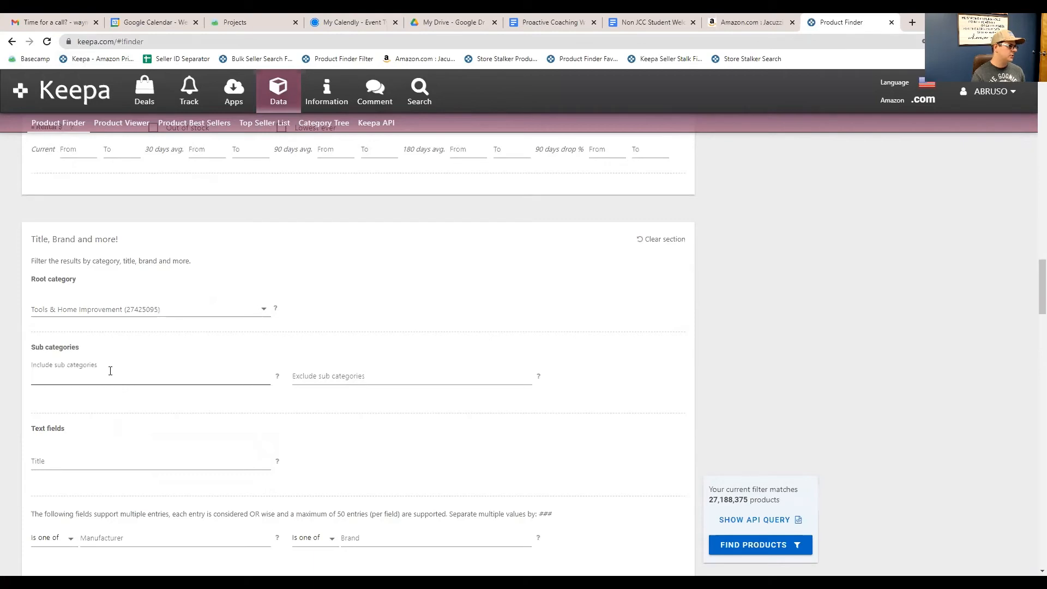
text(hand)
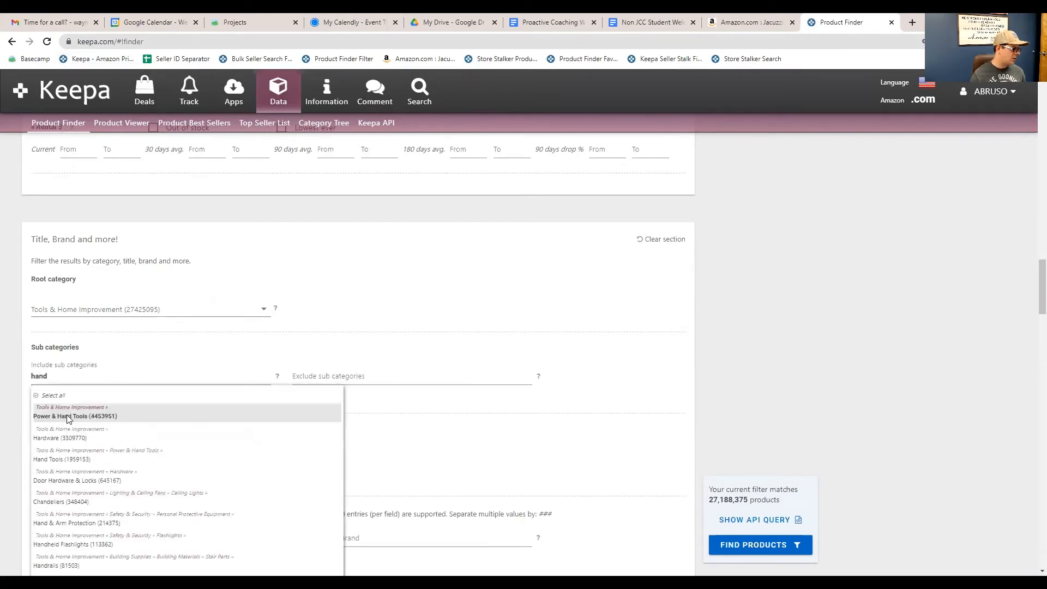
click(75, 416)
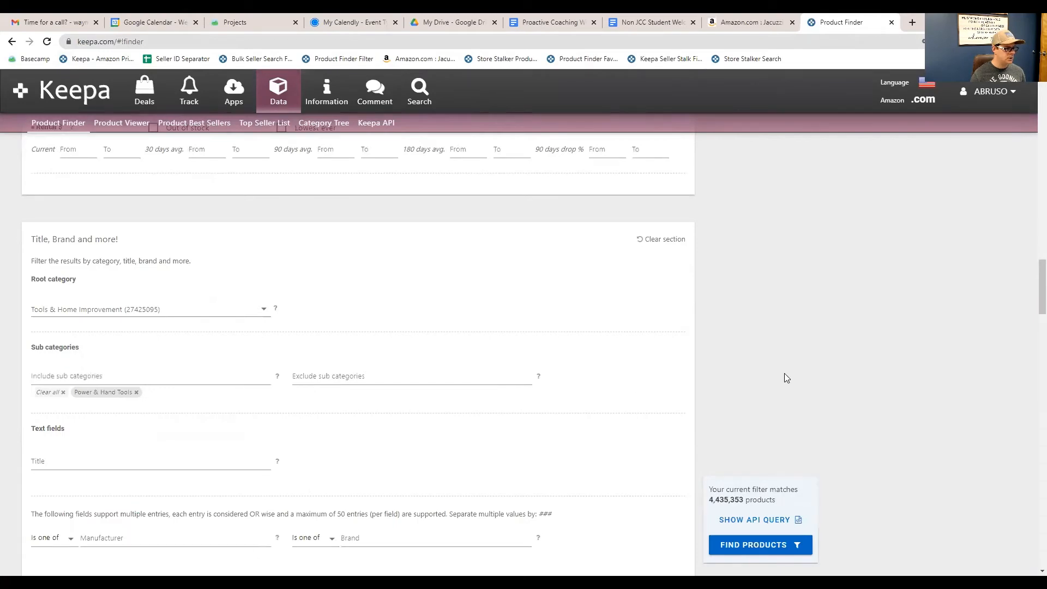
mouse_move(740, 464)
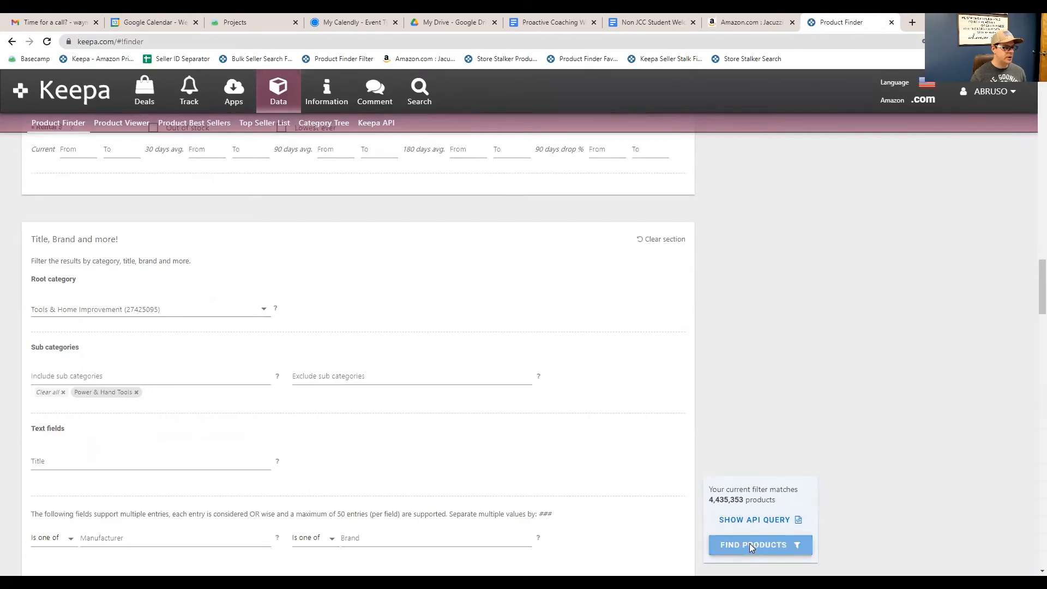
Run Find Products on the Power & Hand Tools filters and check the row-count options
click(753, 544)
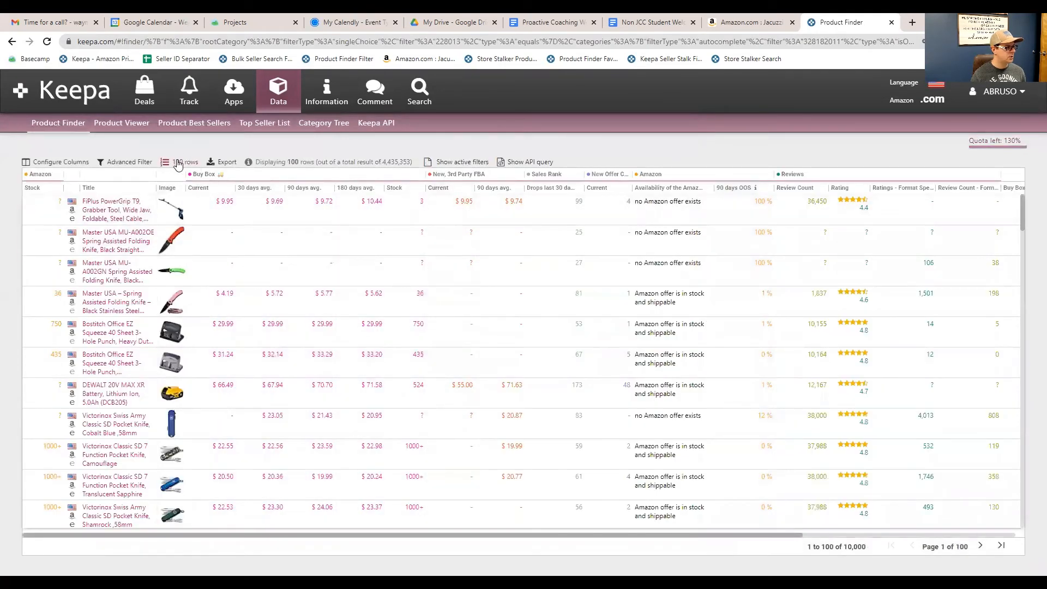
click(181, 162)
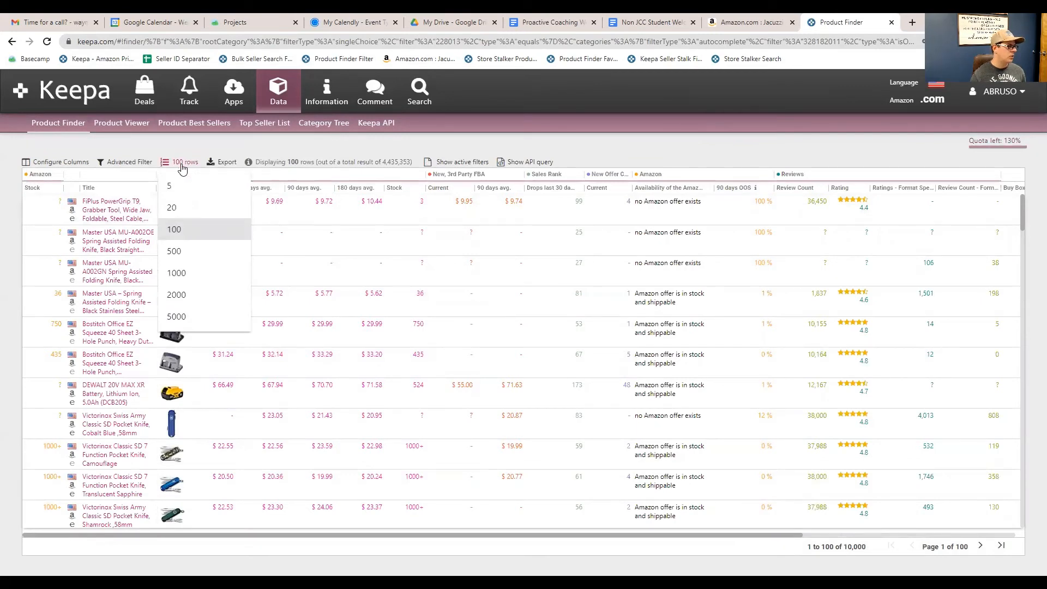
mouse_move(184, 146)
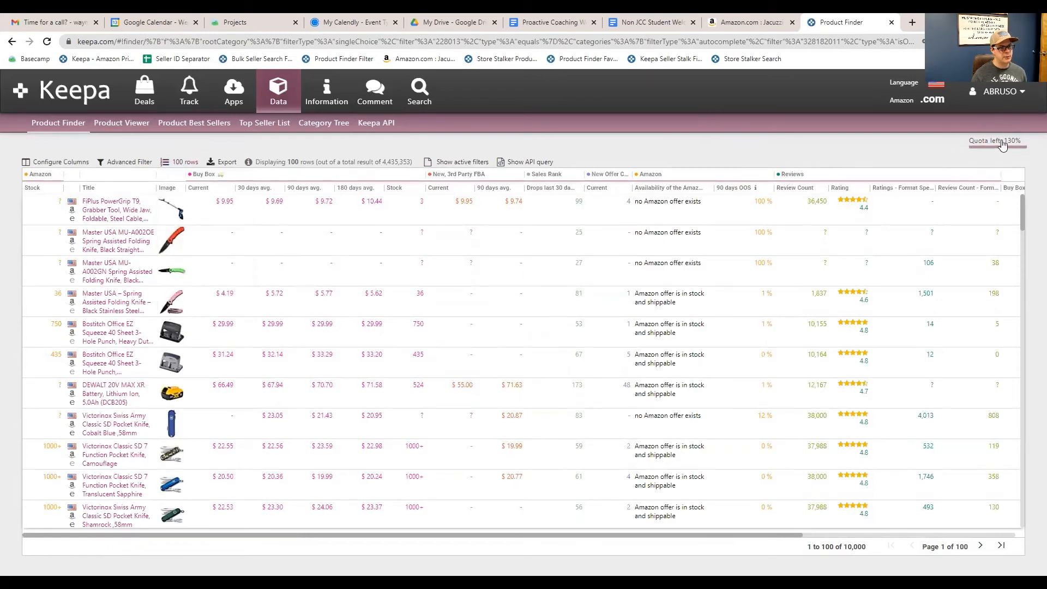
mouse_move(901, 160)
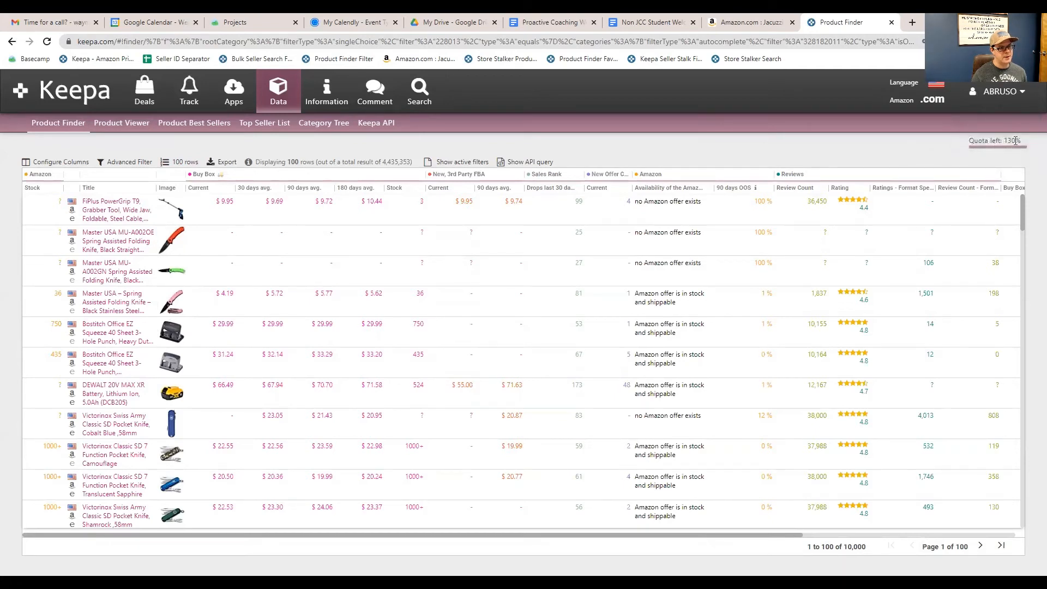
mouse_move(1008, 148)
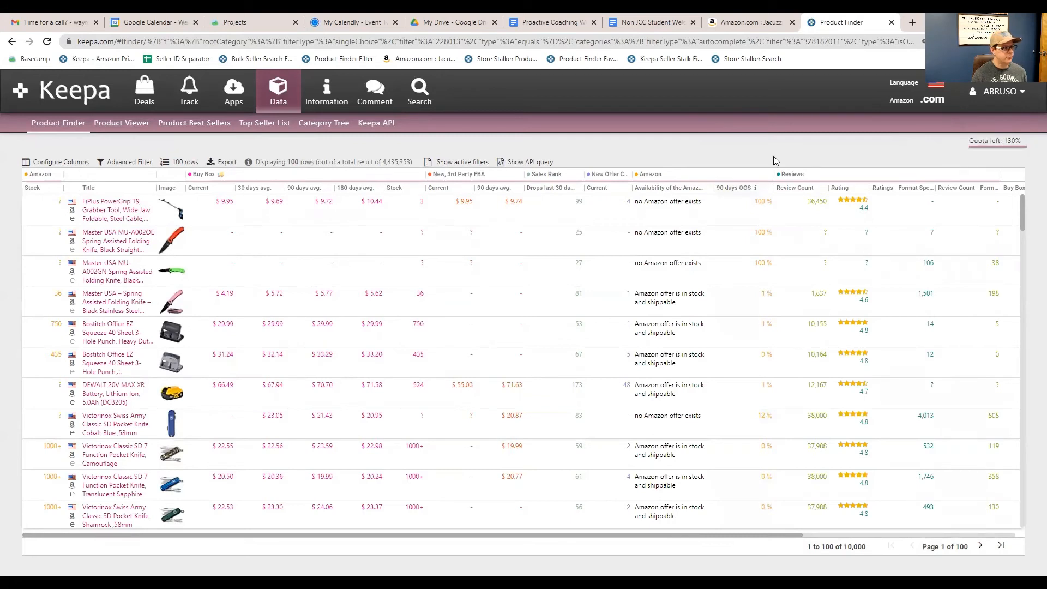
mouse_move(202, 201)
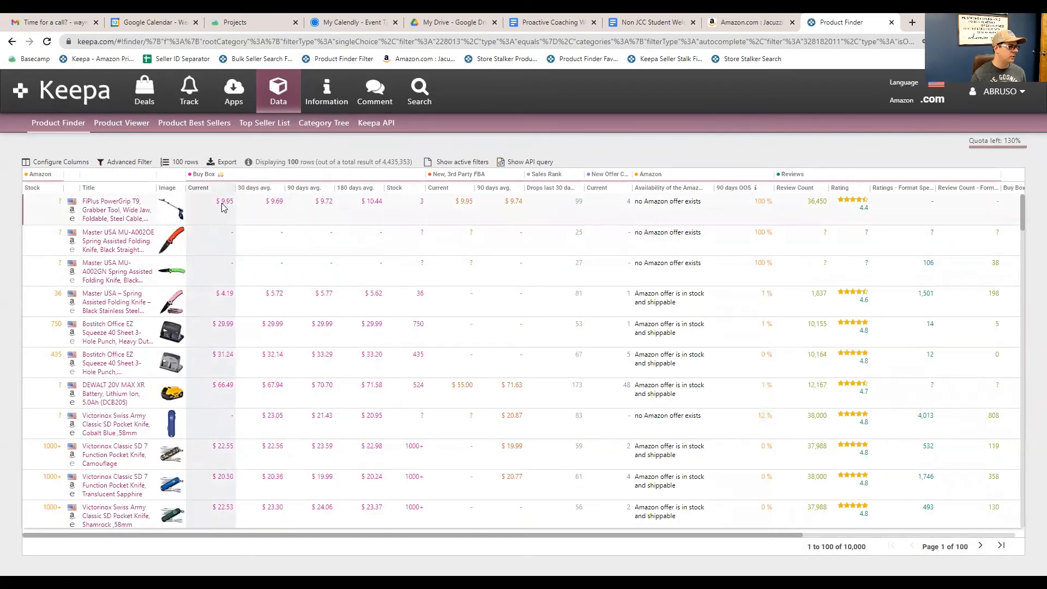
mouse_move(225, 207)
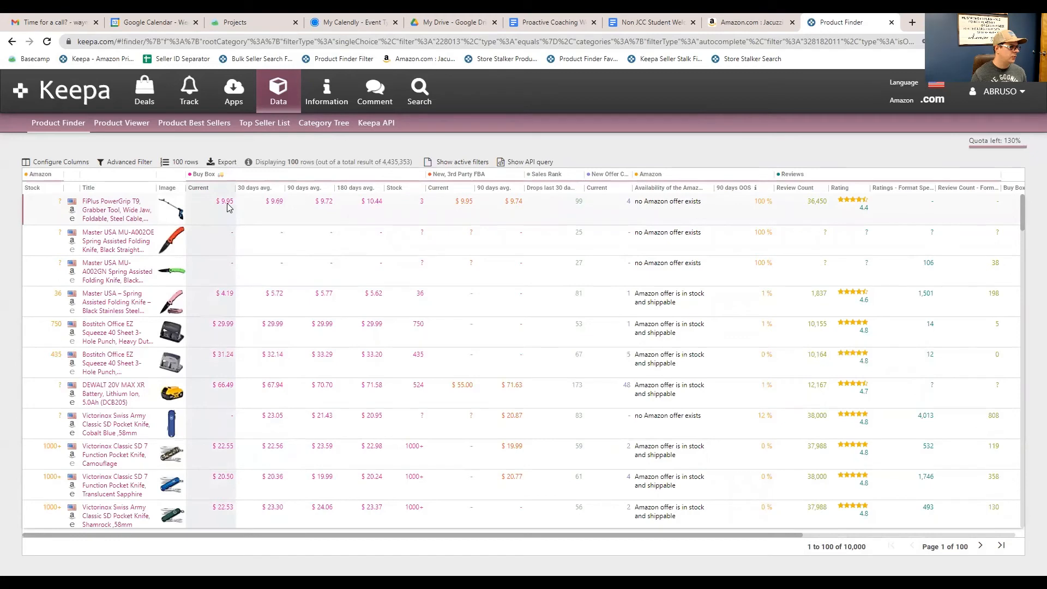
mouse_move(114, 209)
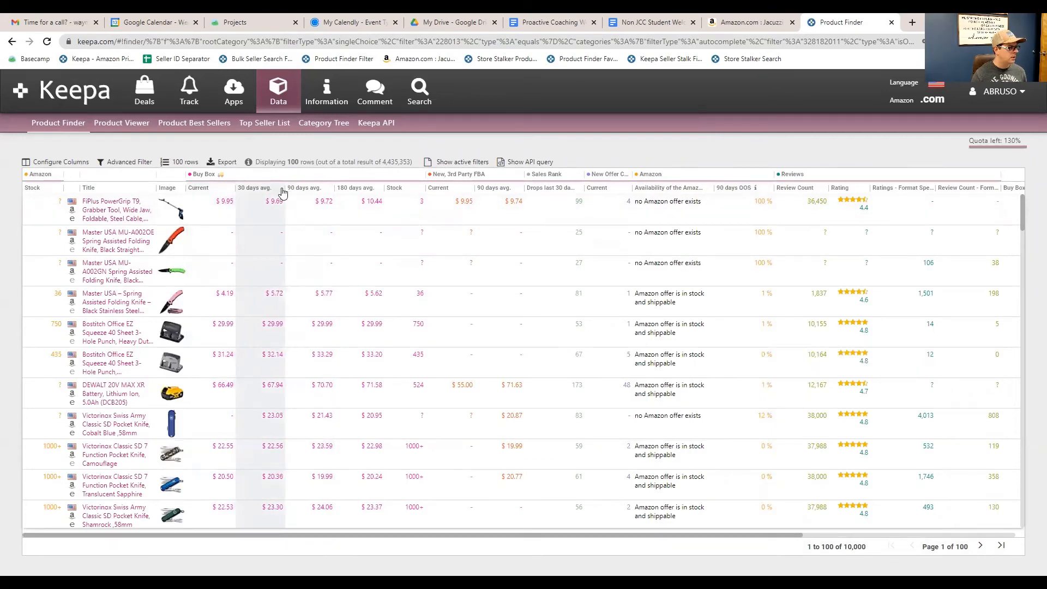
Filter the Buy Box 30-day average to greater than or equal to 30
click(282, 193)
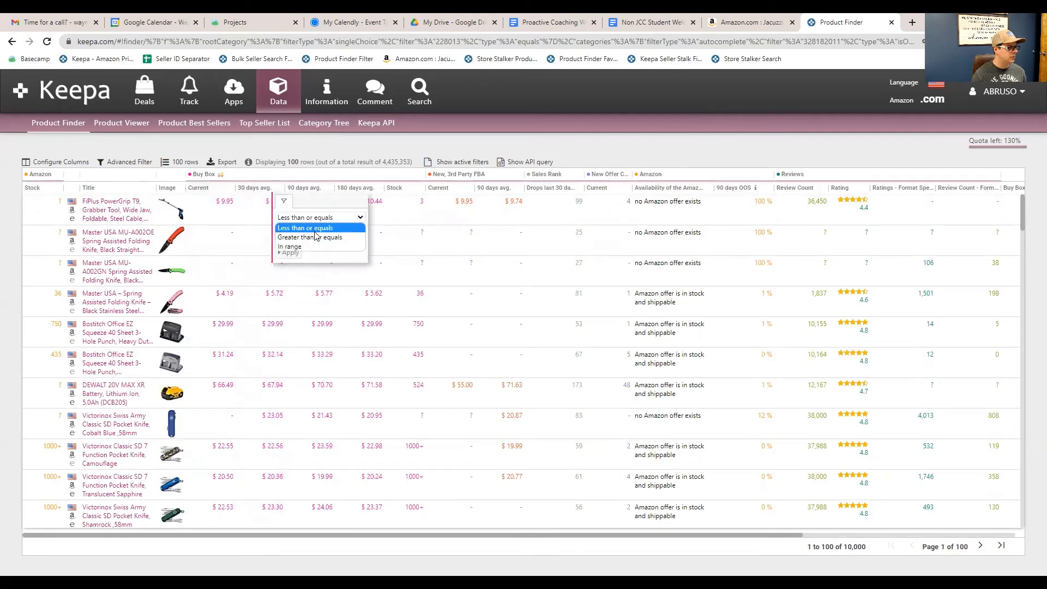
click(310, 238)
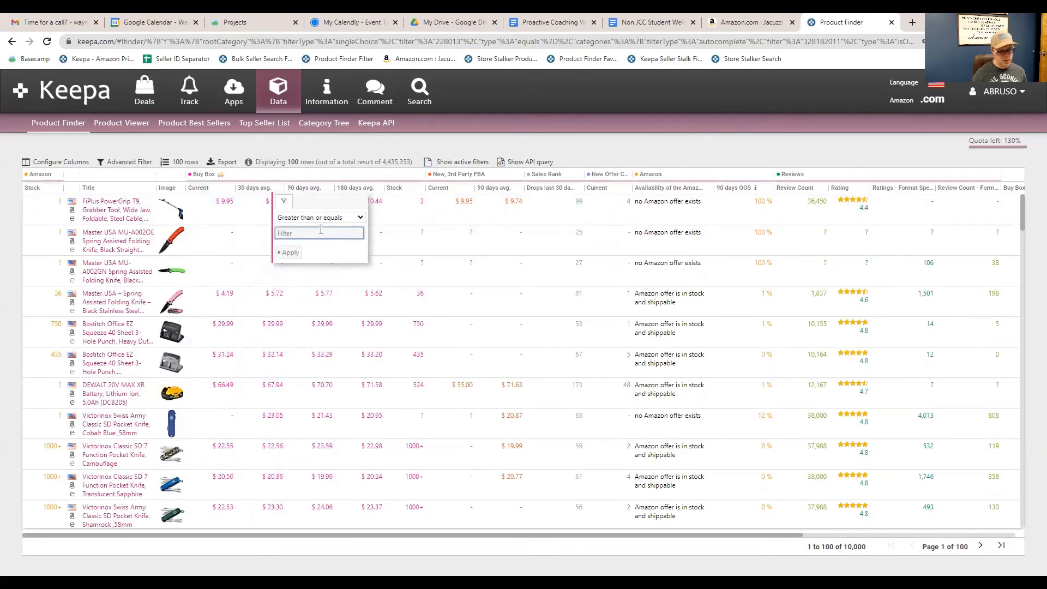
text(30)
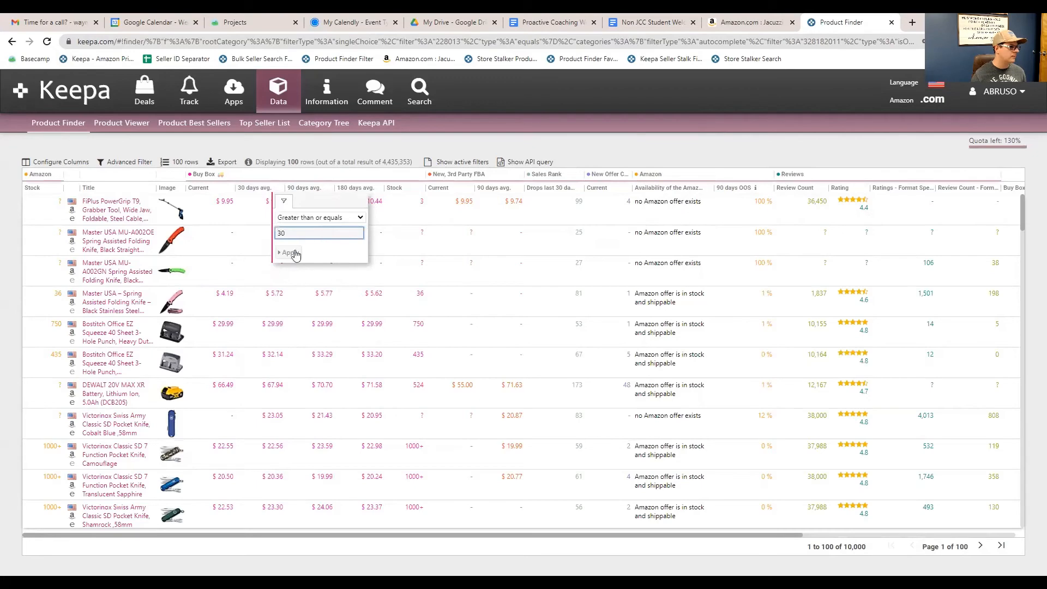
click(289, 253)
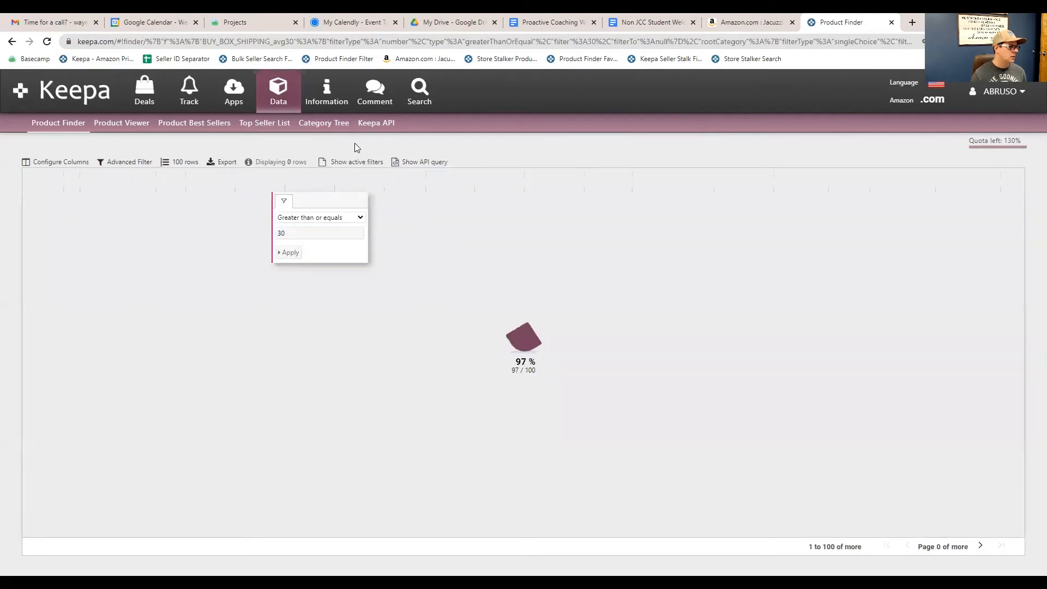
click(290, 251)
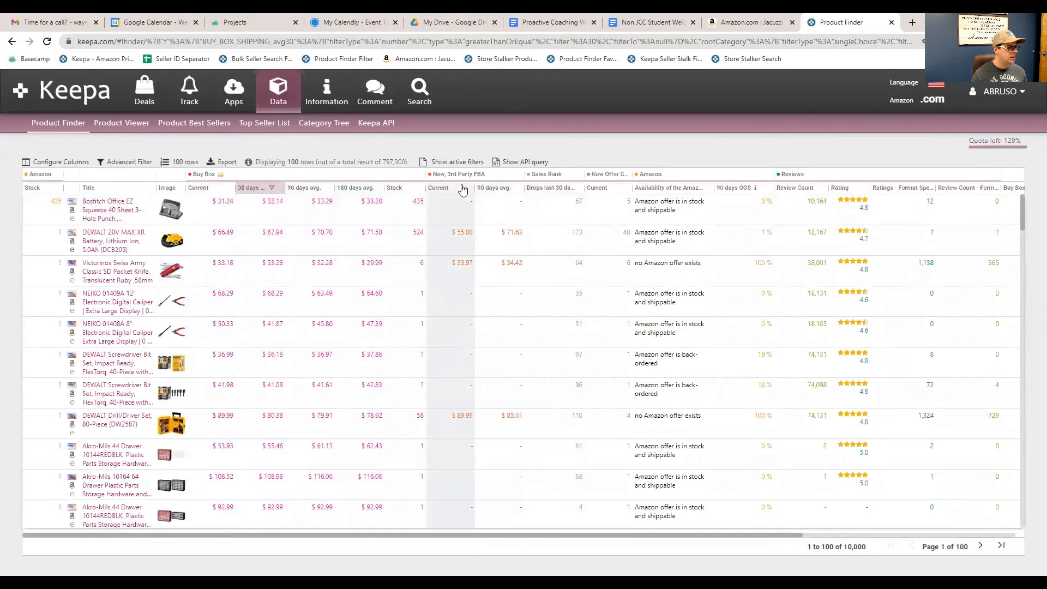
Require at least 10 sales rank drops in the last 30 days
click(596, 188)
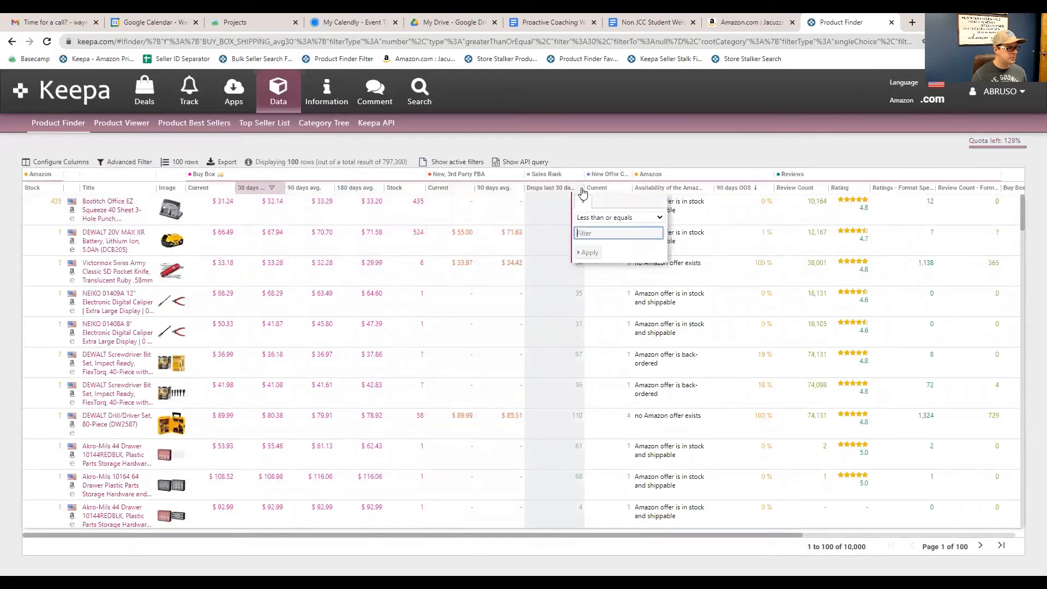
click(618, 217)
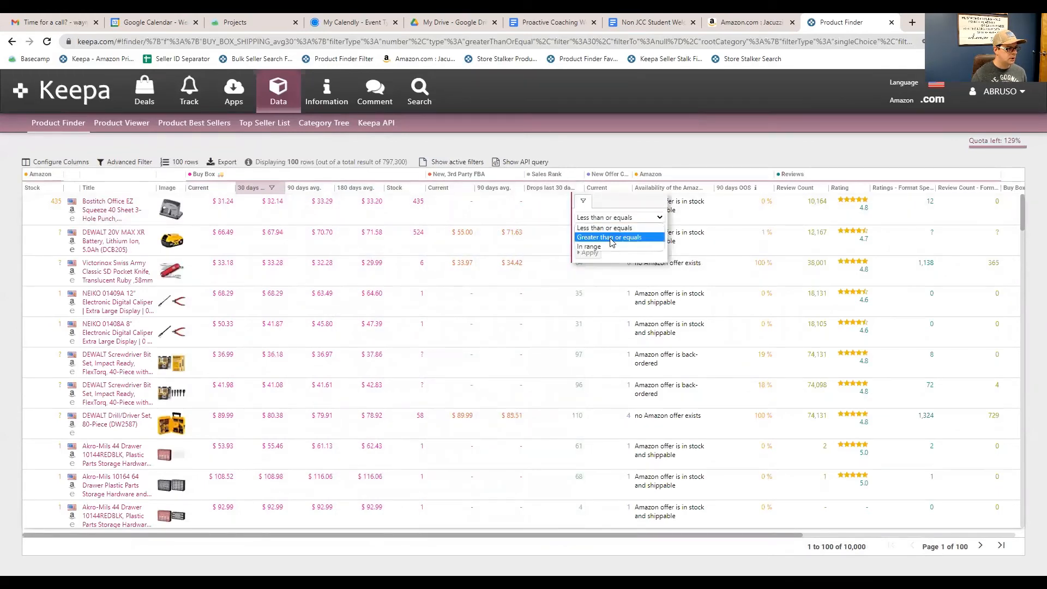
click(609, 238)
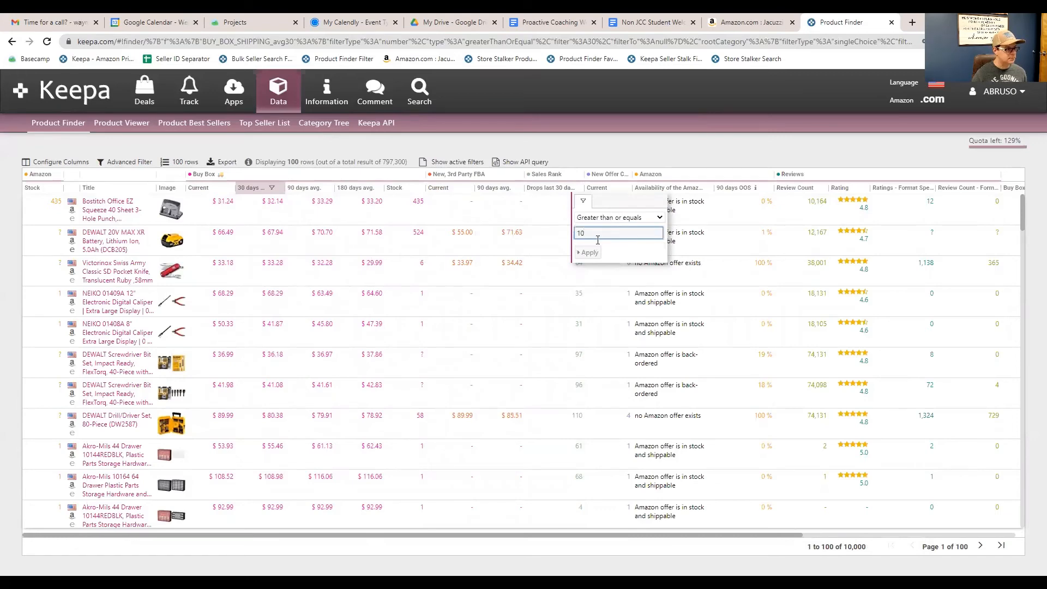
click(588, 253)
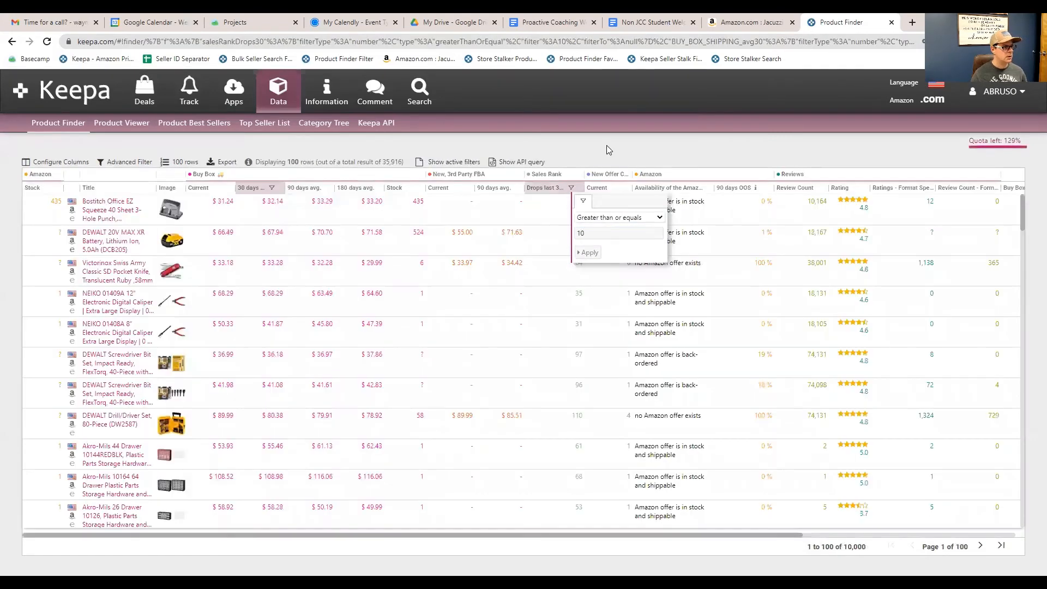
Add a '90 days OOS' filter of at least 50%, narrowing results to 21,410
click(589, 252)
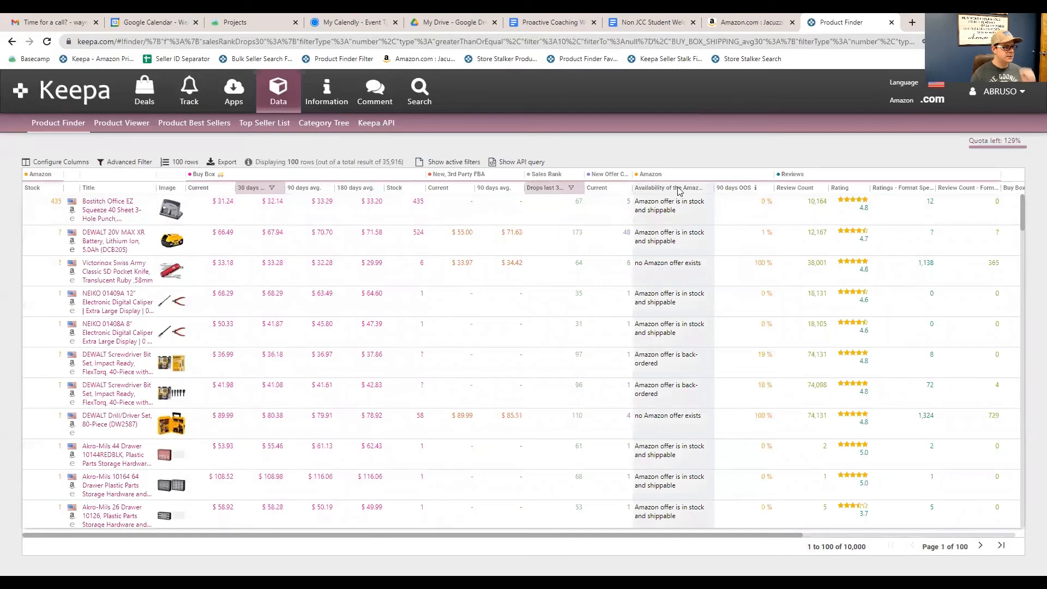
mouse_move(671, 188)
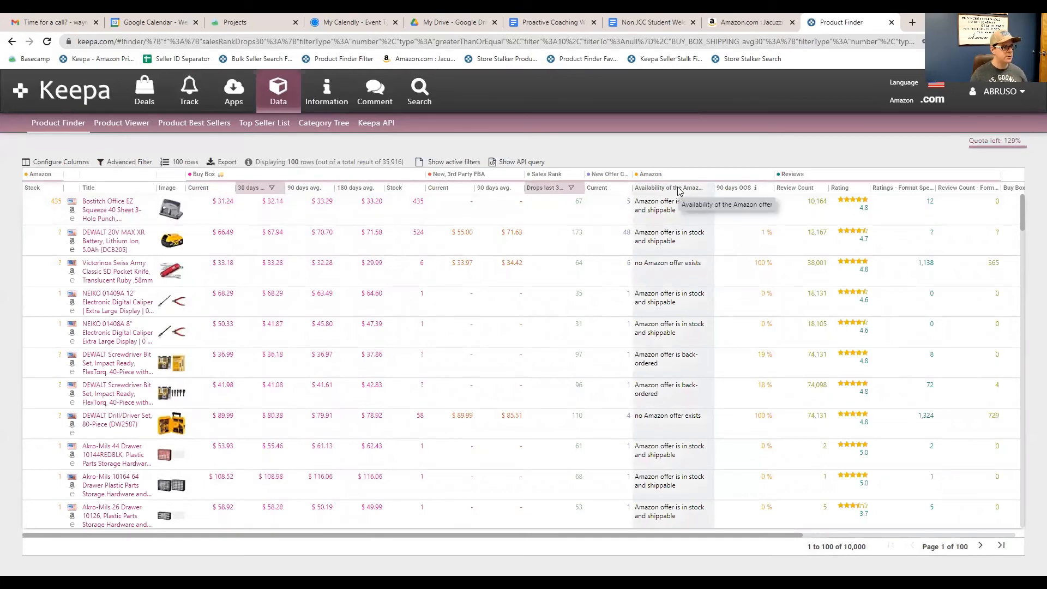
mouse_move(733, 188)
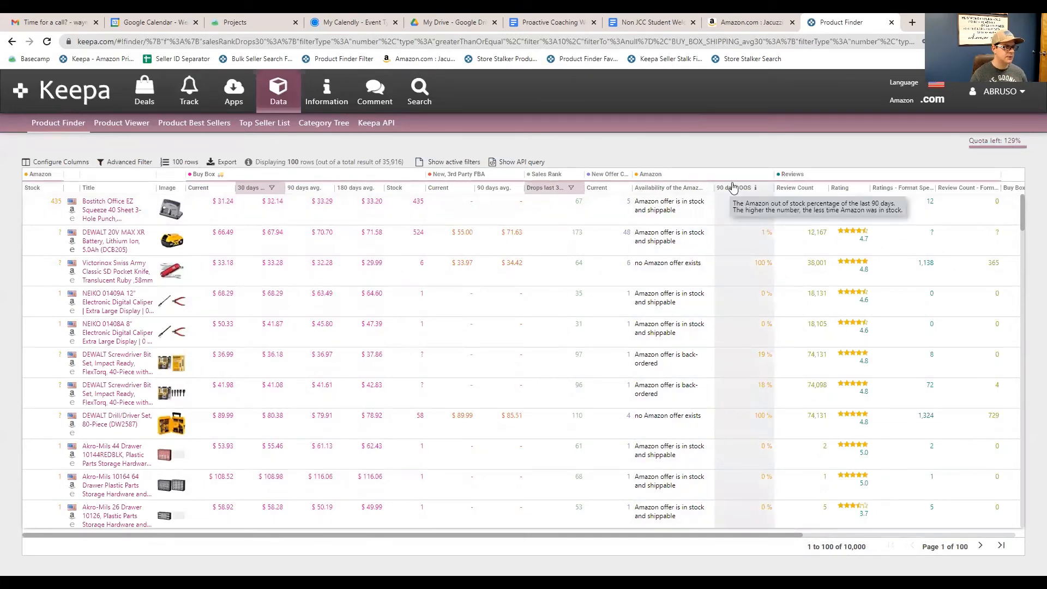
click(767, 191)
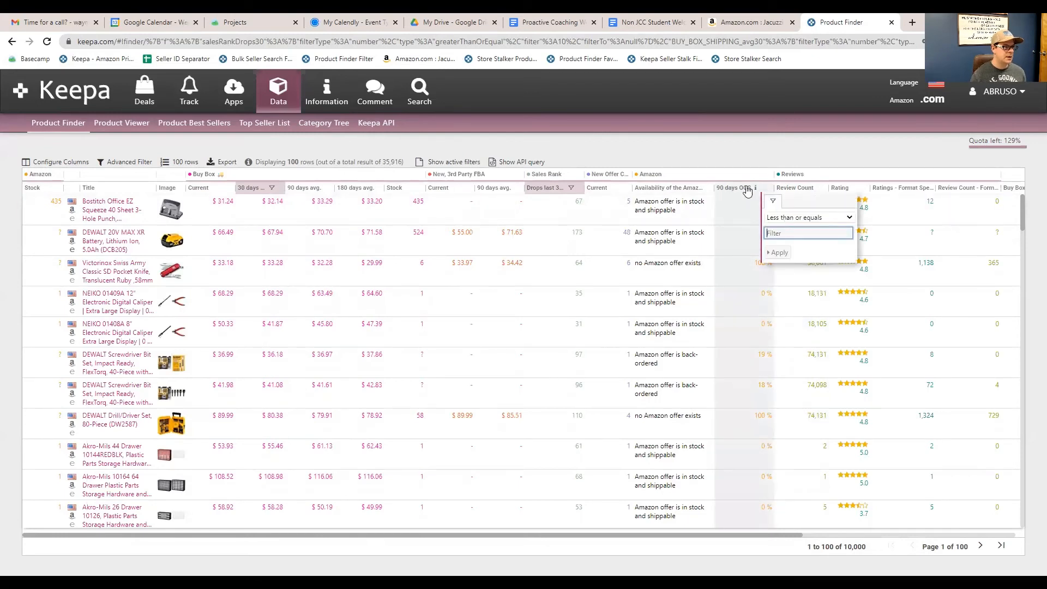
mouse_move(800, 223)
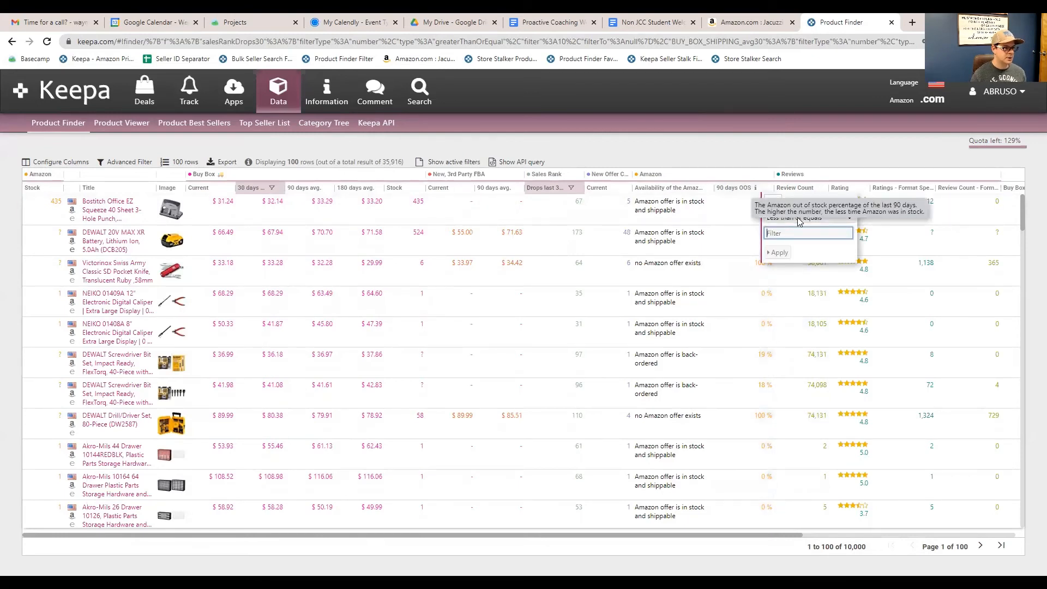
click(808, 233)
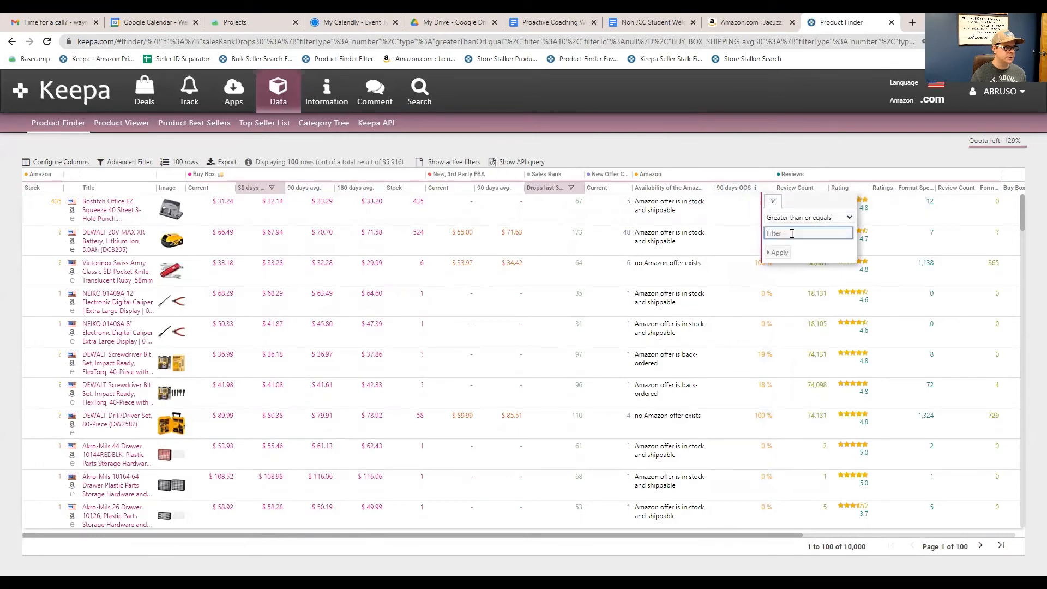
text(50)
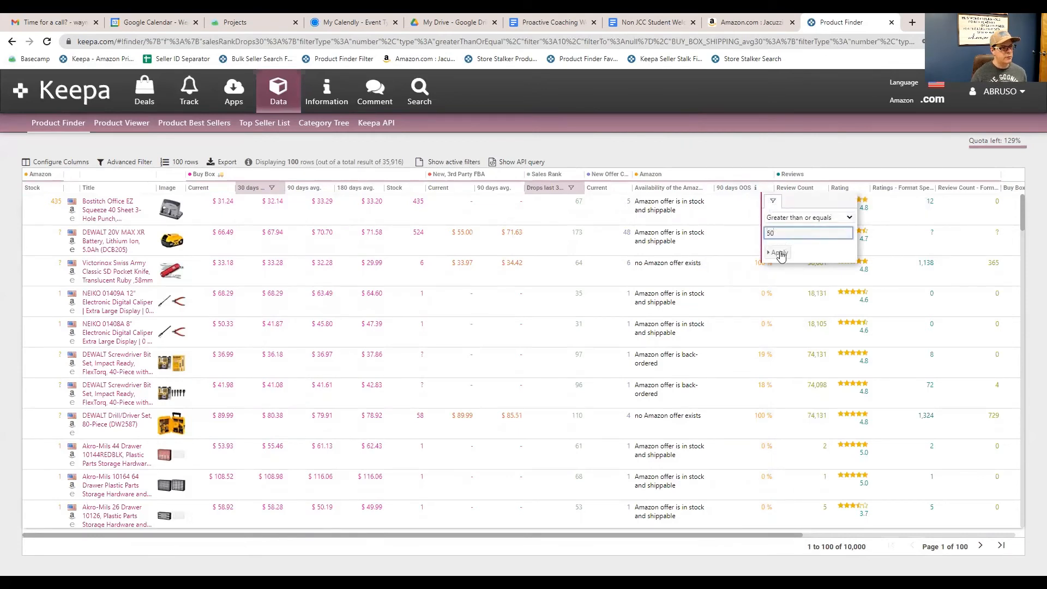
click(779, 254)
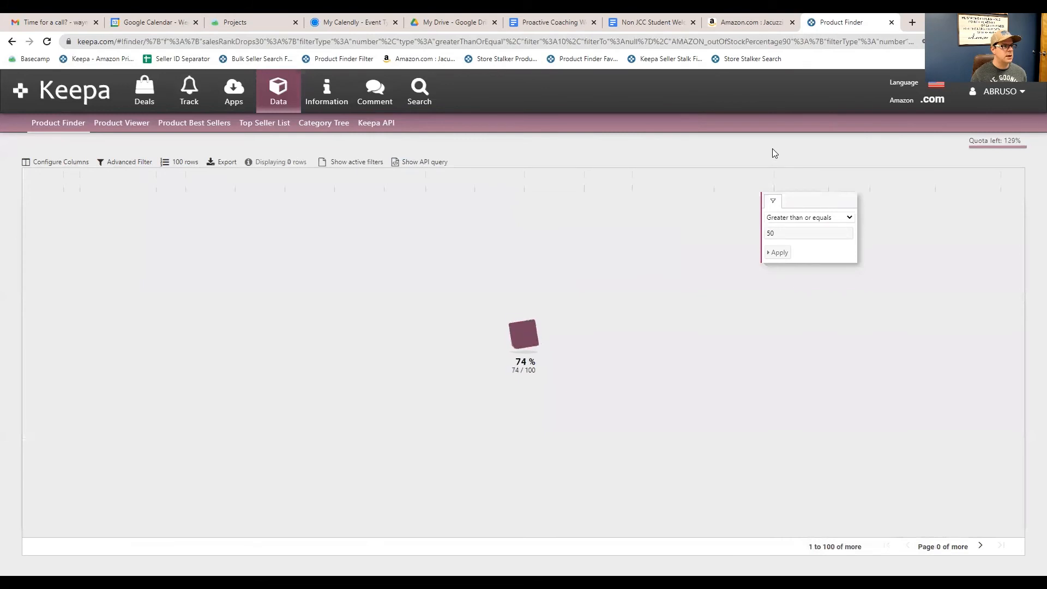
click(779, 252)
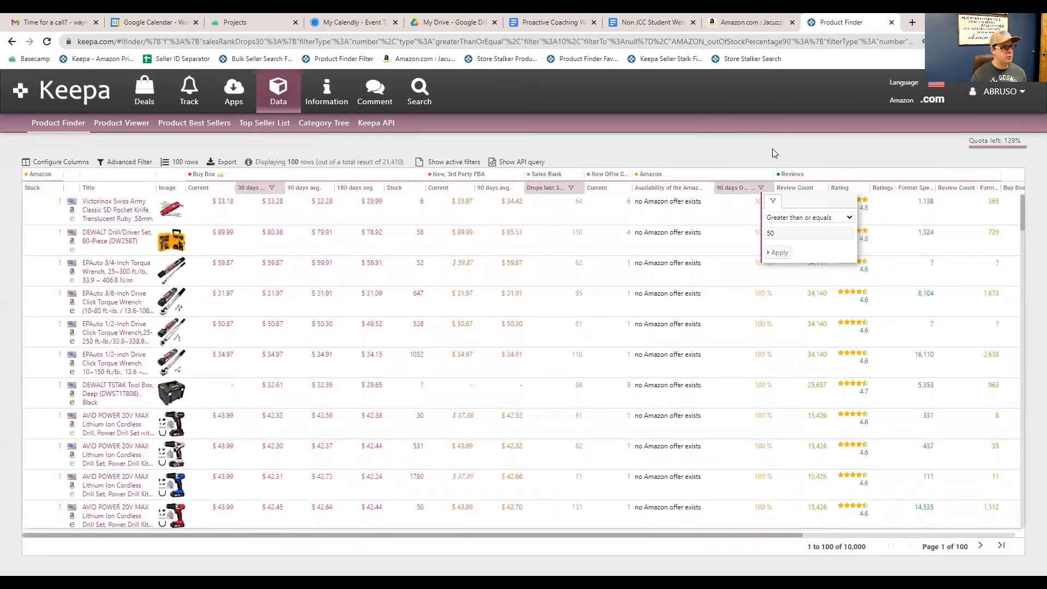
click(777, 252)
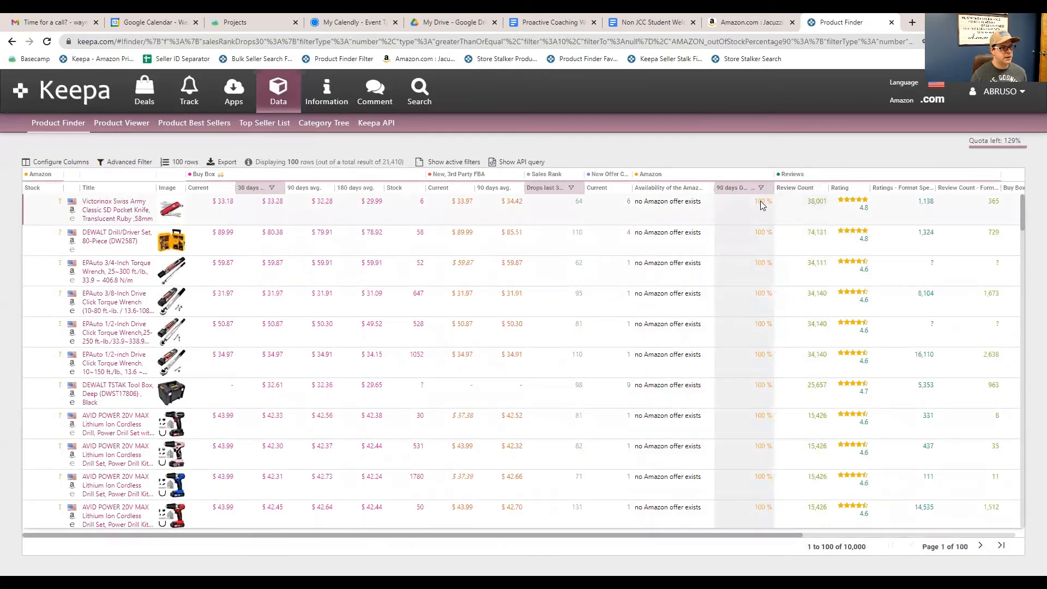
mouse_move(758, 294)
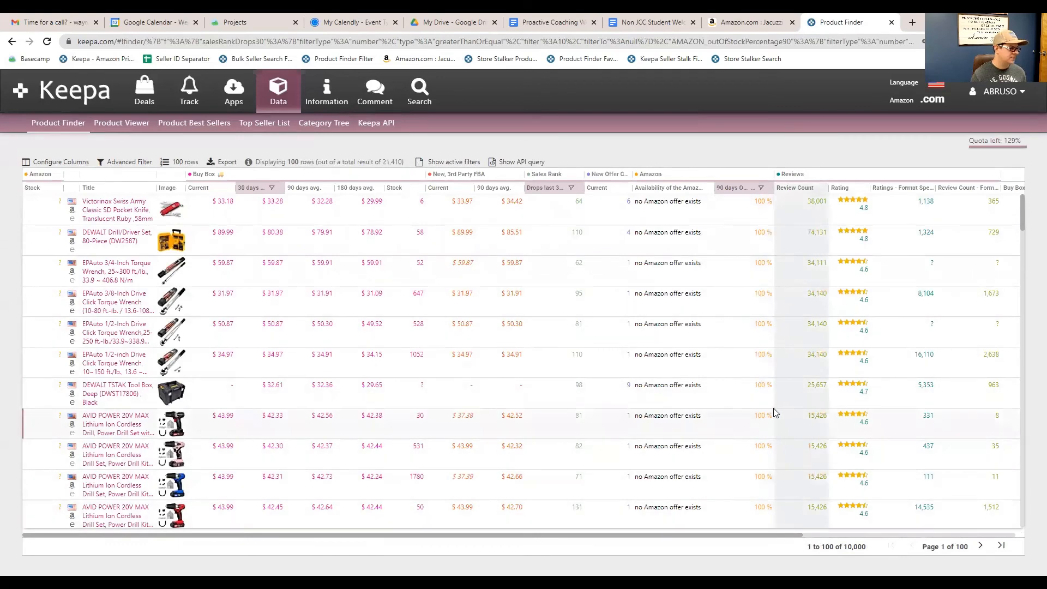
scroll(down, 3)
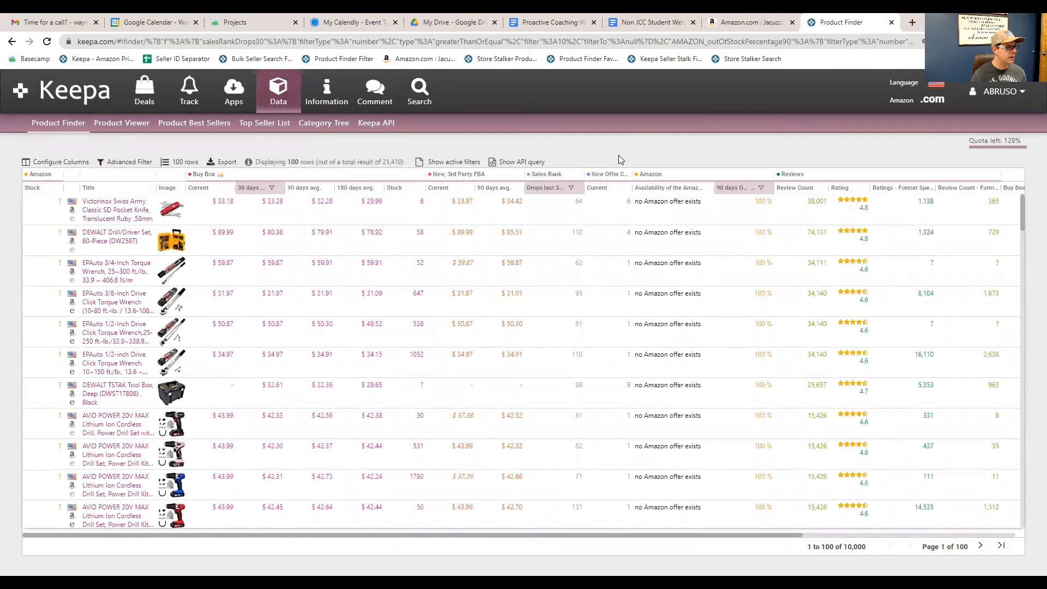
mouse_move(618, 177)
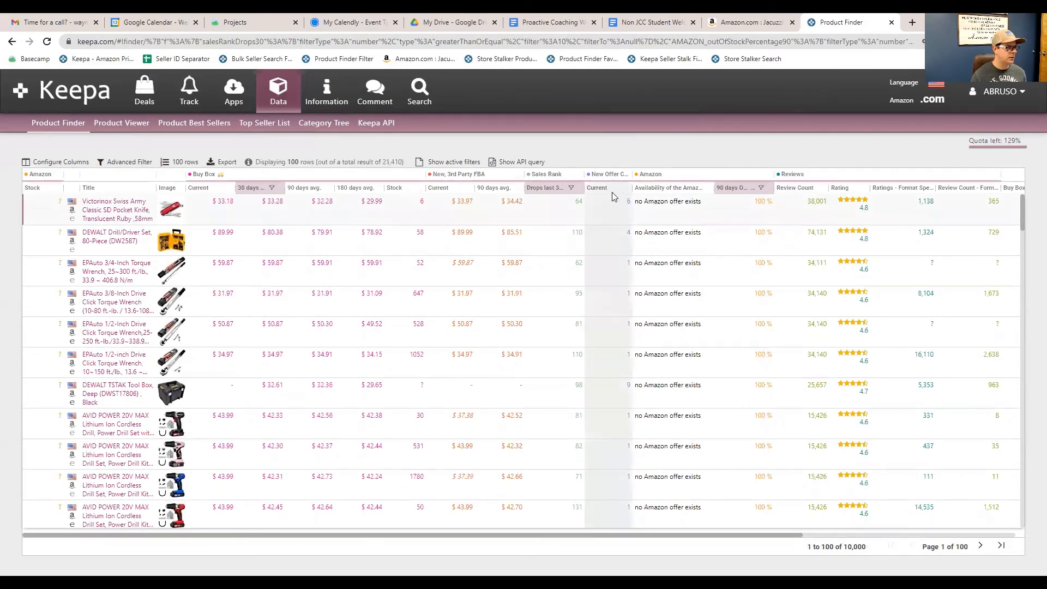
mouse_move(622, 220)
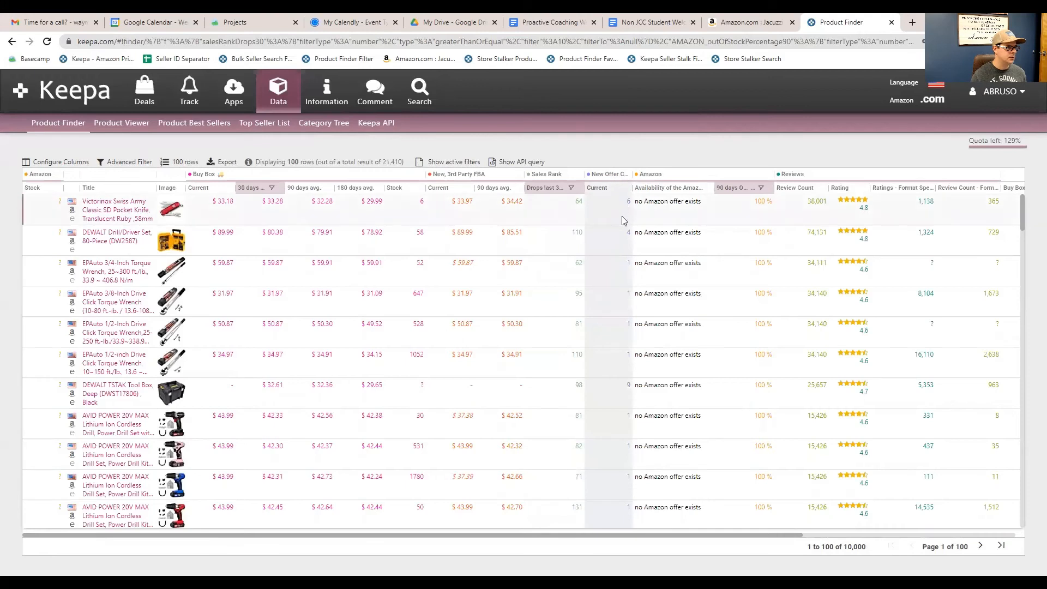
mouse_move(627, 277)
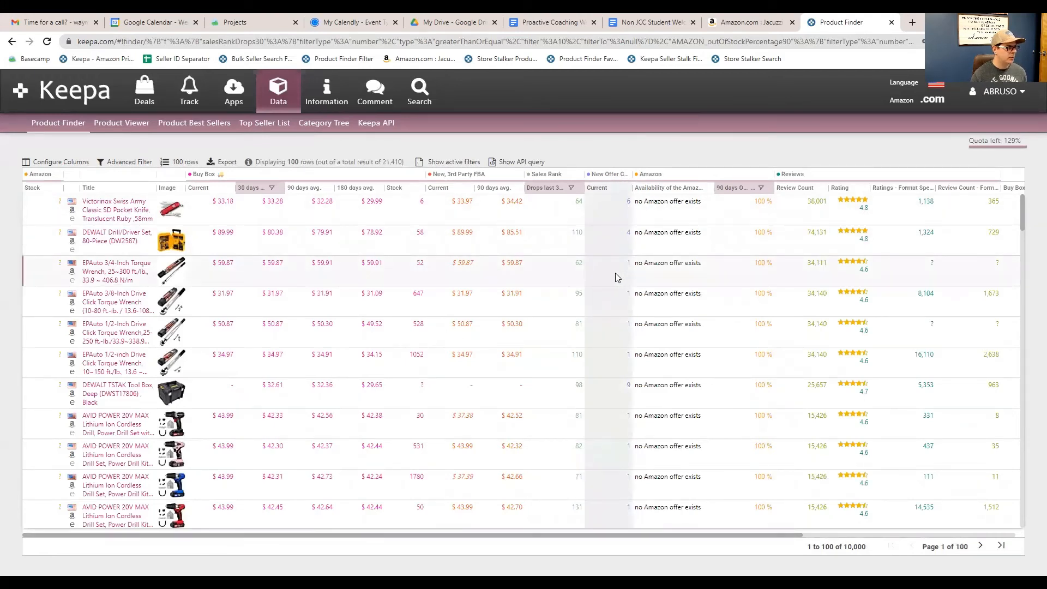
mouse_move(633, 428)
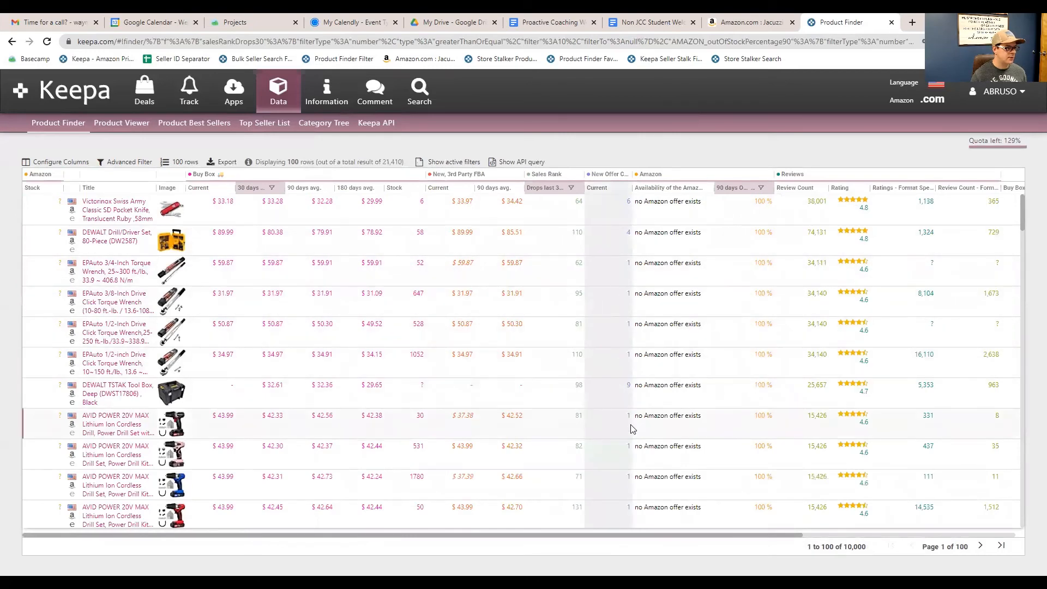
Add a New Offer Count 'Current' filter of at least 3 and close the panel
scroll(down, 3)
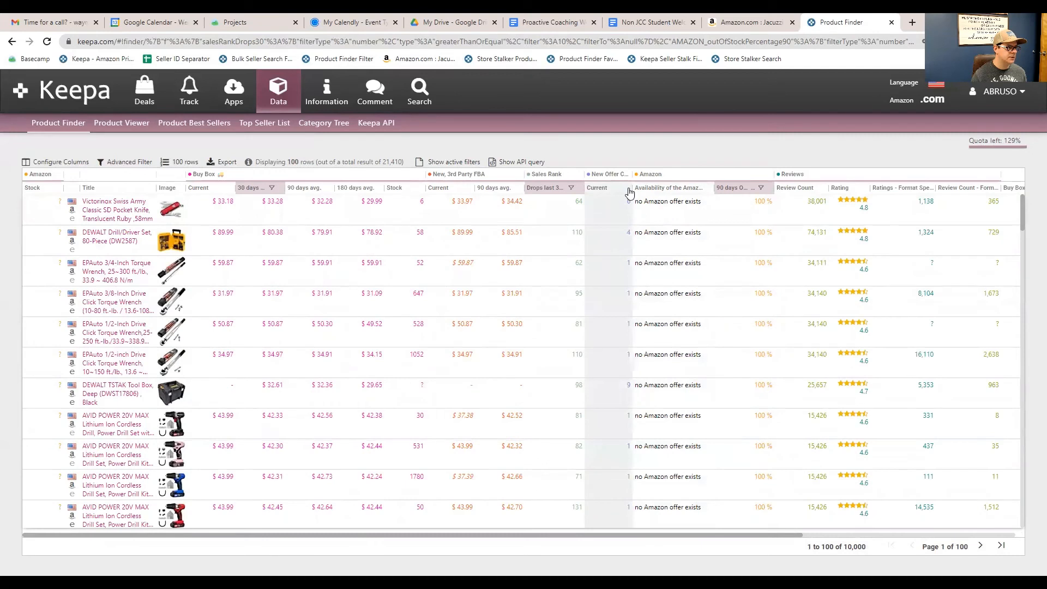
click(628, 201)
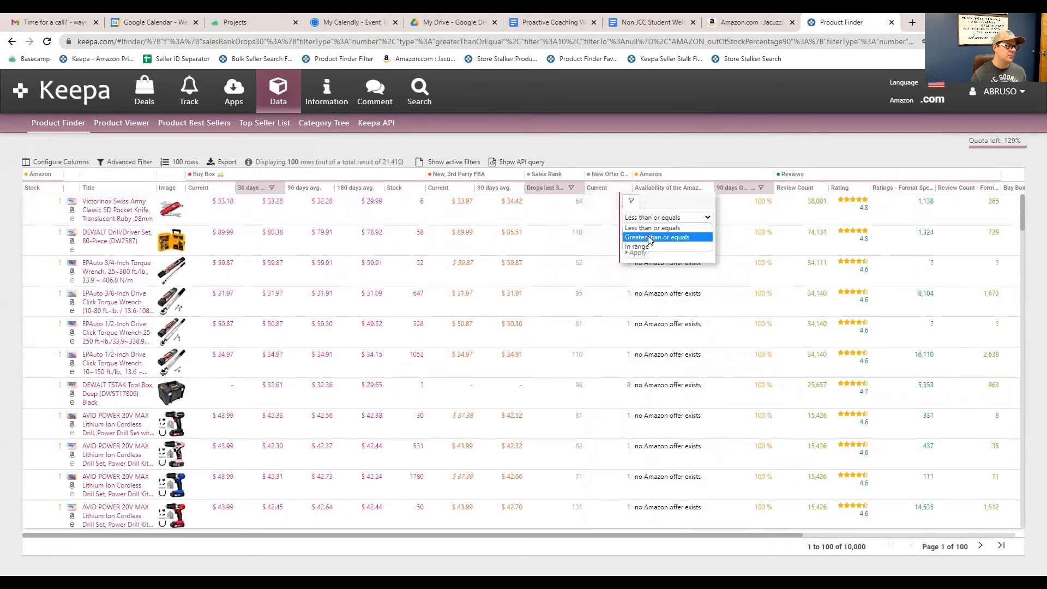
click(657, 237)
text(3)
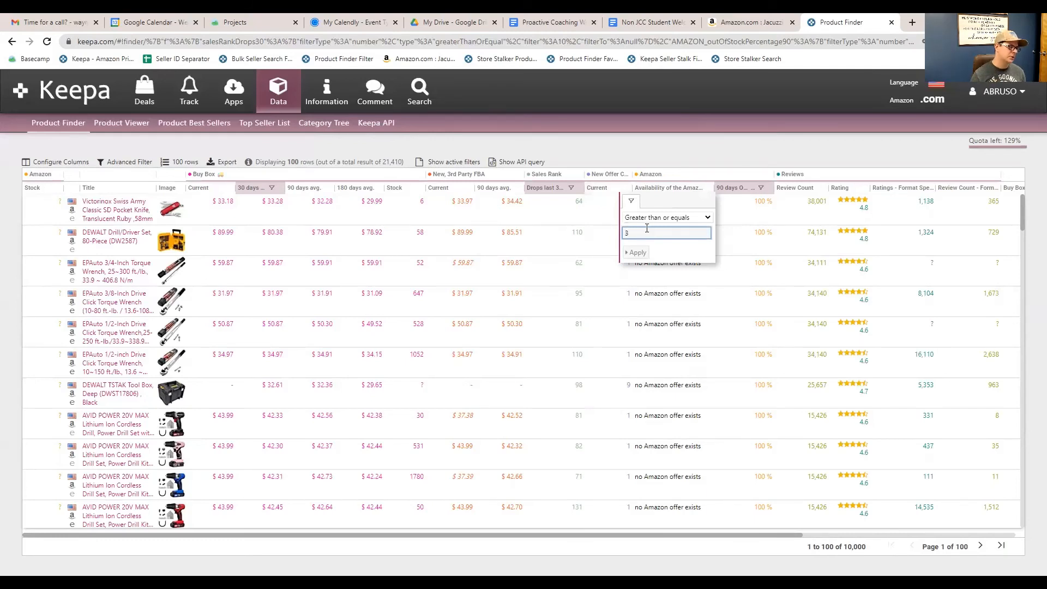
mouse_move(640, 255)
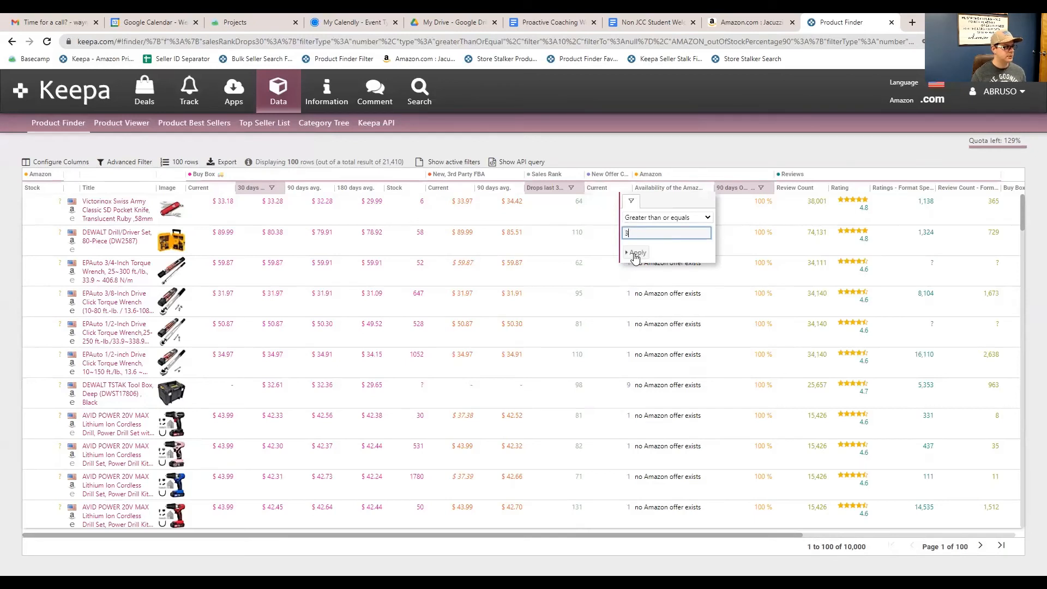
click(635, 253)
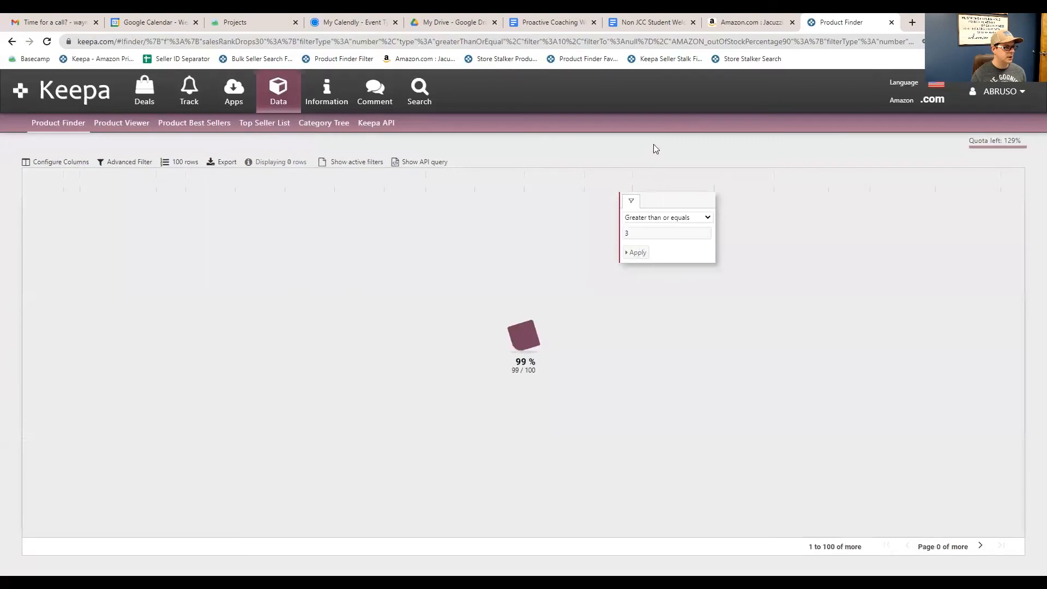
click(636, 252)
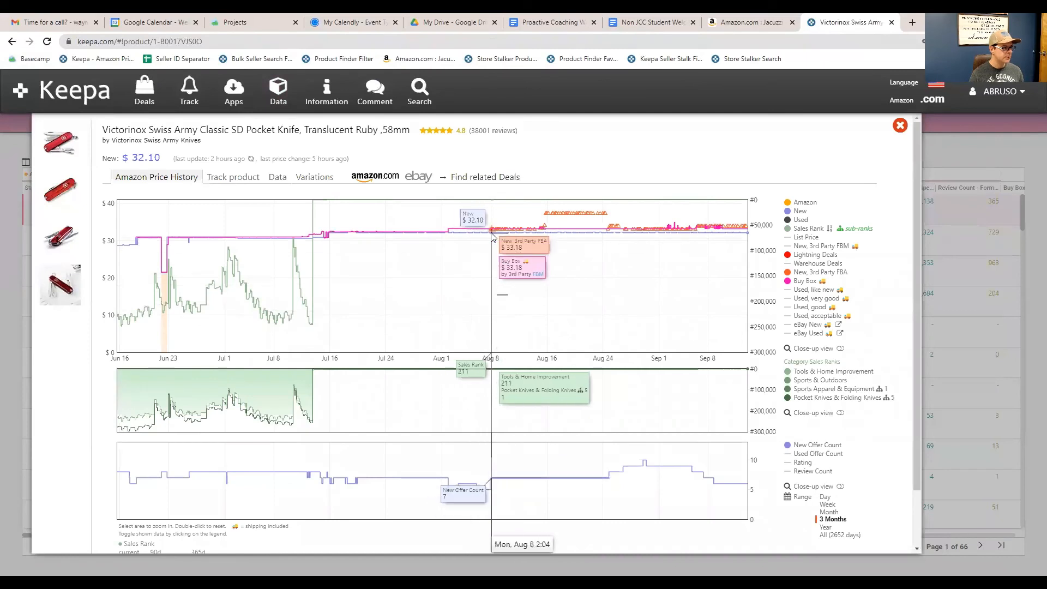
mouse_move(598, 224)
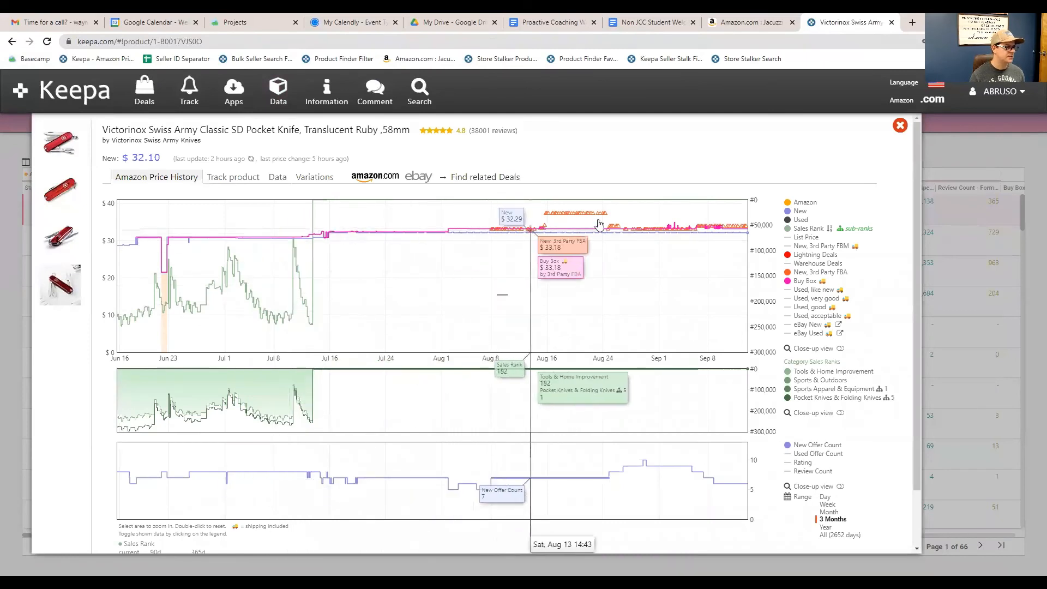
mouse_move(290, 486)
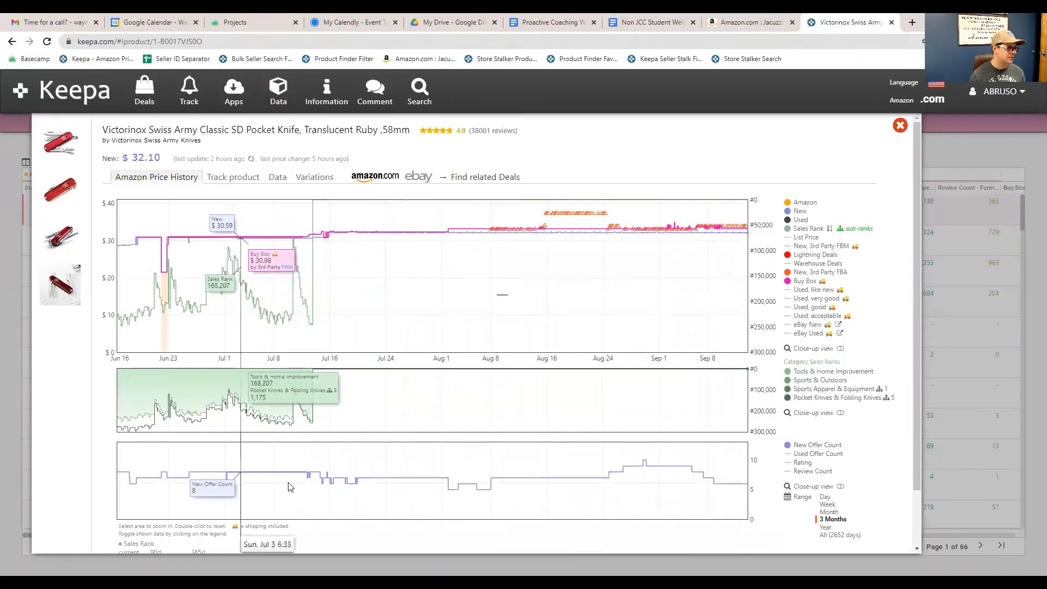
mouse_move(744, 484)
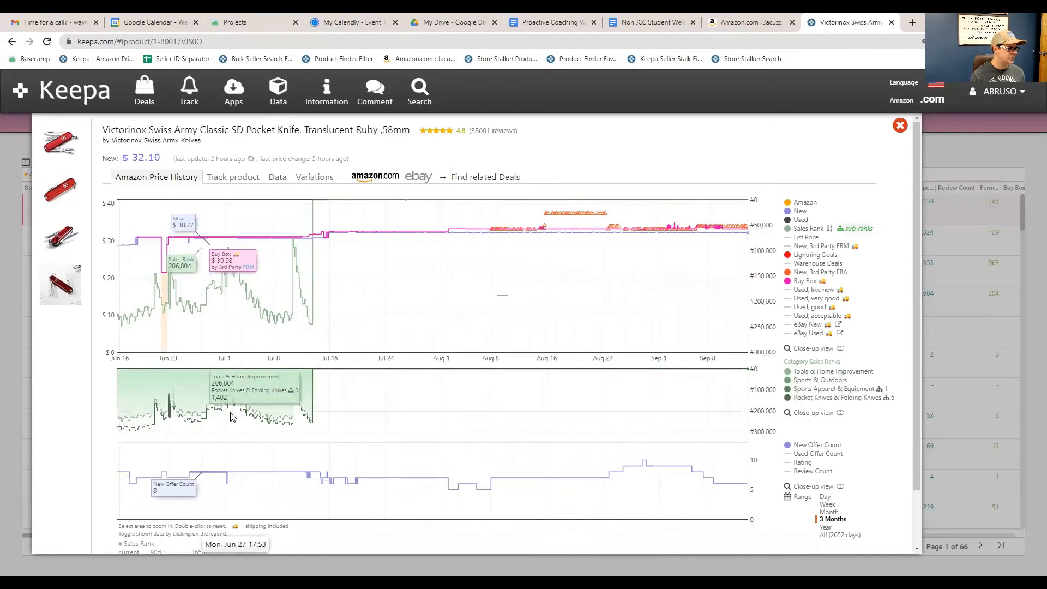
mouse_move(250, 417)
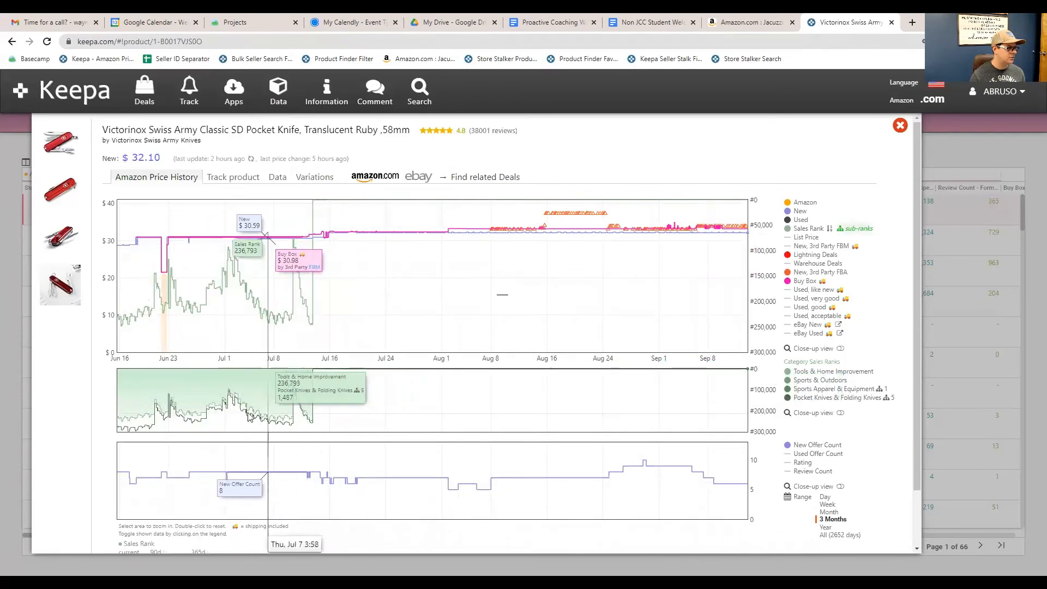
mouse_move(321, 370)
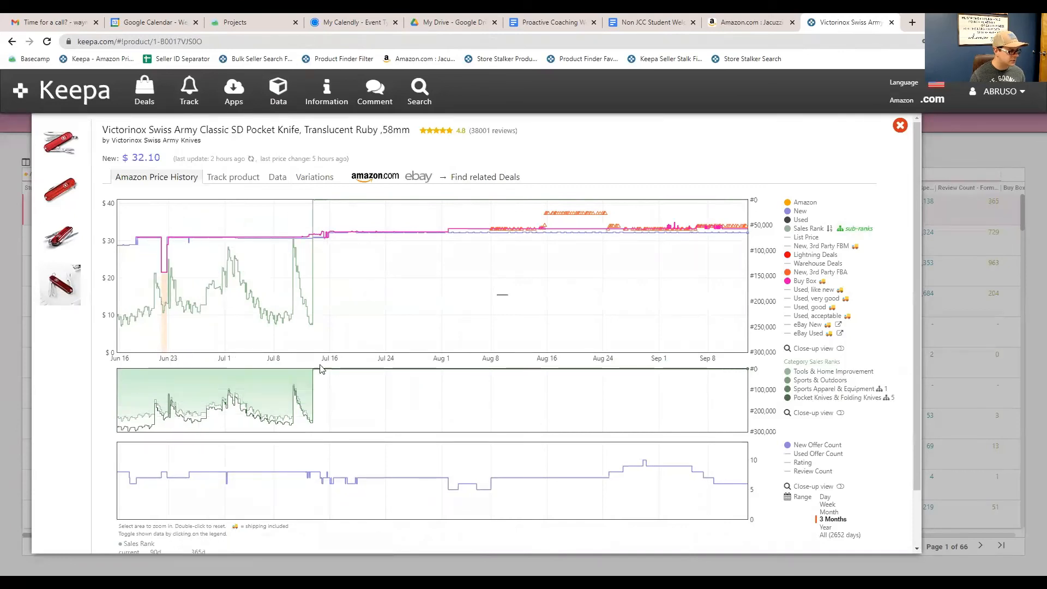
mouse_move(319, 371)
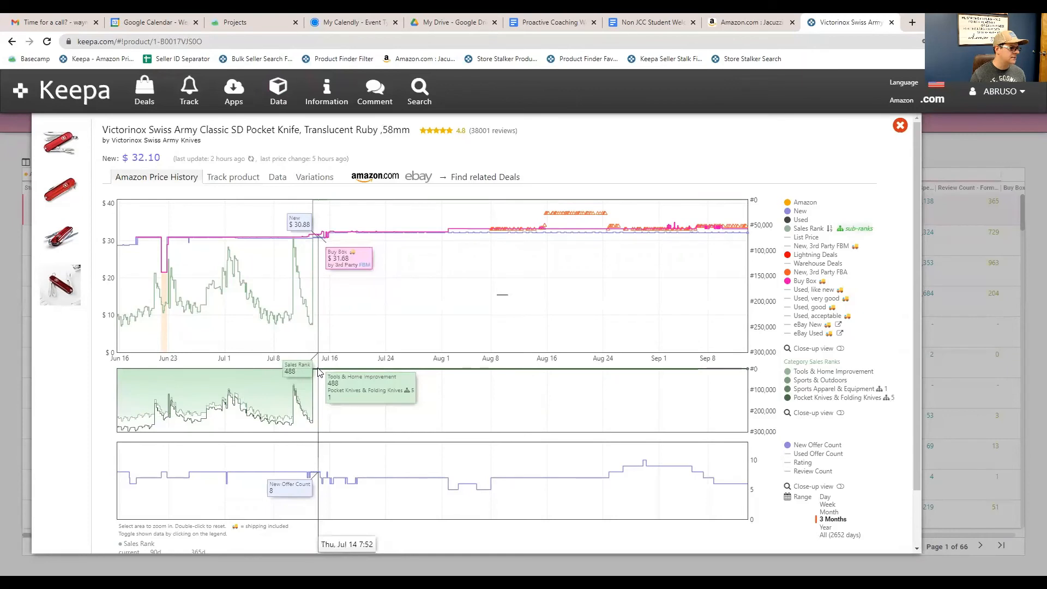
mouse_move(685, 376)
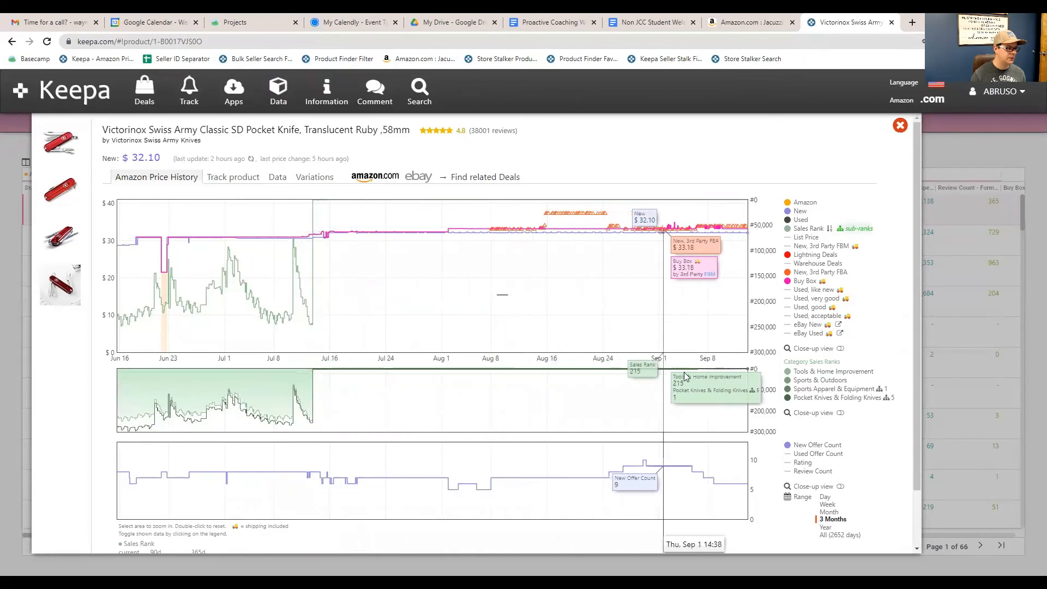
mouse_move(712, 371)
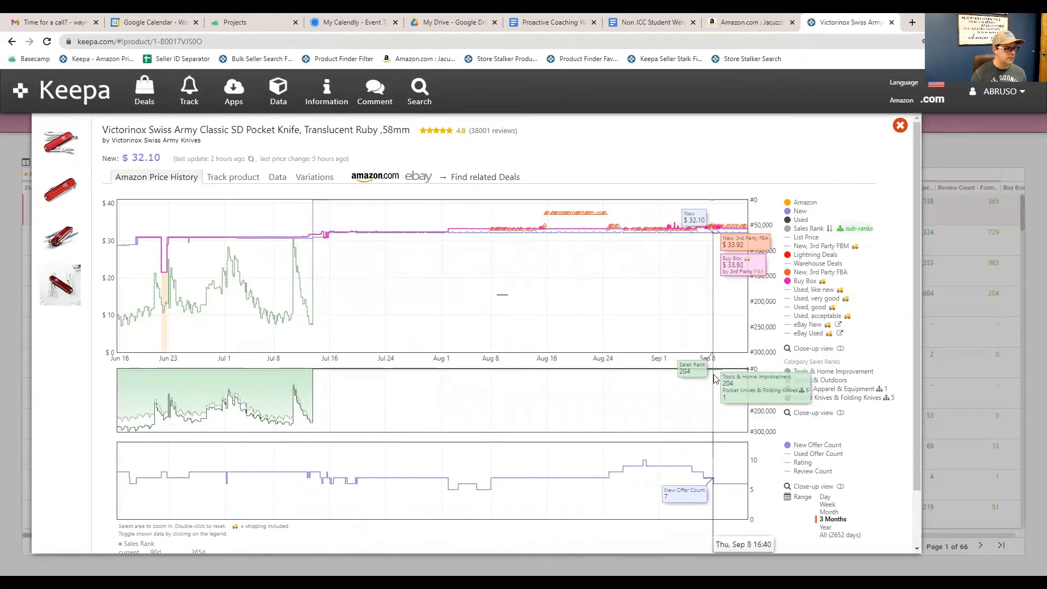
mouse_move(523, 247)
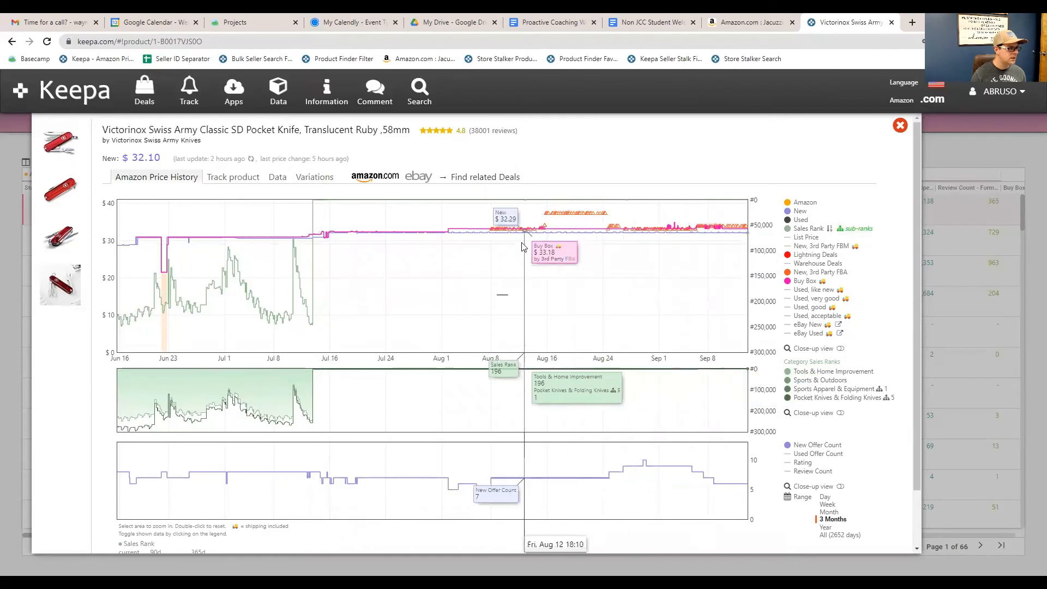
mouse_move(357, 195)
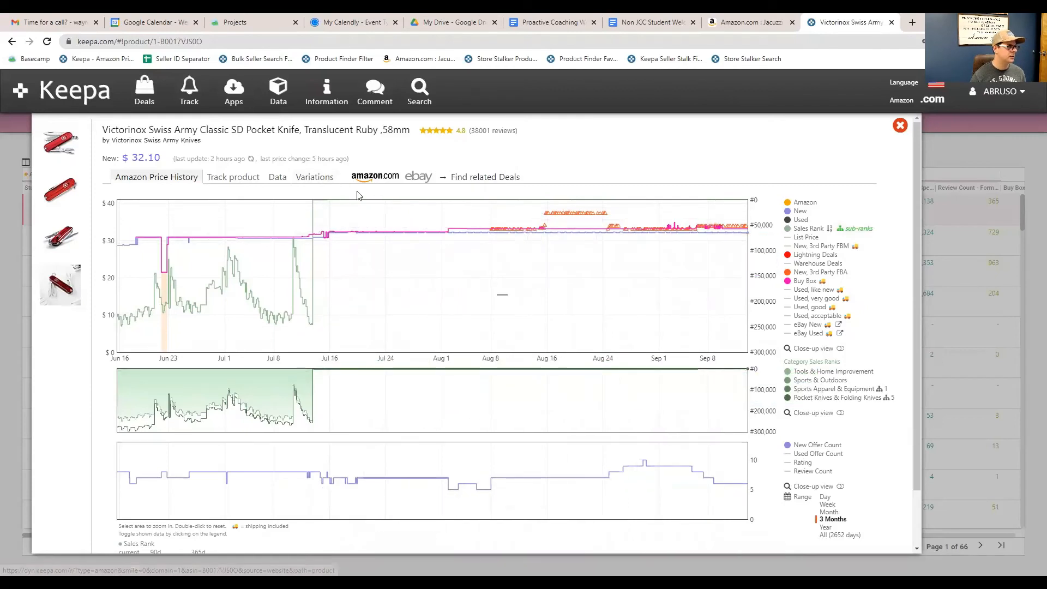
mouse_move(365, 181)
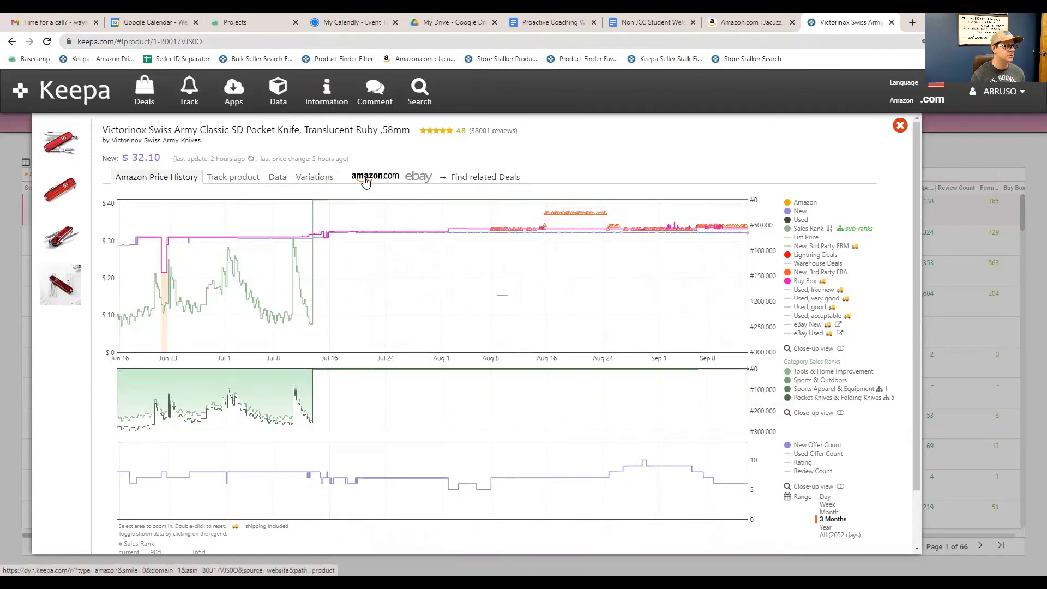
Open the Victorinox Classic SD knife's Amazon listing in a new tab and scroll through it
right_click(374, 175)
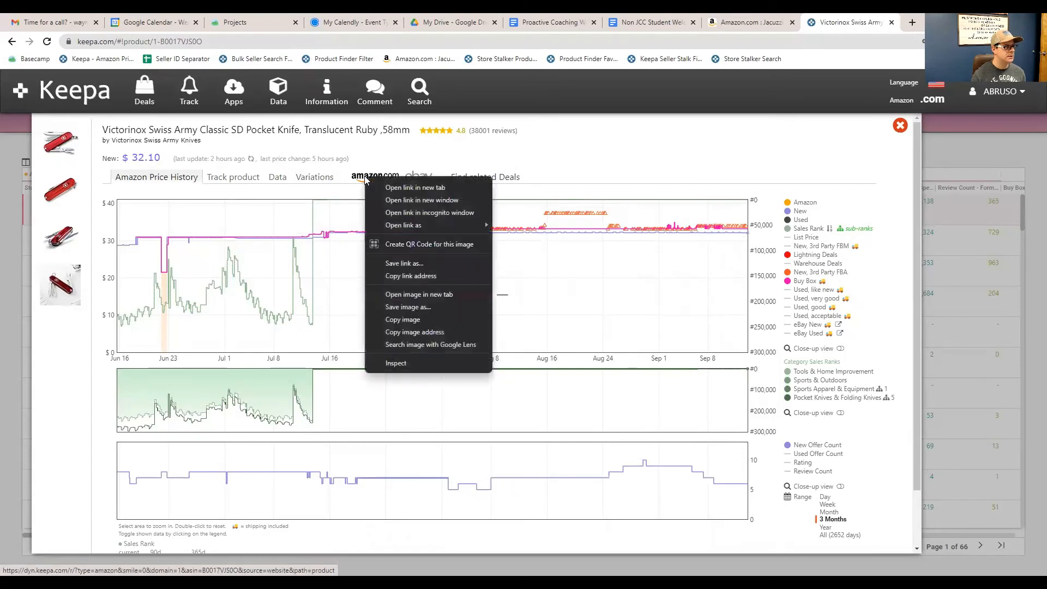
mouse_move(406, 190)
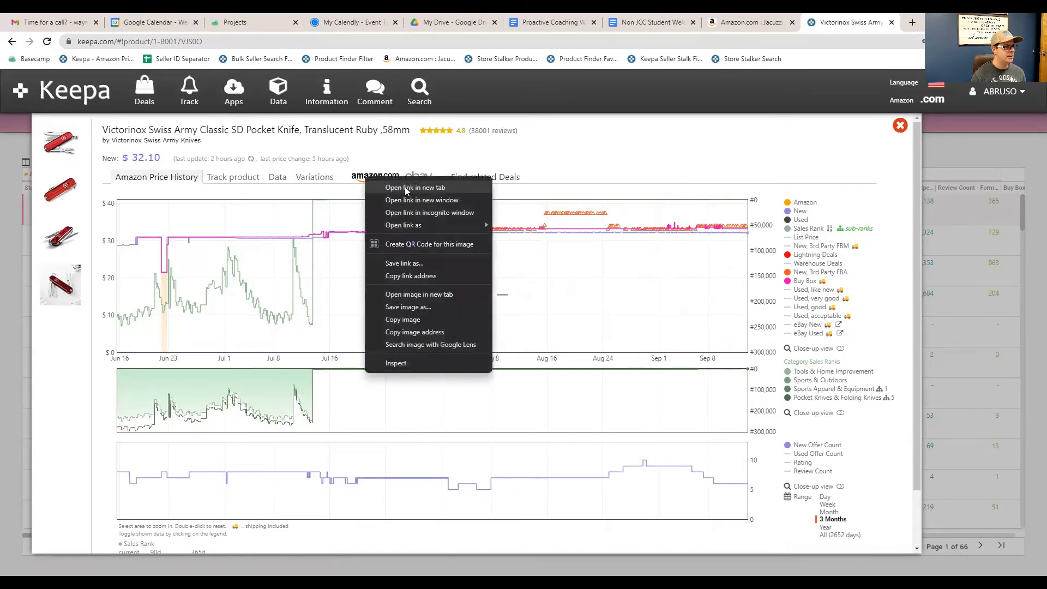
click(415, 187)
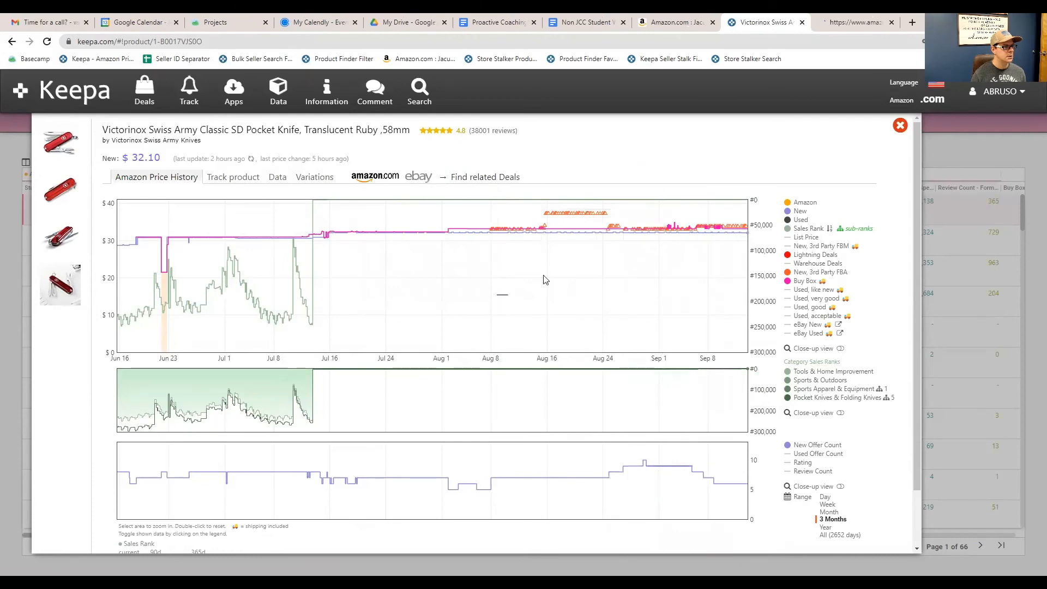
click(375, 176)
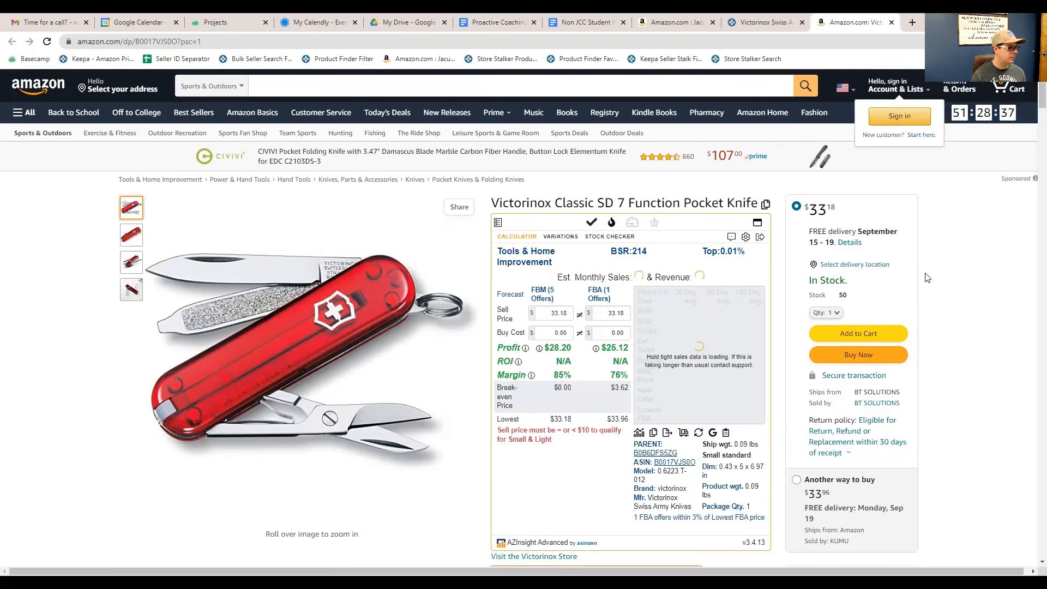
scroll(down, 3)
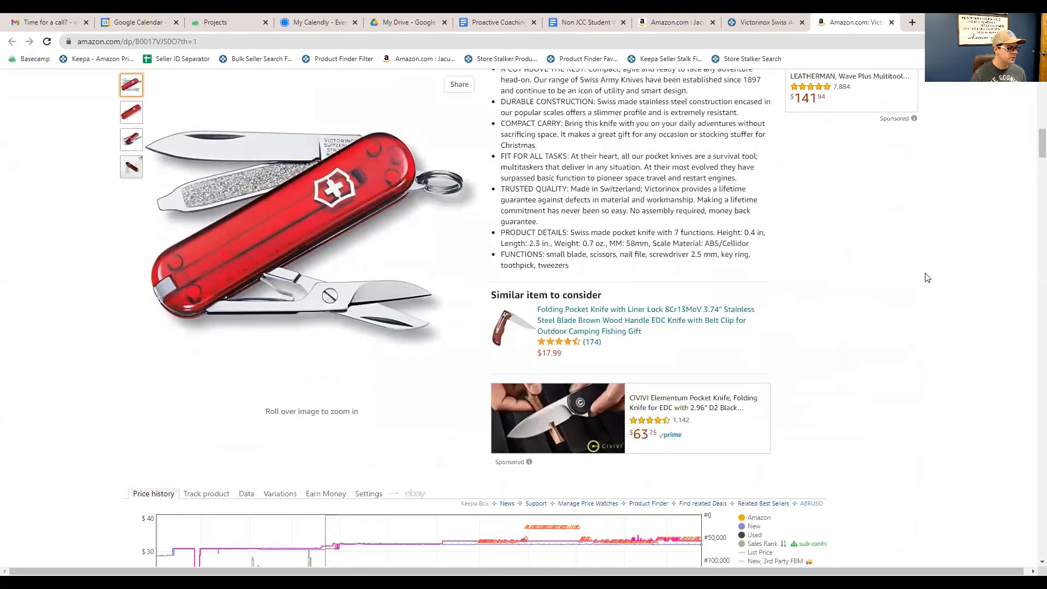
scroll(down, 3)
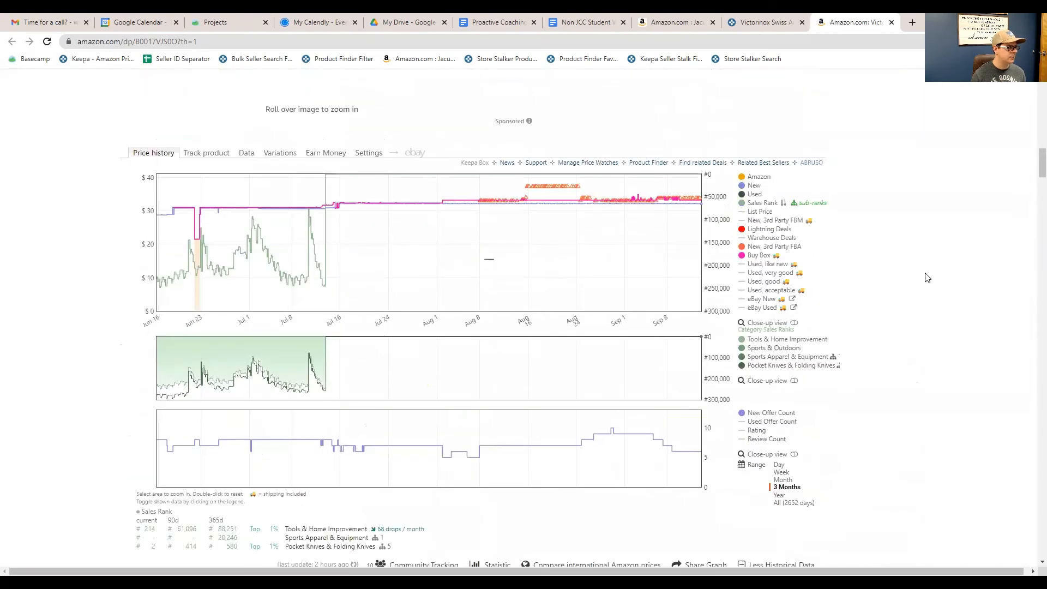
scroll(up, 3)
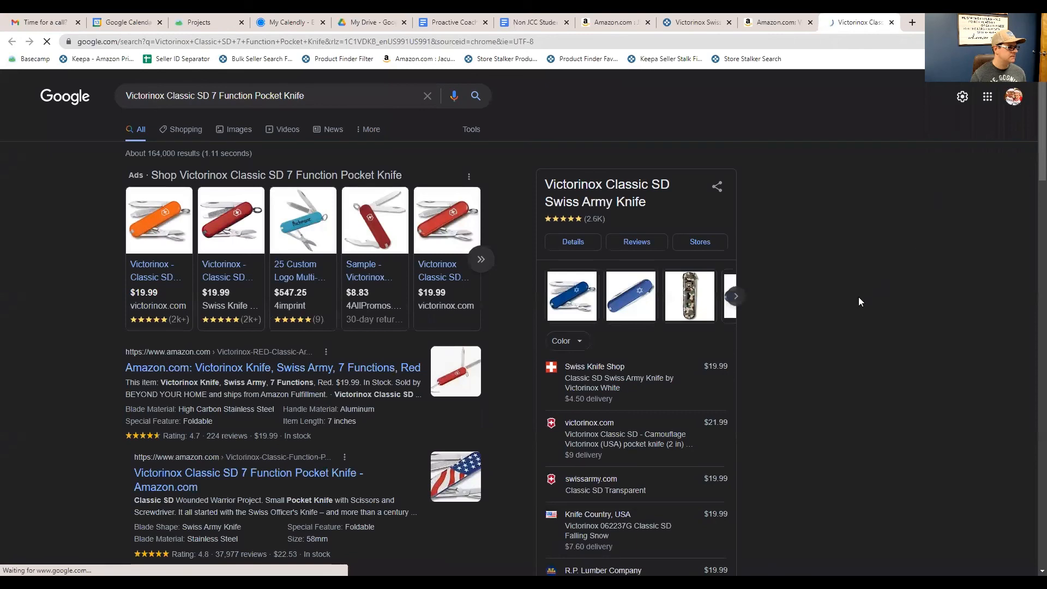
mouse_move(374, 274)
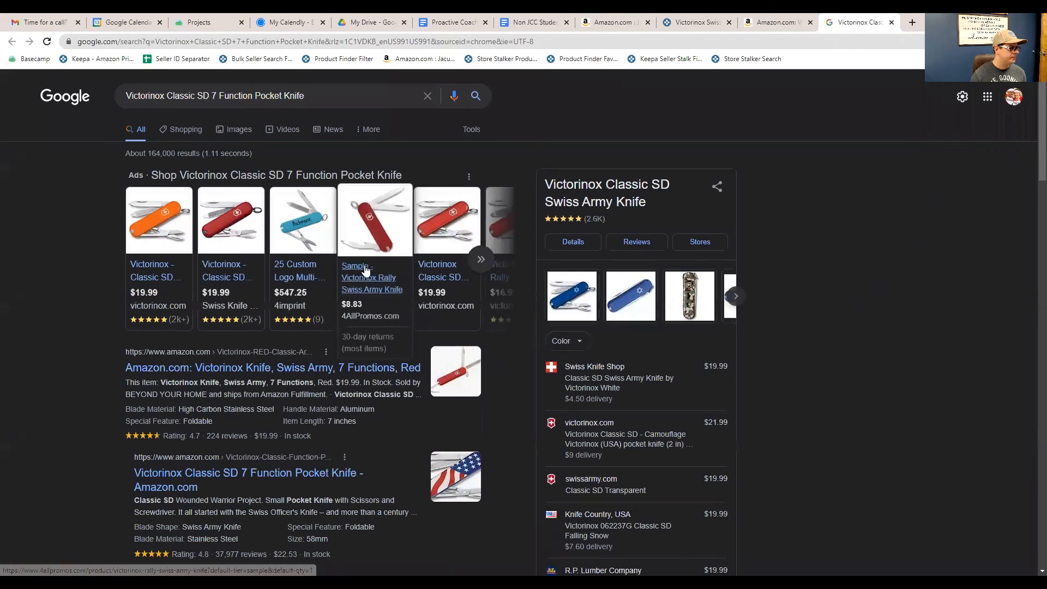
mouse_move(258, 285)
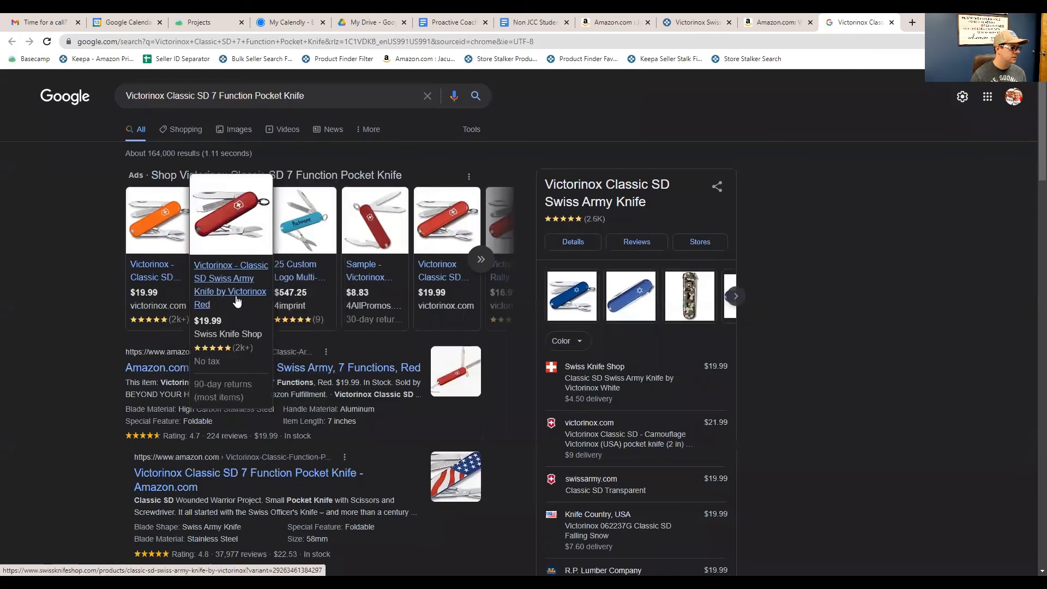
mouse_move(234, 294)
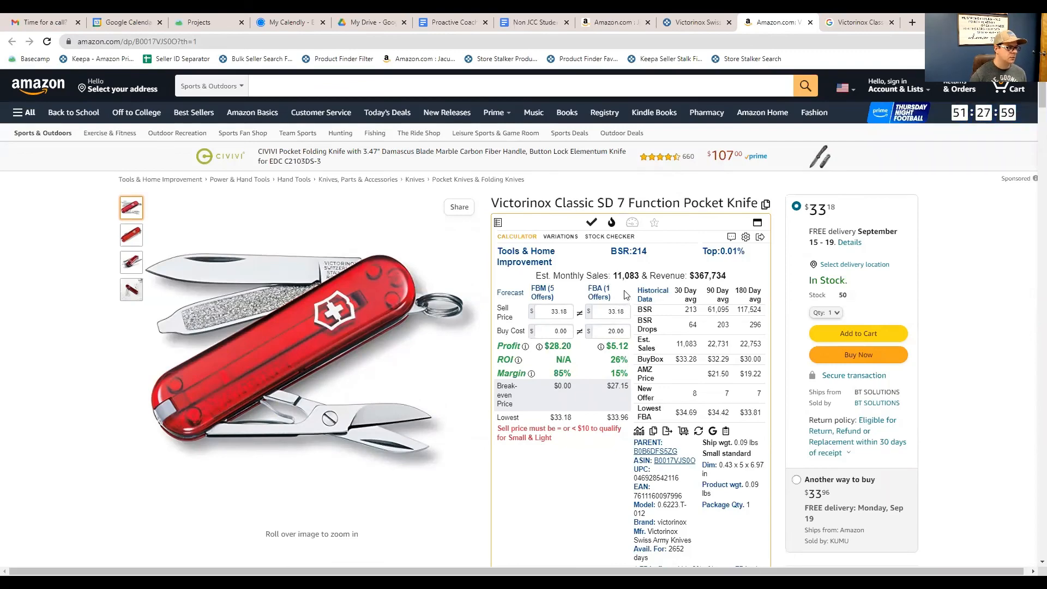
Scroll the knife listing to Other Sellers, then close the Amazon and Google tabs
scroll(down, 3)
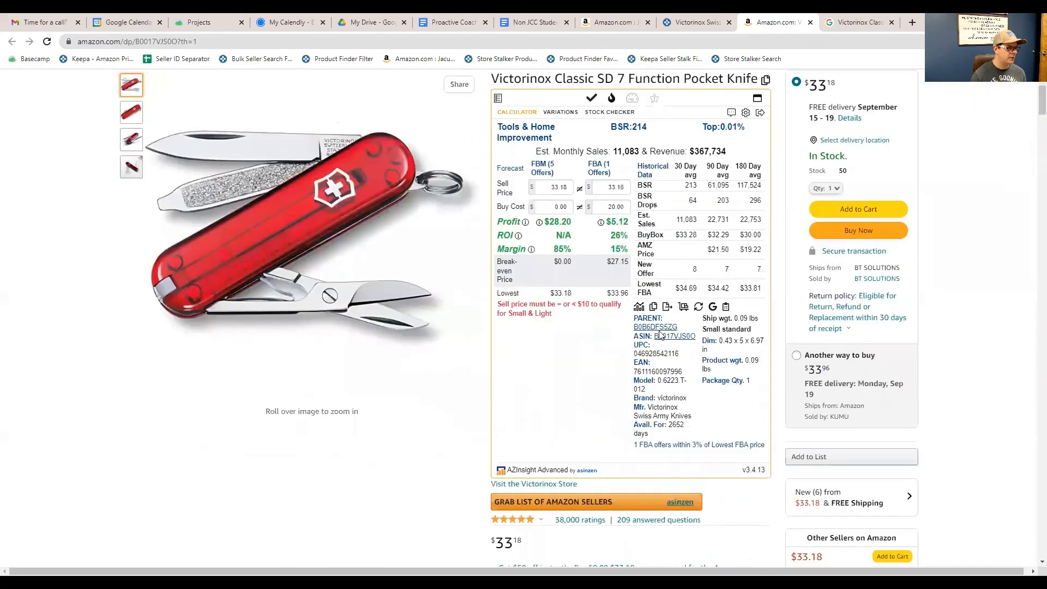
scroll(down, 3)
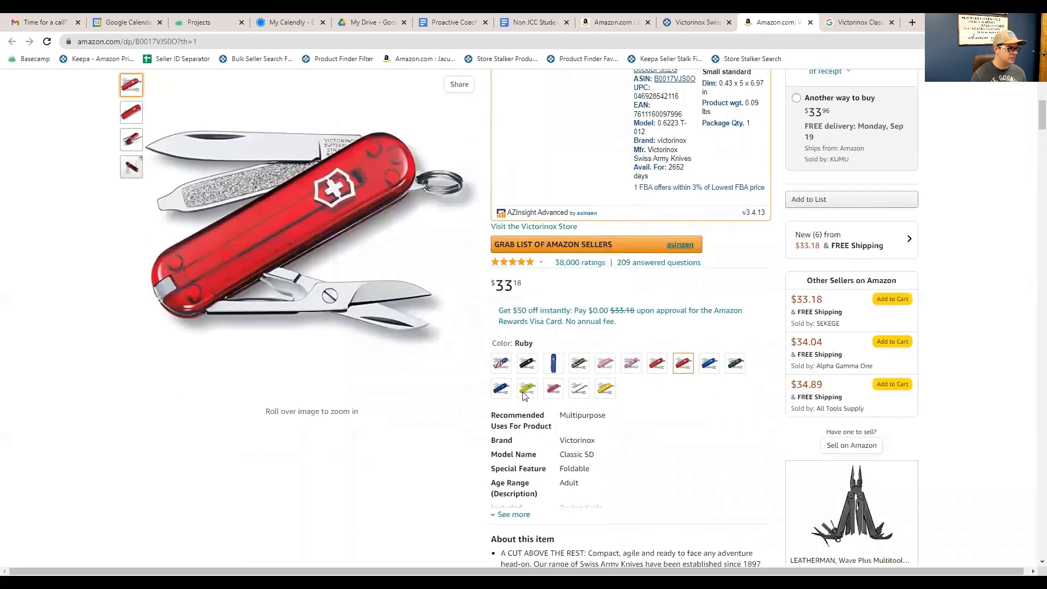
mouse_move(715, 404)
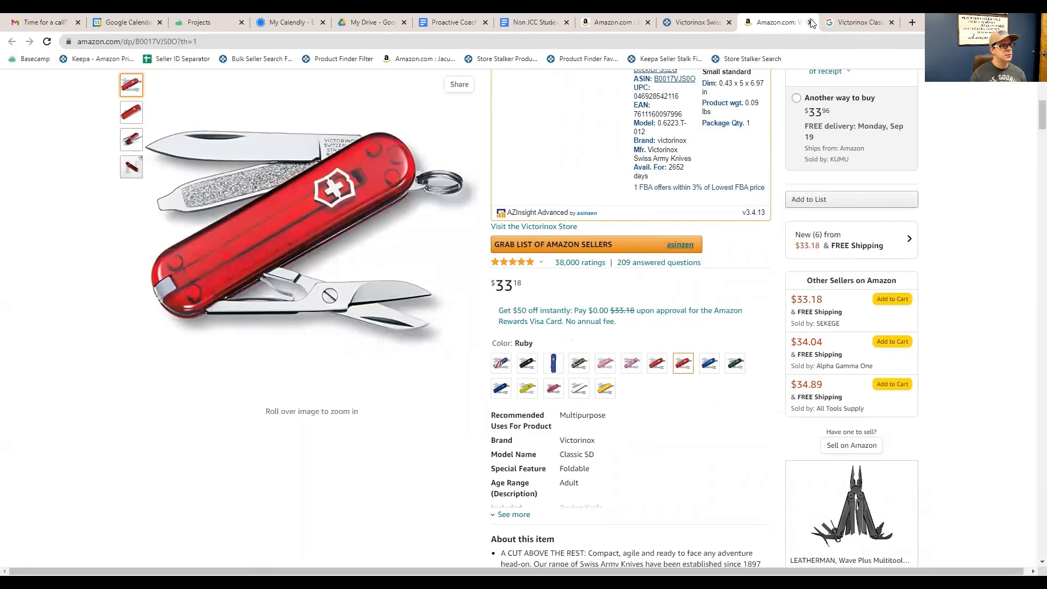
click(768, 22)
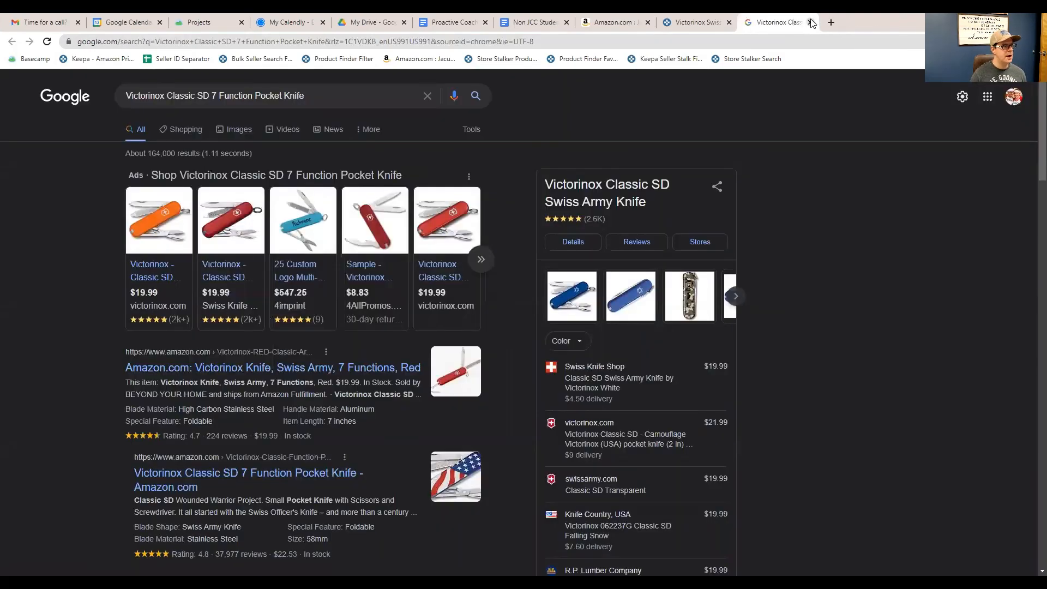
click(812, 22)
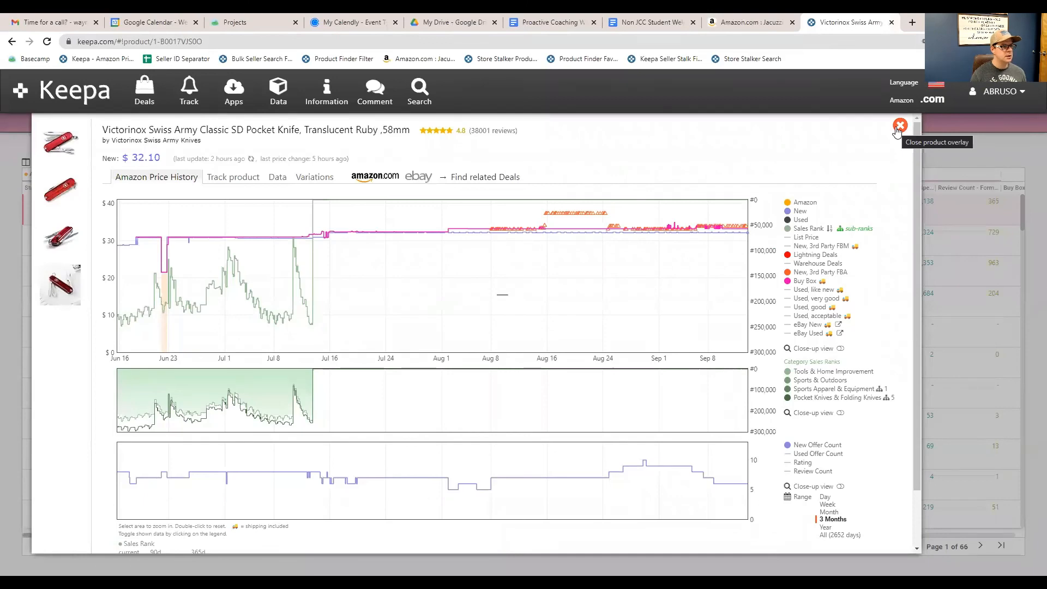
Close the knife's Keepa overlay and scroll through the Jacuzzi flapper's Keepa Data table
click(899, 127)
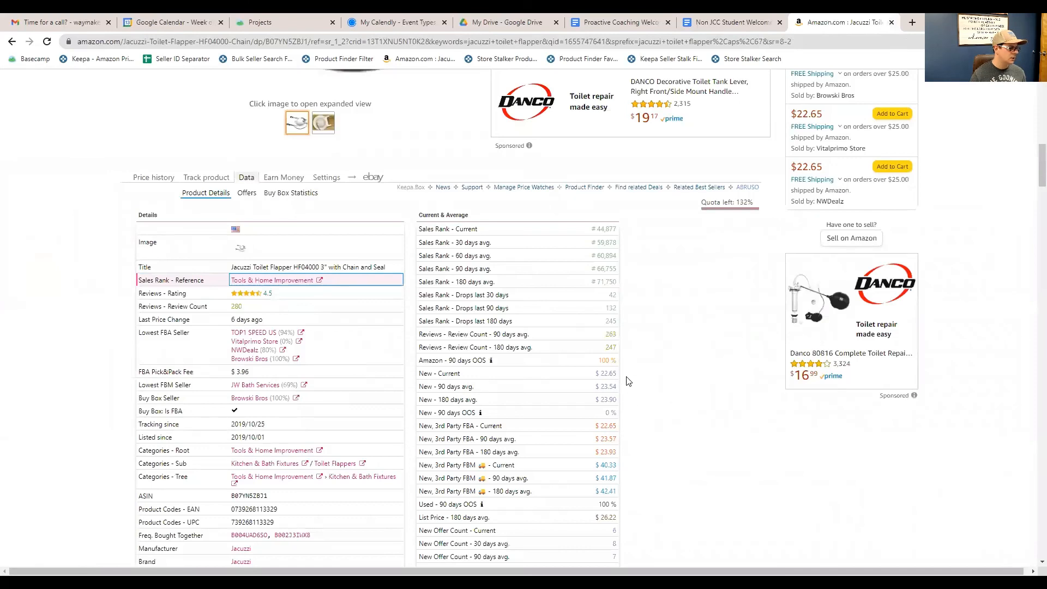
scroll(down, 3)
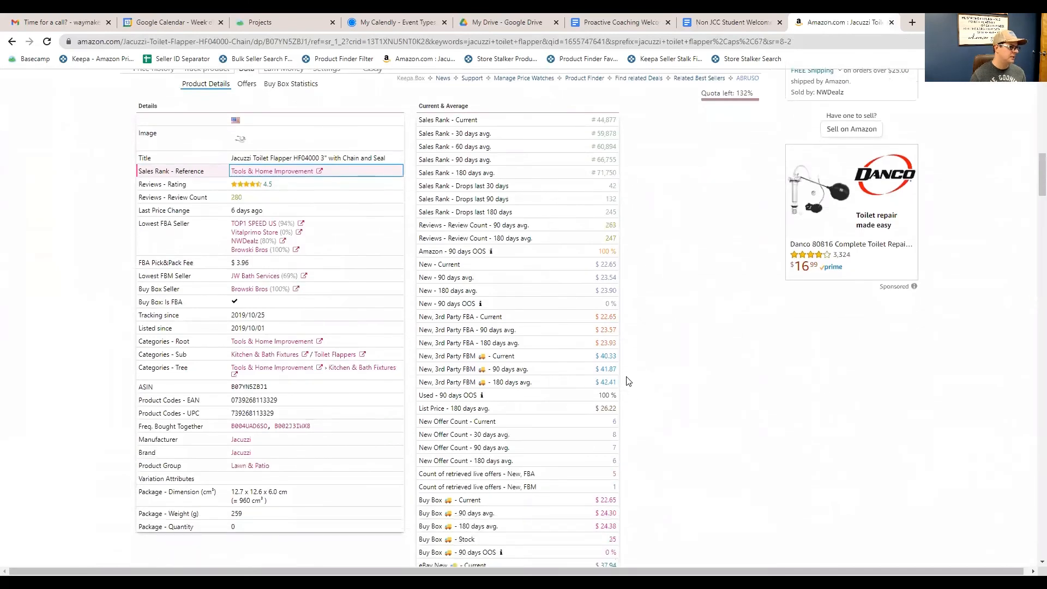
scroll(up, 3)
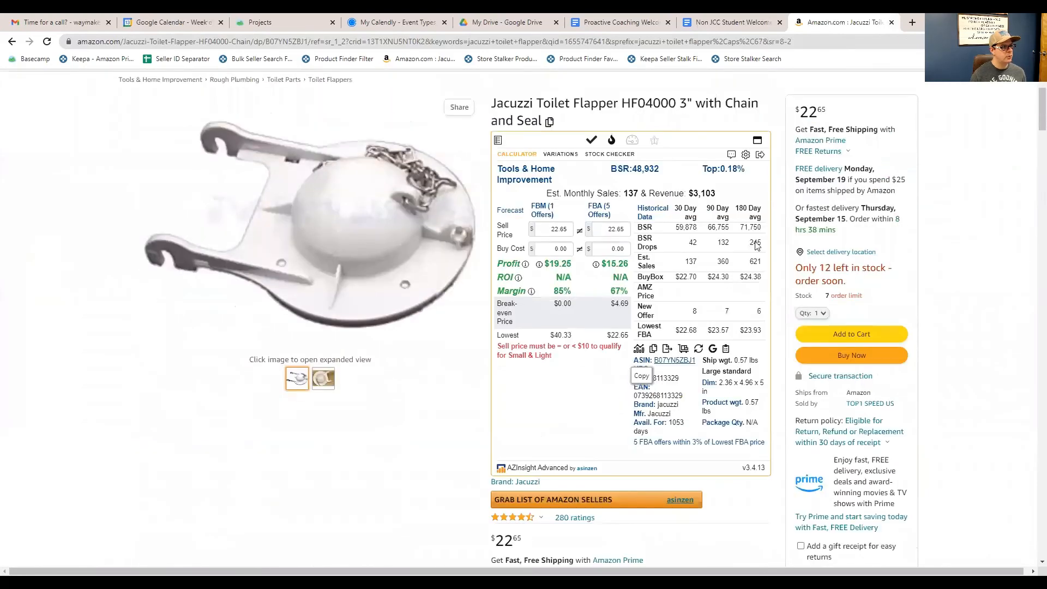
mouse_move(781, 163)
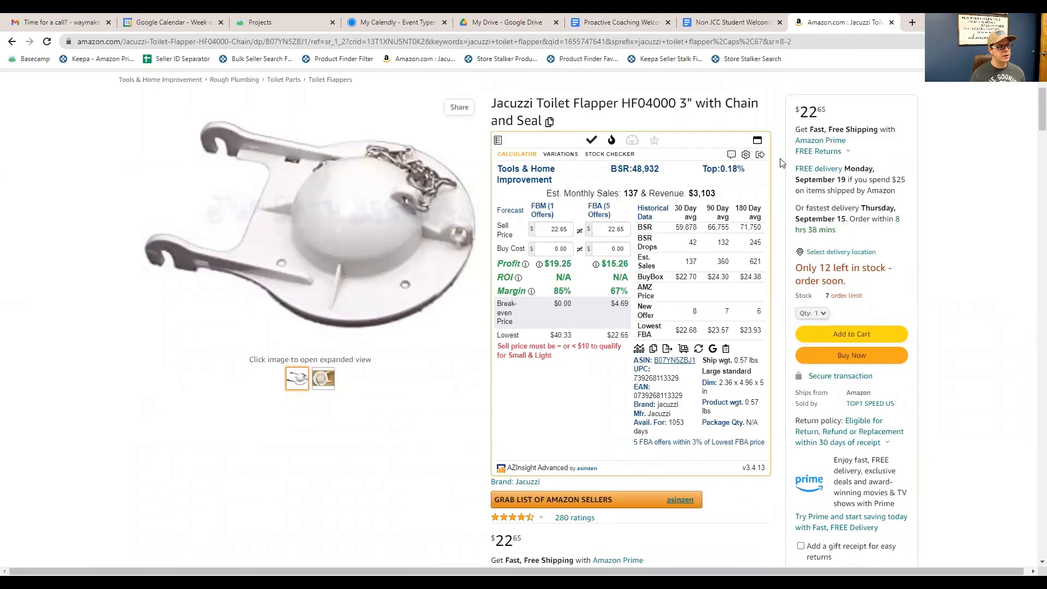
scroll(down, 3)
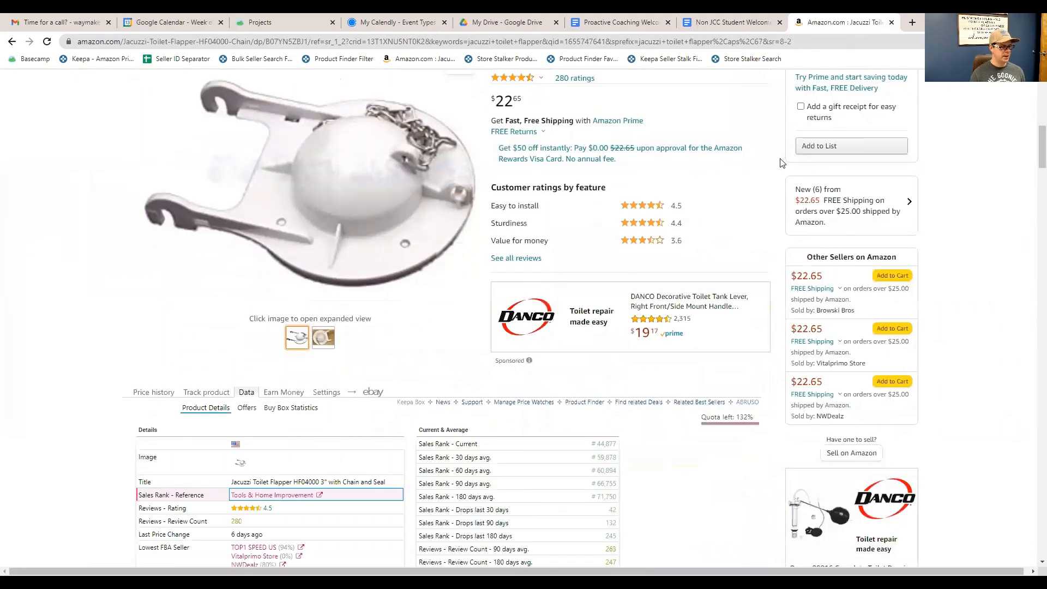
scroll(down, 3)
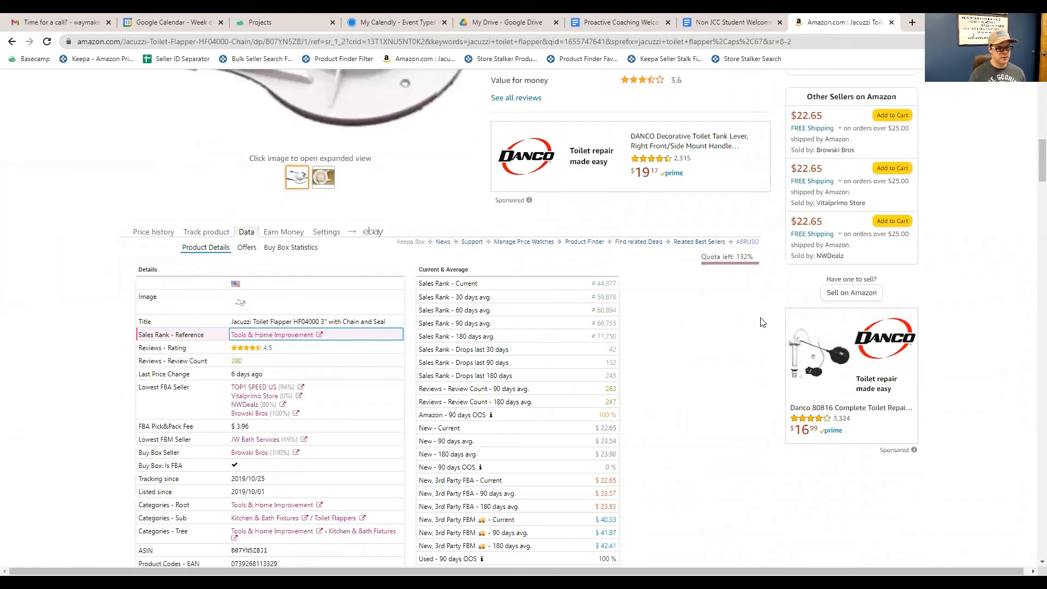
mouse_move(733, 325)
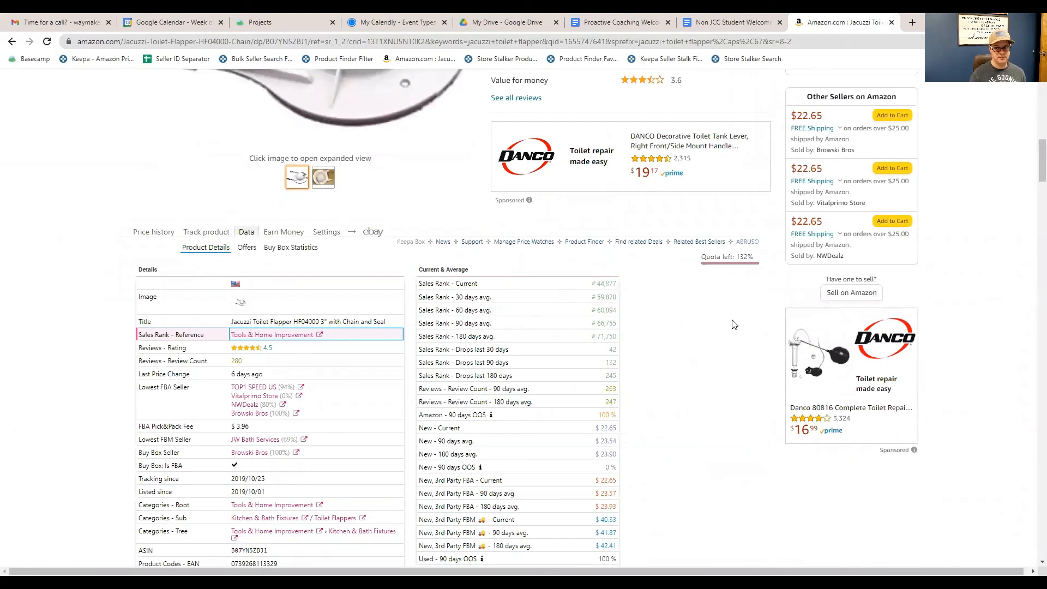